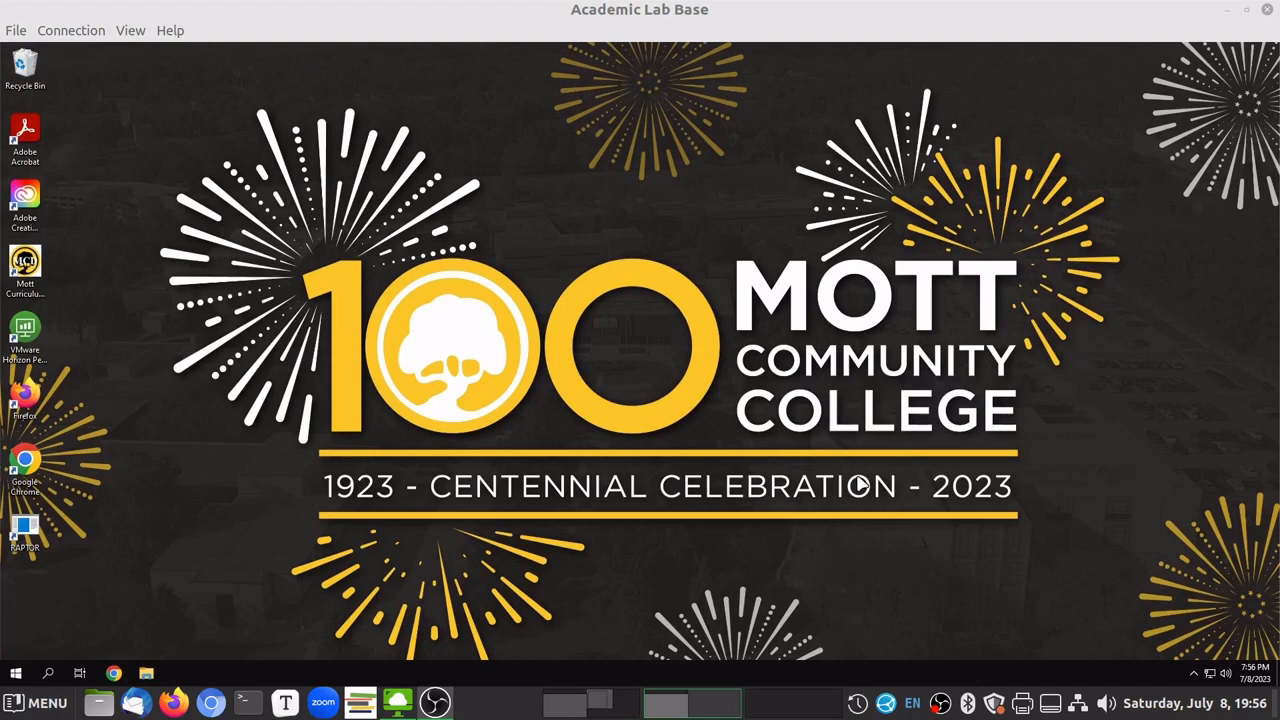
mouse_move(908, 424)
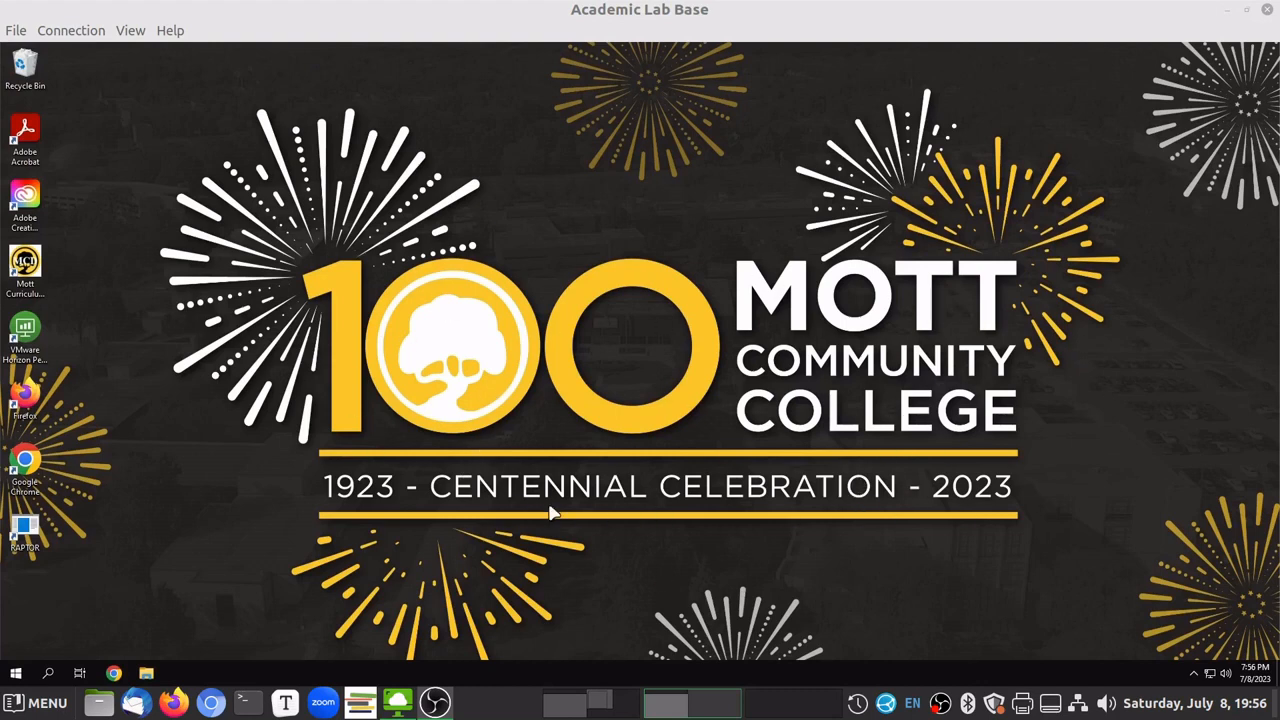
mouse_move(1098, 460)
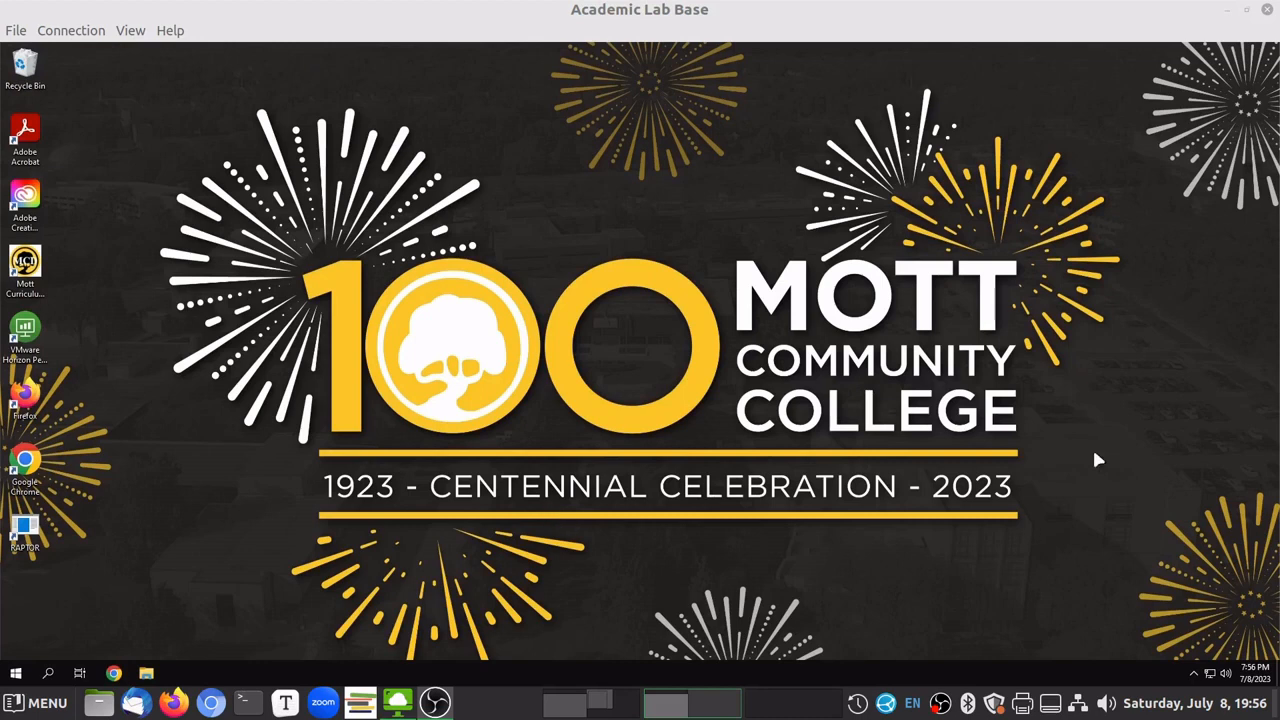
mouse_move(744, 504)
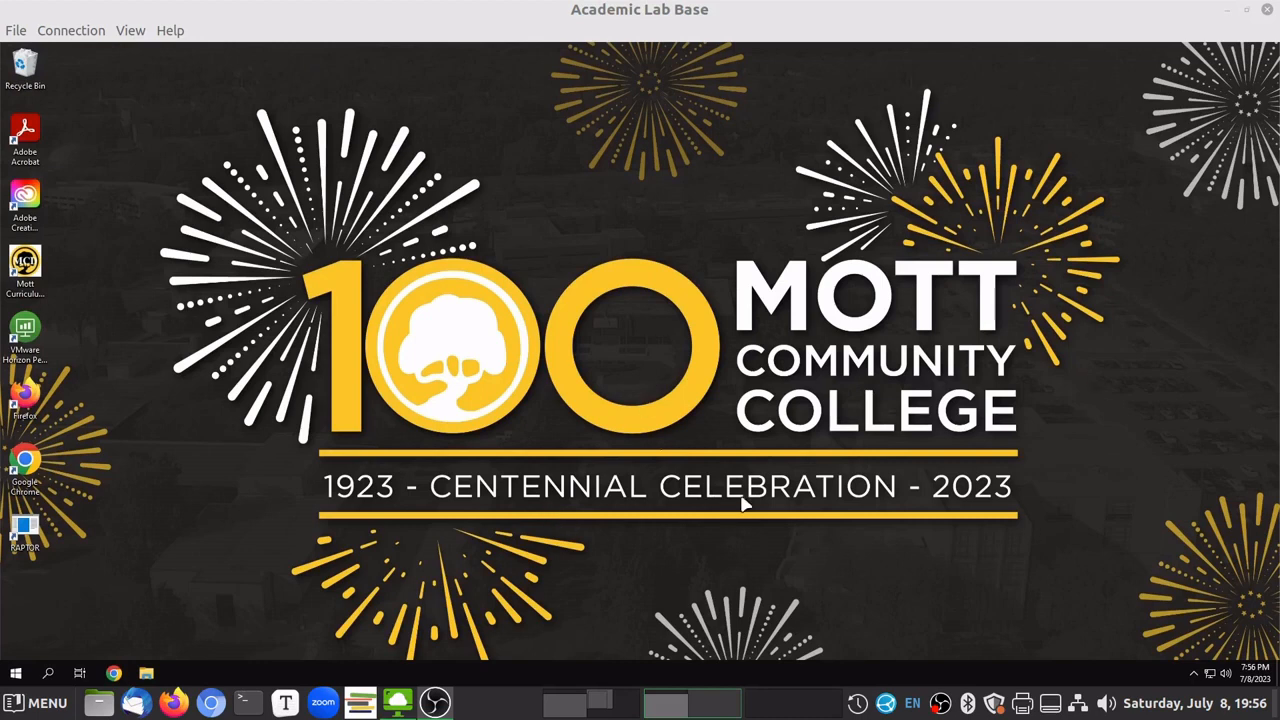
mouse_move(670, 366)
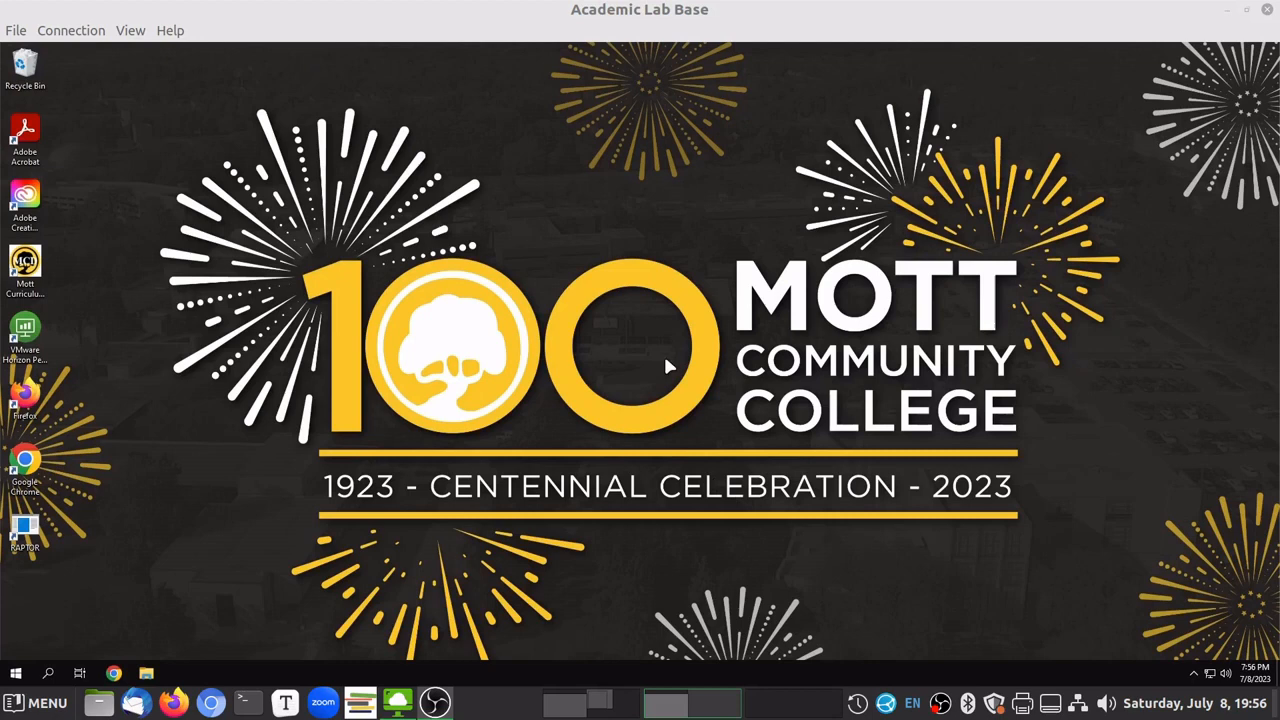
mouse_move(816, 516)
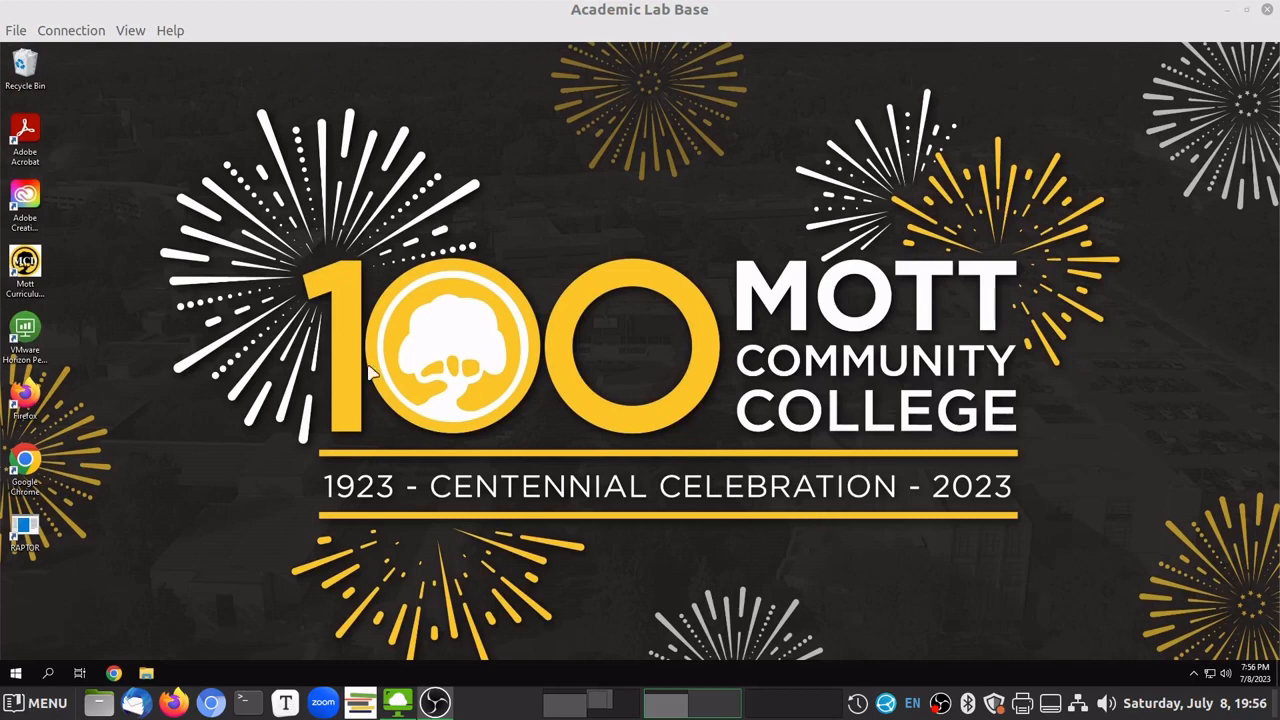
mouse_move(540, 564)
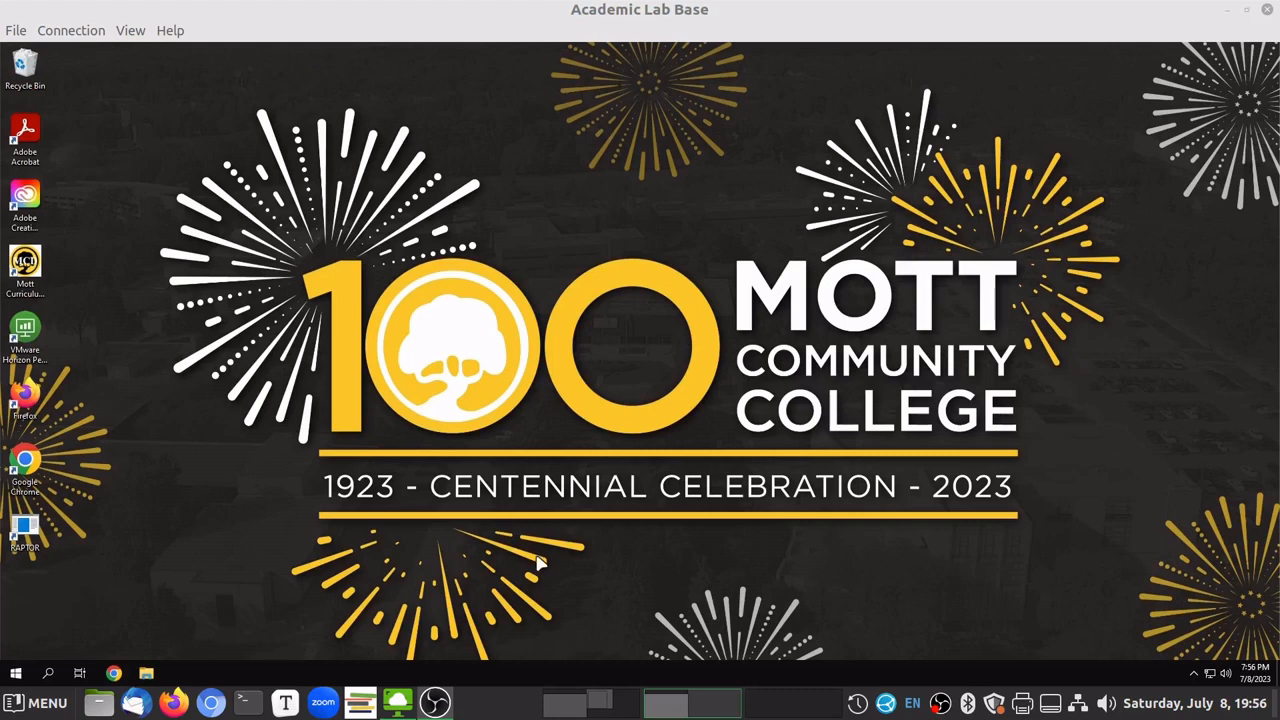
mouse_move(734, 322)
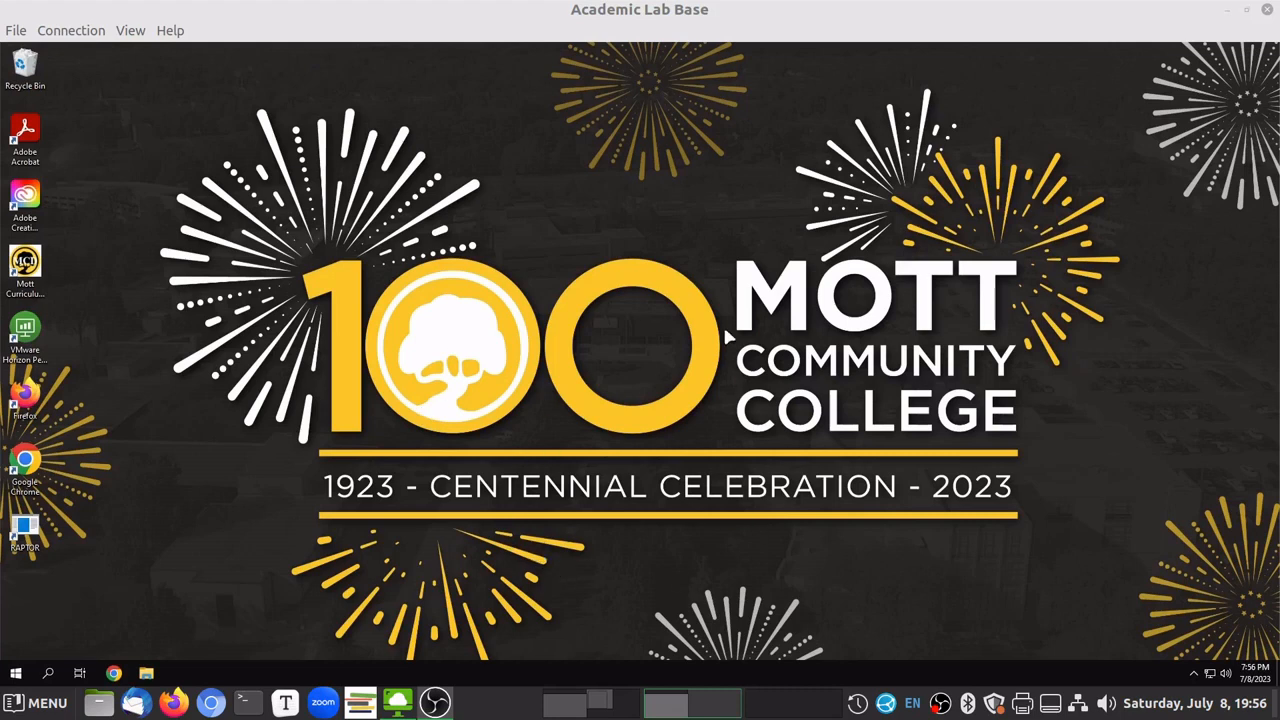
mouse_move(892, 428)
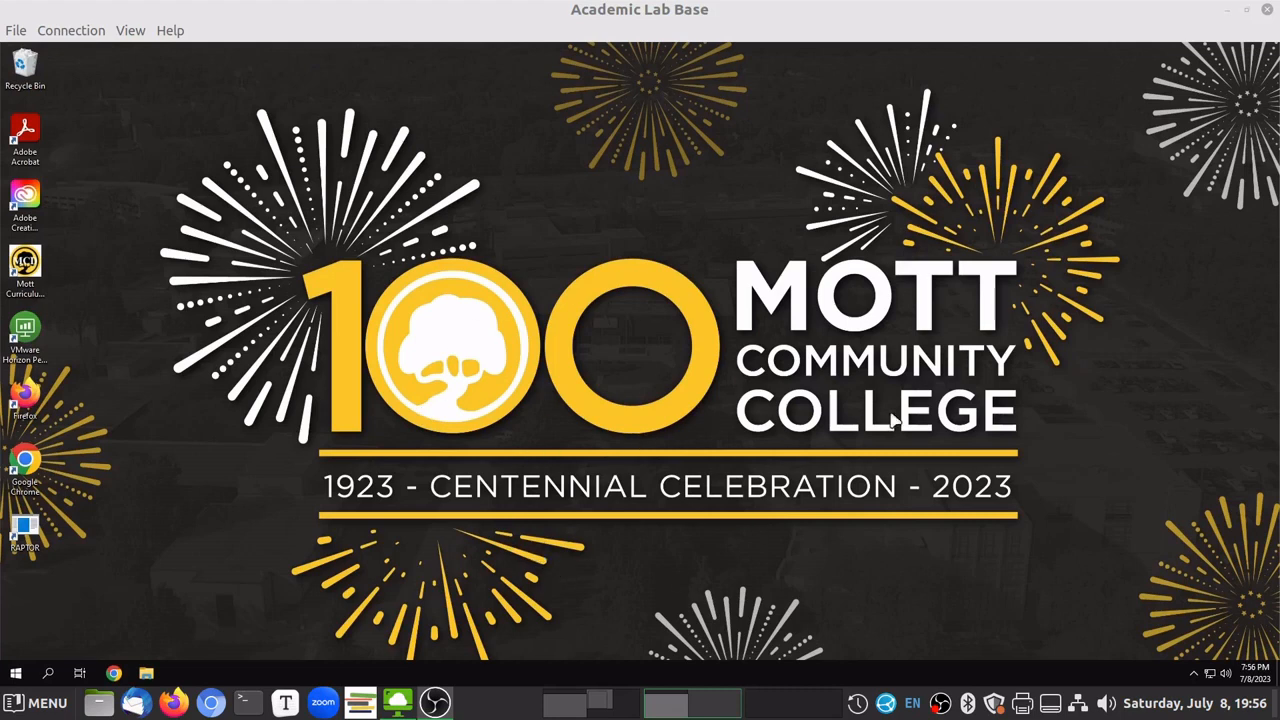
mouse_move(288, 596)
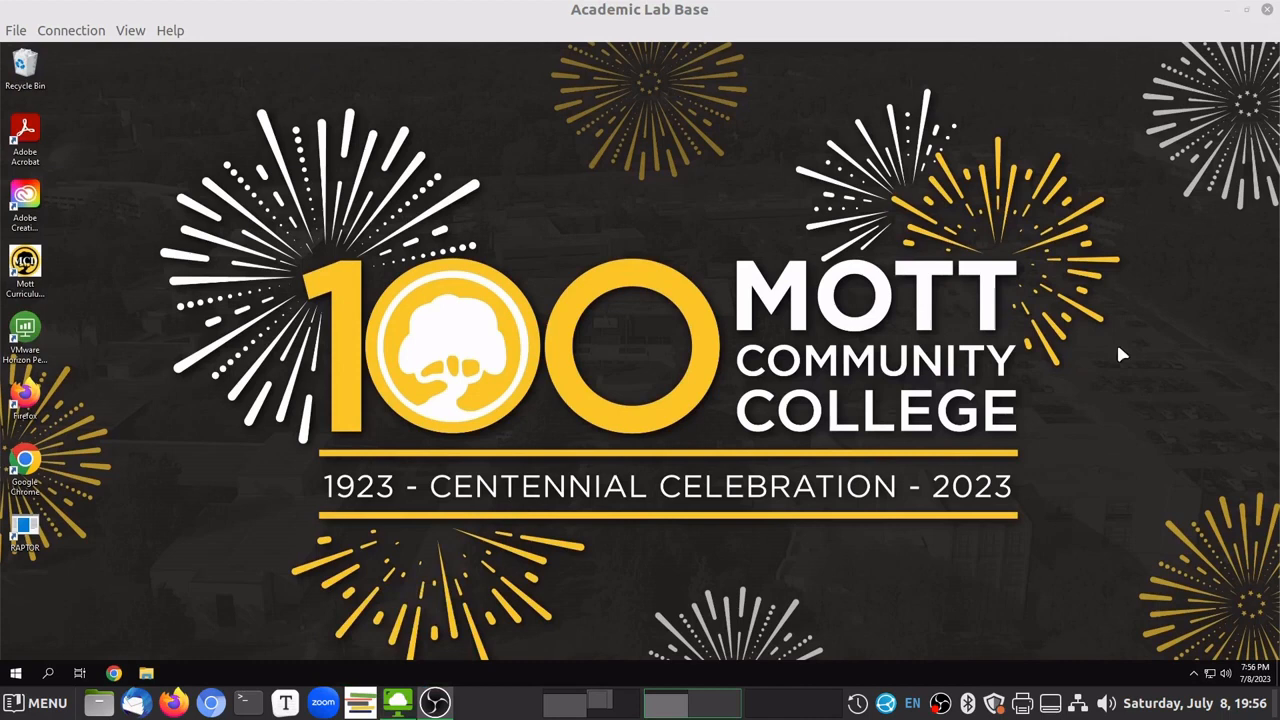
mouse_move(972, 384)
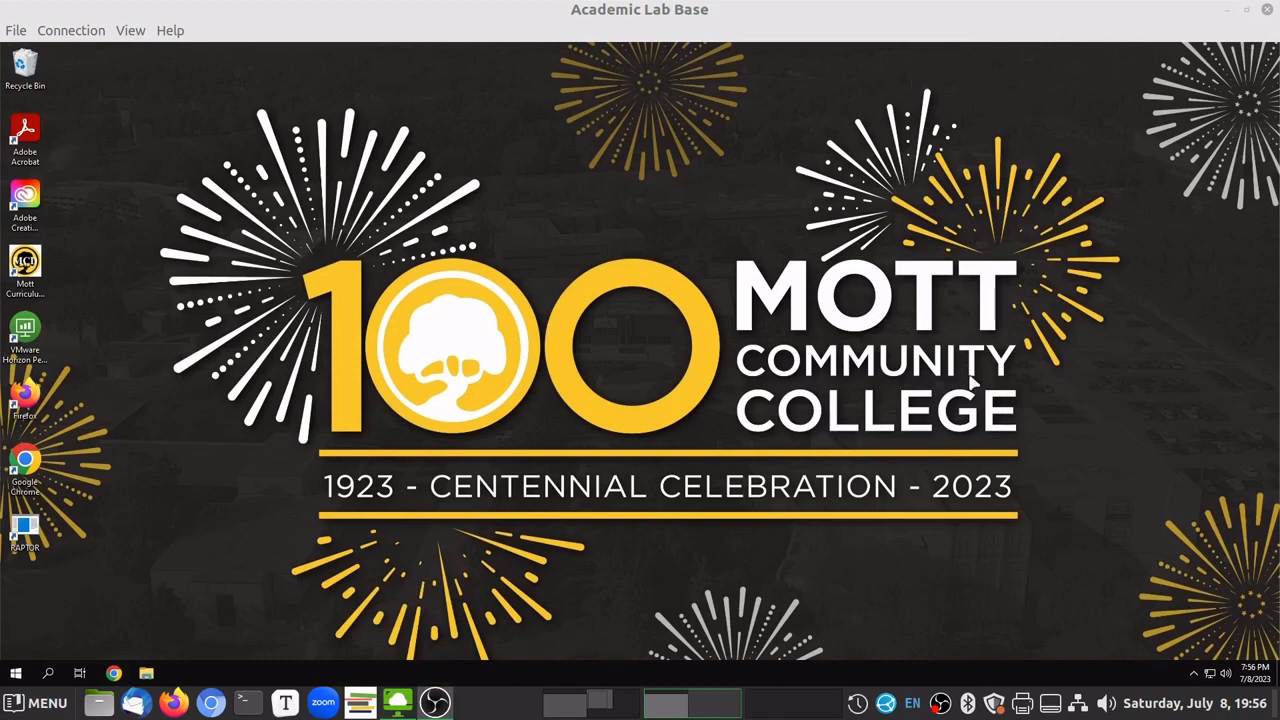
mouse_move(258, 532)
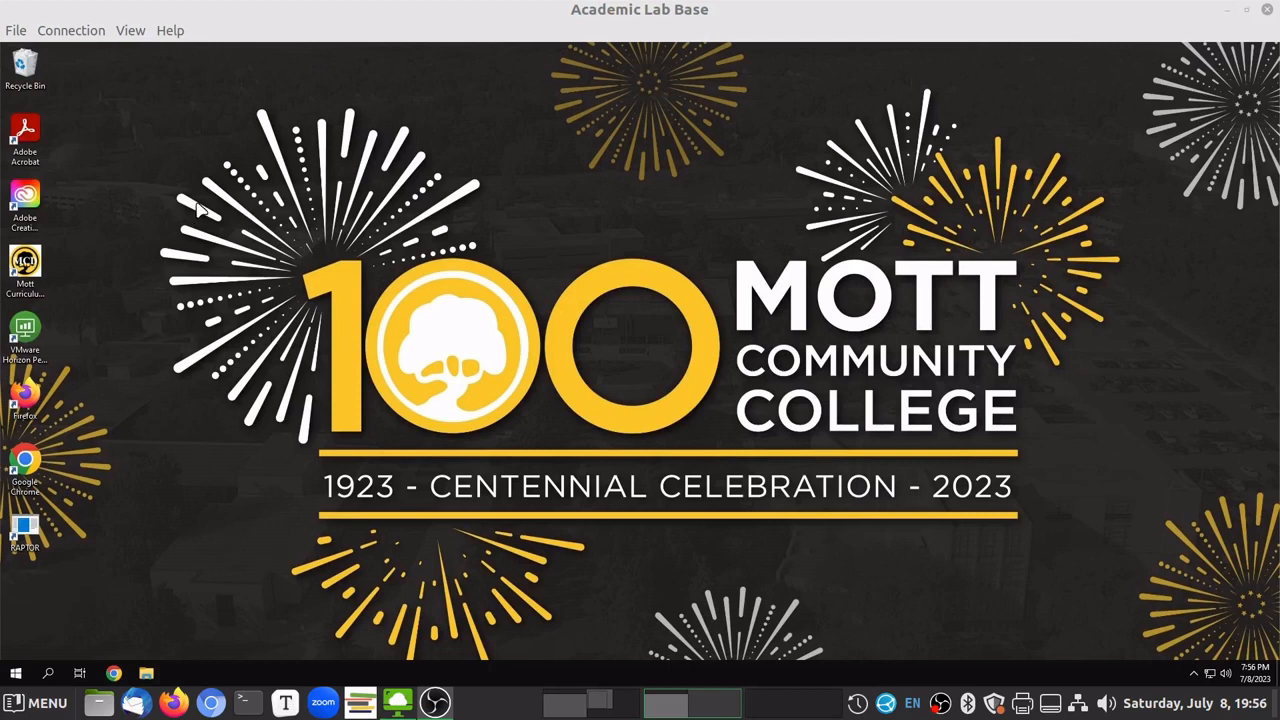
mouse_move(244, 640)
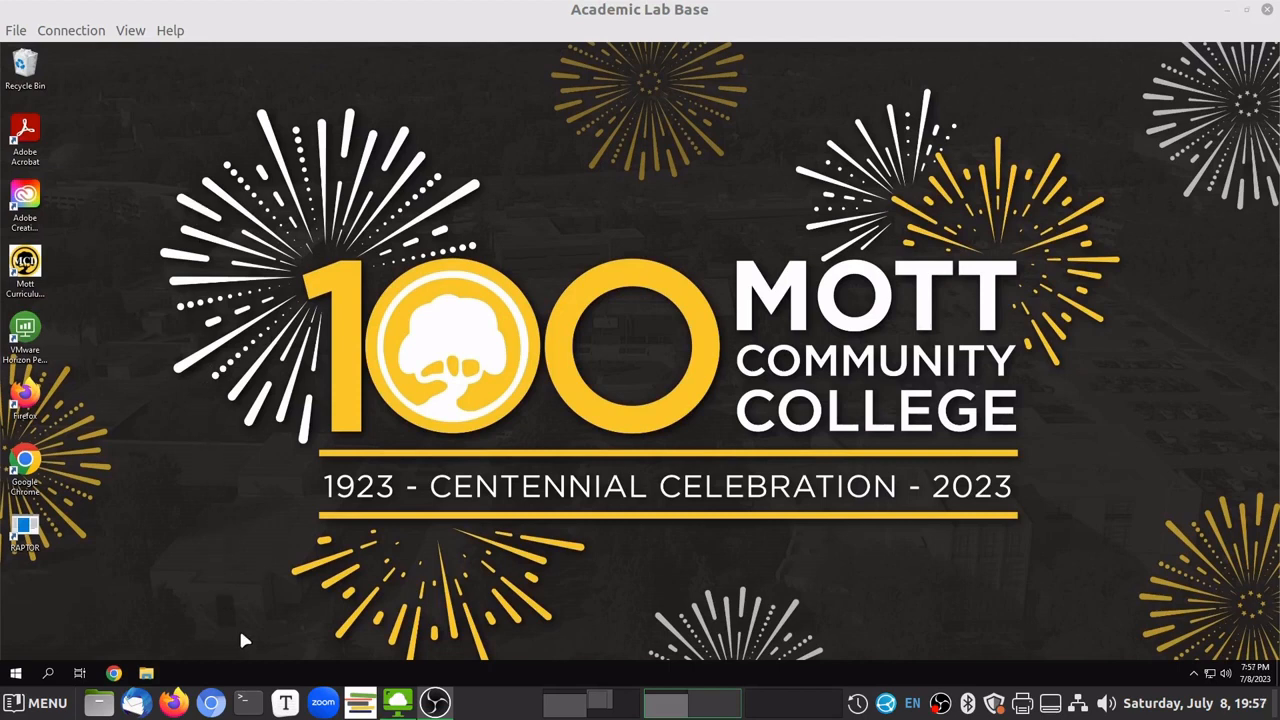
mouse_move(468, 700)
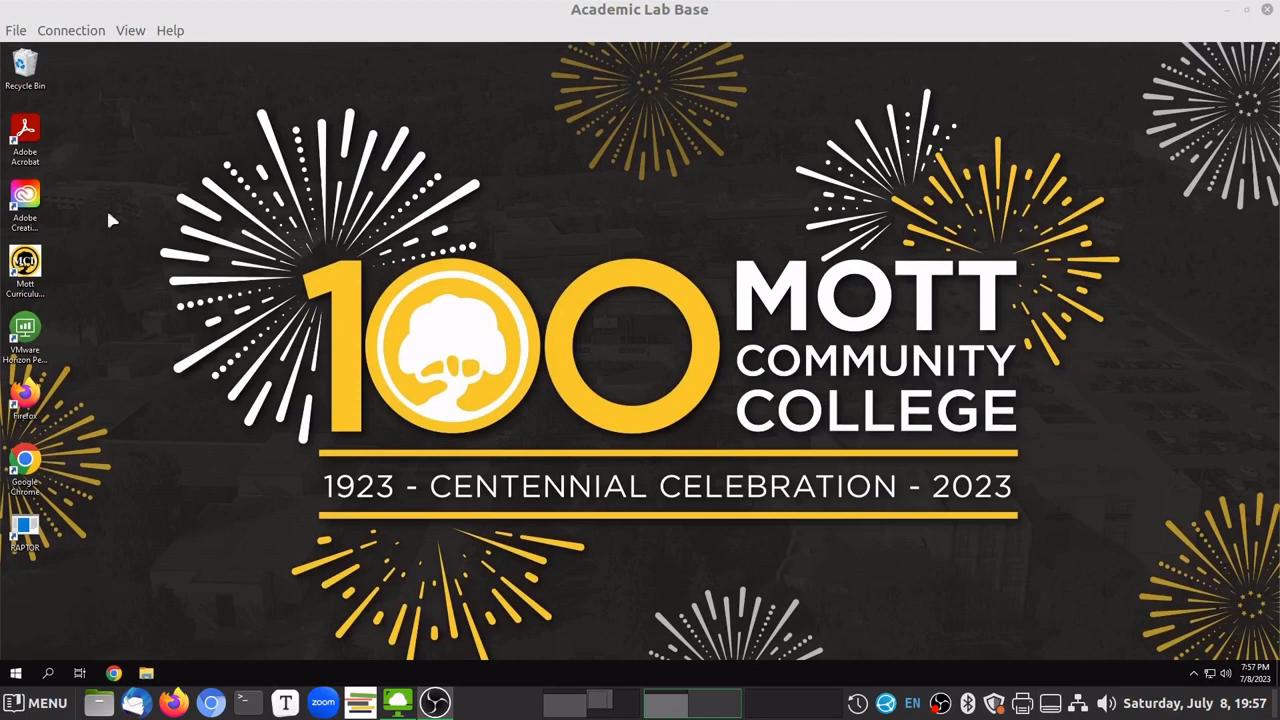
mouse_move(1124, 432)
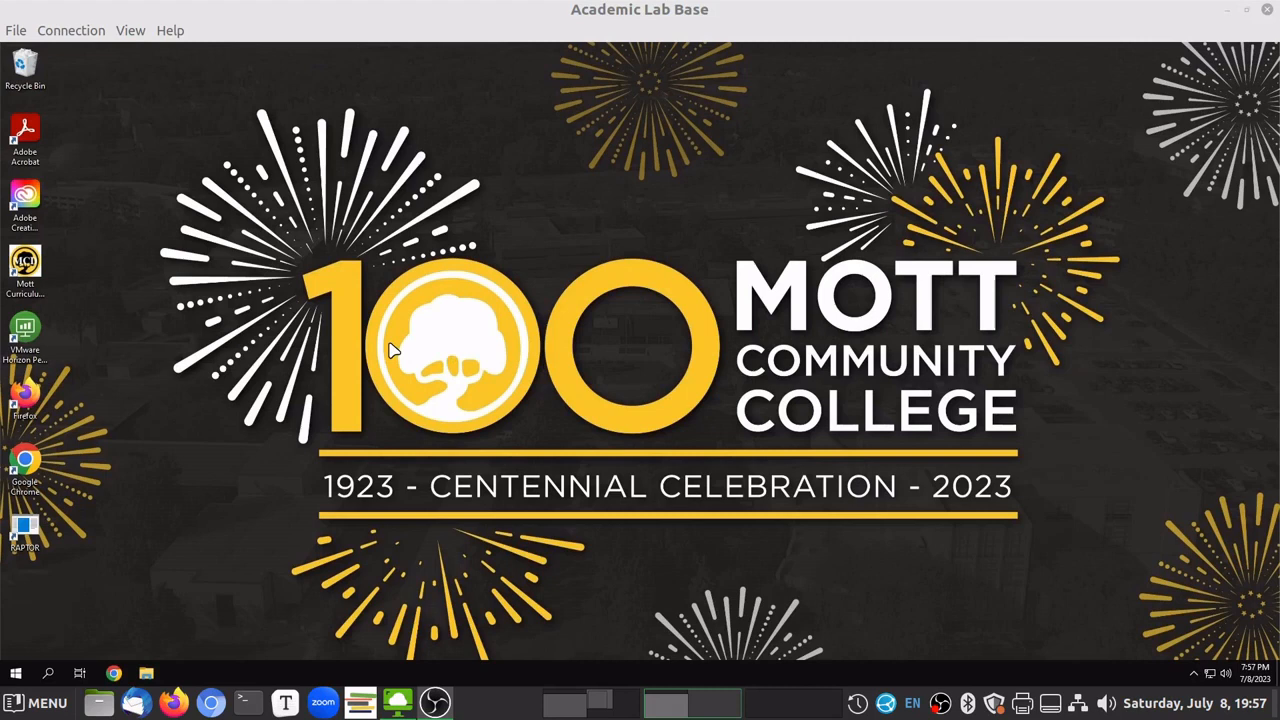
mouse_move(204, 152)
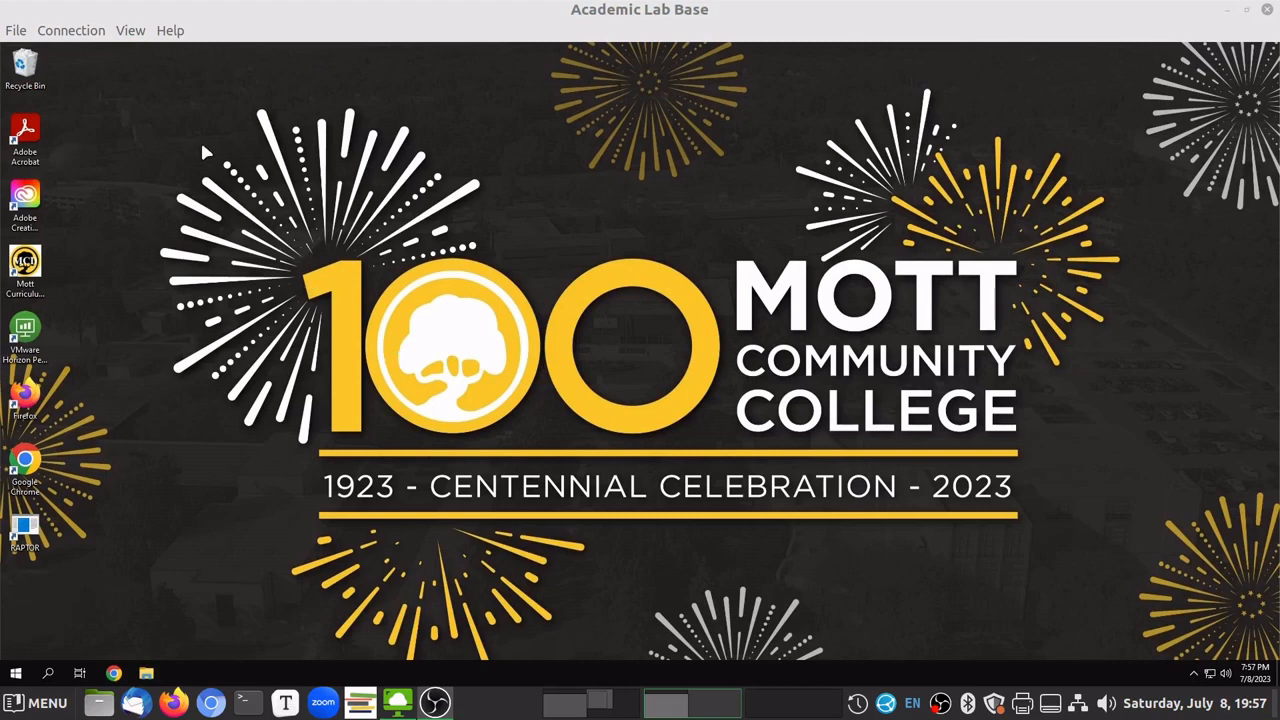
Switch the Horizon remote desktop to Full Screen - This Monitor and sign in to the MCC4Me portal
click(124, 30)
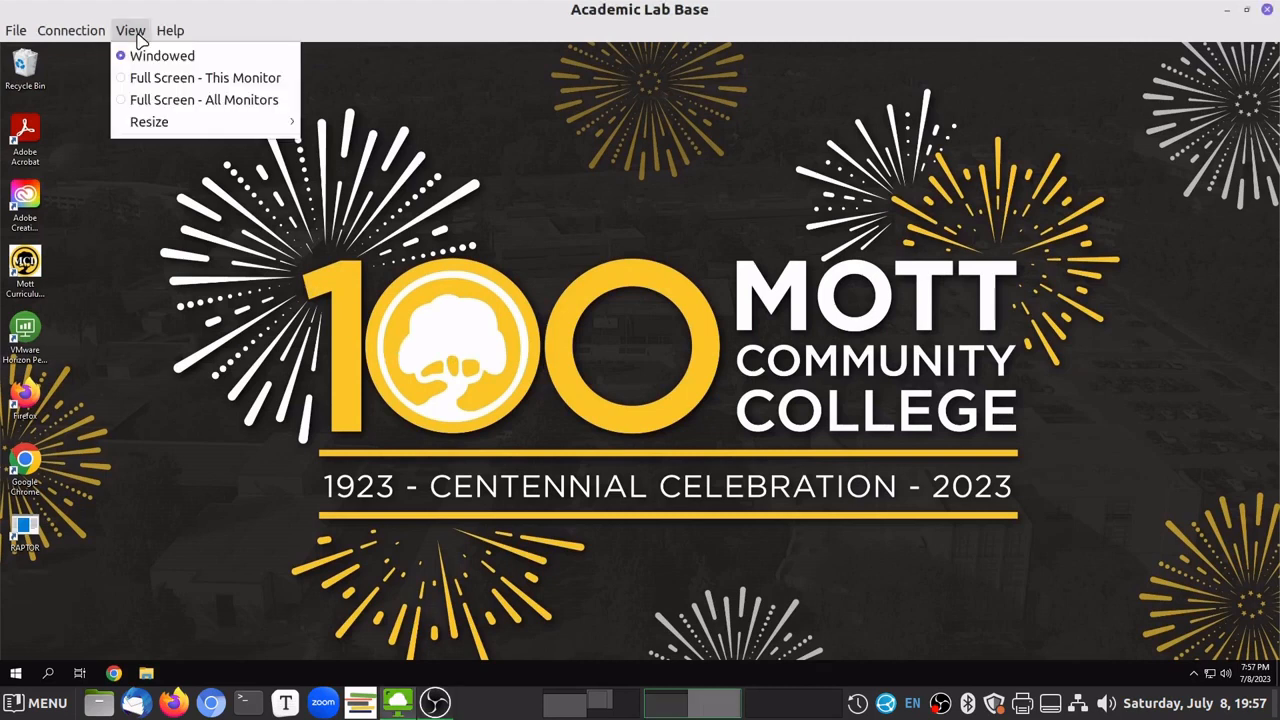
mouse_move(228, 90)
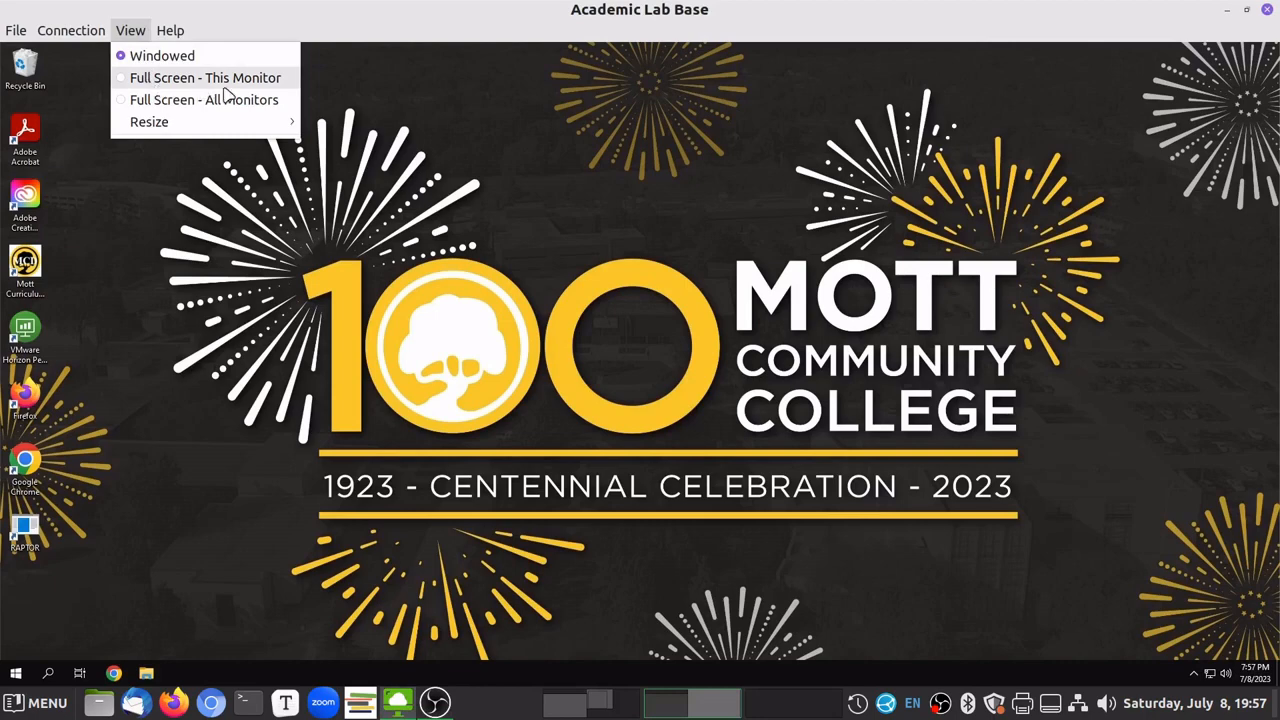
click(166, 56)
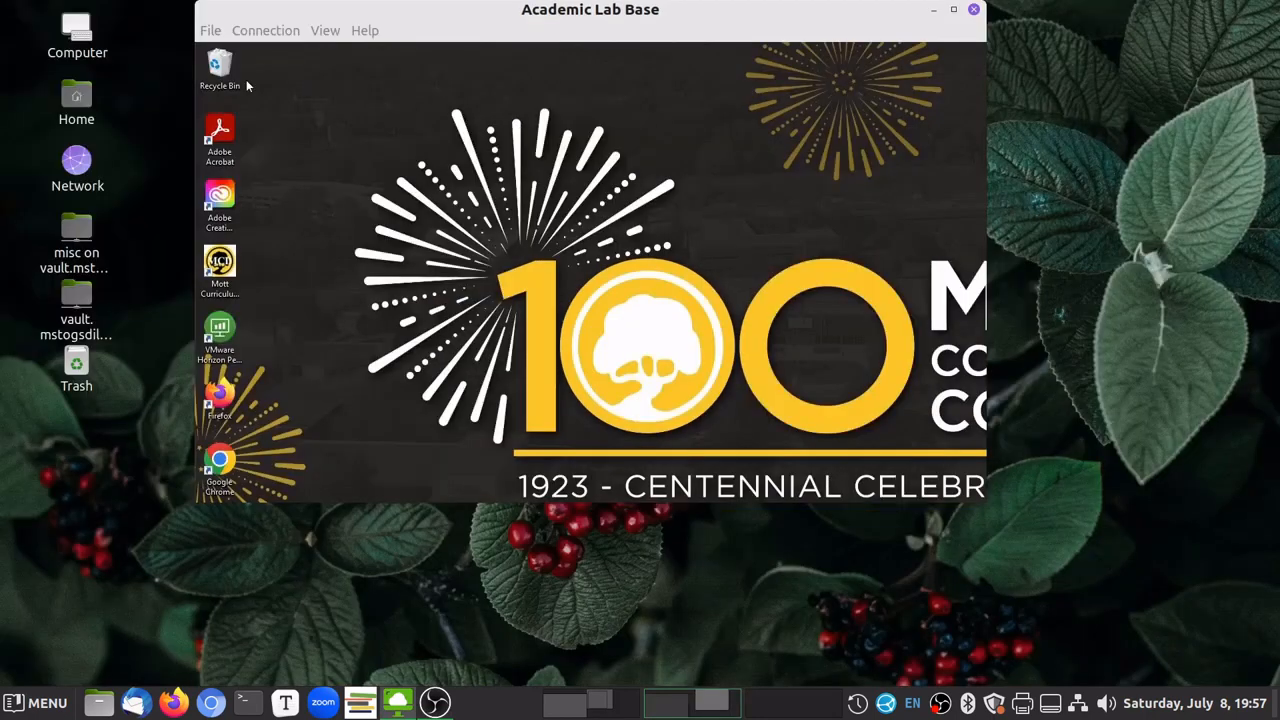
click(944, 12)
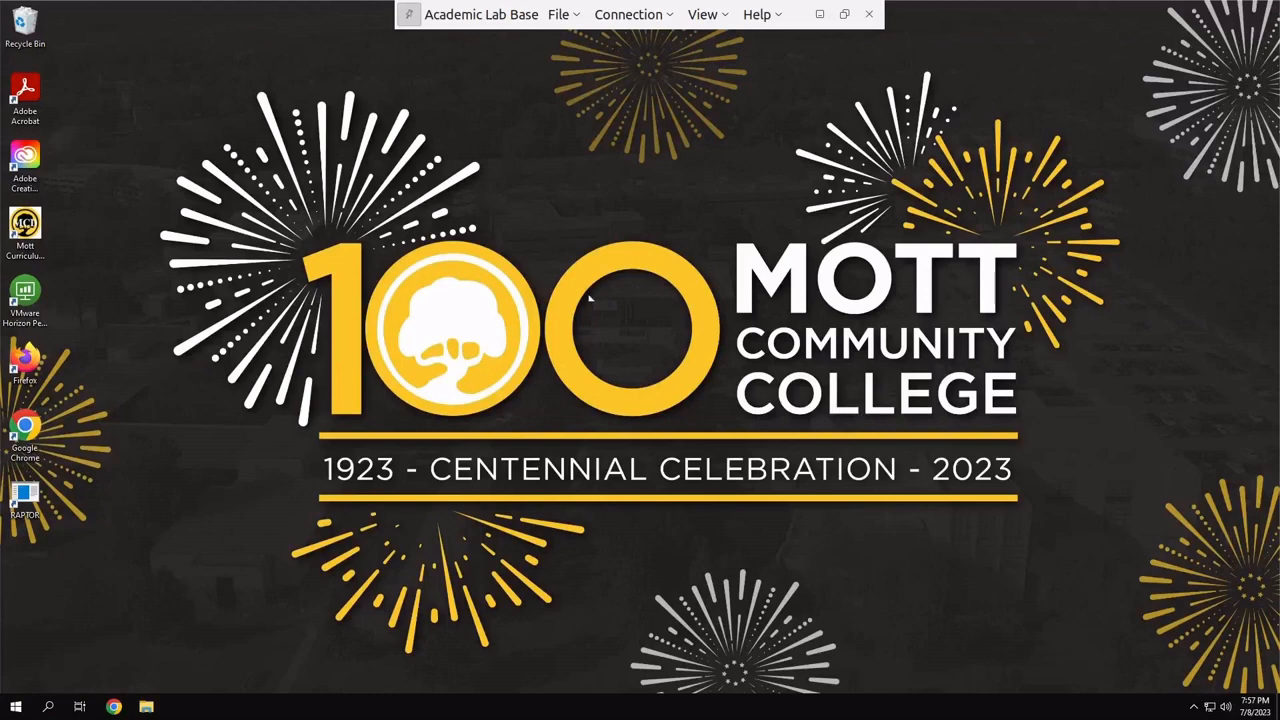
mouse_move(780, 8)
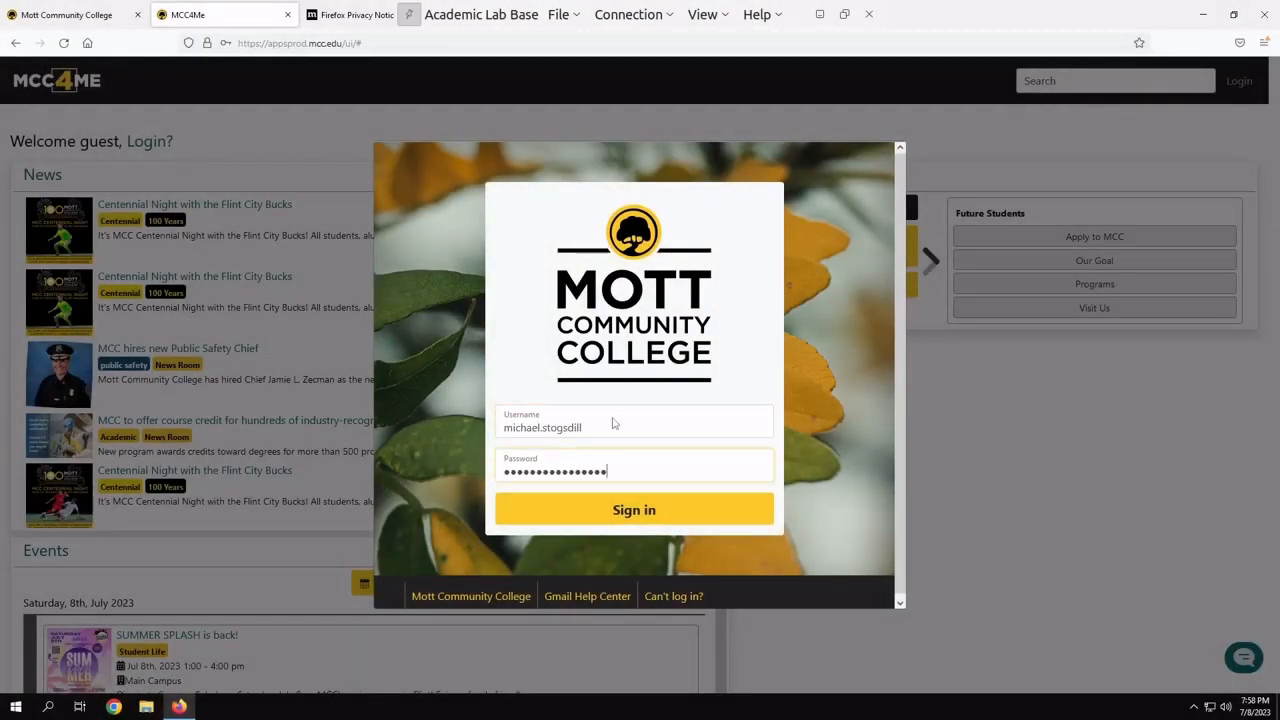
click(634, 510)
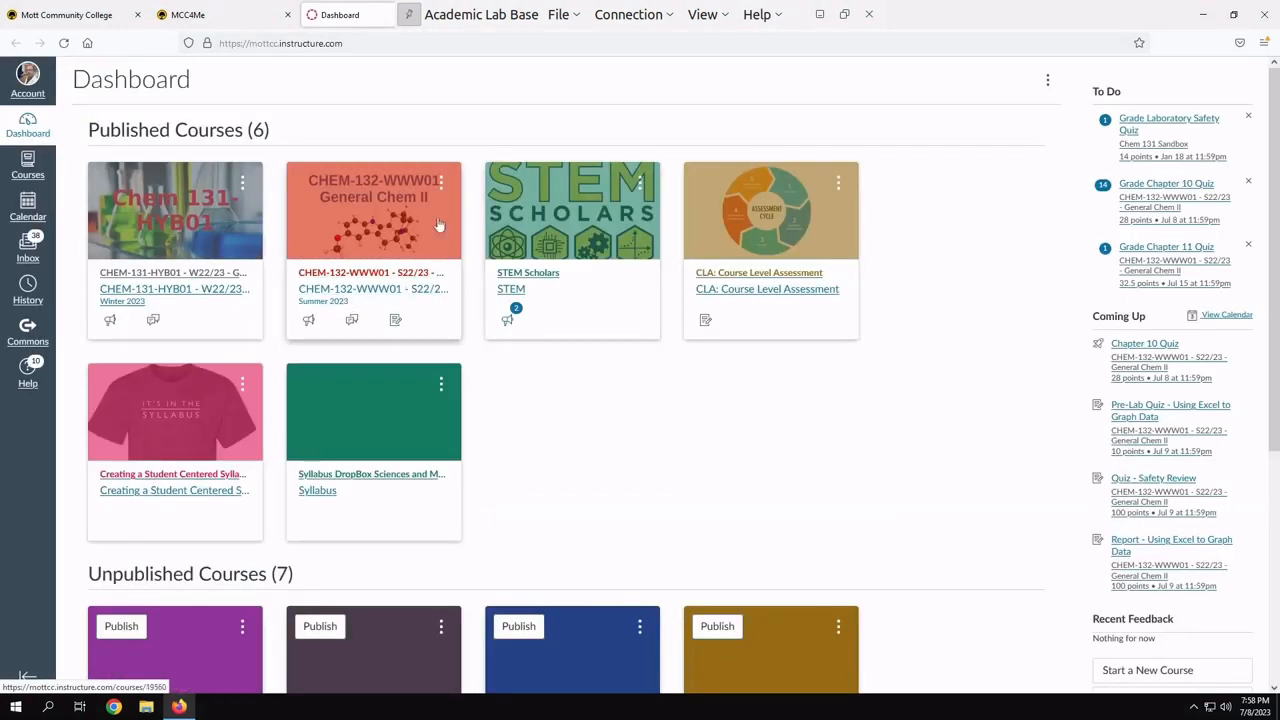
Enter the CHEM-132 General Chem II course and scroll its modules to the Labflow section
click(372, 210)
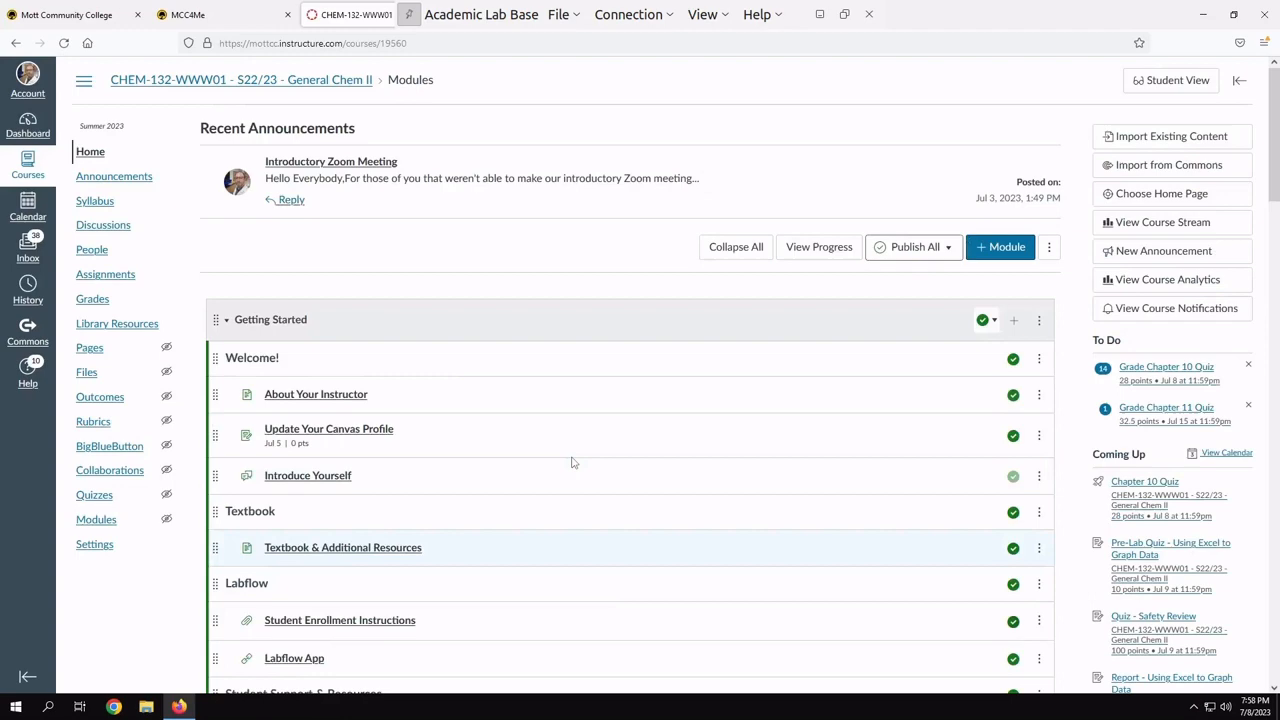
scroll(down, 3)
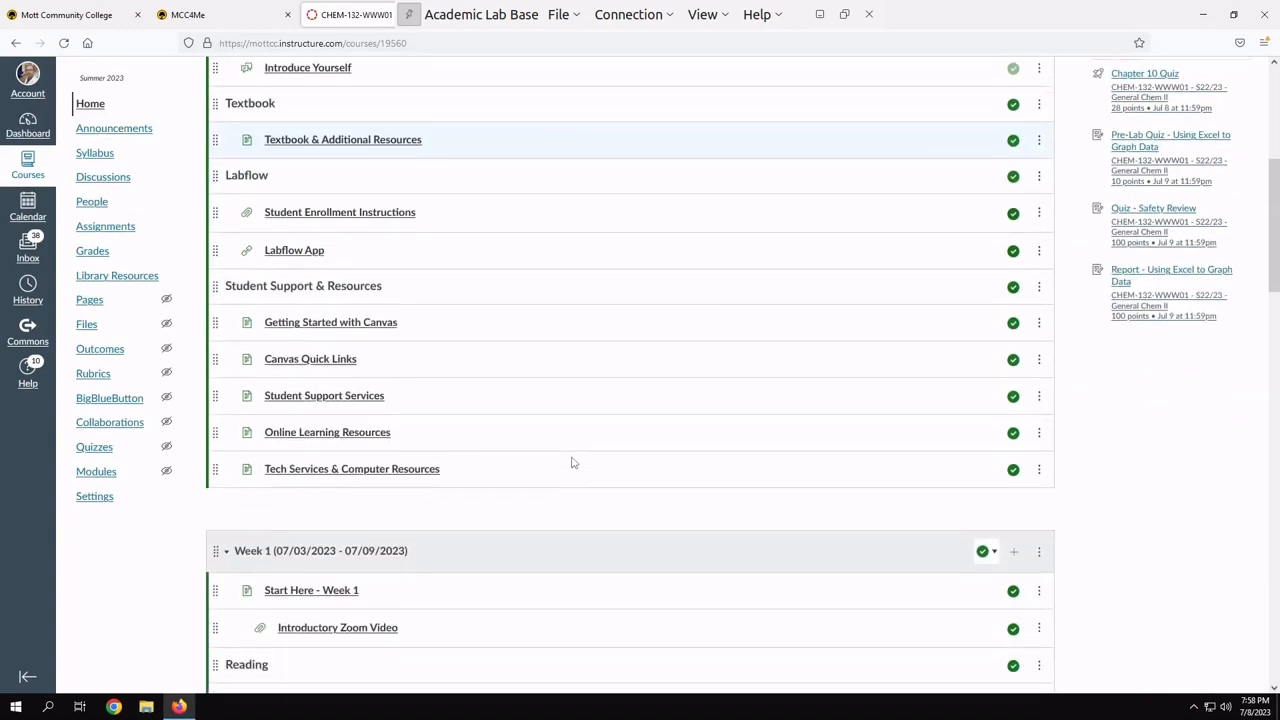
scroll(down, 3)
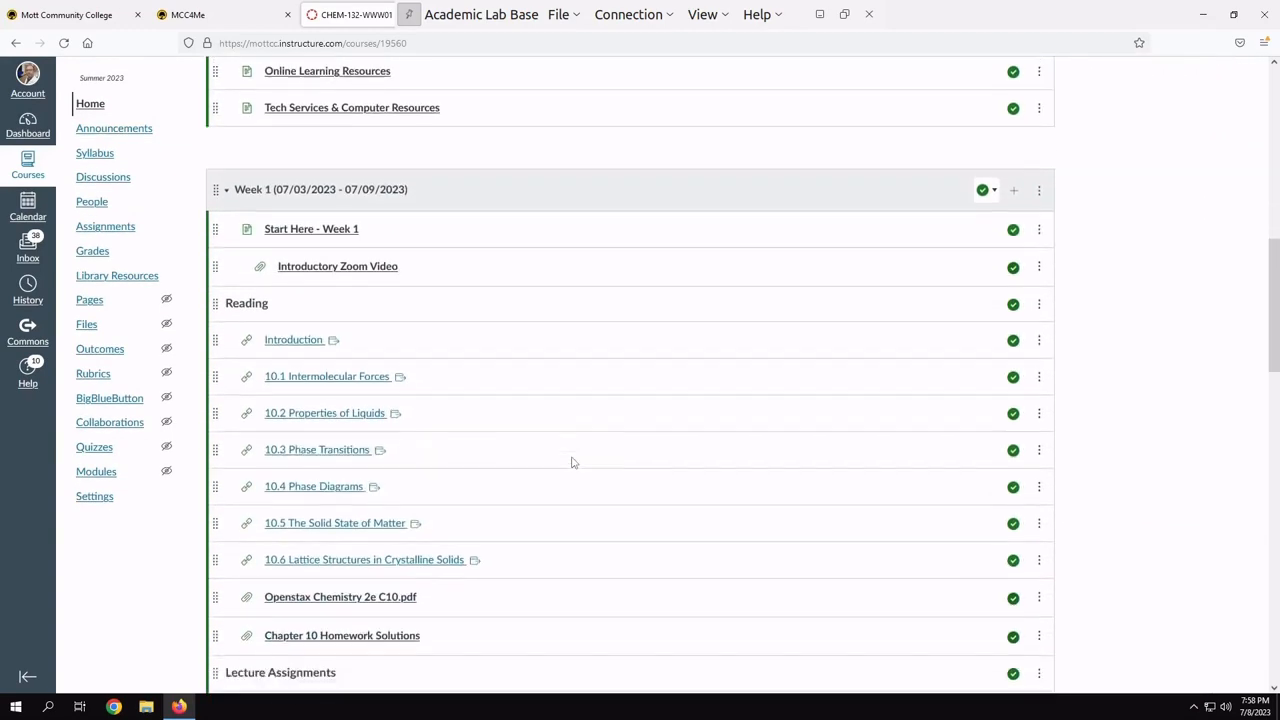
scroll(down, 3)
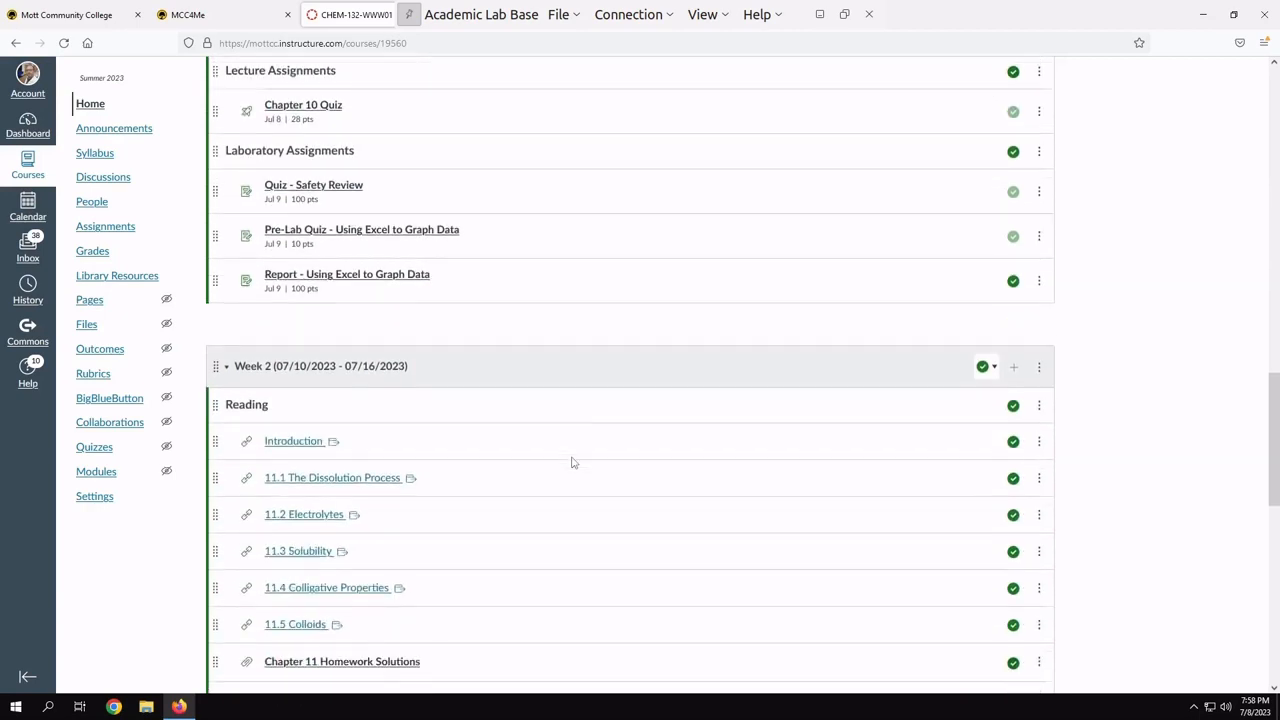
scroll(down, 3)
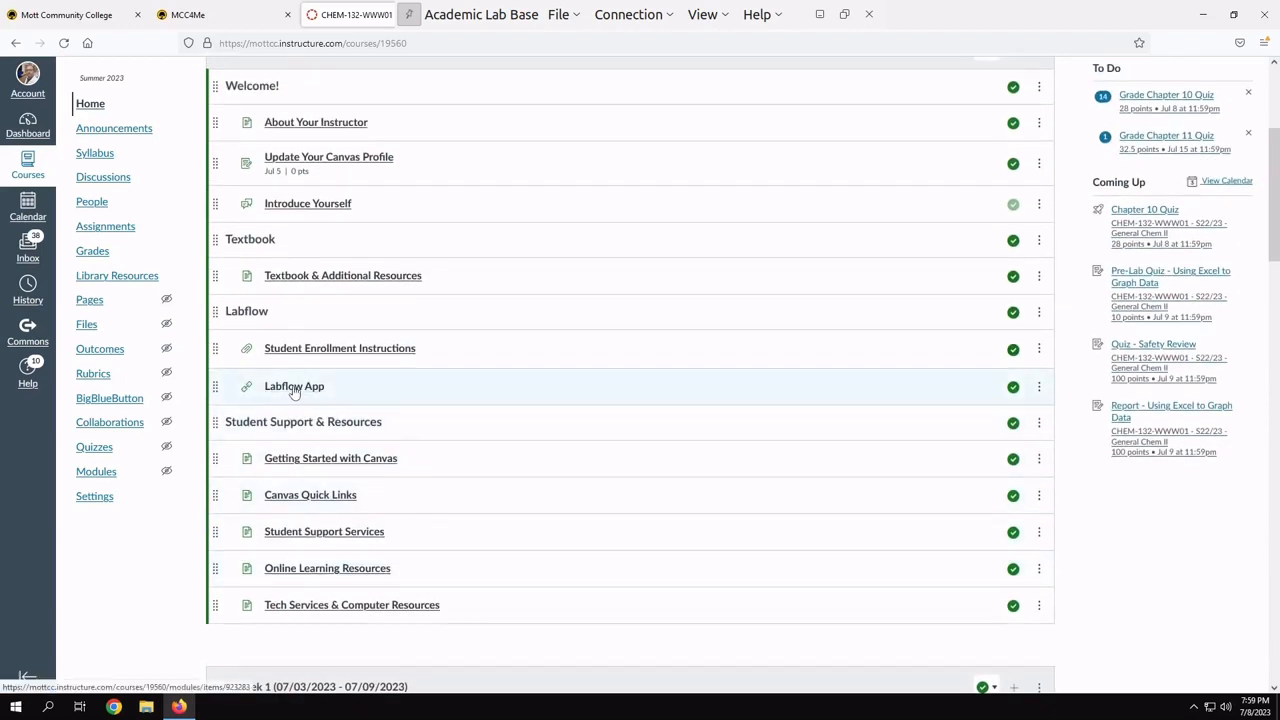
click(294, 386)
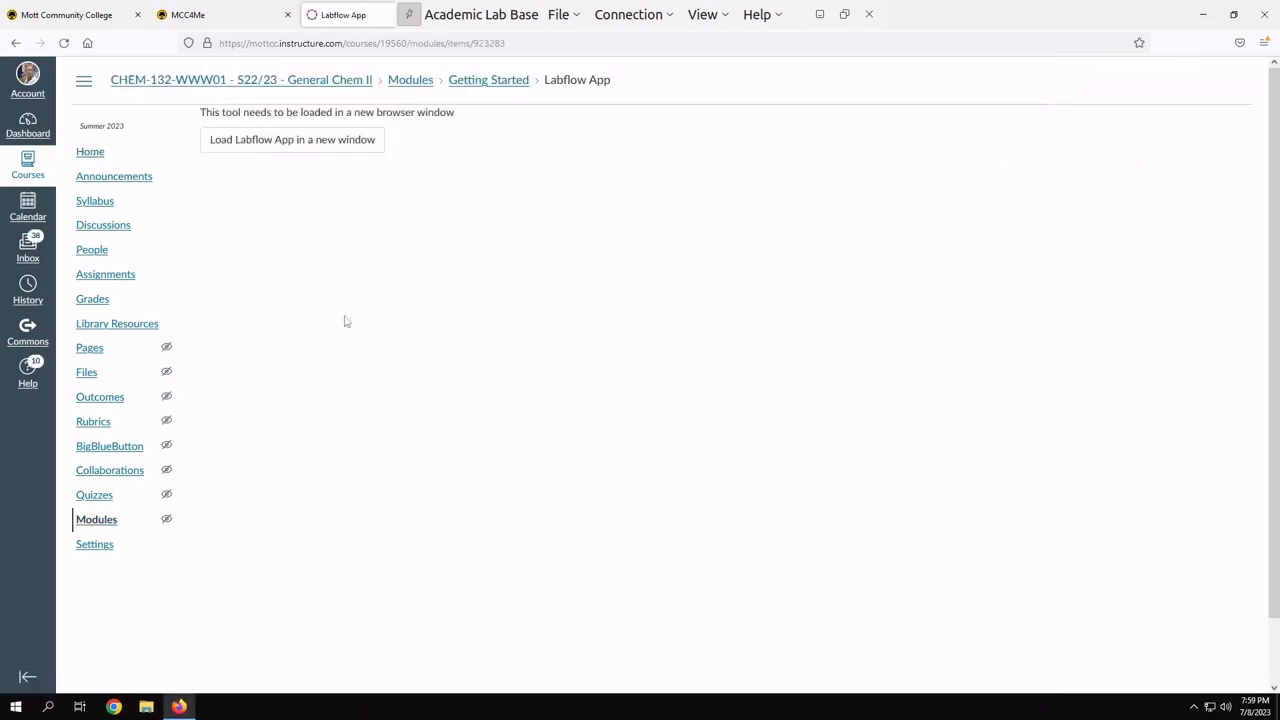
click(292, 140)
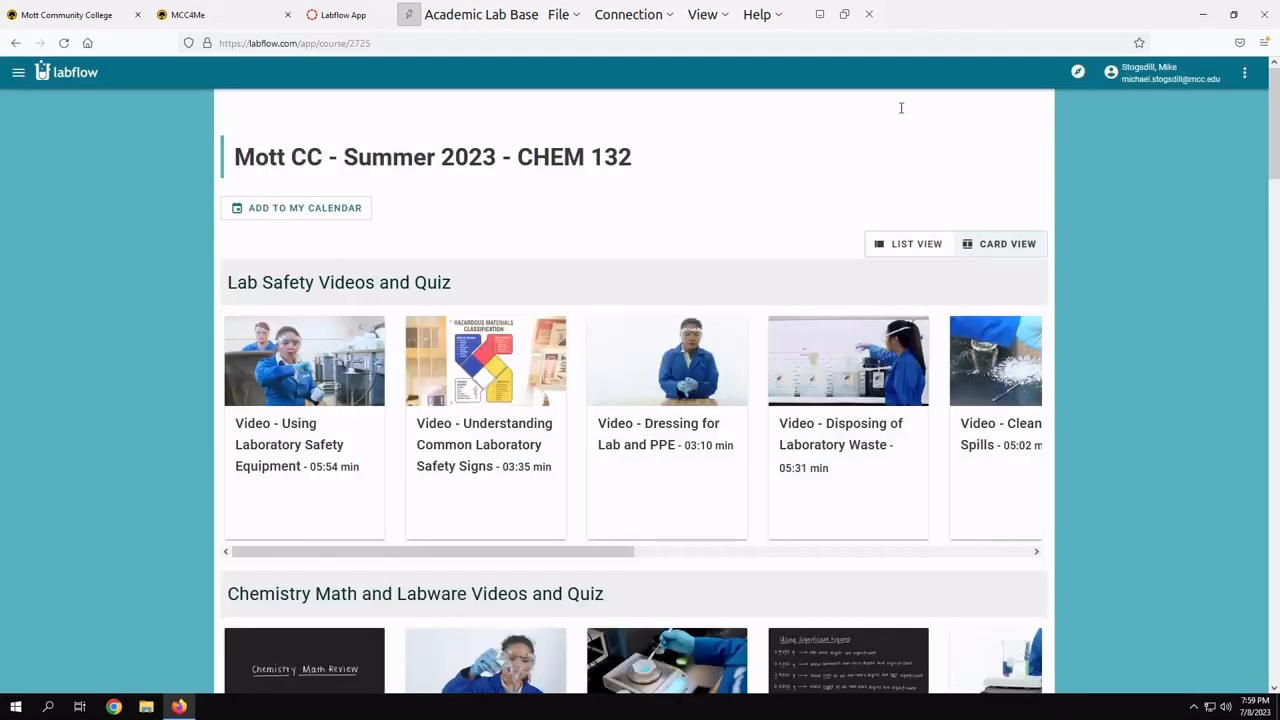
scroll(down, 3)
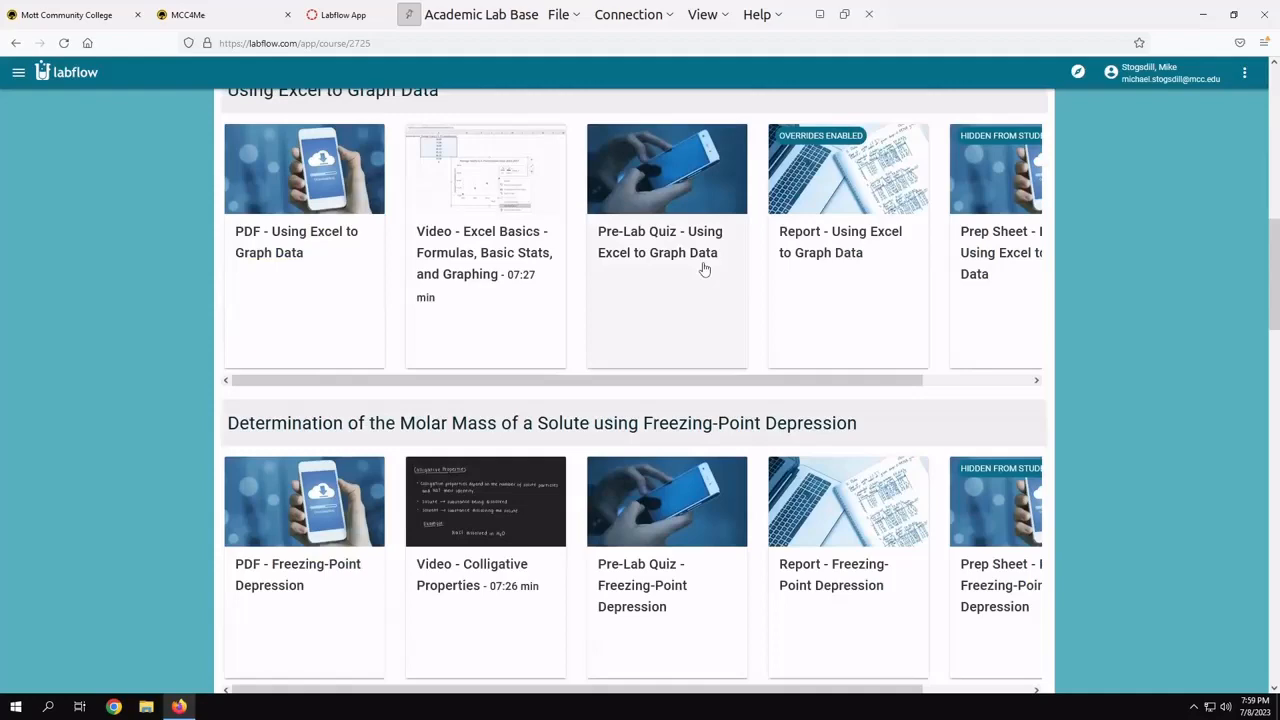
scroll(down, 3)
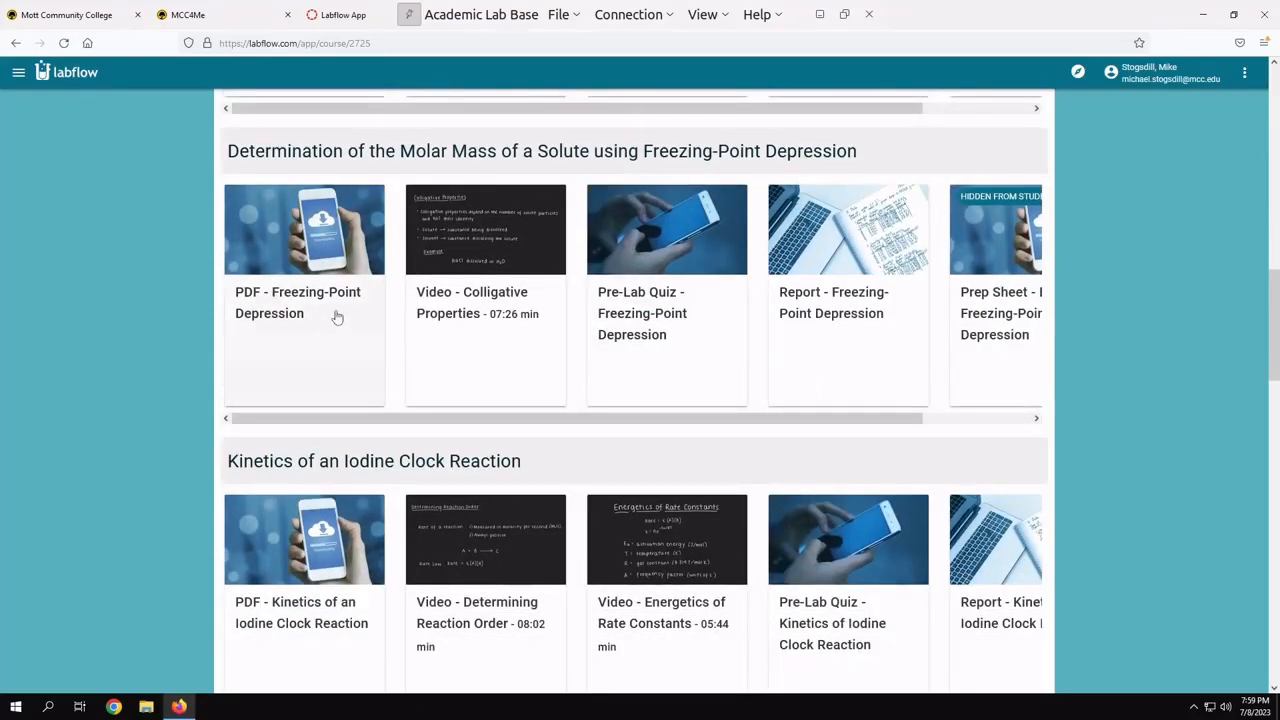
mouse_move(282, 300)
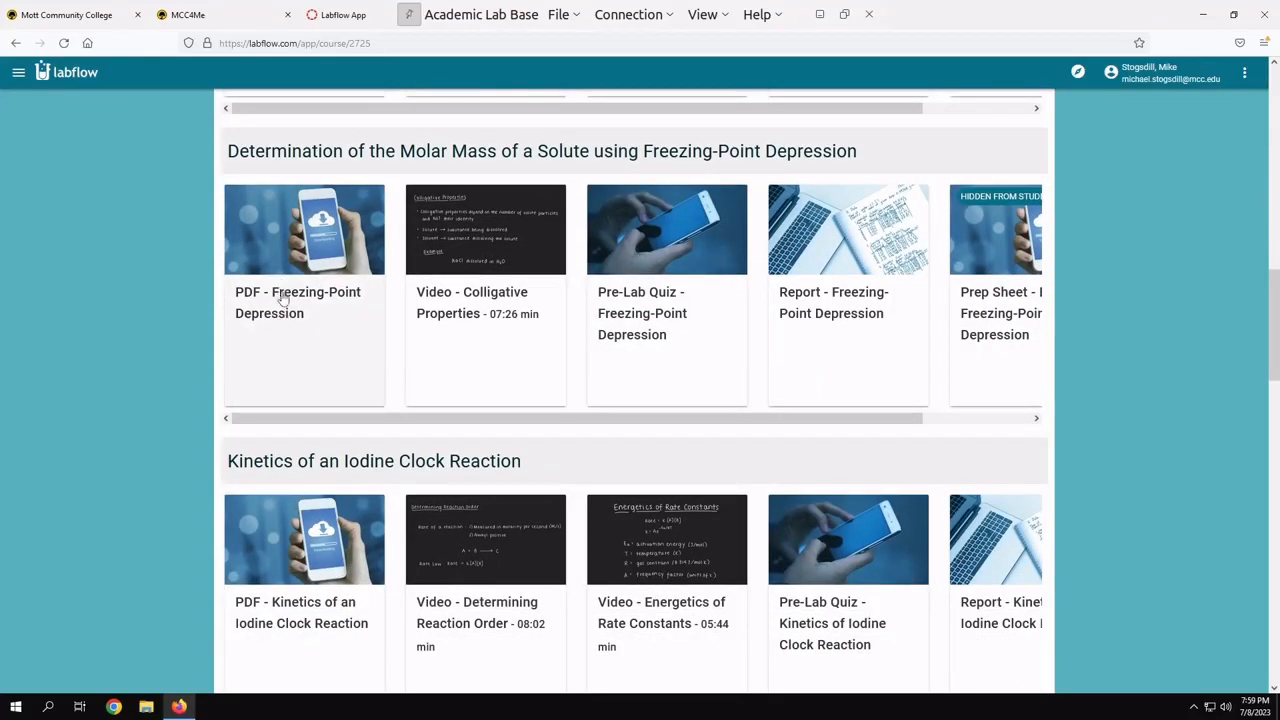
click(304, 228)
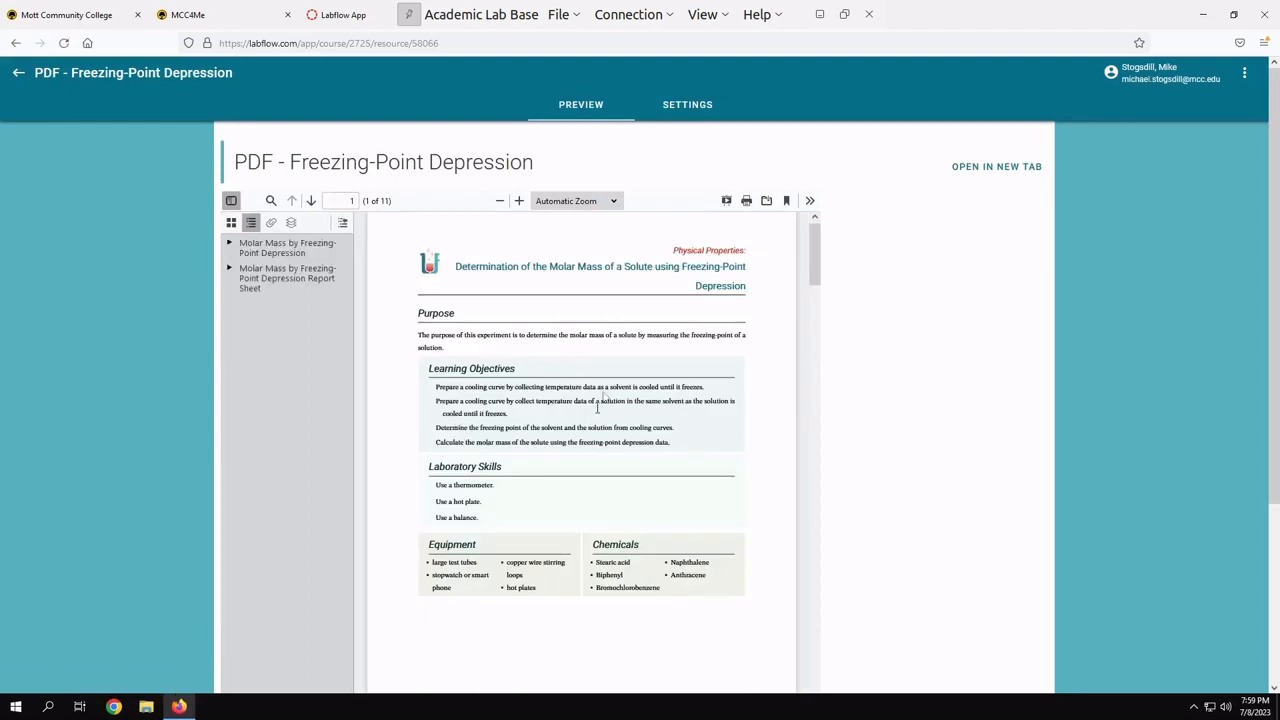
scroll(down, 3)
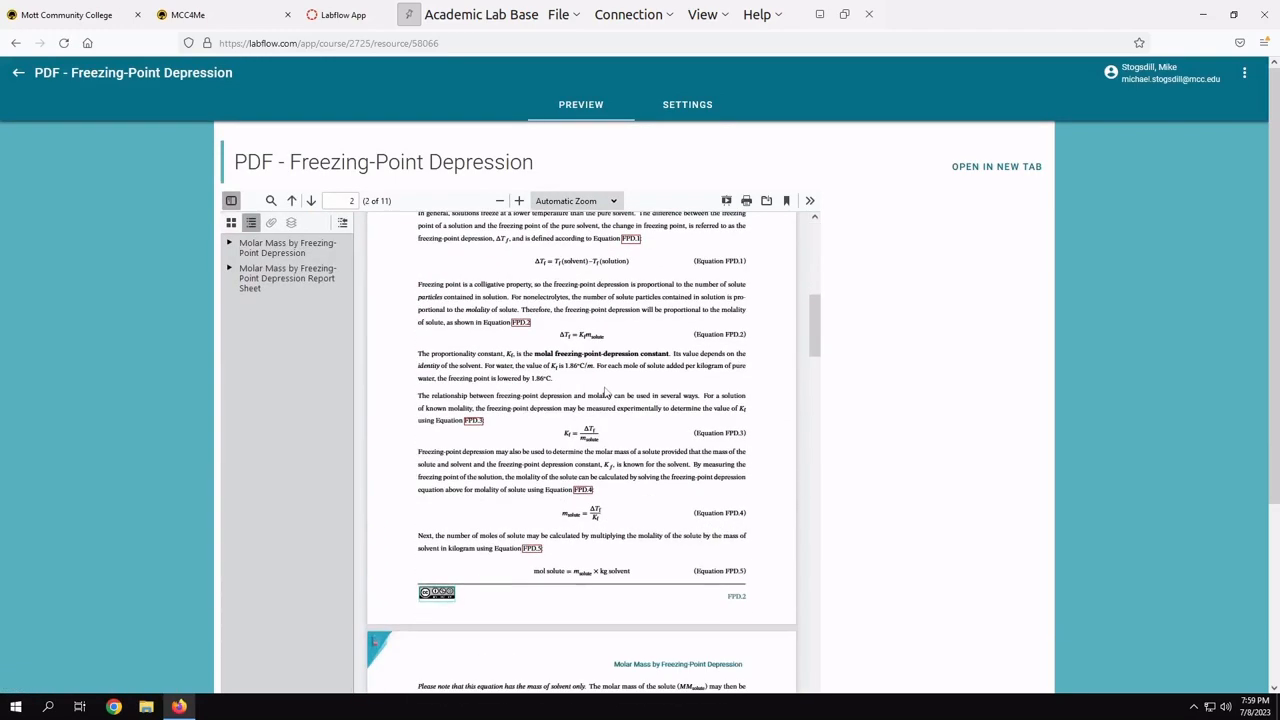
scroll(down, 3)
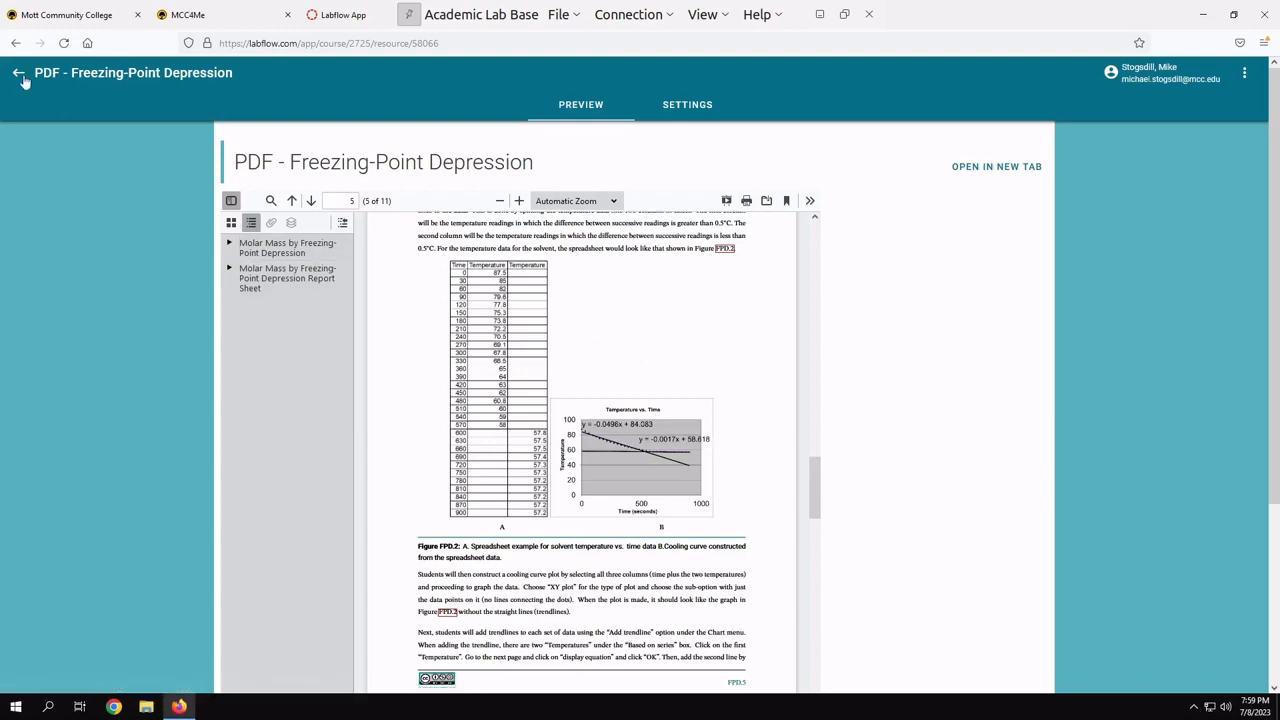
click(24, 72)
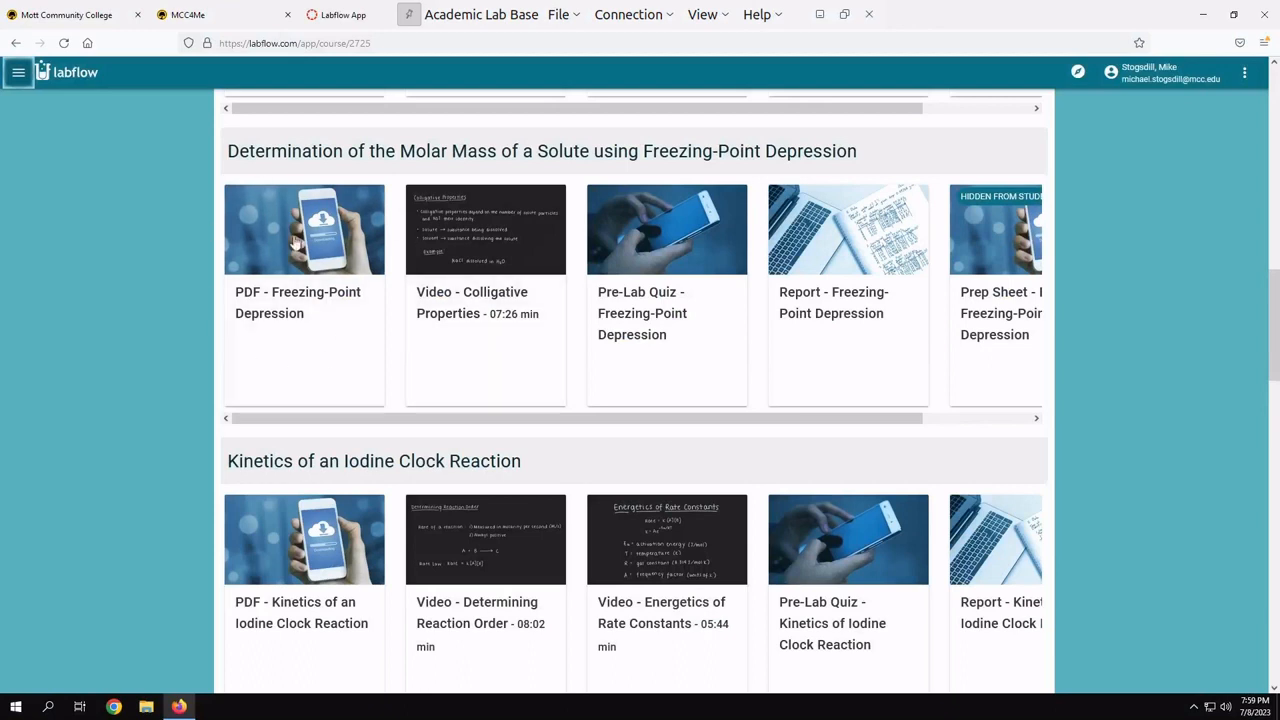
mouse_move(706, 214)
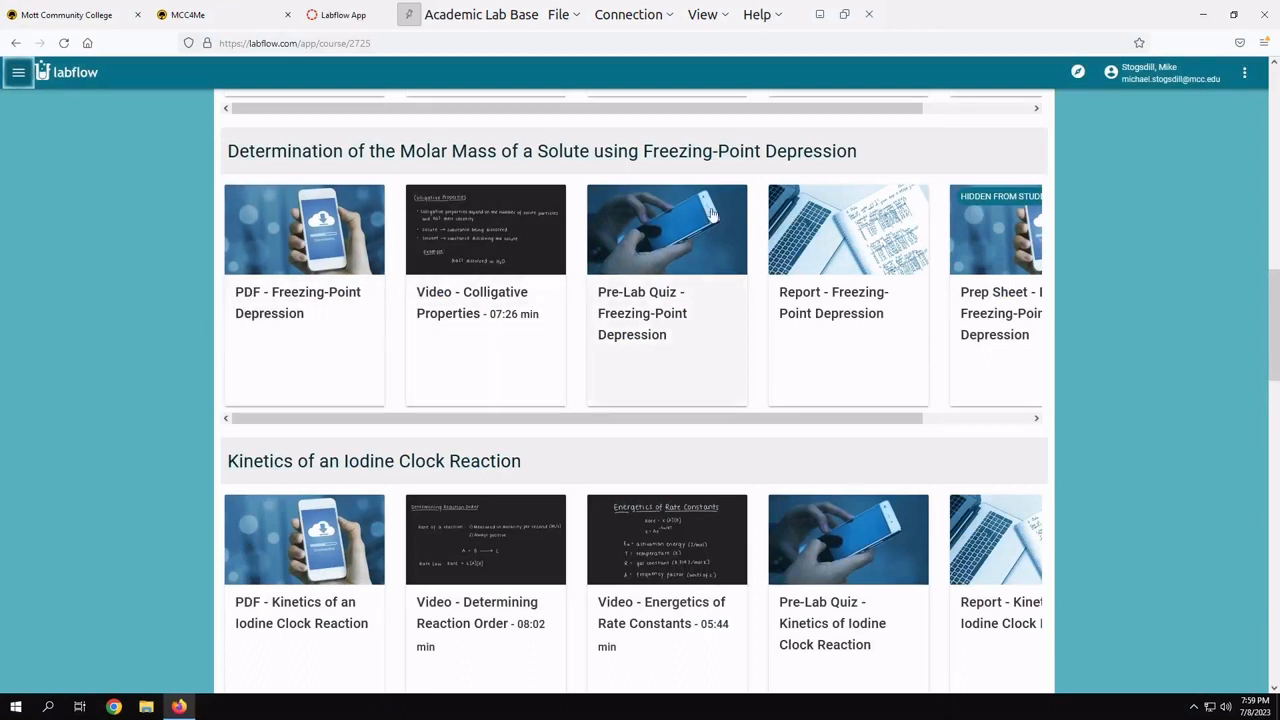
mouse_move(562, 300)
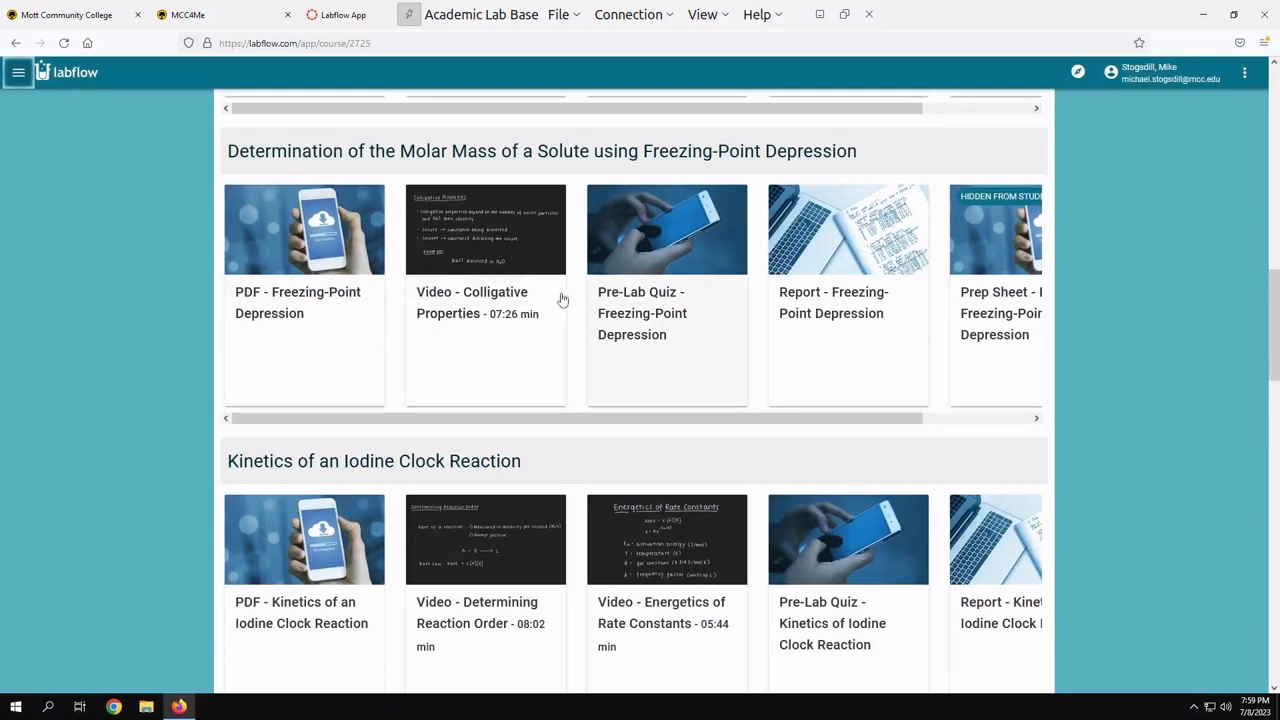
mouse_move(876, 298)
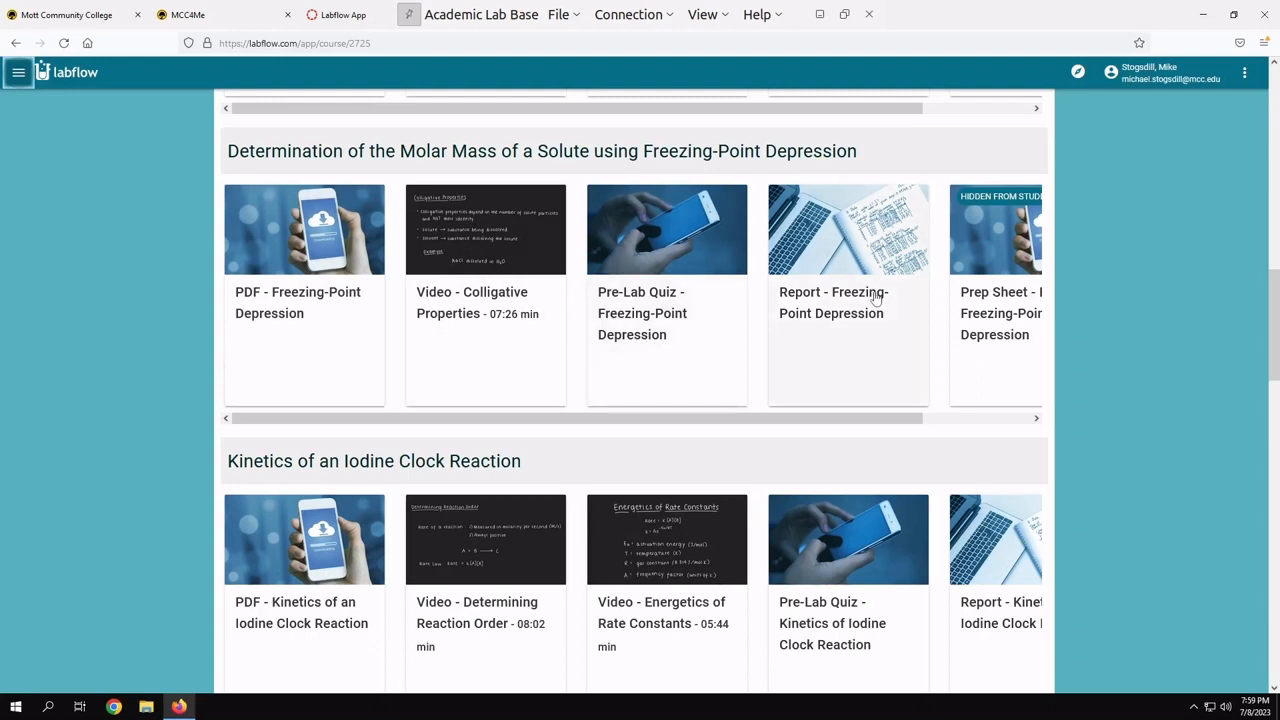
mouse_move(856, 302)
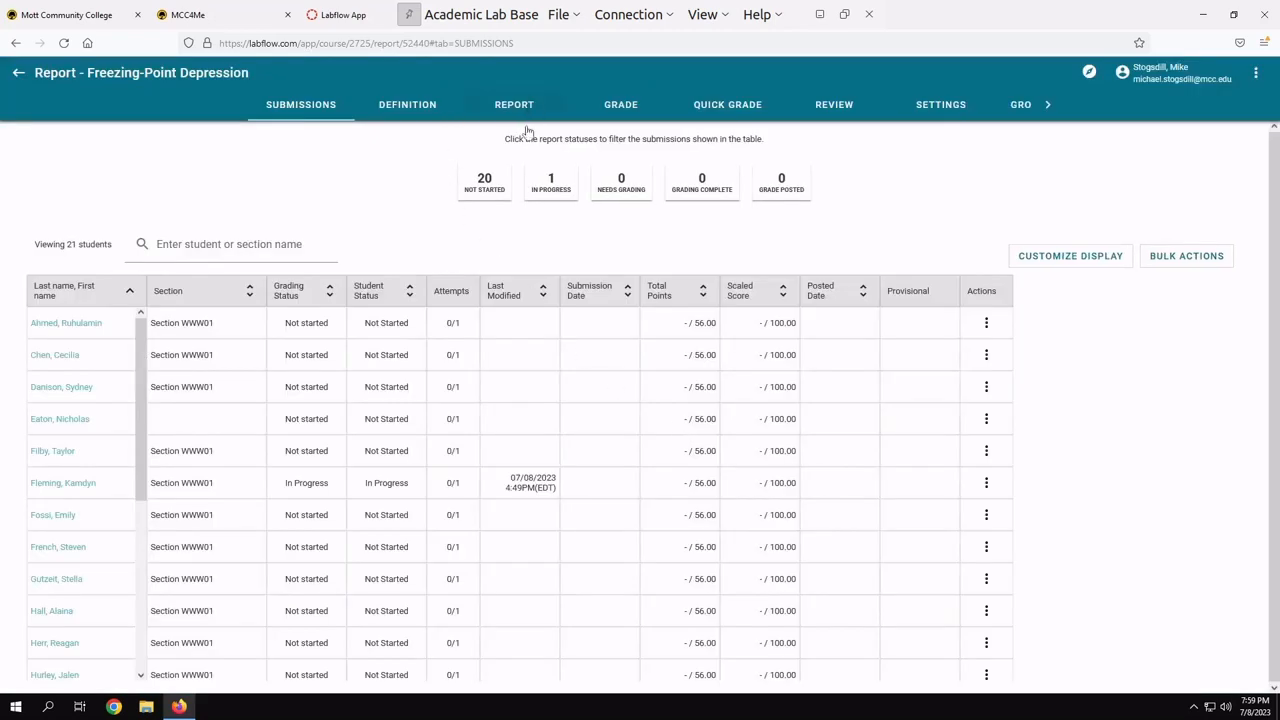
On the report form choose virtual data collection and confirm a provisional data request
click(512, 104)
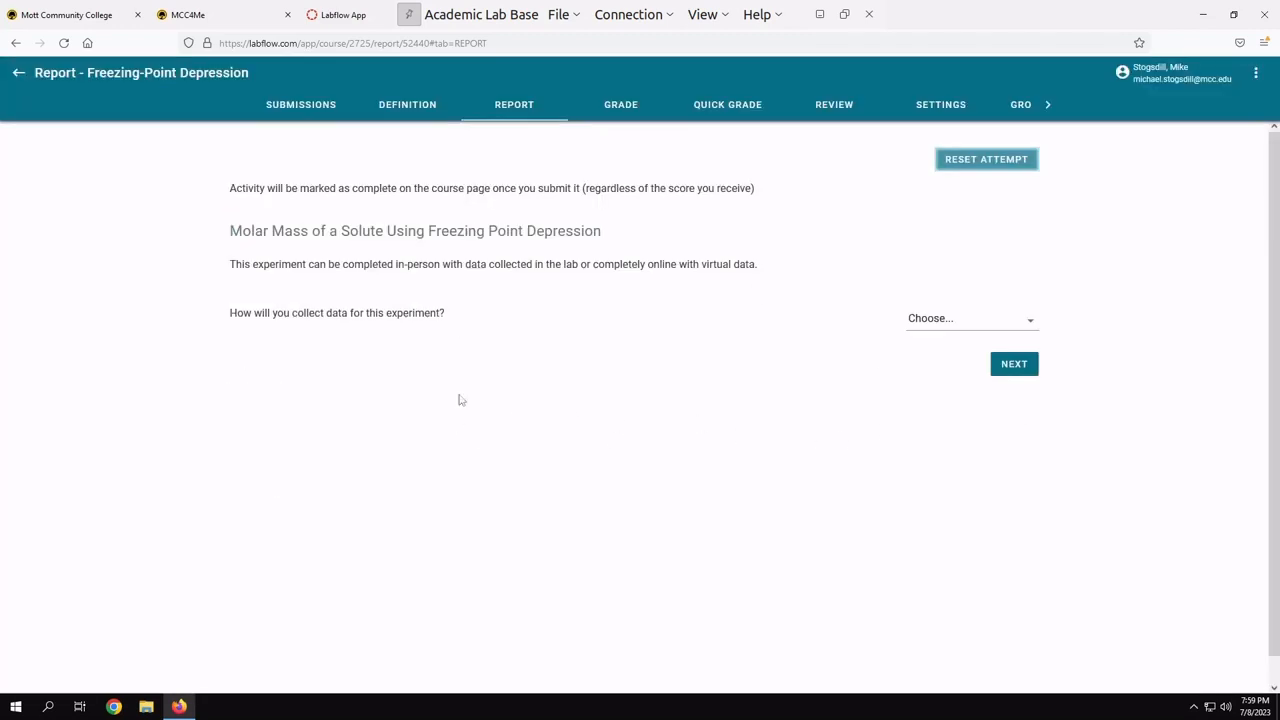
mouse_move(870, 352)
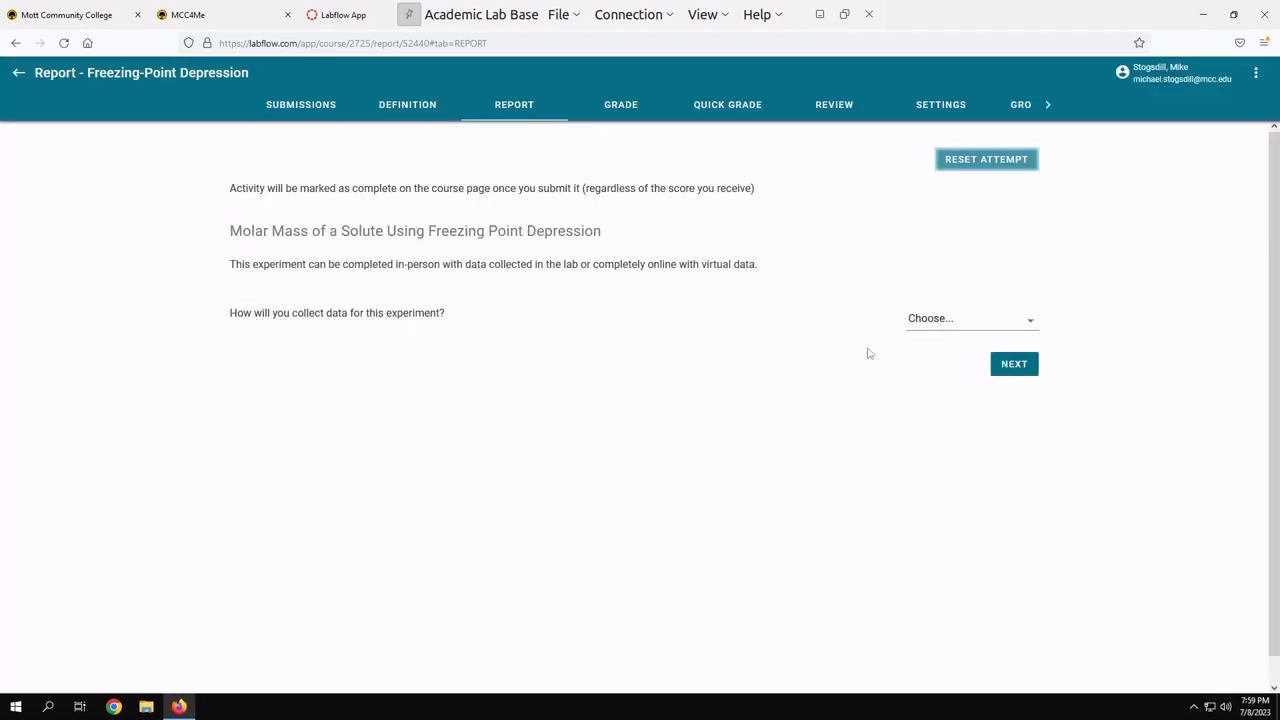
click(968, 318)
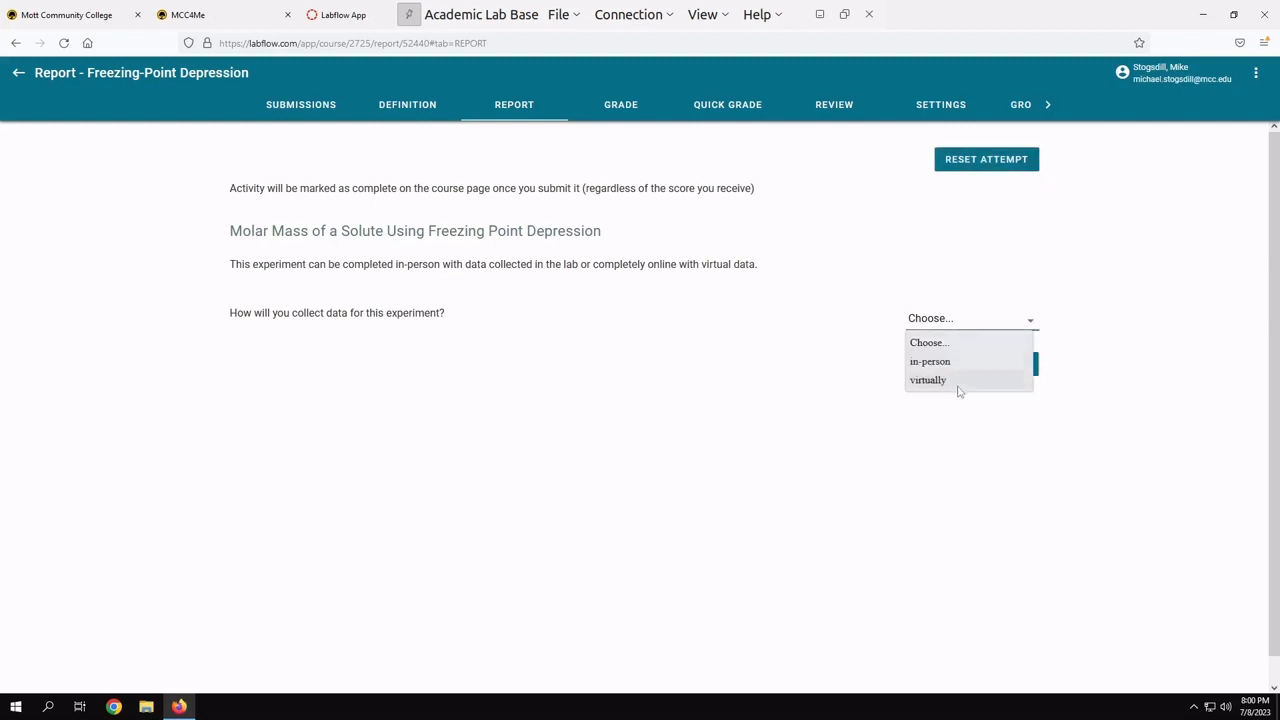
click(928, 380)
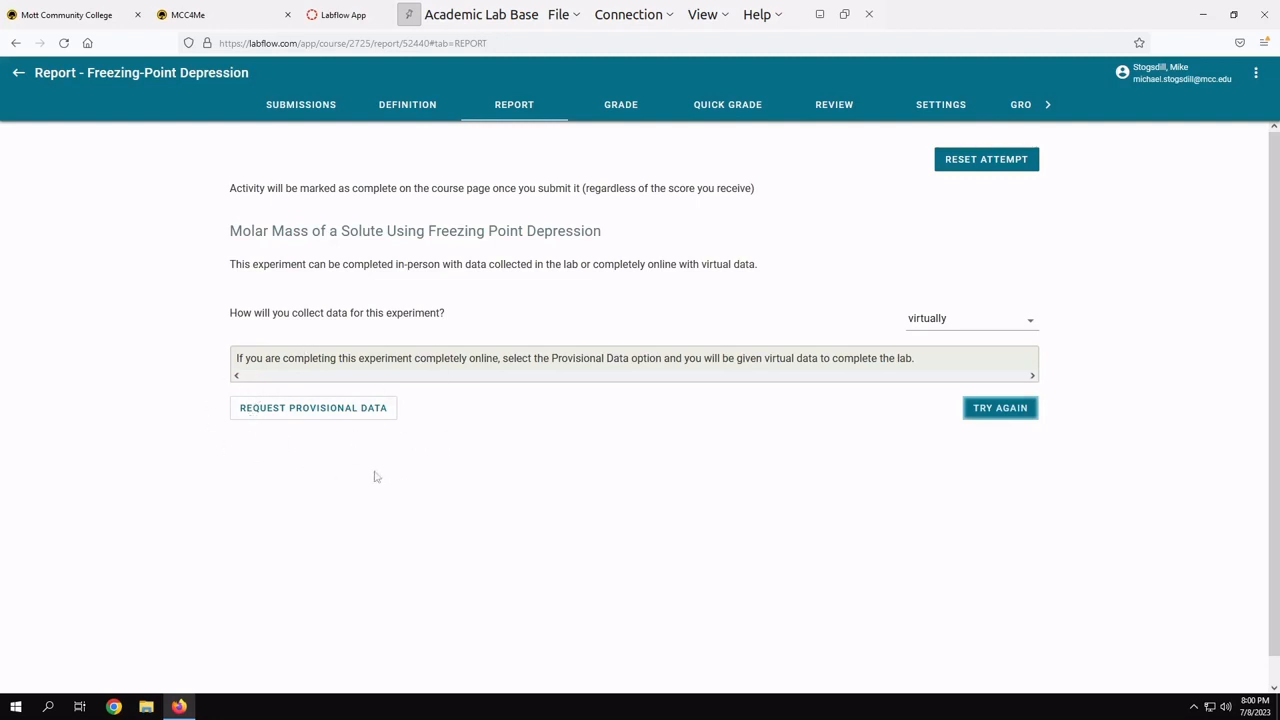
click(312, 408)
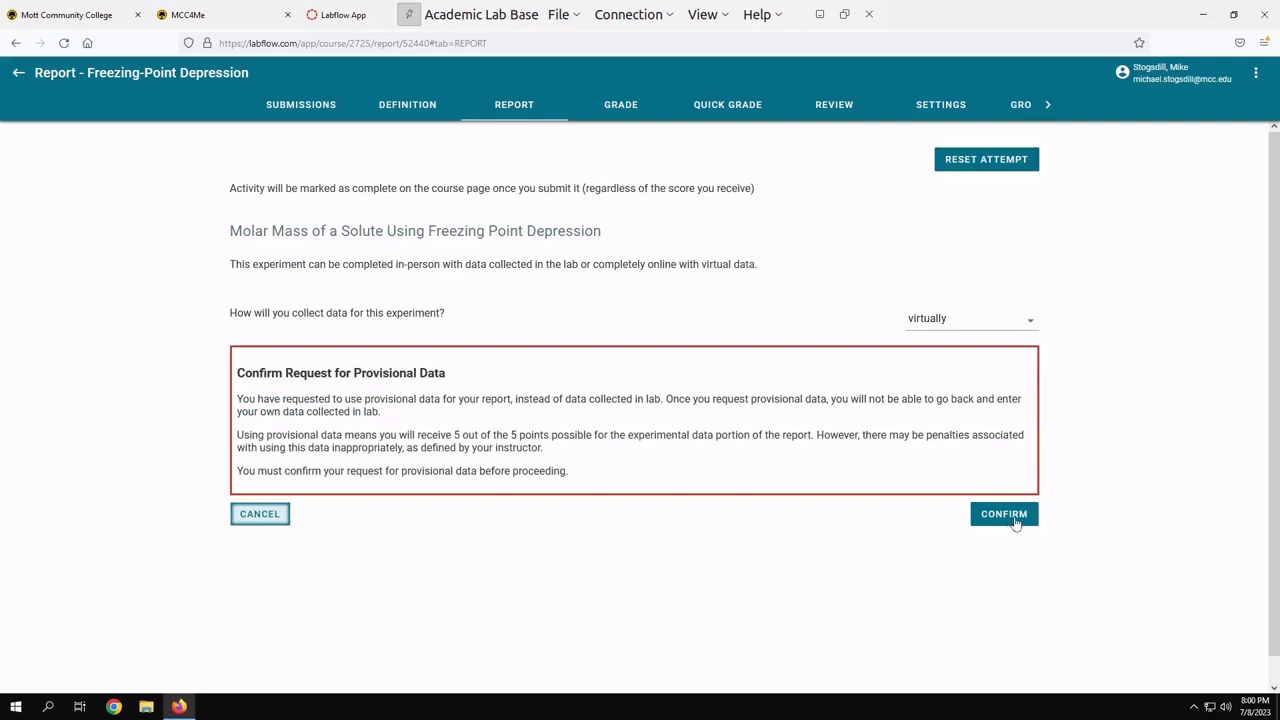
click(1004, 514)
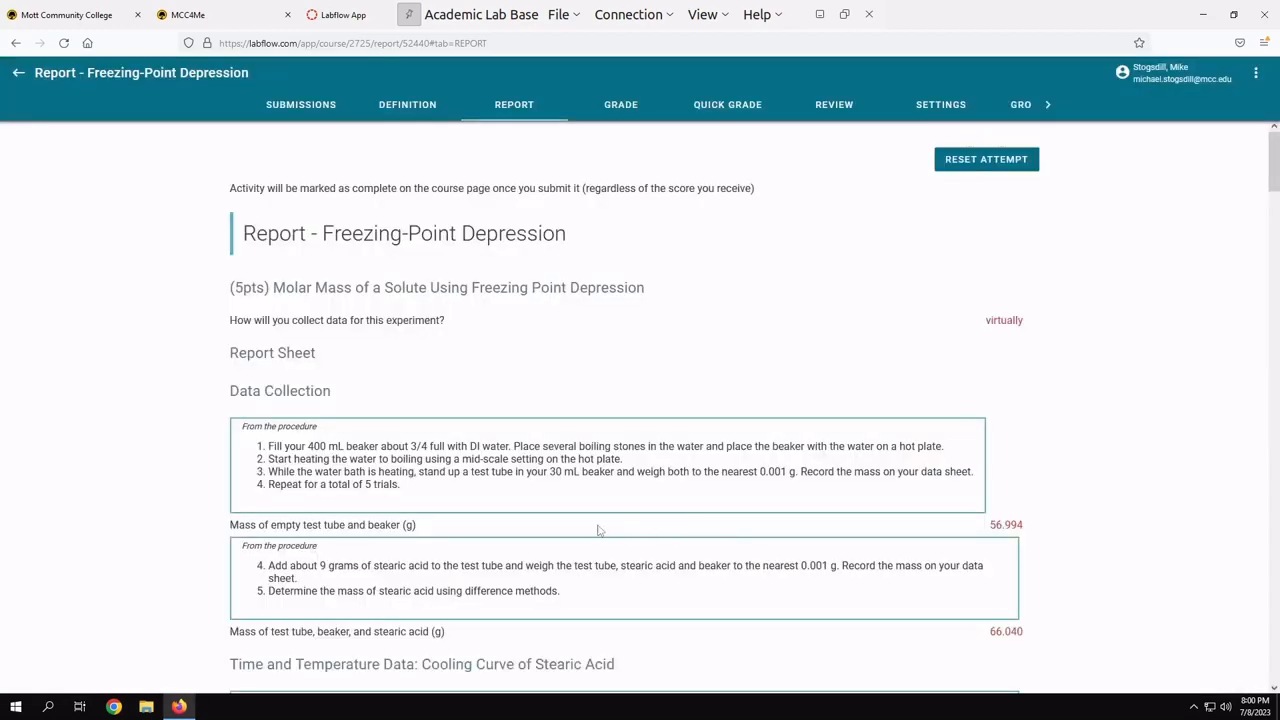
Scroll the filled report down to Report Table FP.1 with the stearic acid data
scroll(down, 3)
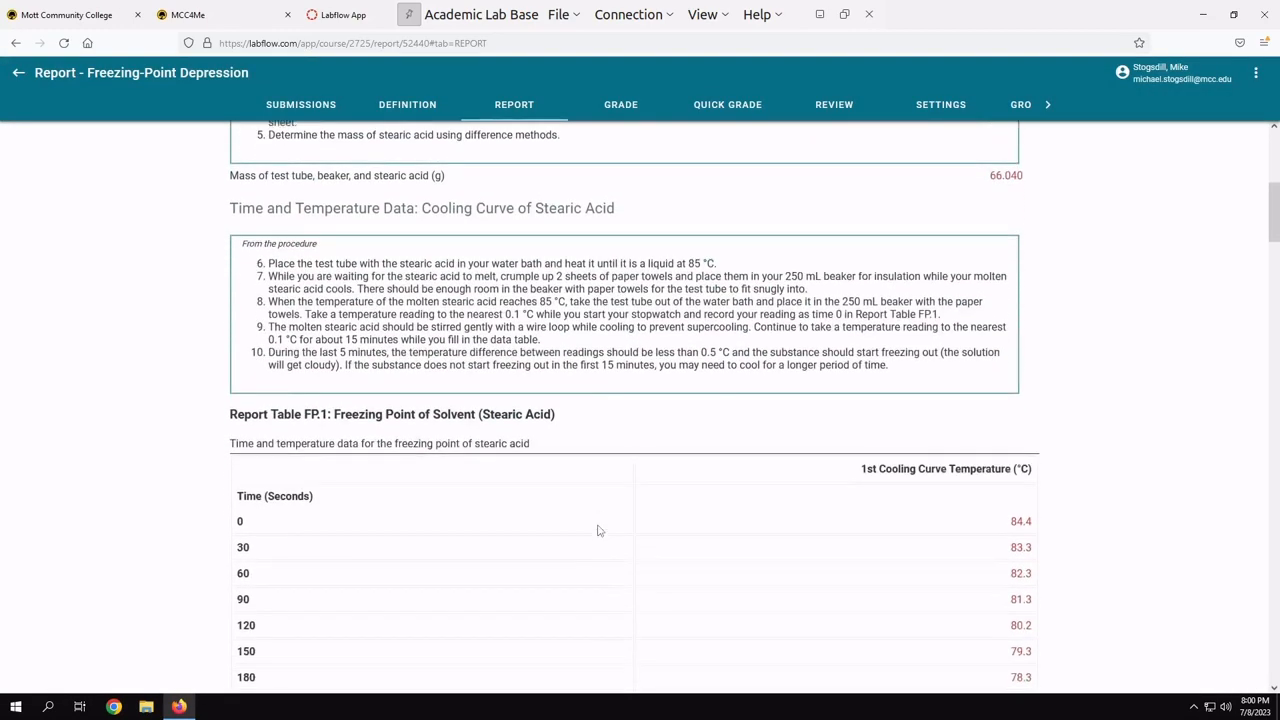
scroll(down, 3)
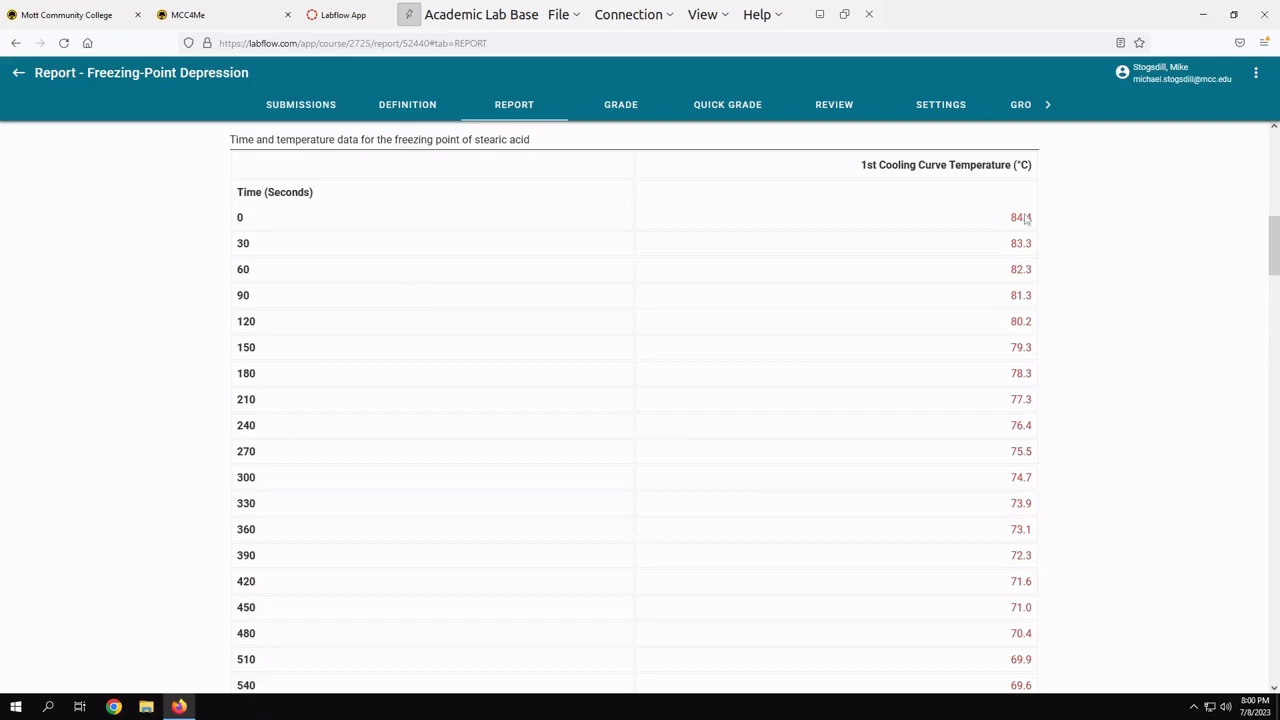
scroll(down, 3)
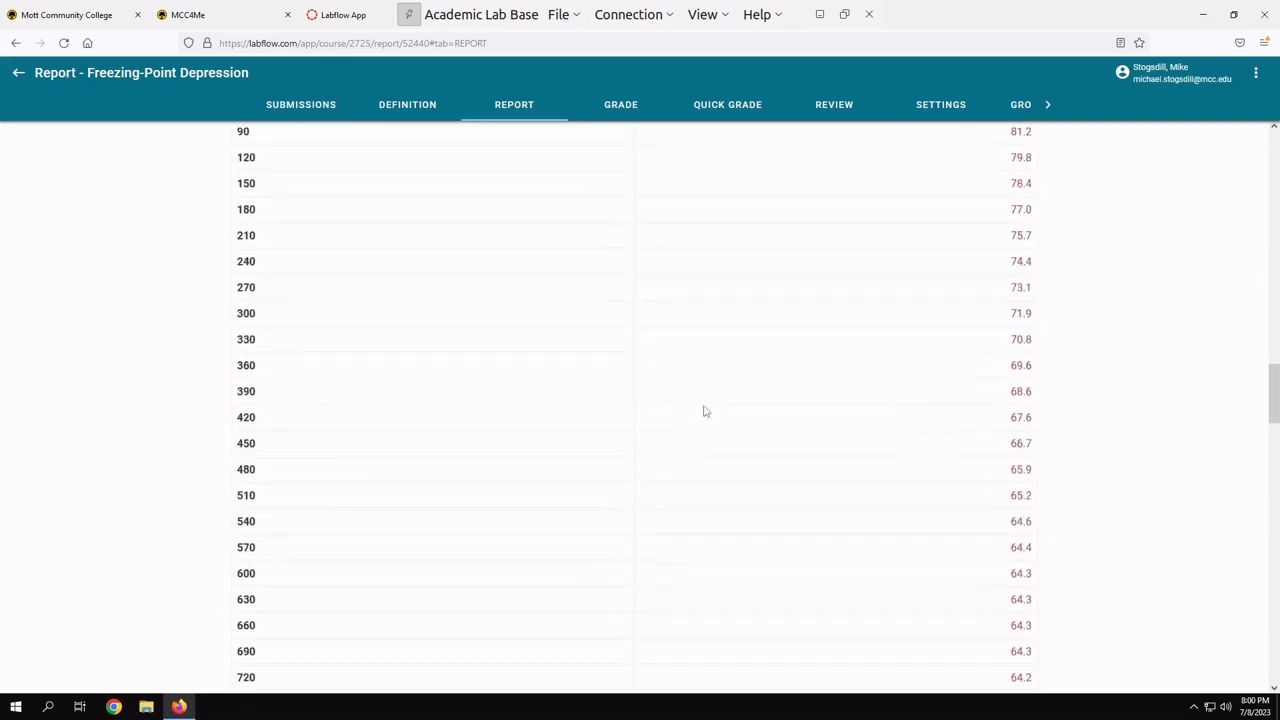
Zoom the browser out to 50% so the whole stearic acid time-temperature table fits on screen
scroll(down, 3)
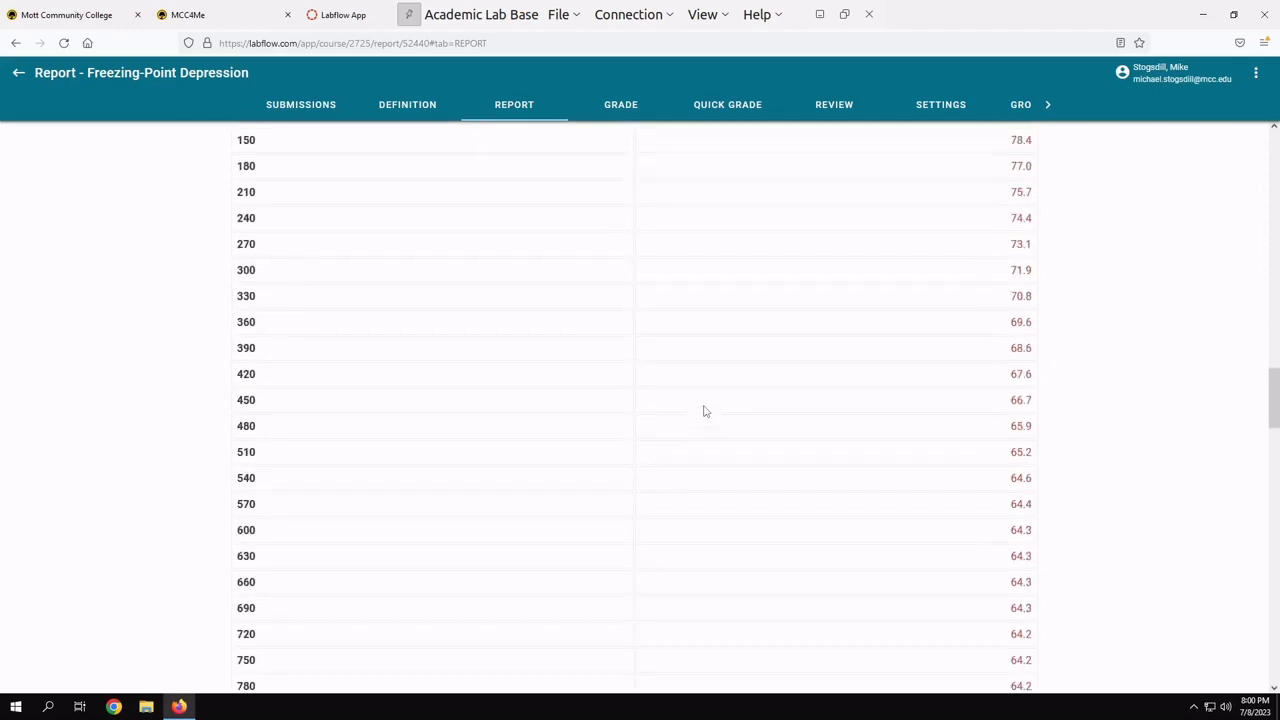
scroll(down, 3)
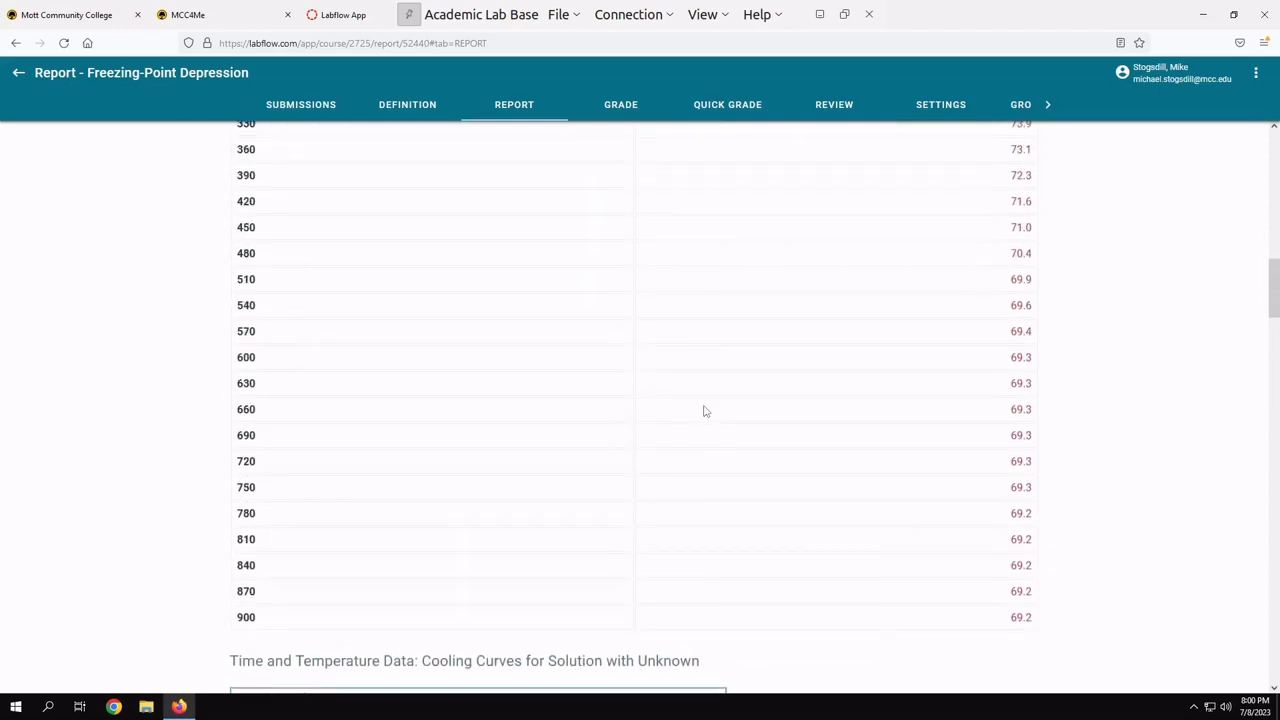
scroll(up, 3)
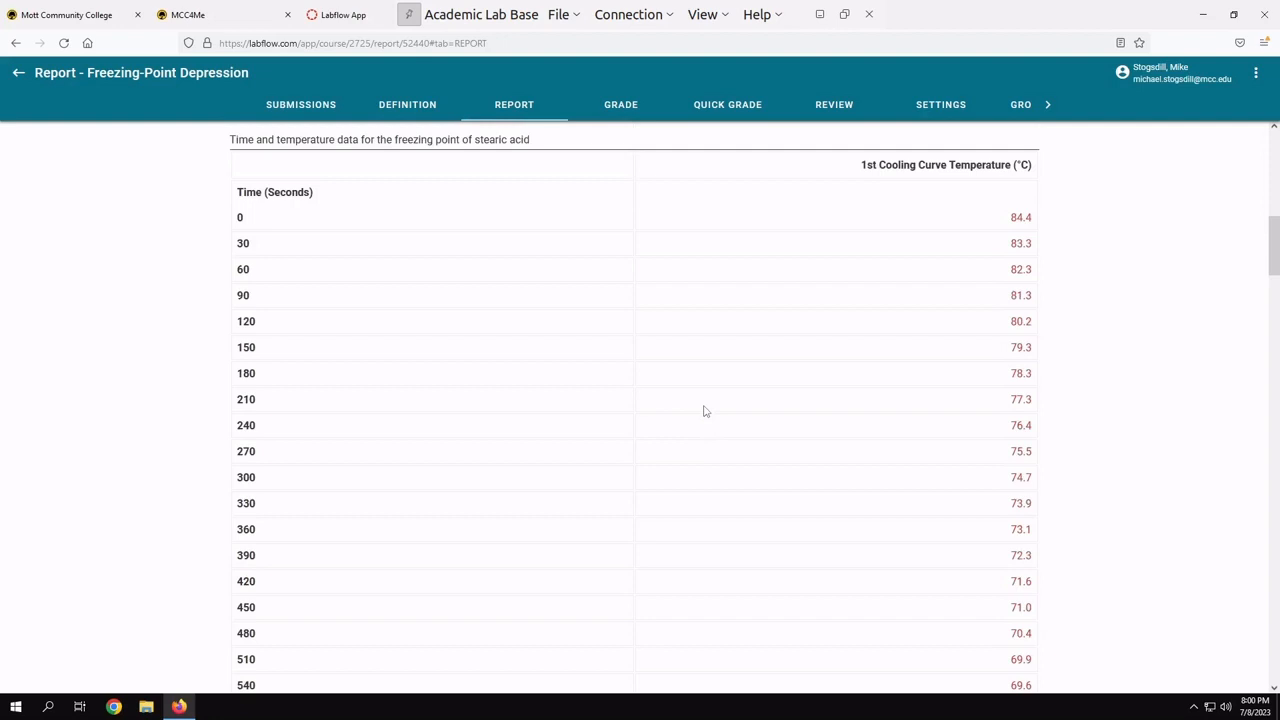
key(ctrl+-)
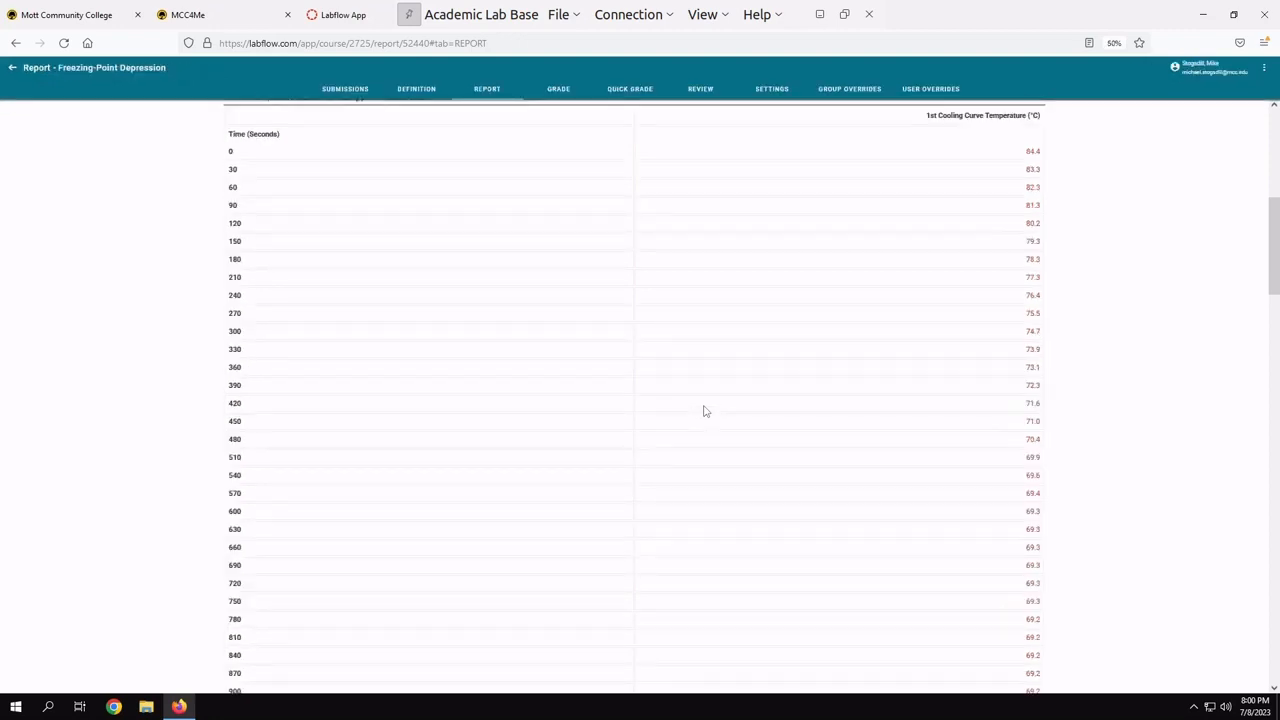
scroll(down, 3)
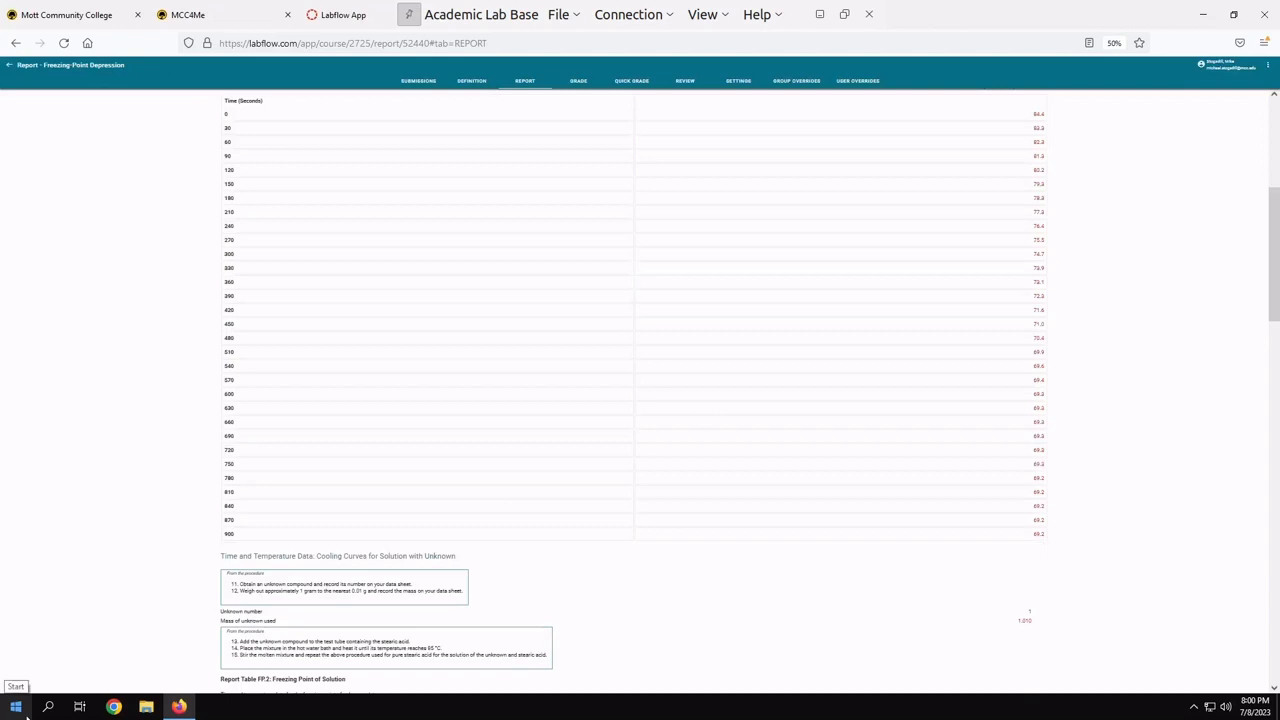
Select the stearic acid time and temperature table from header to last value and copy it
click(16, 708)
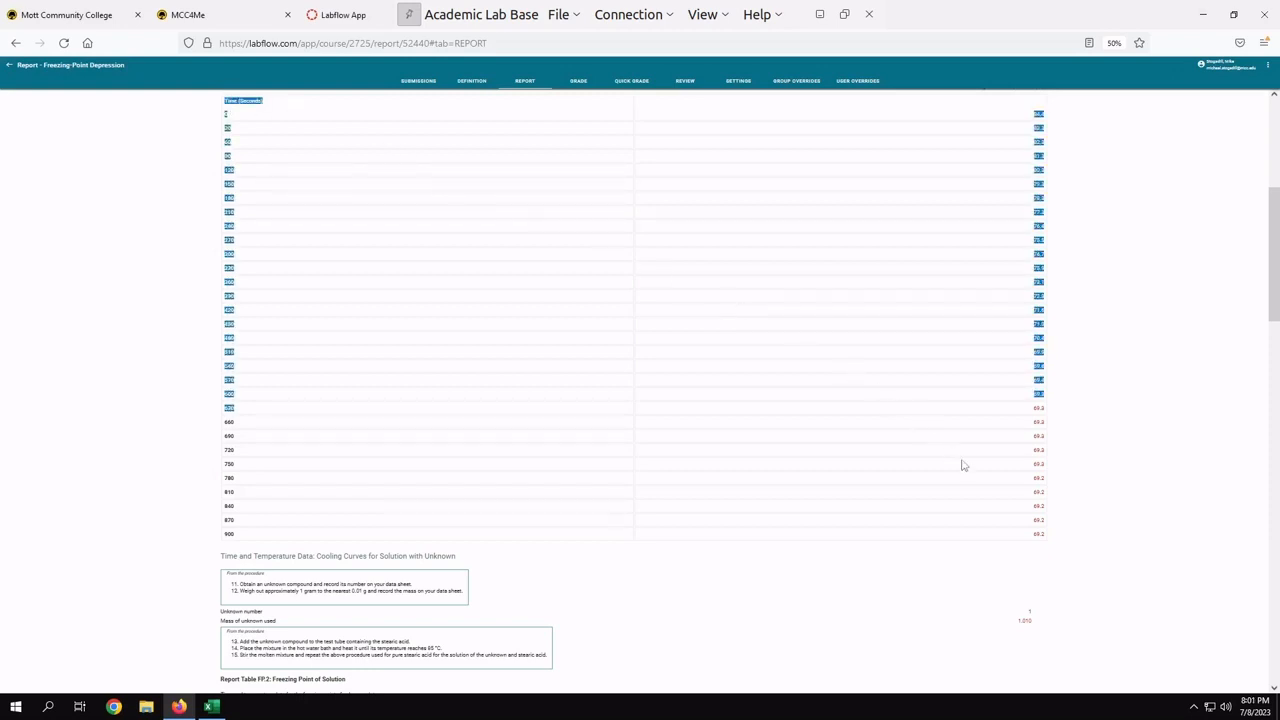
mouse_move(1052, 532)
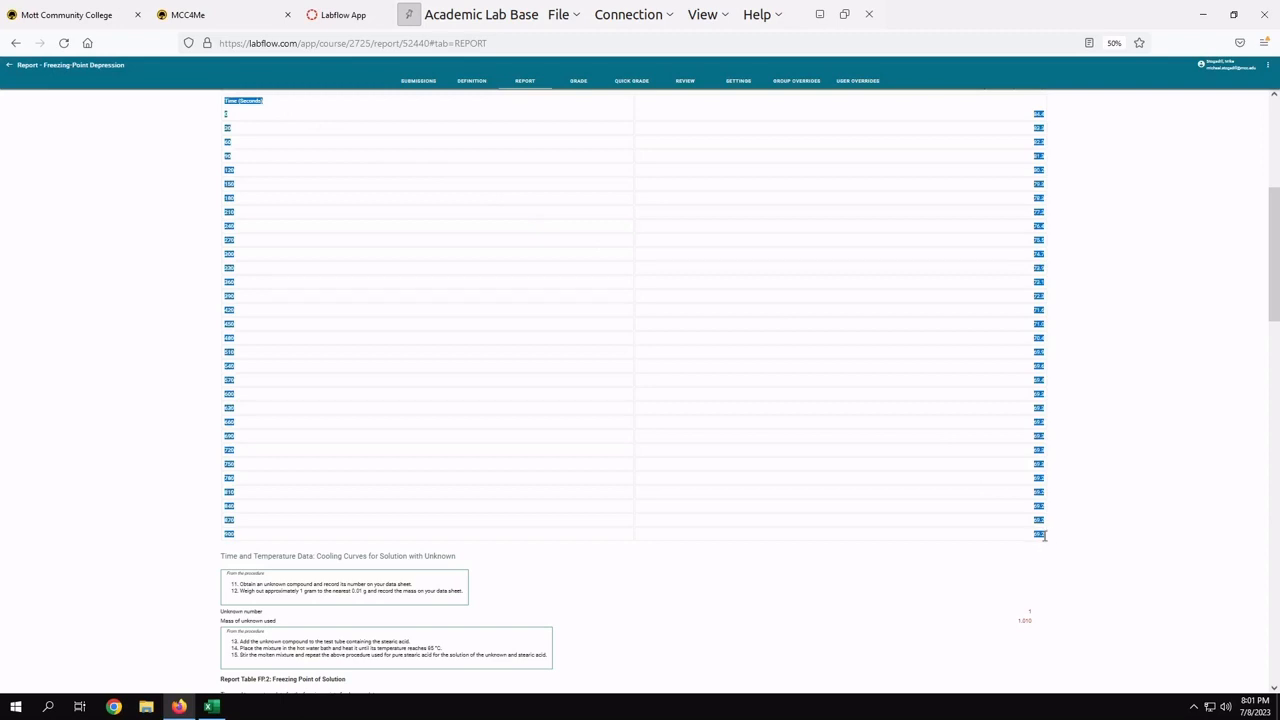
right_click(1040, 536)
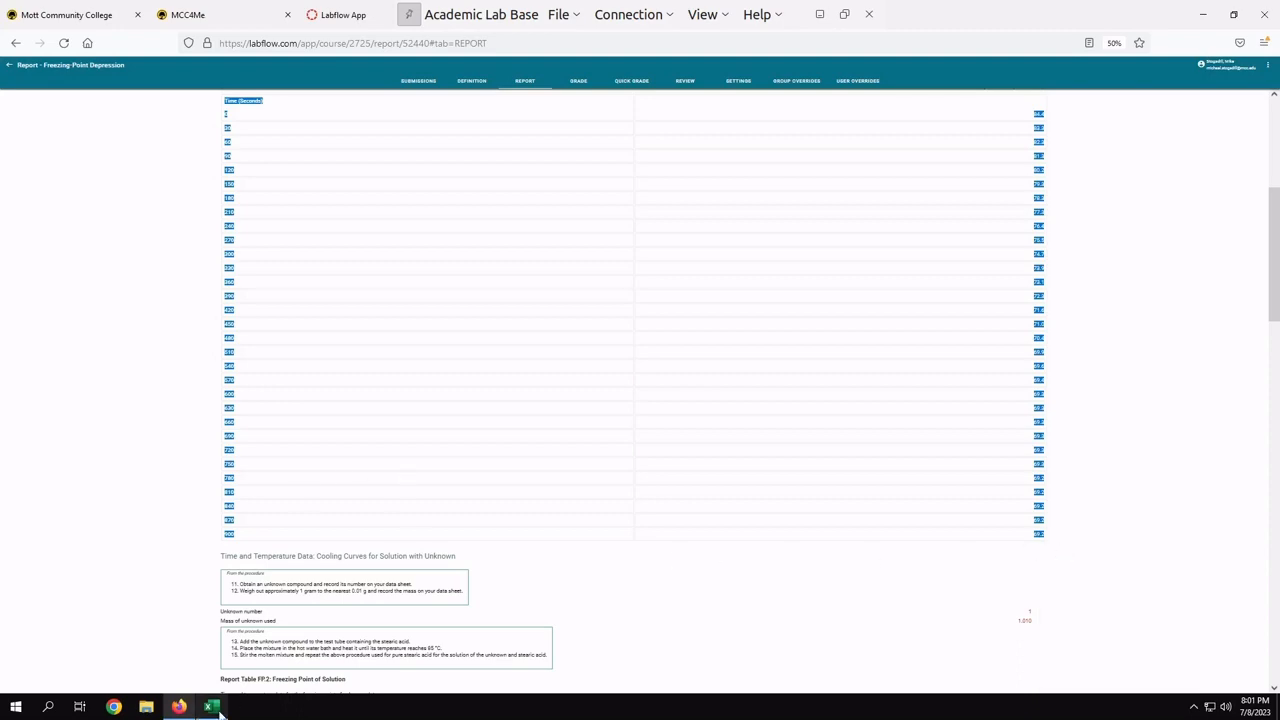
Paste the copied time and temperature data into cell A1 of the blank workbook
click(208, 704)
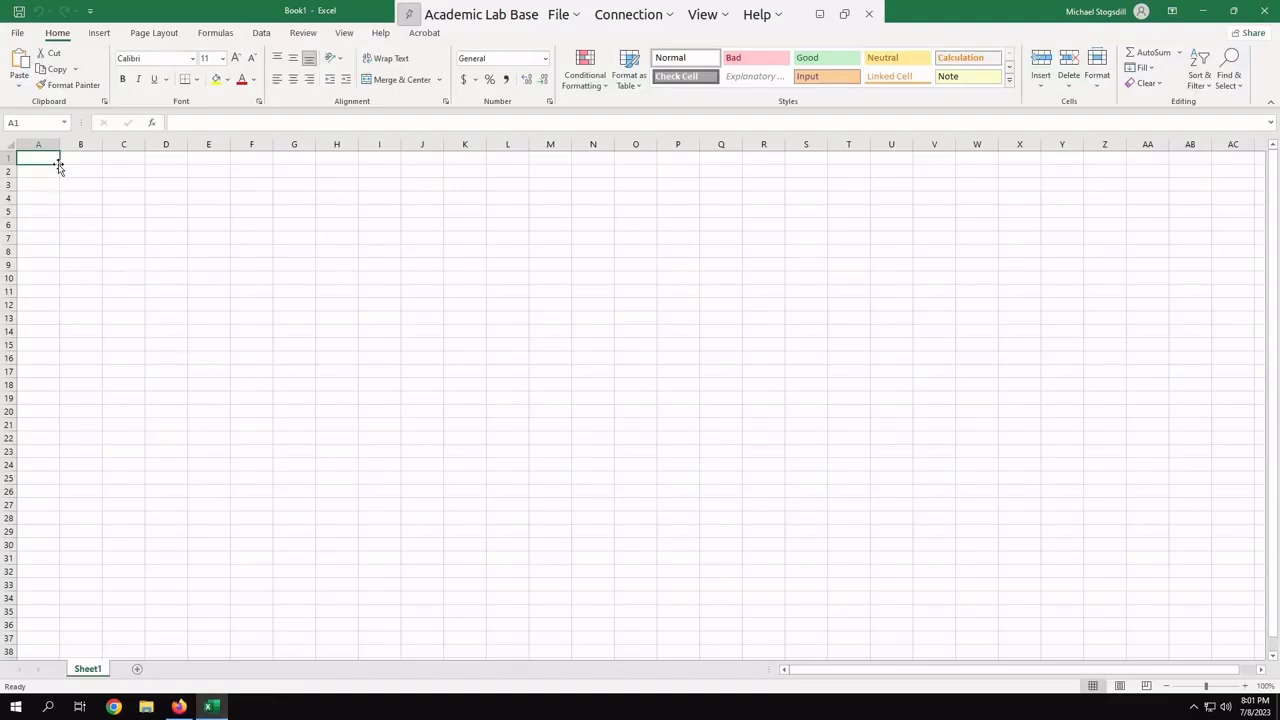
mouse_move(52, 160)
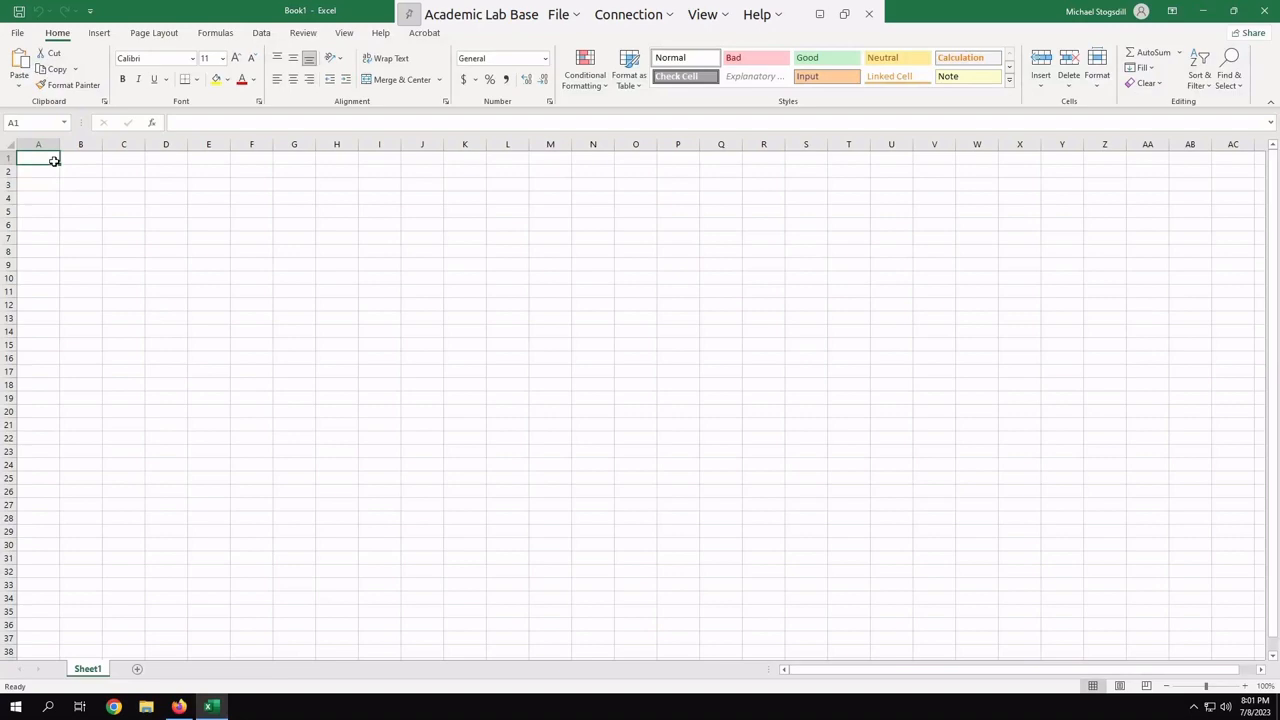
right_click(44, 160)
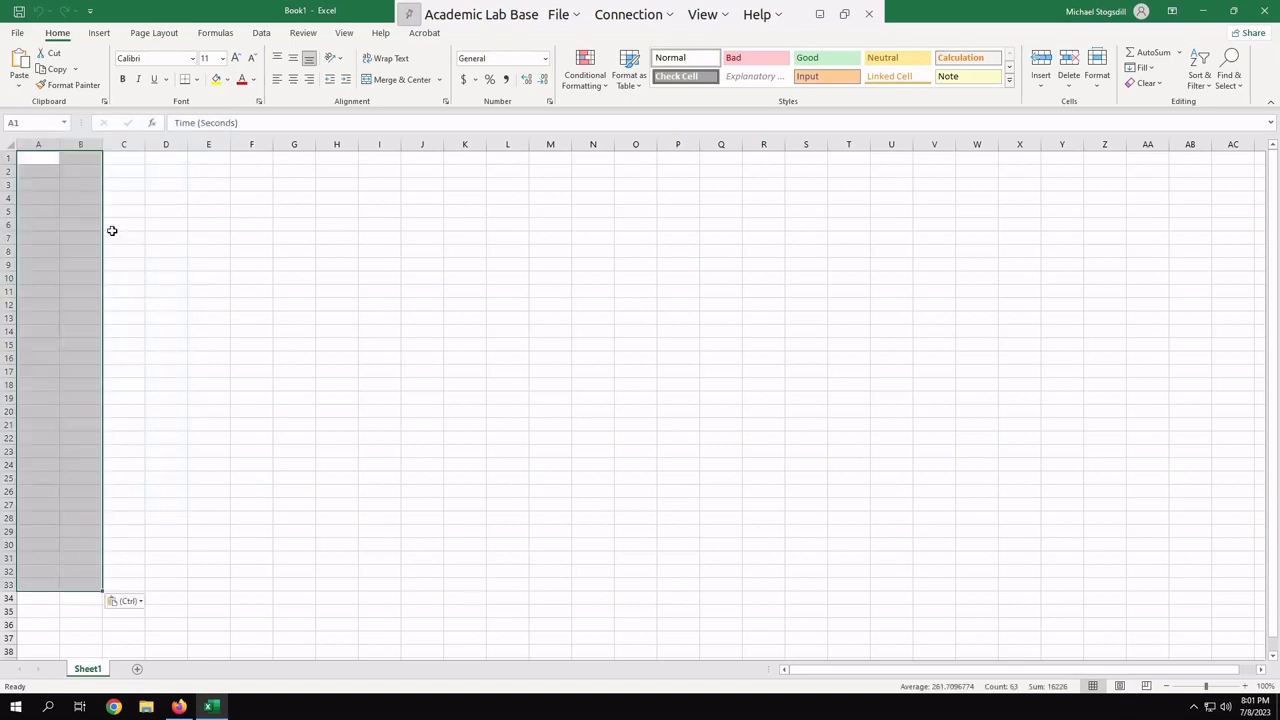
key(ctrl+v)
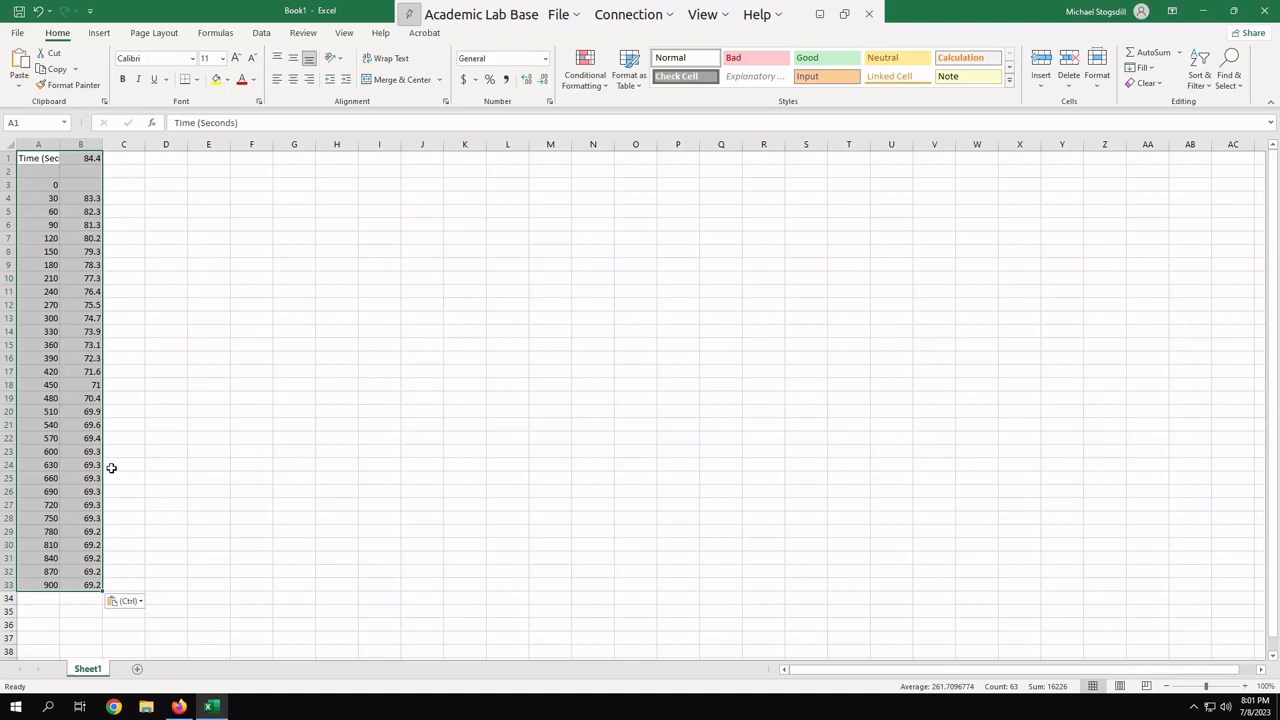
mouse_move(344, 38)
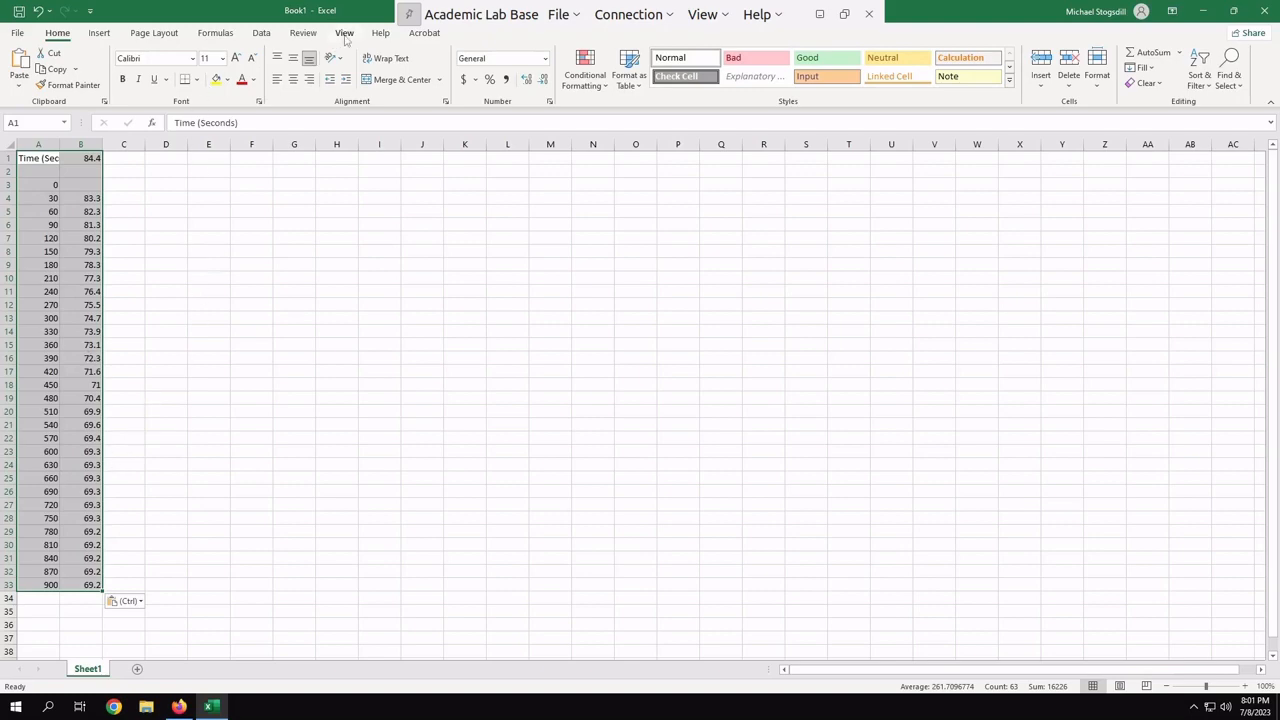
Zoom the sheet to 200% and pick up the misplaced first temperature 84.4 in B1
click(344, 32)
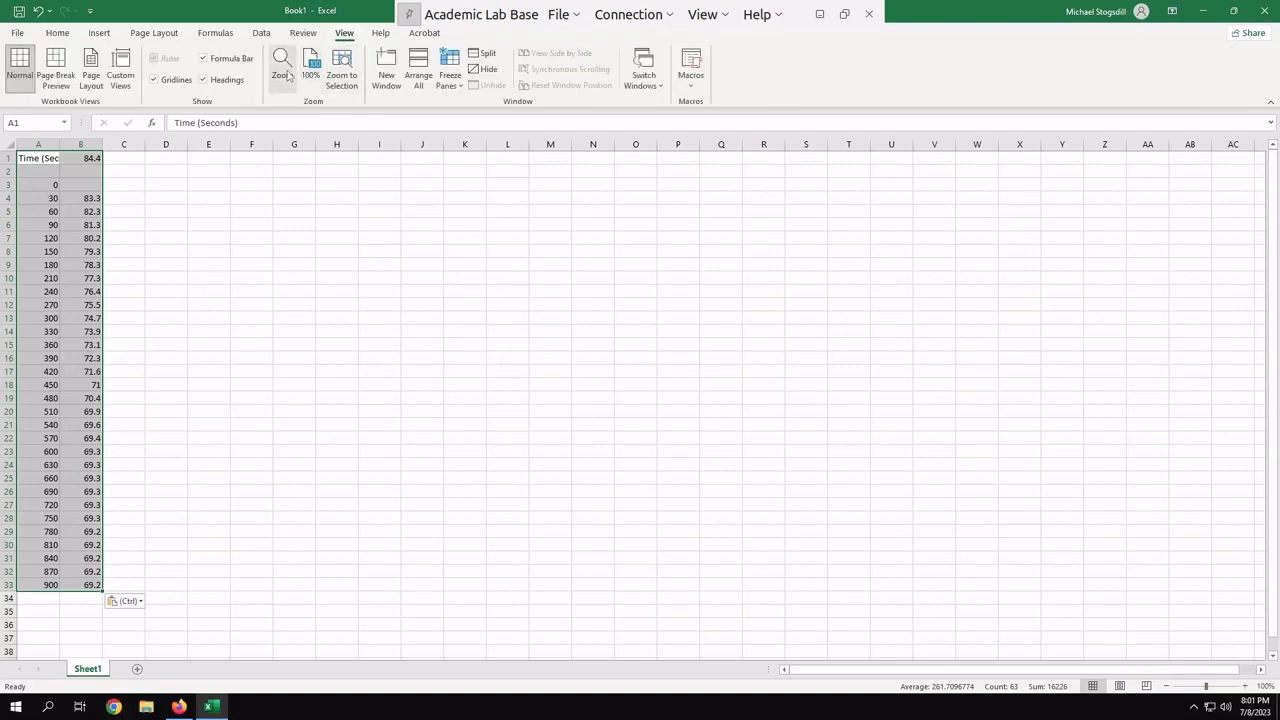
click(280, 72)
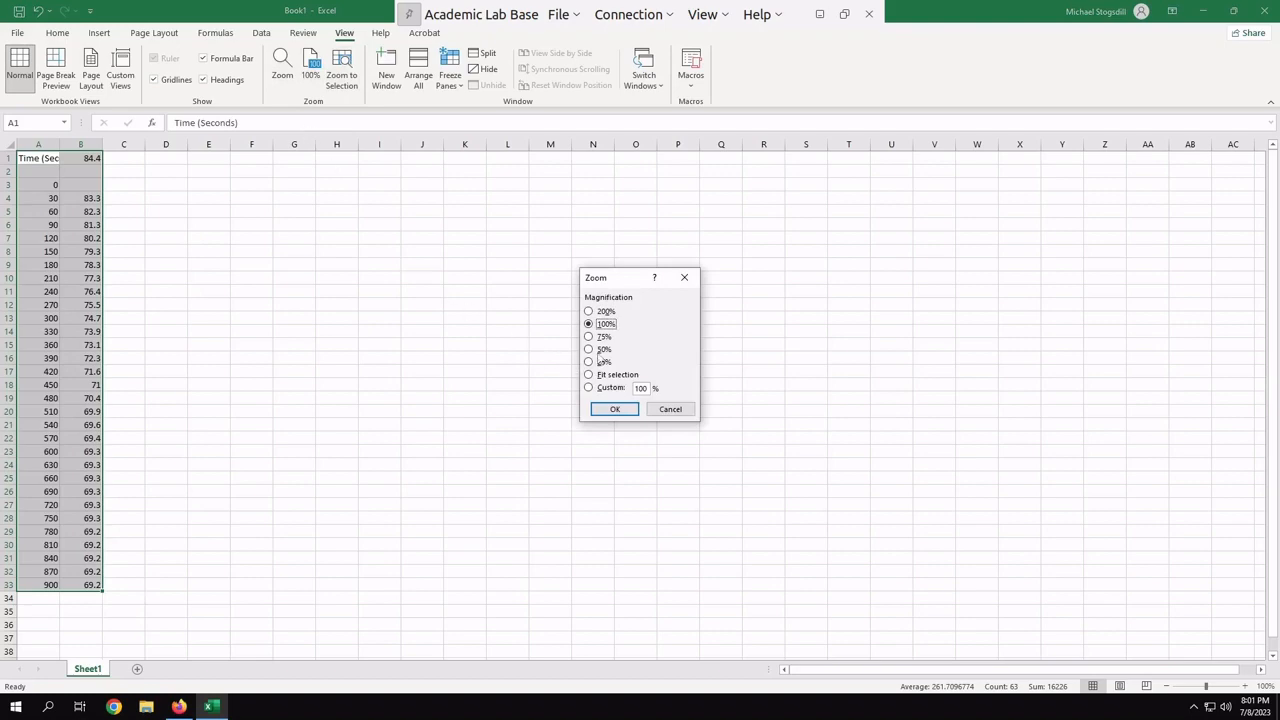
click(588, 312)
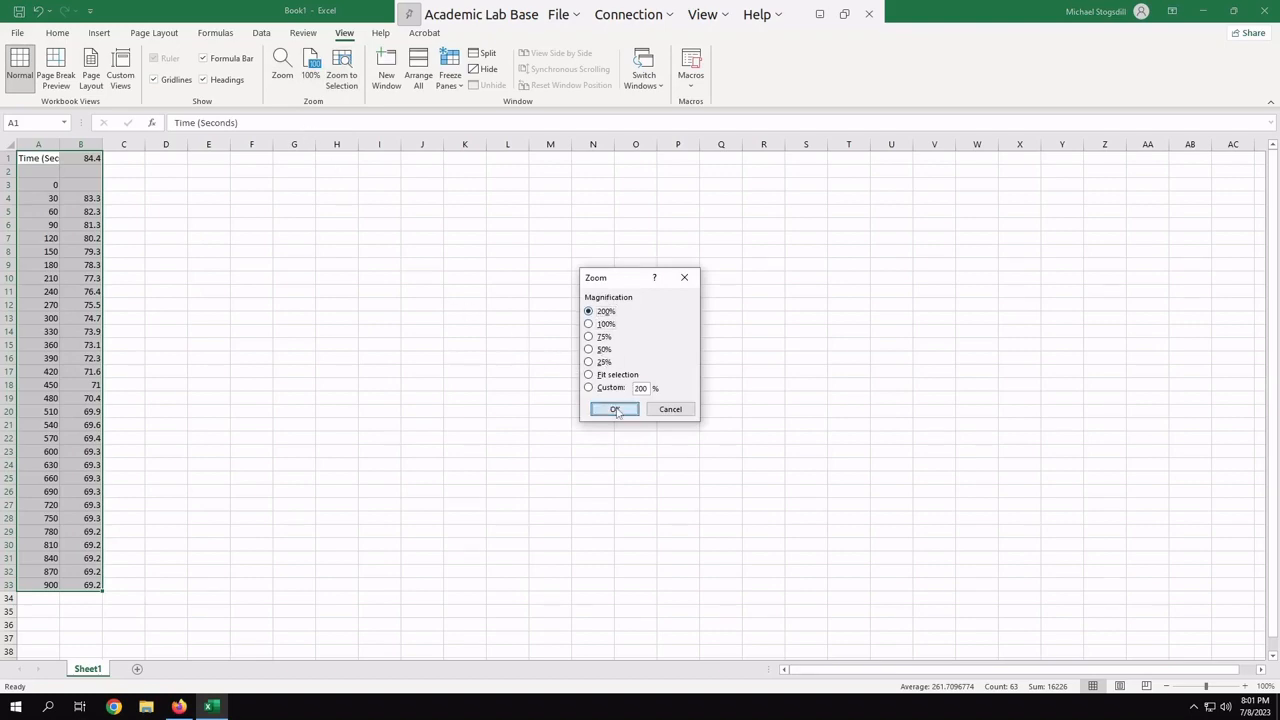
click(614, 408)
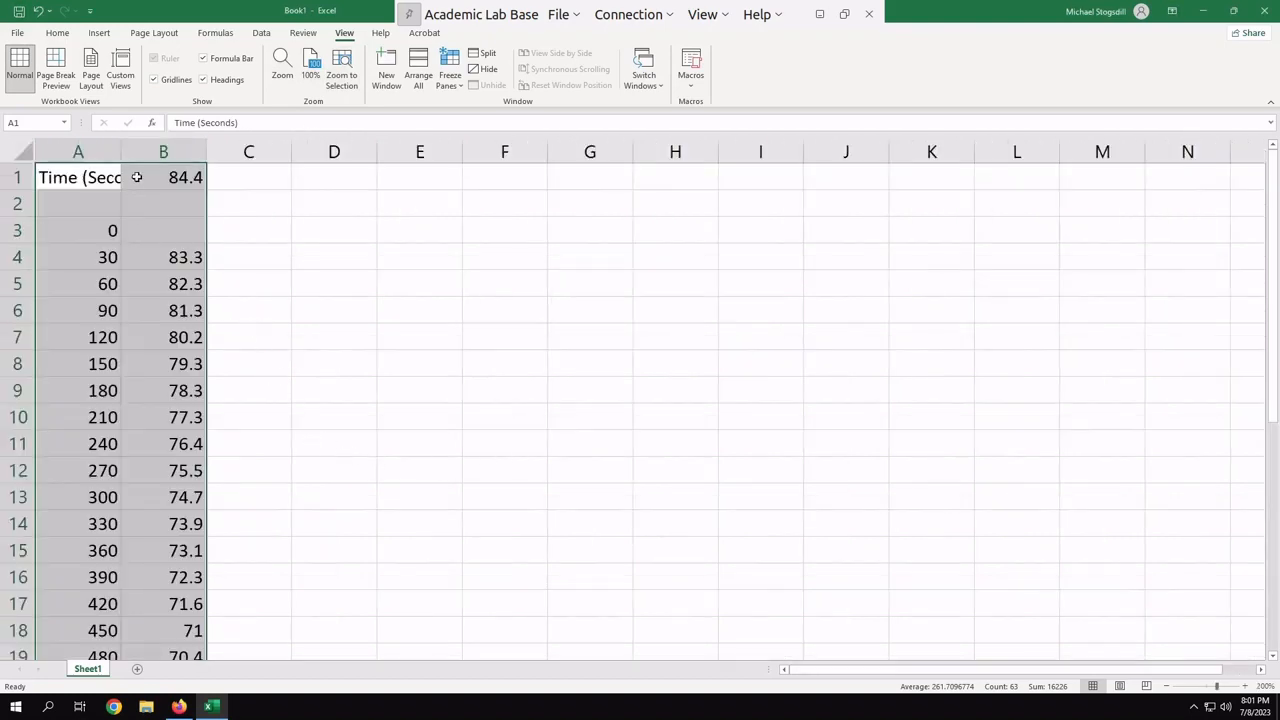
click(164, 176)
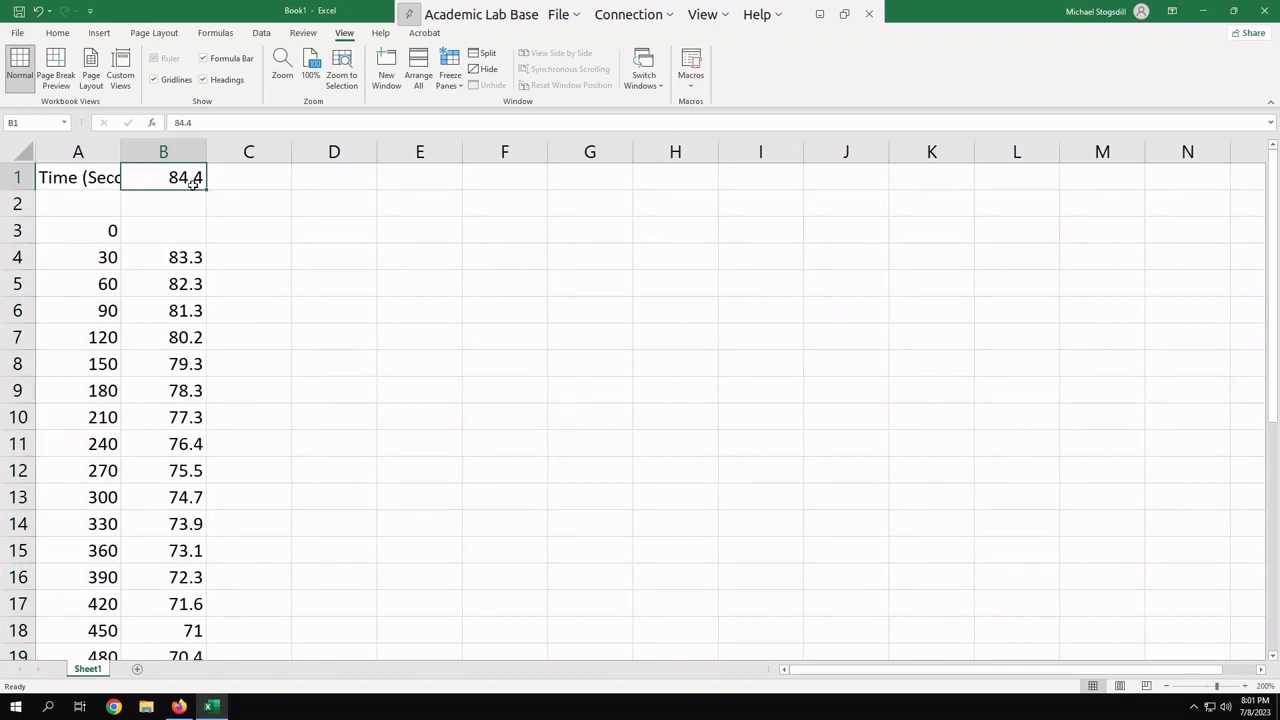
mouse_move(184, 194)
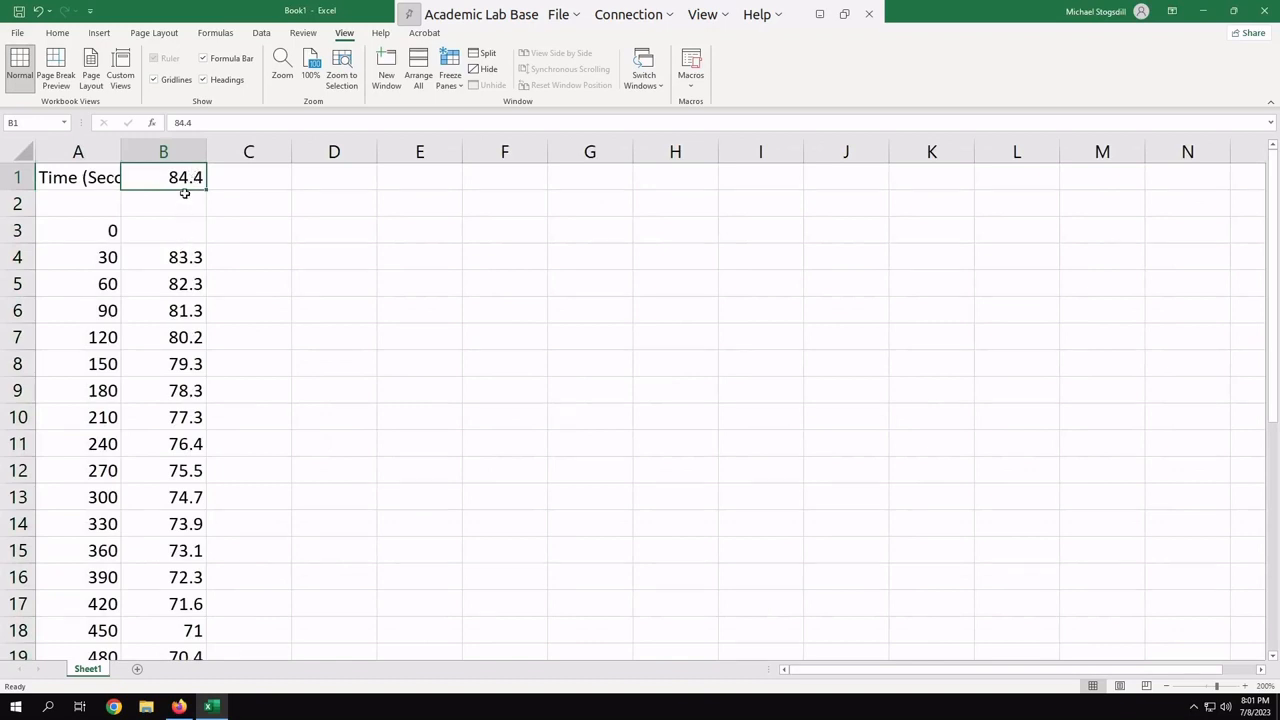
mouse_move(184, 200)
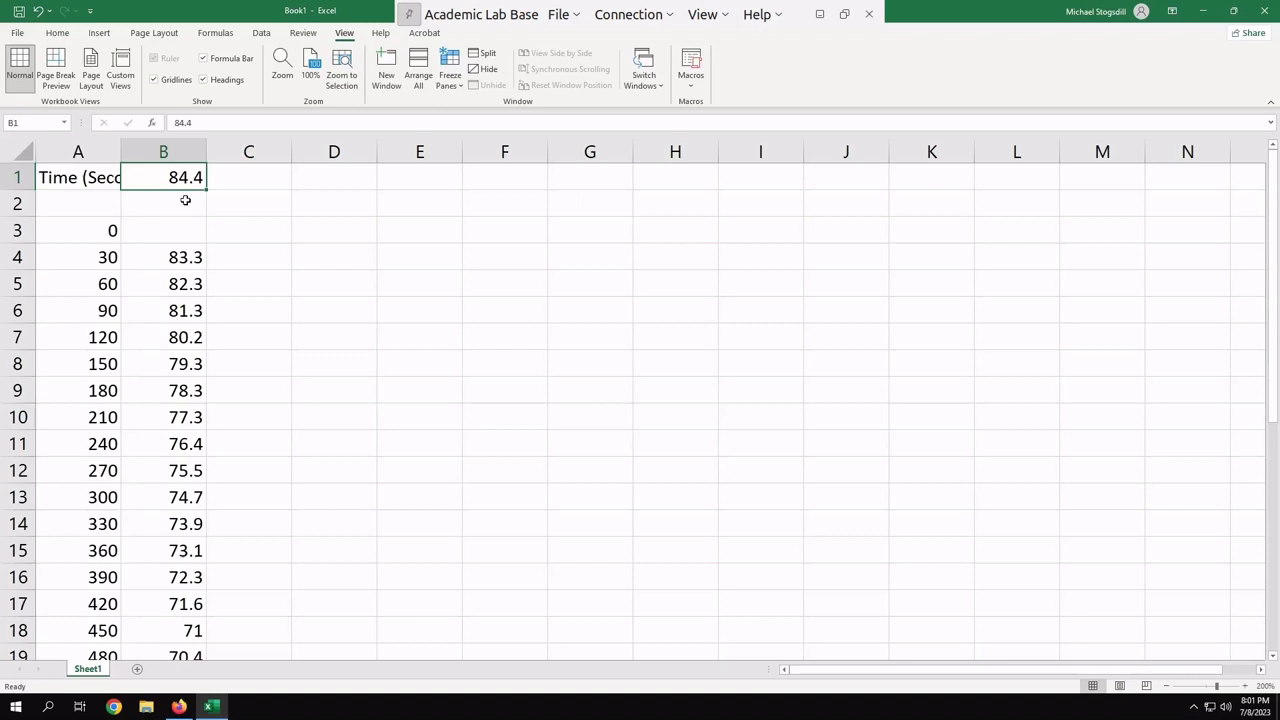
mouse_move(184, 192)
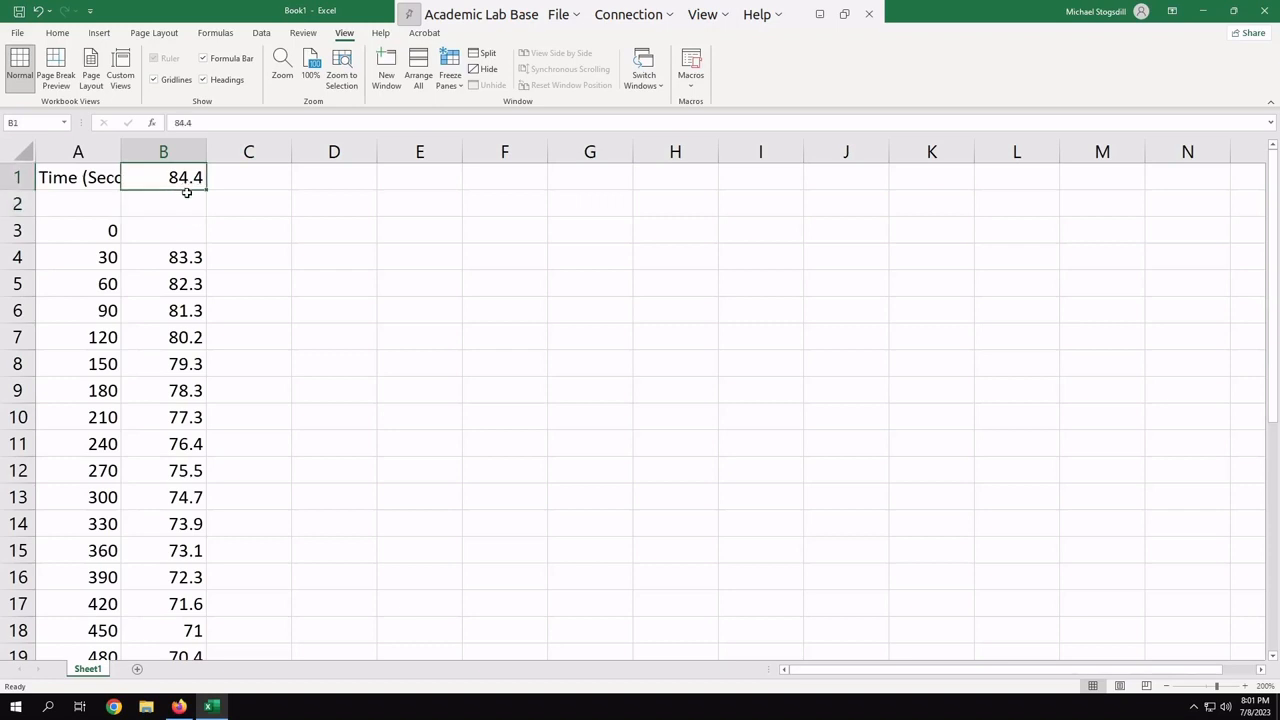
mouse_move(188, 188)
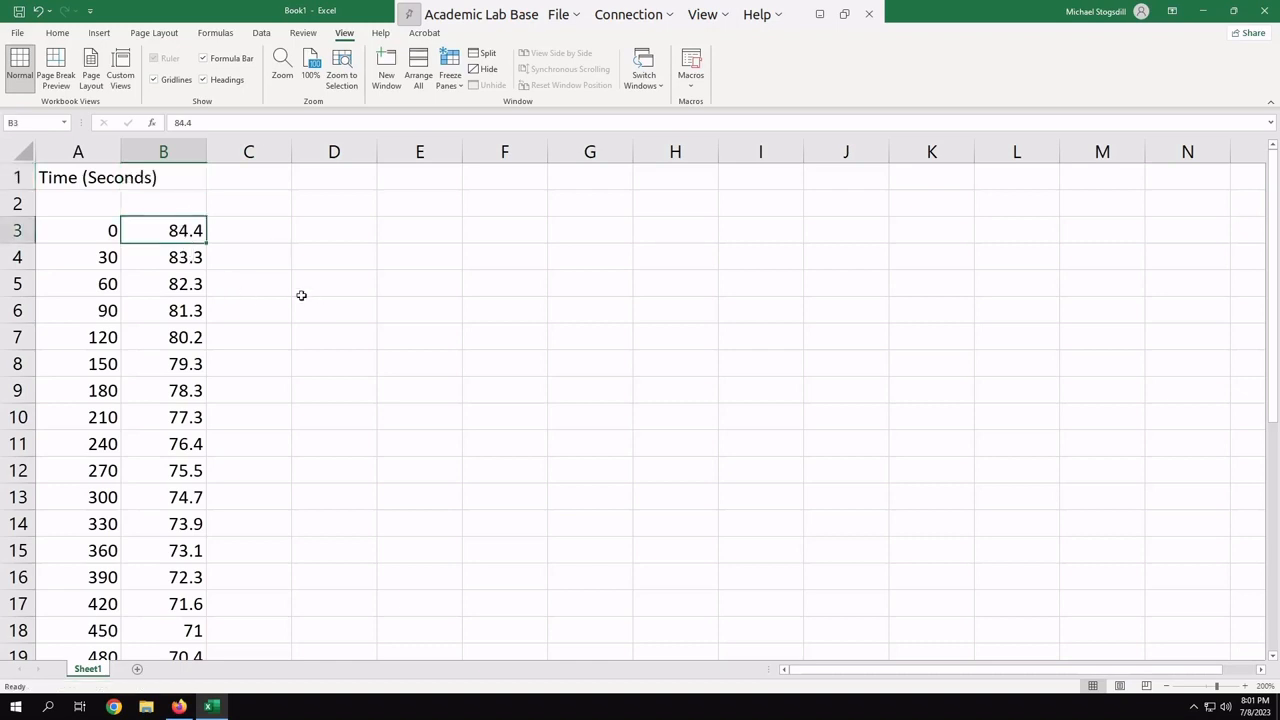
Label column B 'Temperature (deg C)'
click(164, 176)
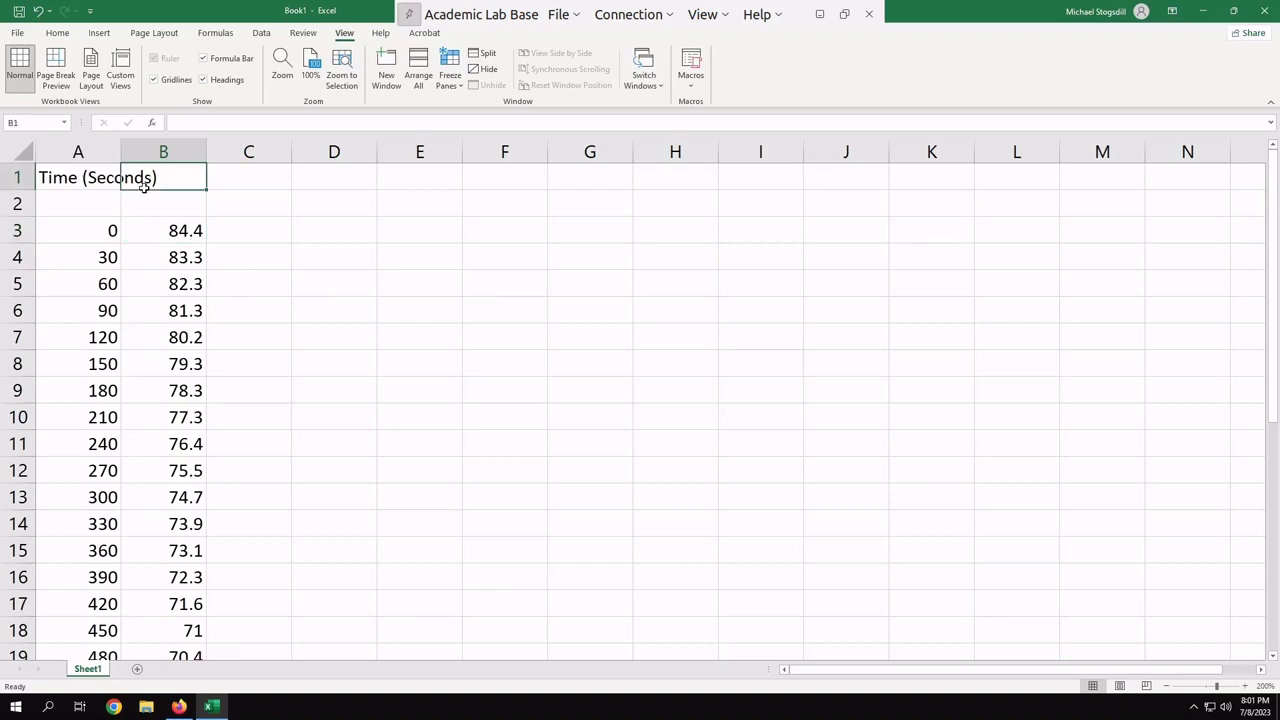
text(T)
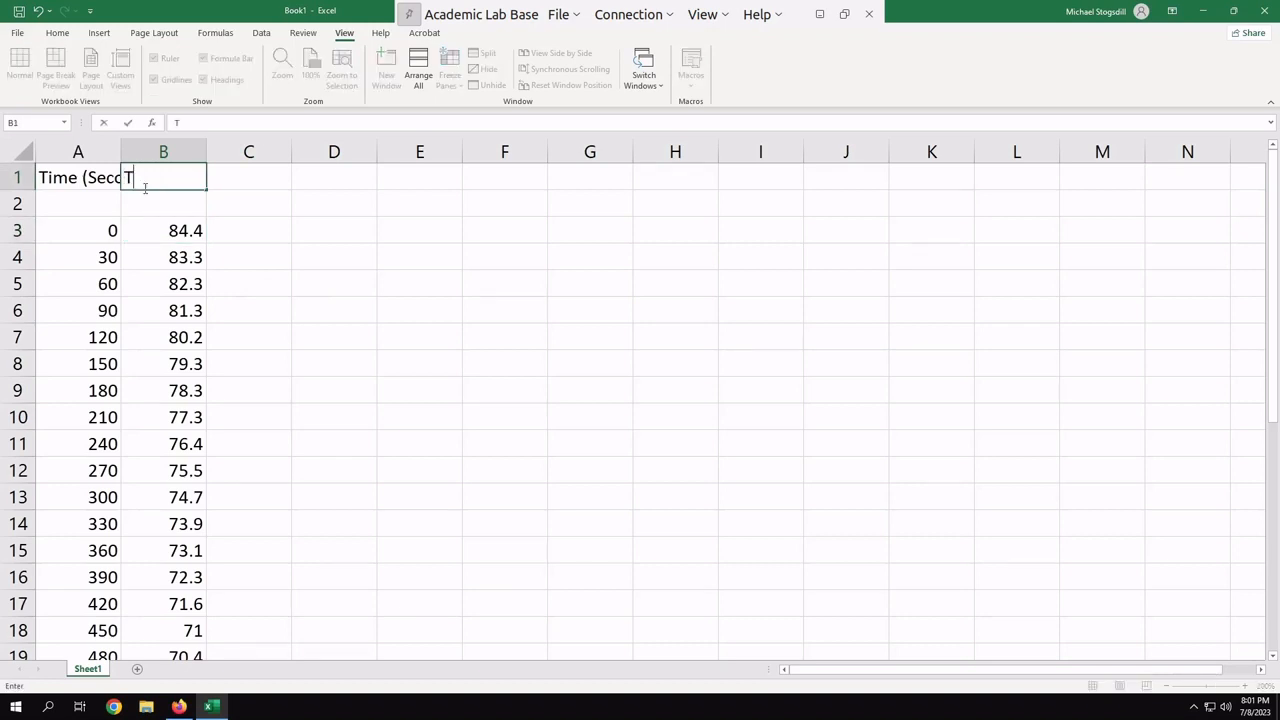
text(Temperature)
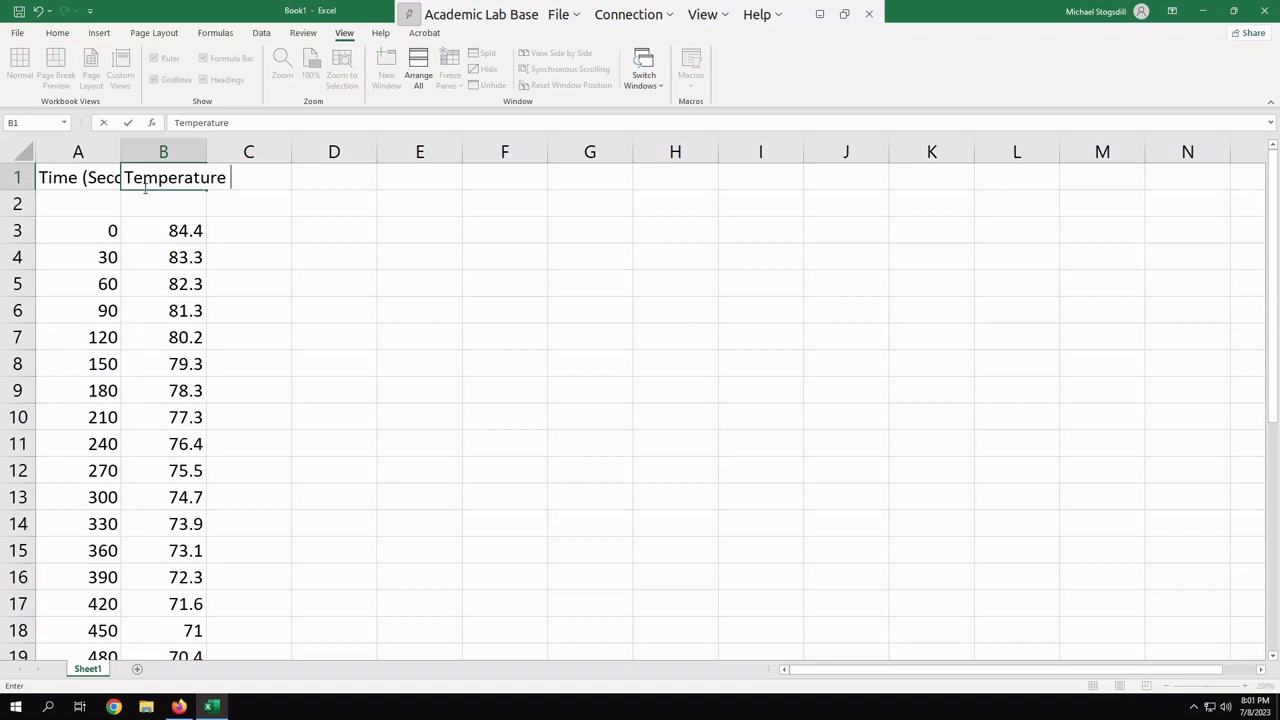
text((deg C)
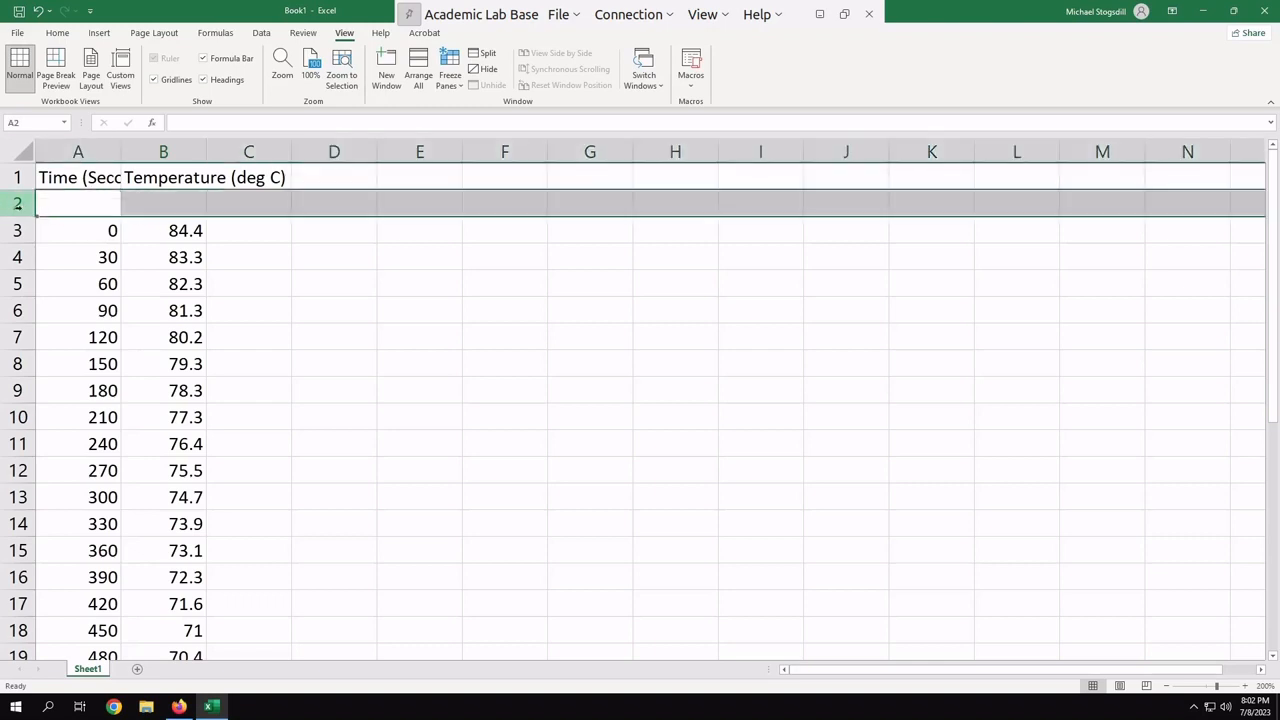
Delete the empty row 2 and AutoFit columns A and B to show the full headings
right_click(80, 204)
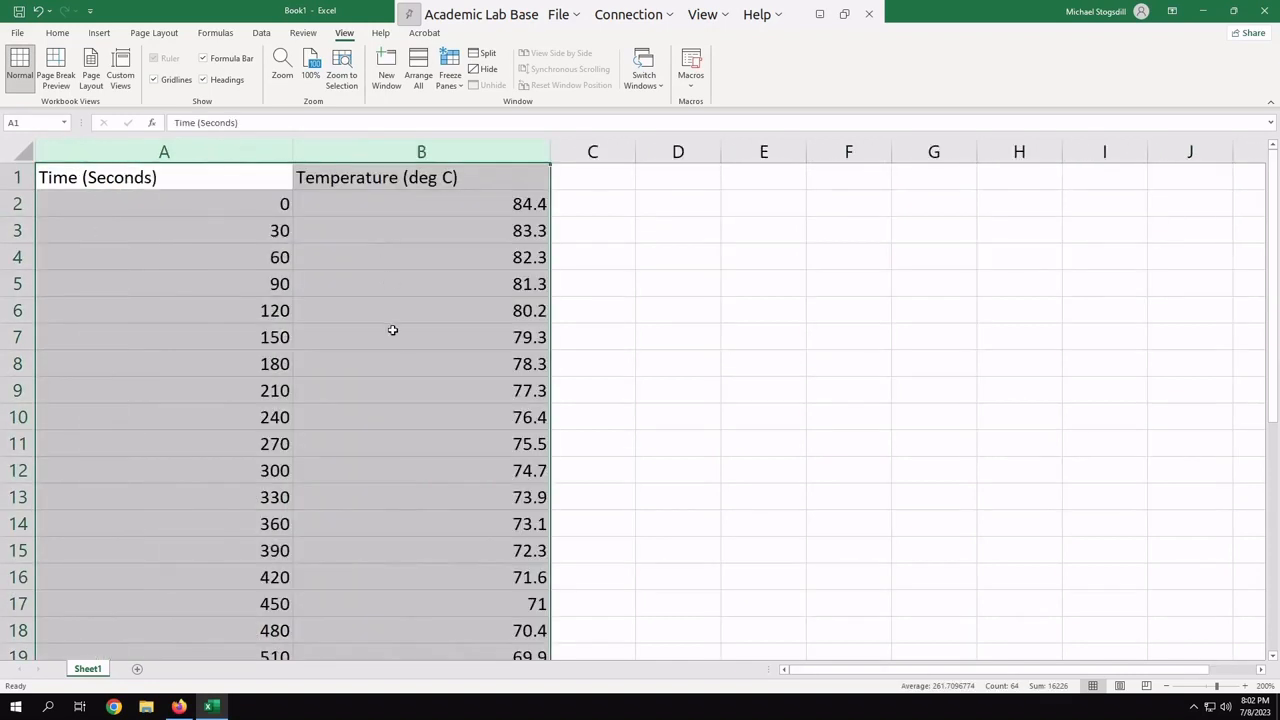
click(420, 390)
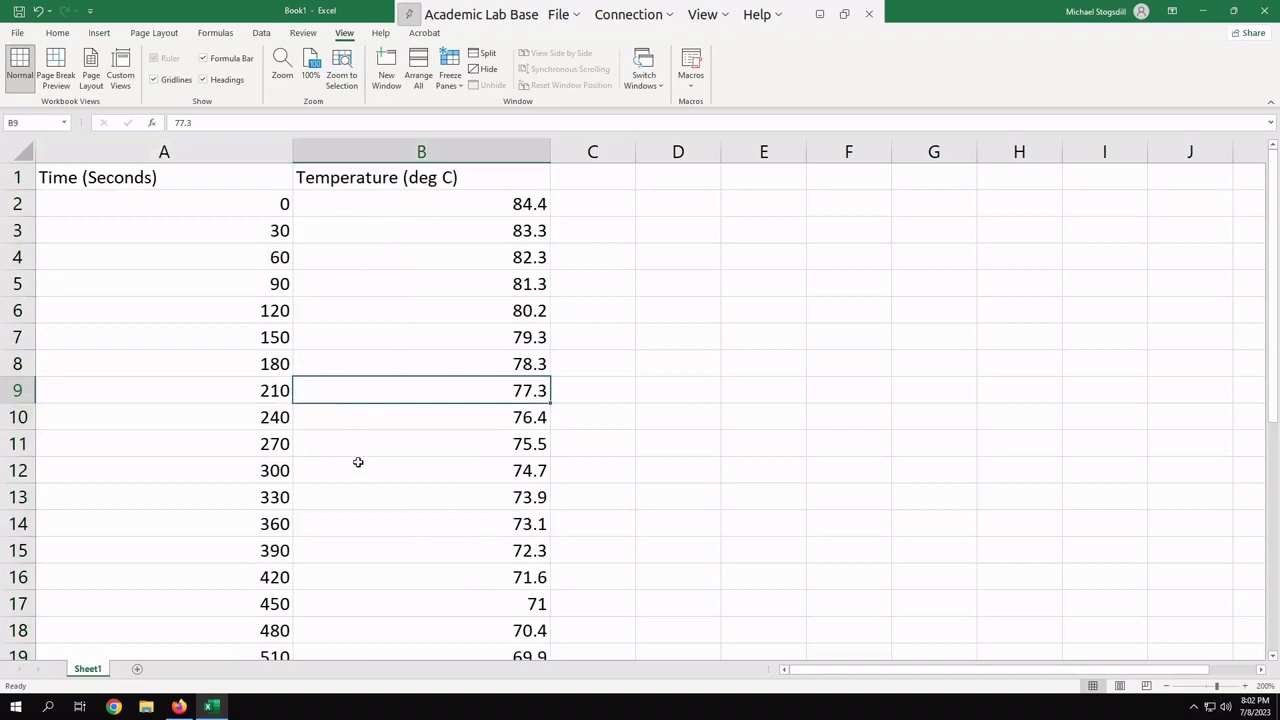
scroll(down, 3)
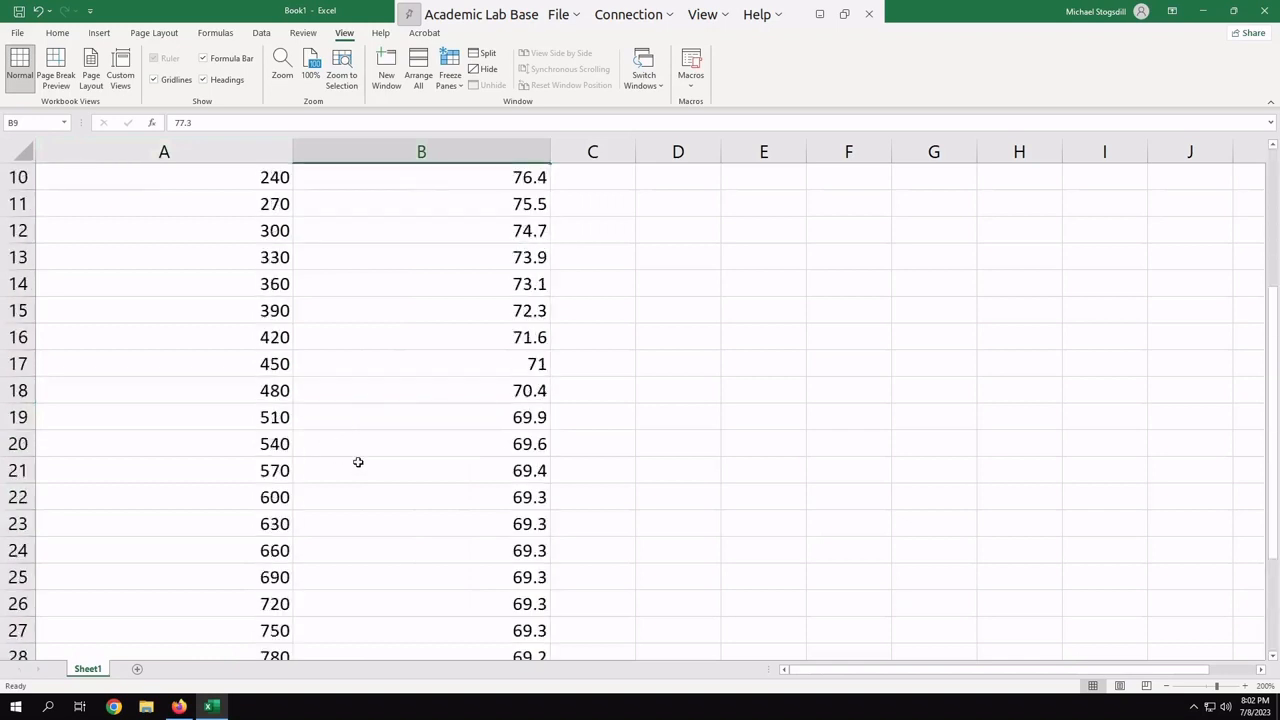
scroll(up, 3)
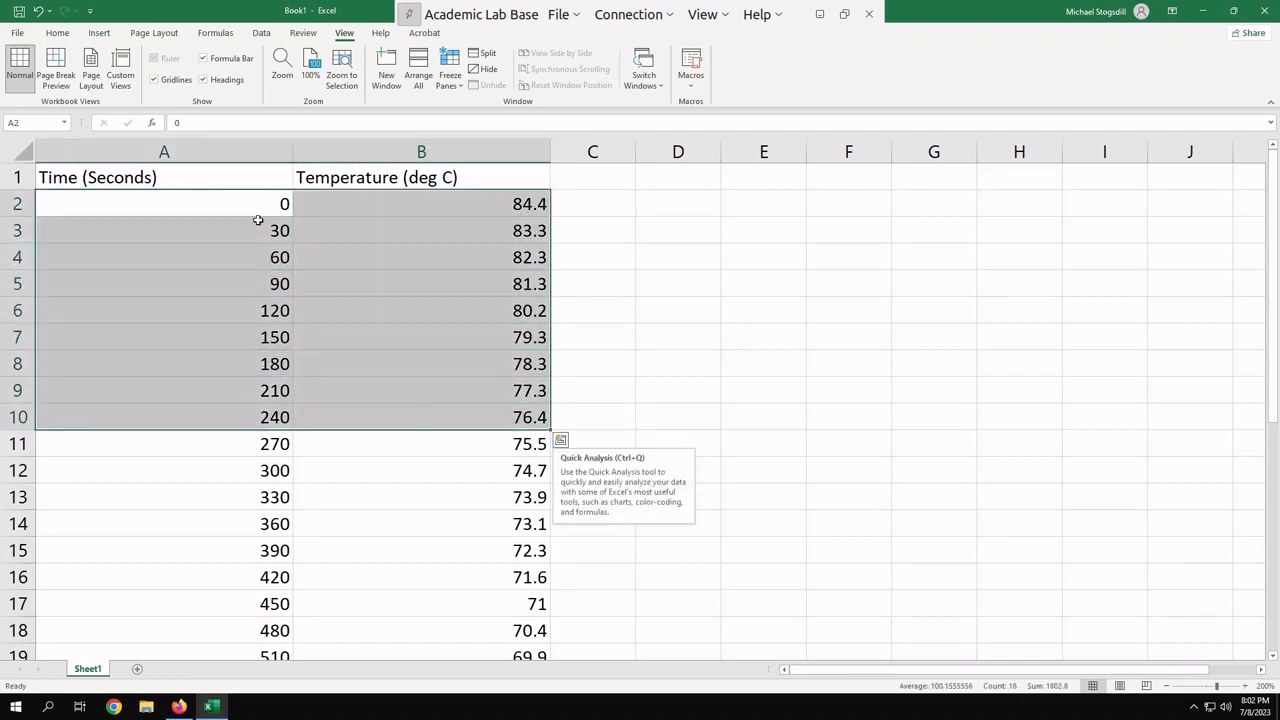
Select the time and temperature values from A2 to the last row and show the Insert chart options
drag(164, 204, 470, 470)
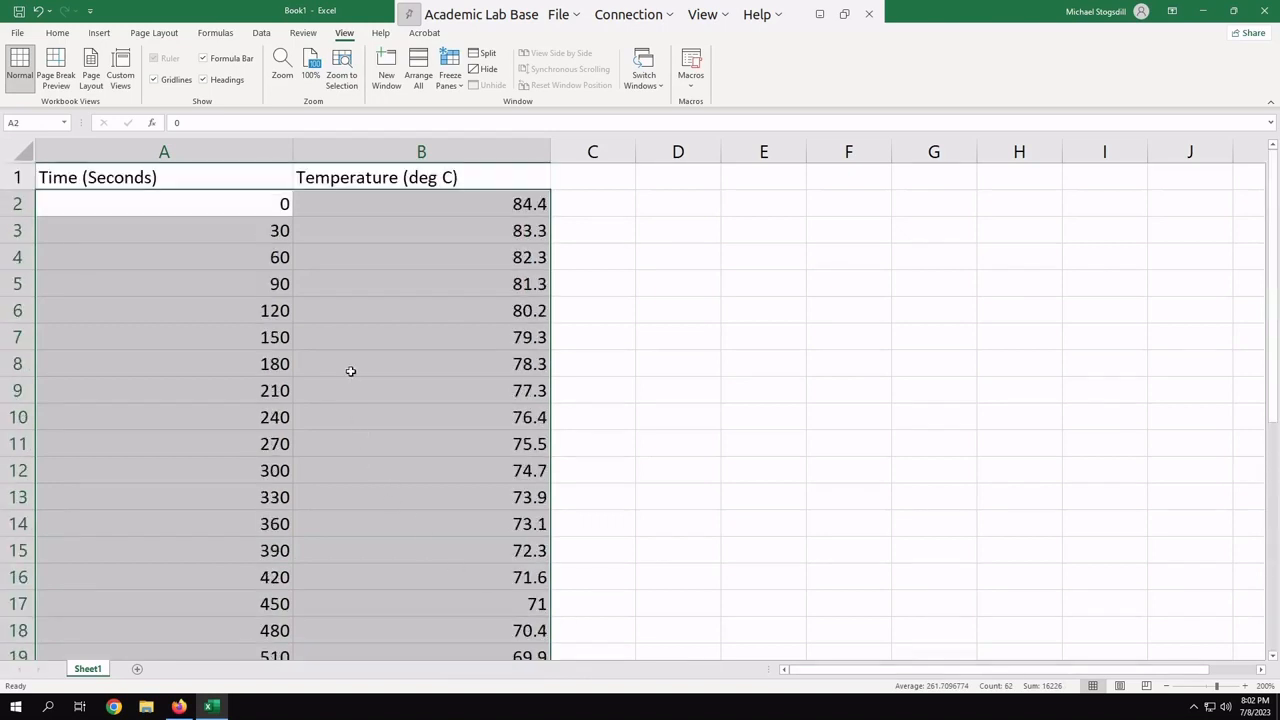
mouse_move(172, 244)
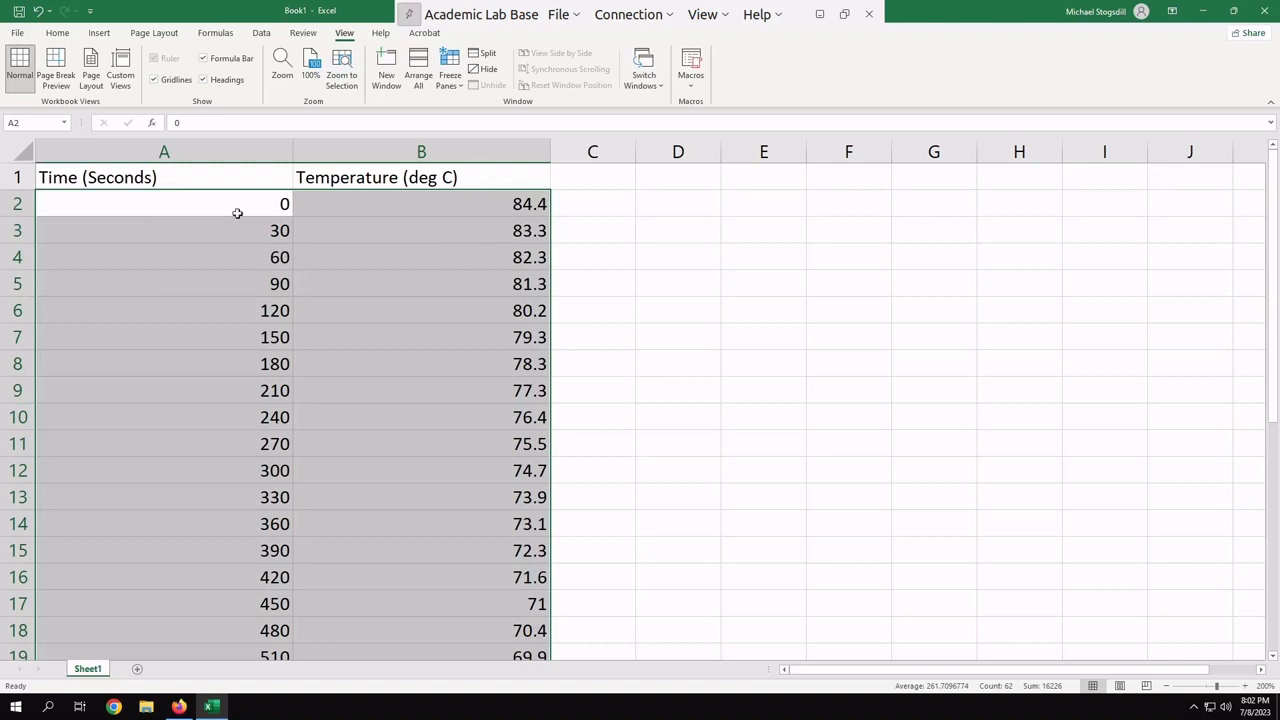
mouse_move(132, 200)
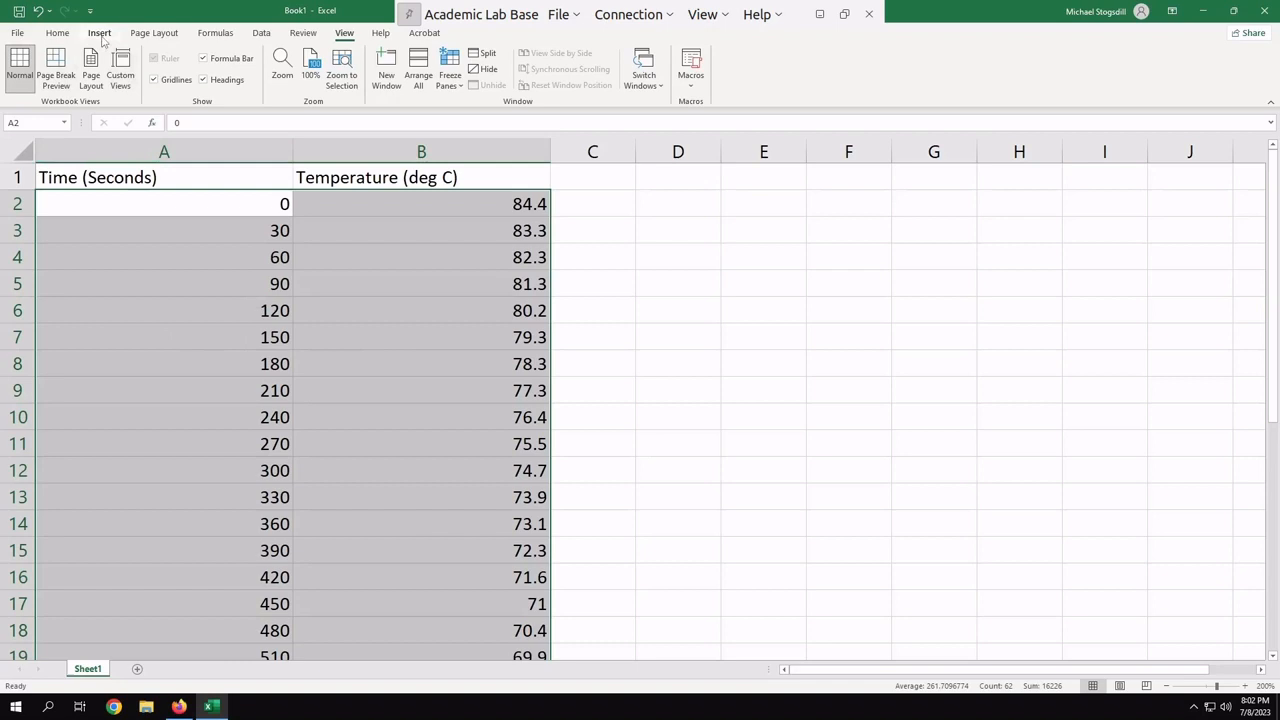
click(100, 32)
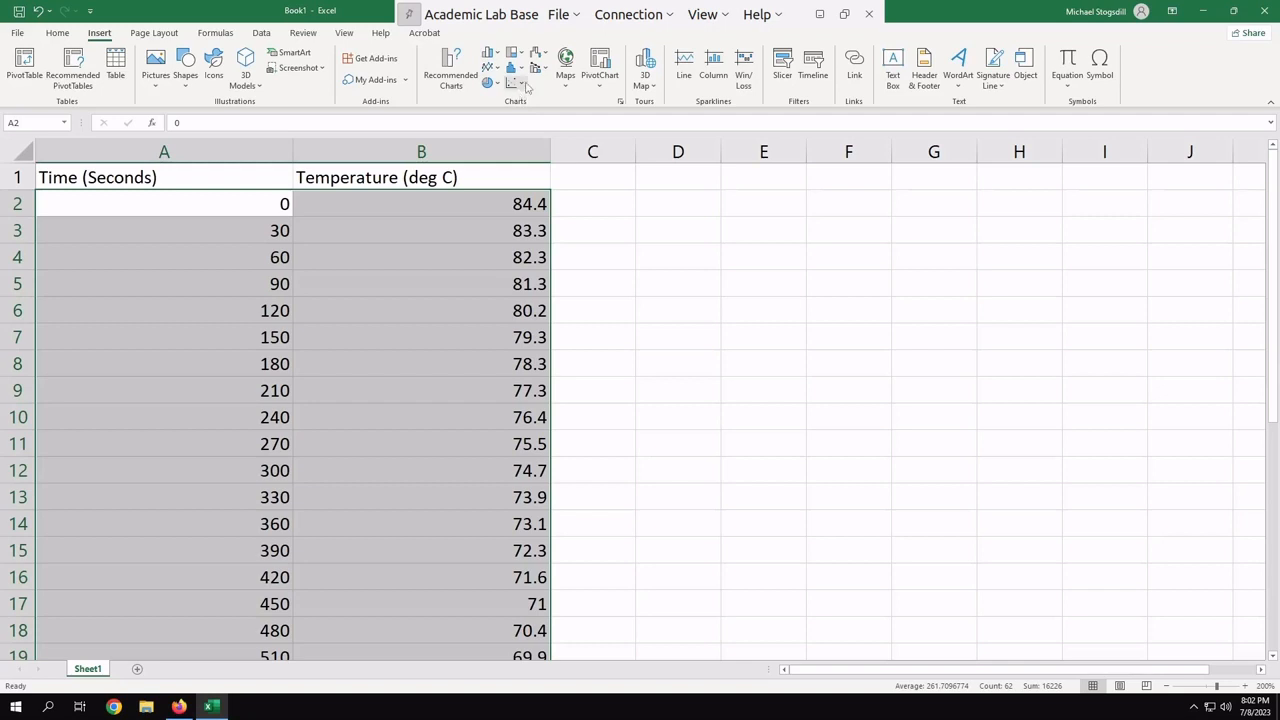
Insert a markers-only scatter chart and open Format Axis to start the temperature axis at 60
click(518, 80)
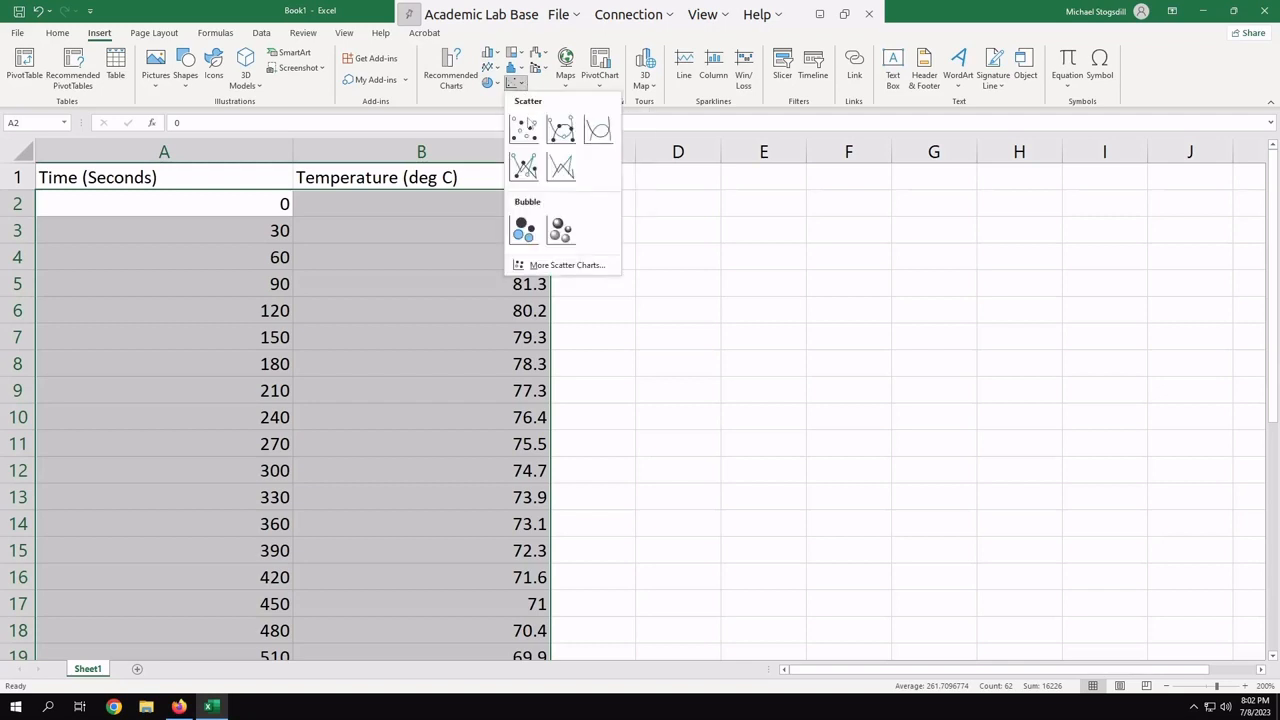
click(524, 128)
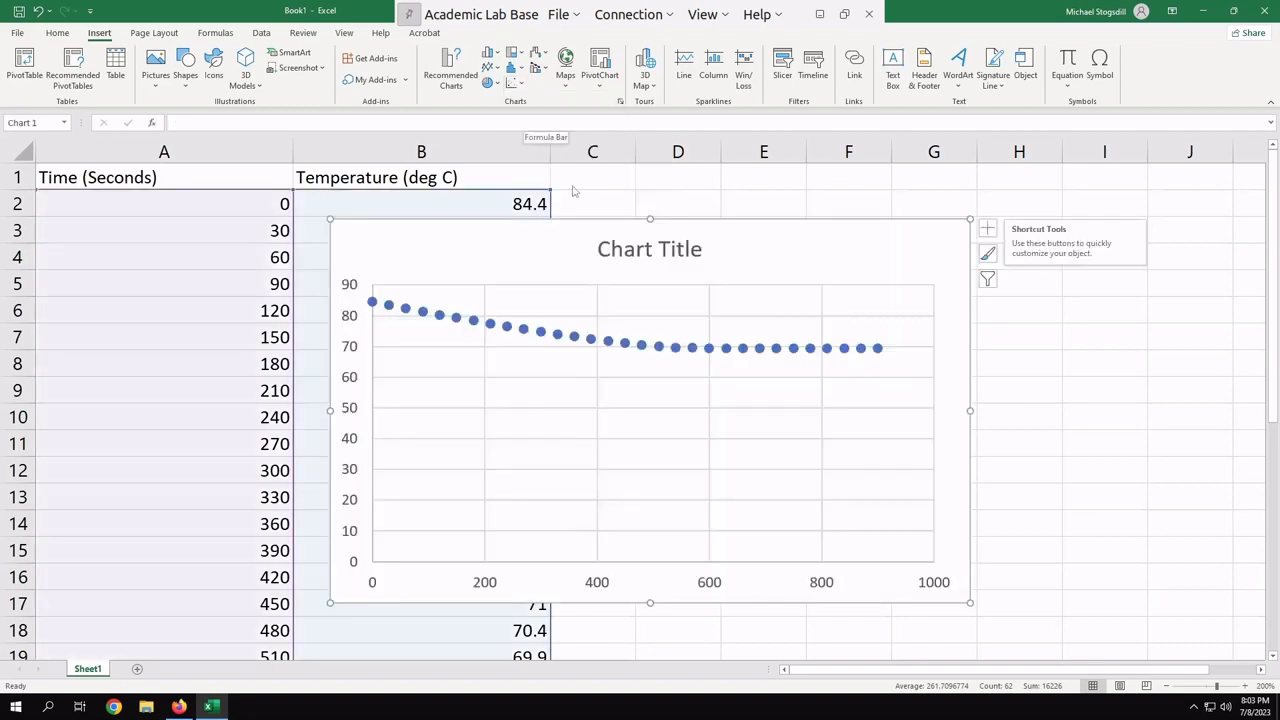
mouse_move(880, 320)
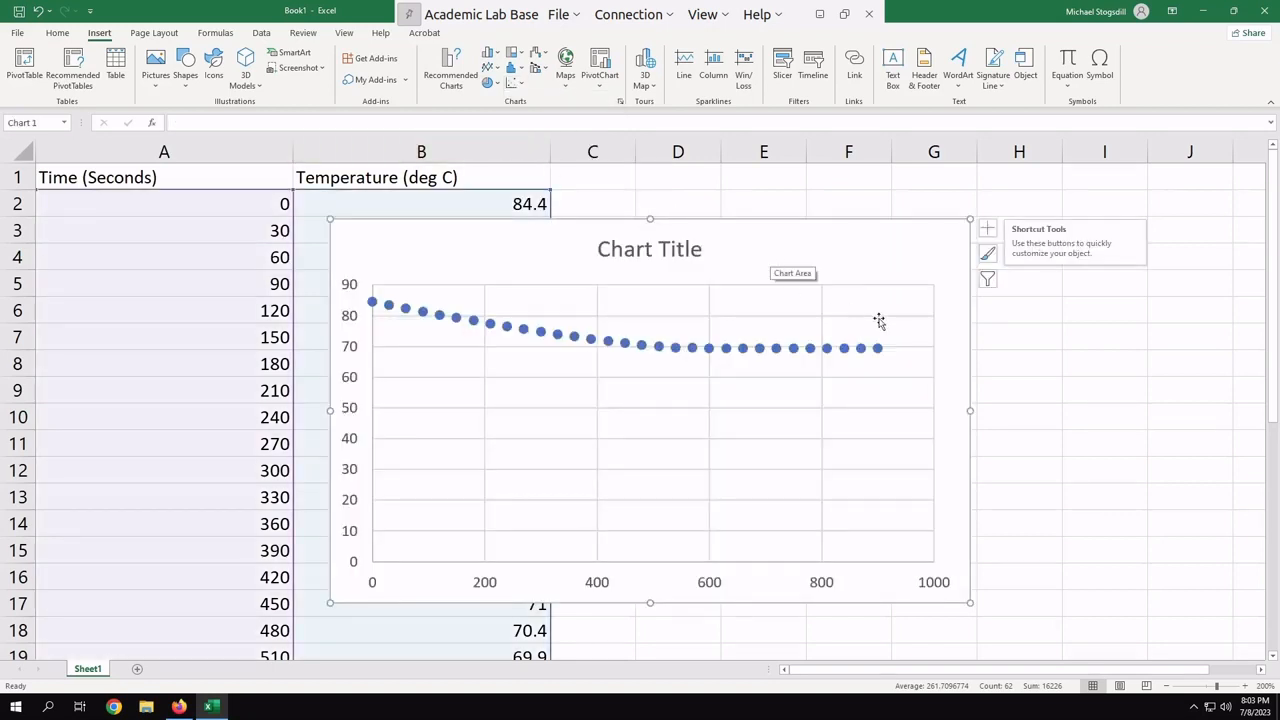
mouse_move(916, 344)
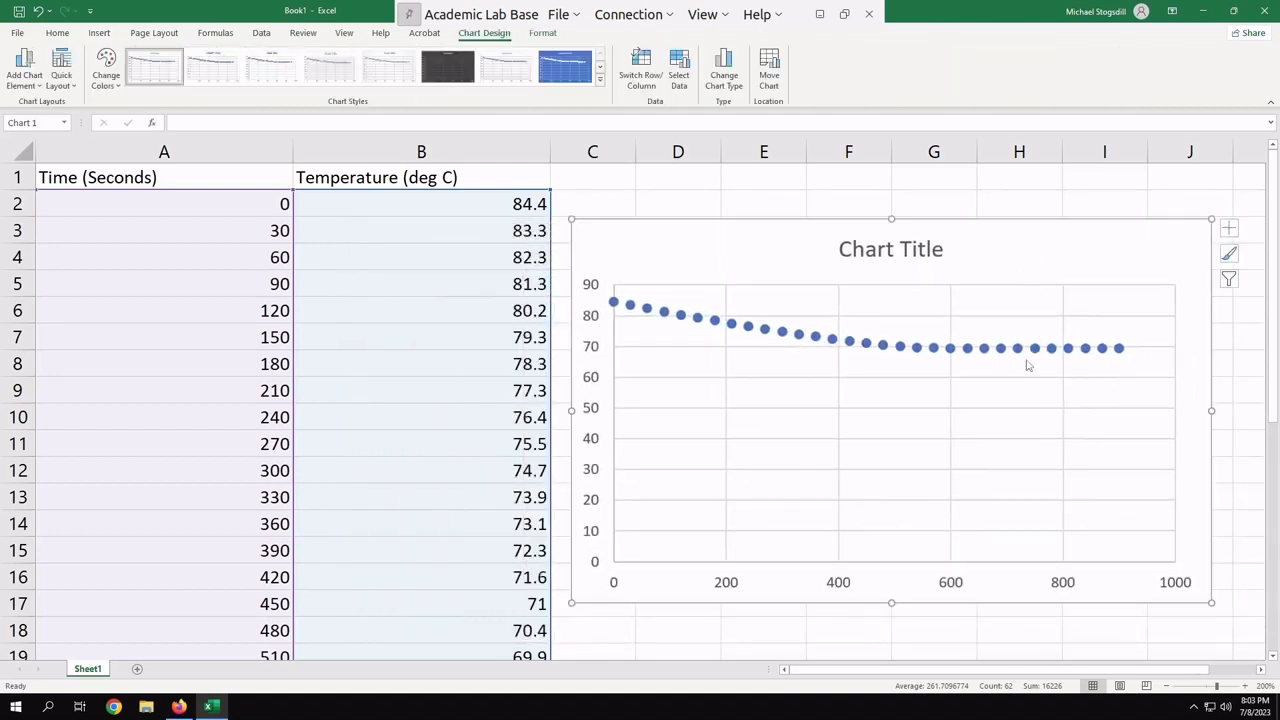
mouse_move(1024, 364)
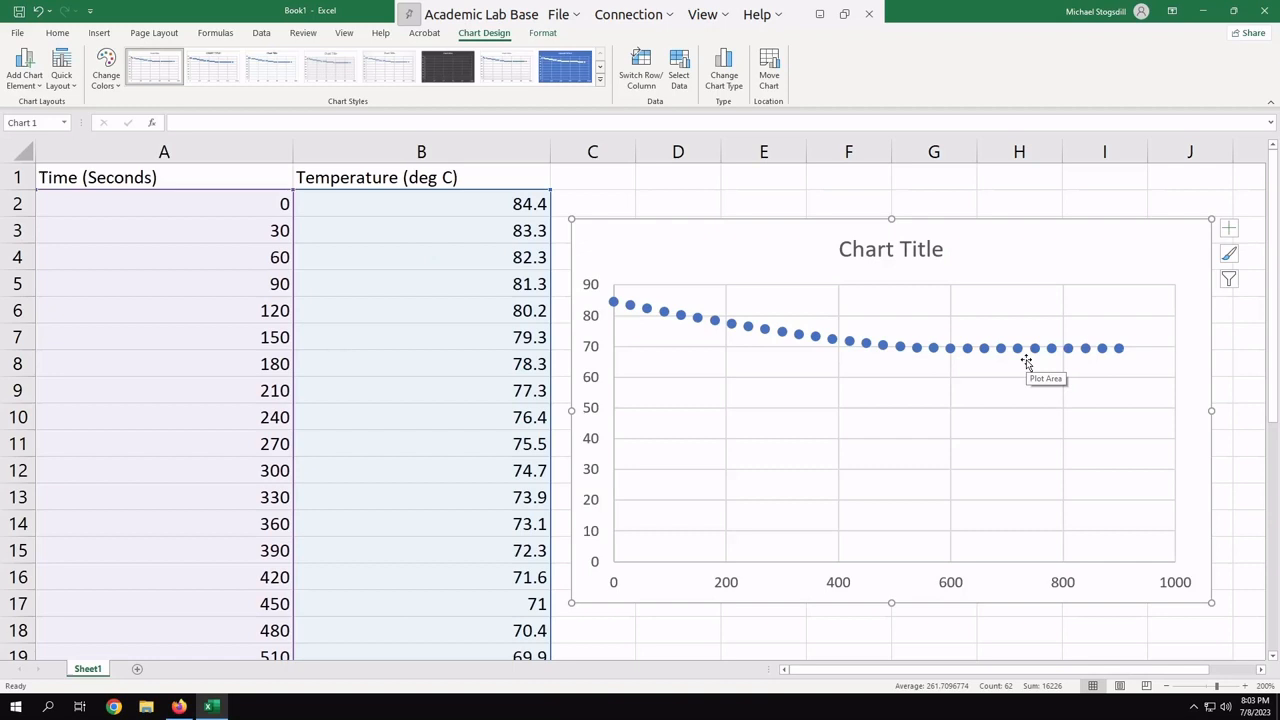
mouse_move(932, 352)
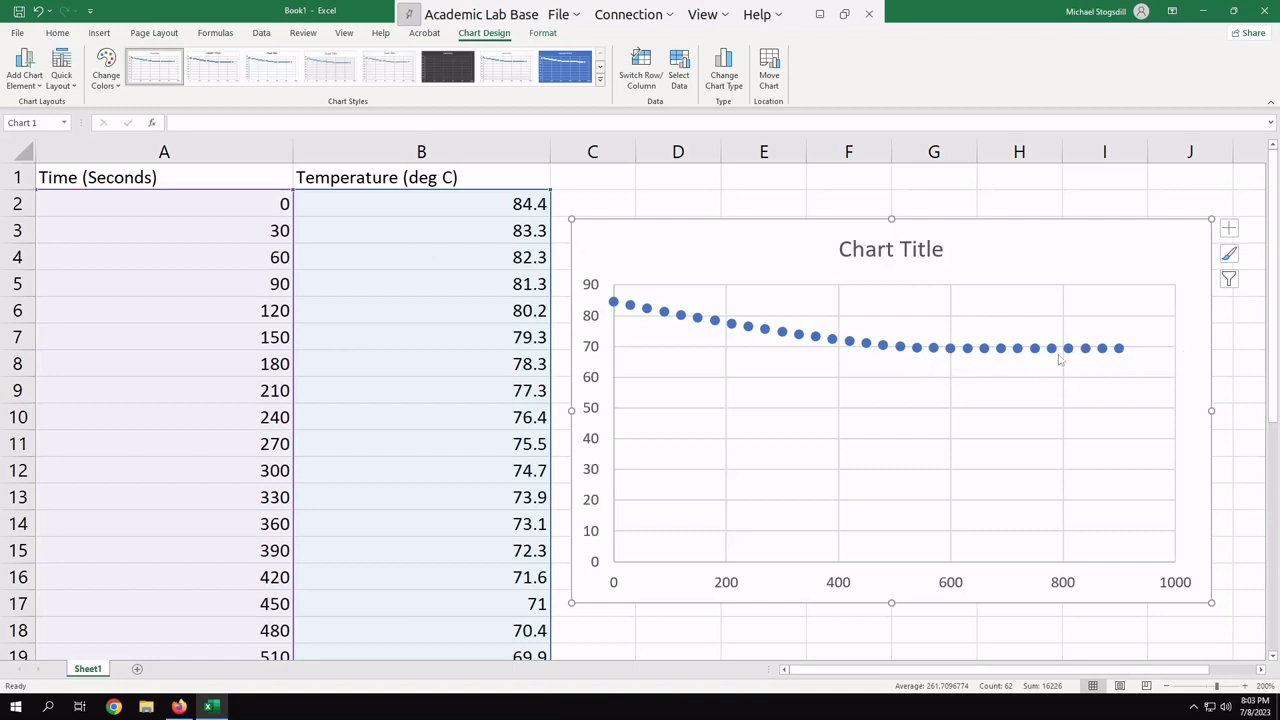
mouse_move(928, 522)
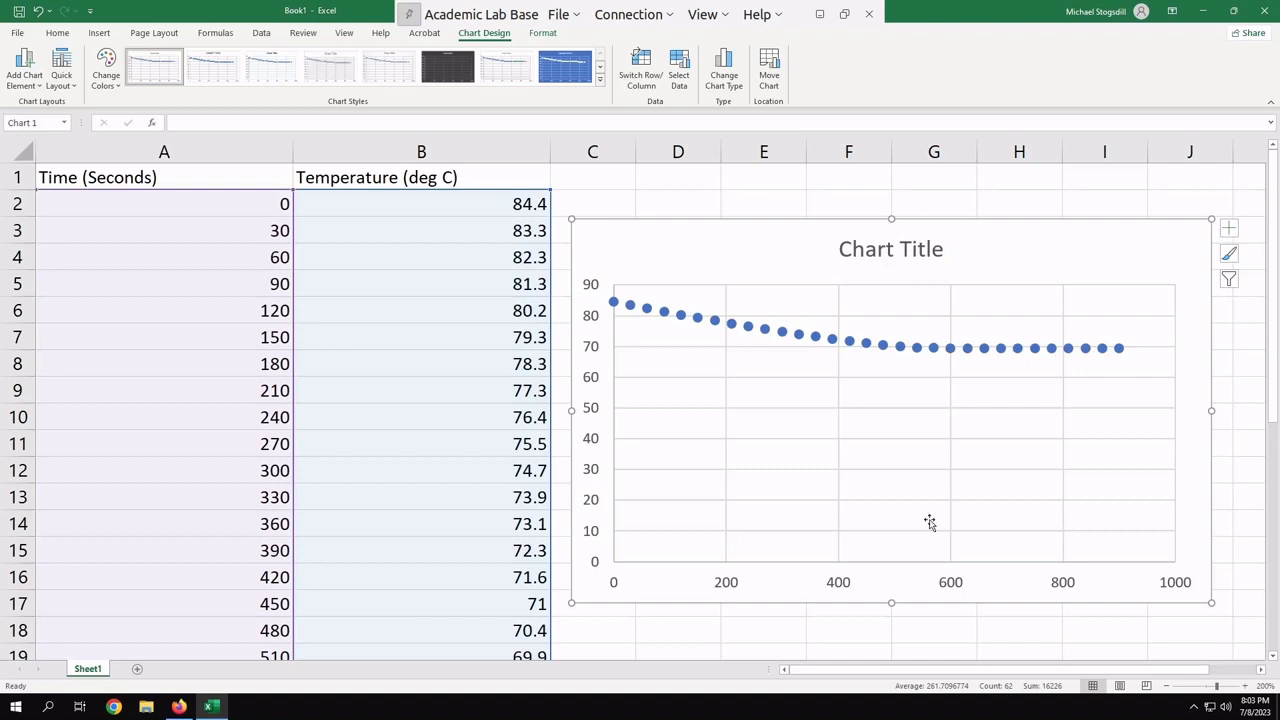
mouse_move(1004, 352)
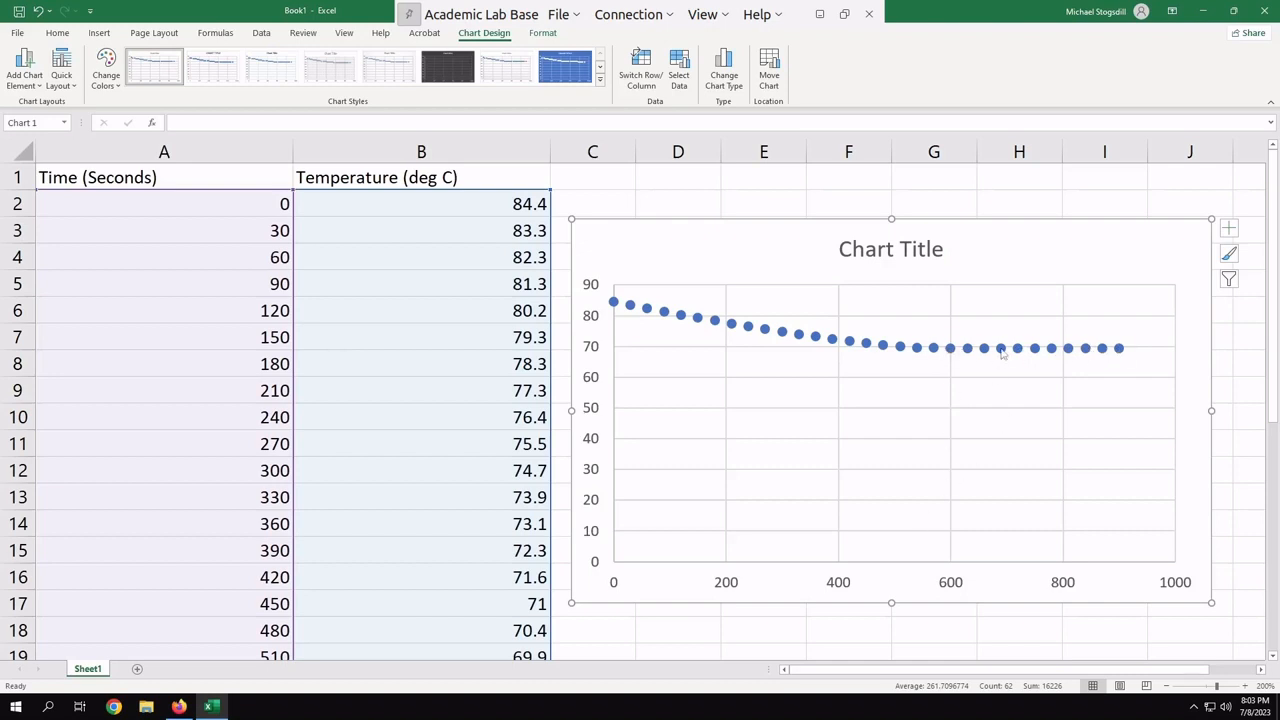
mouse_move(1006, 512)
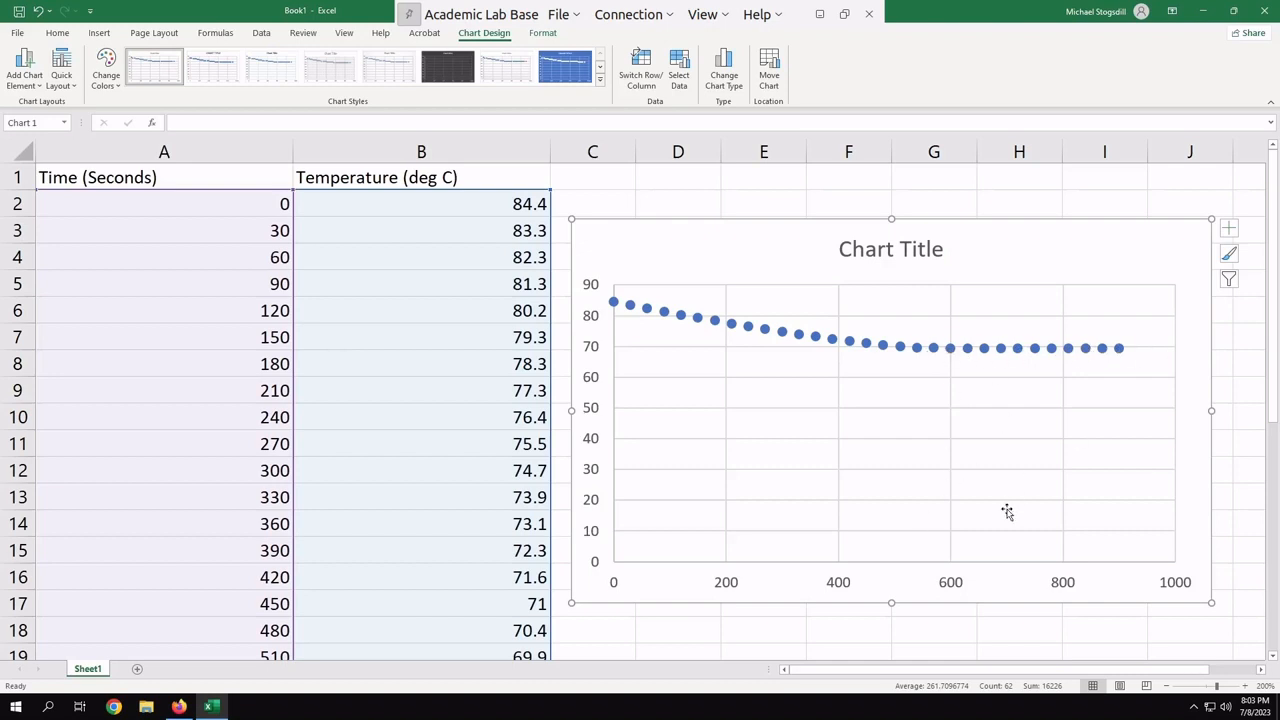
mouse_move(1110, 360)
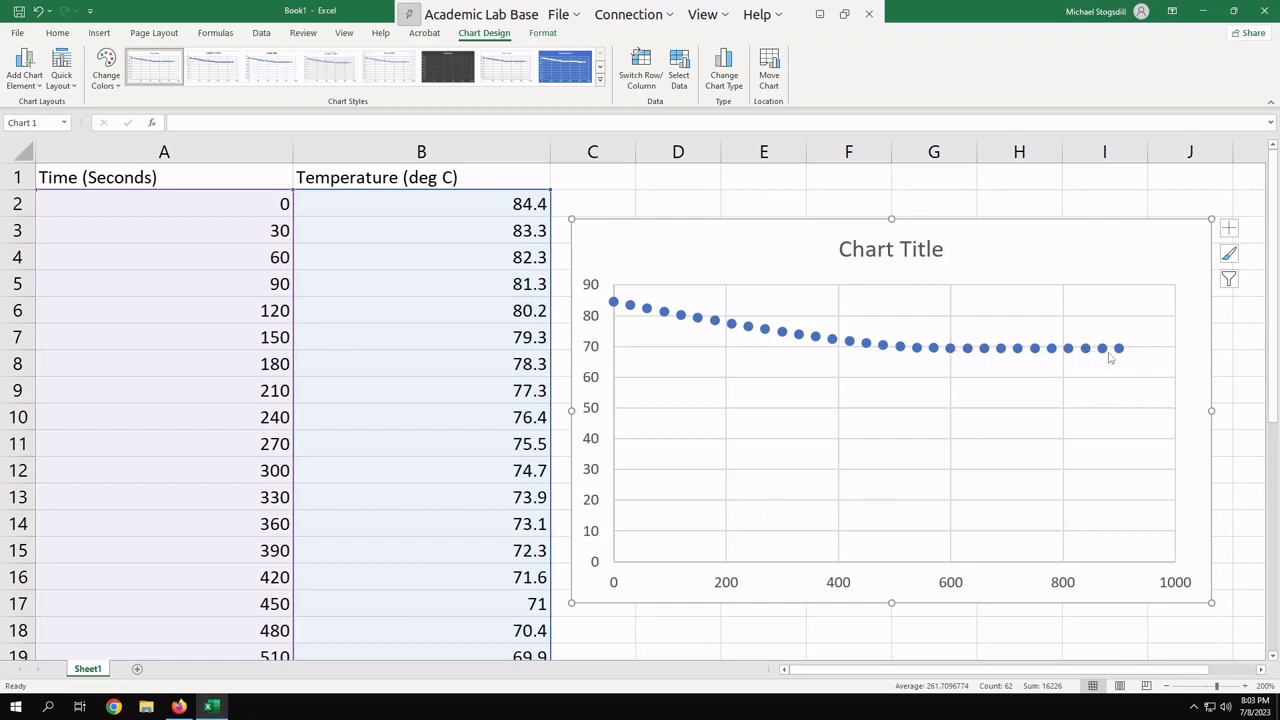
mouse_move(632, 404)
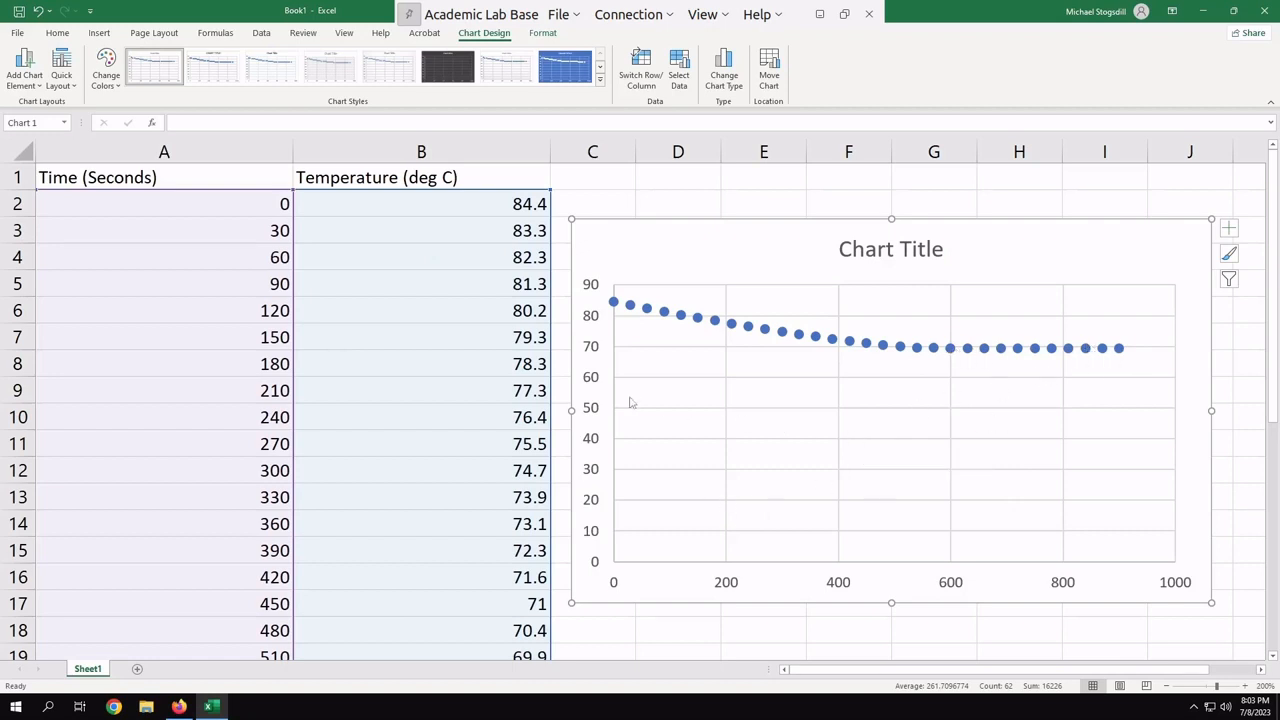
mouse_move(592, 414)
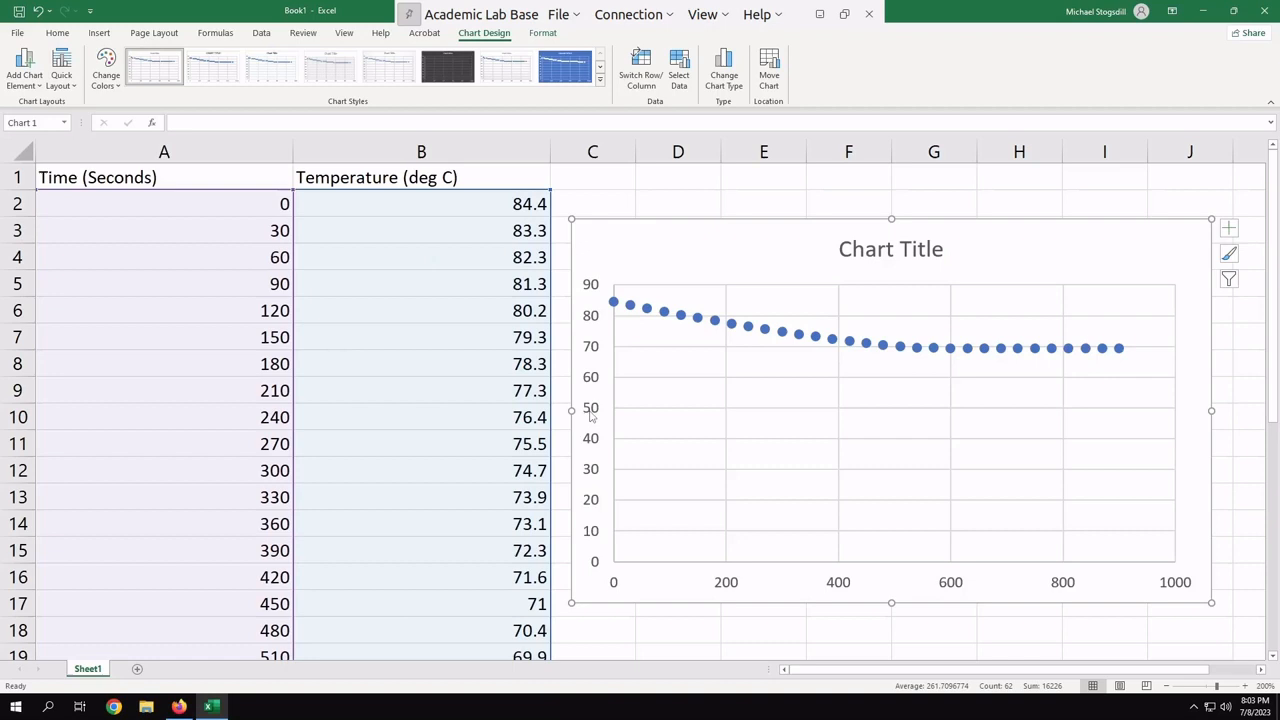
right_click(588, 412)
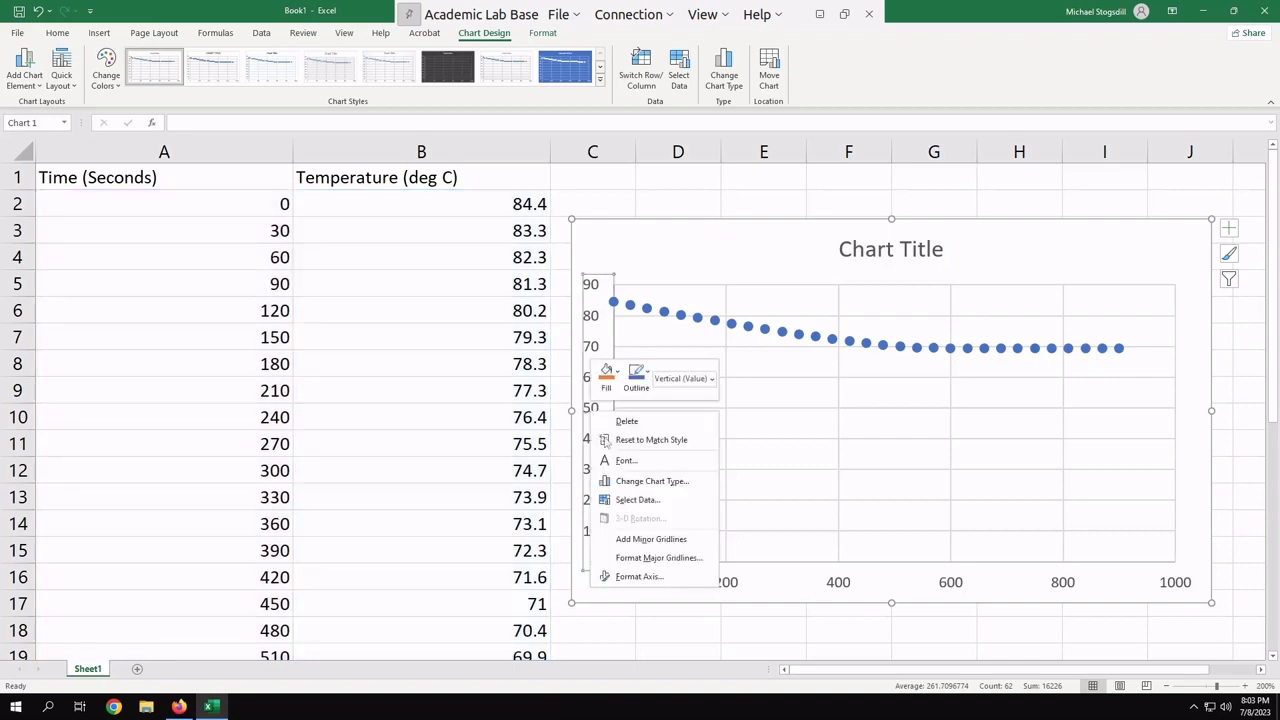
mouse_move(658, 558)
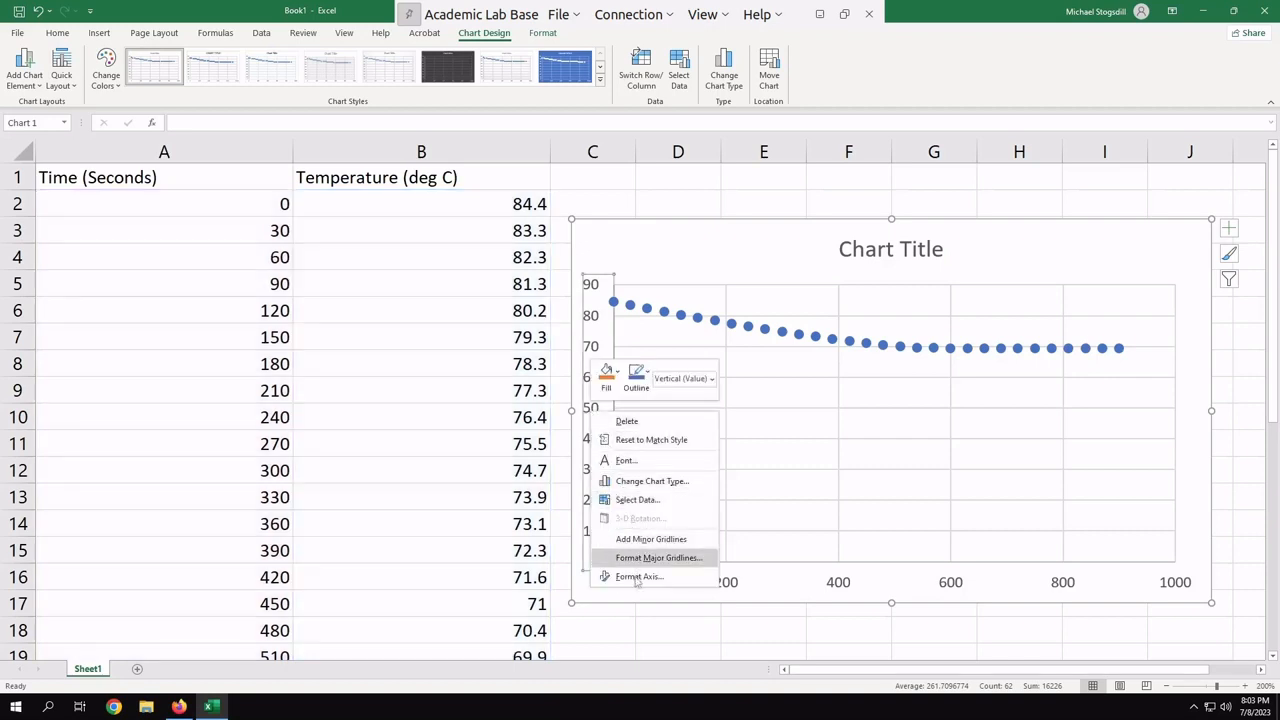
click(636, 576)
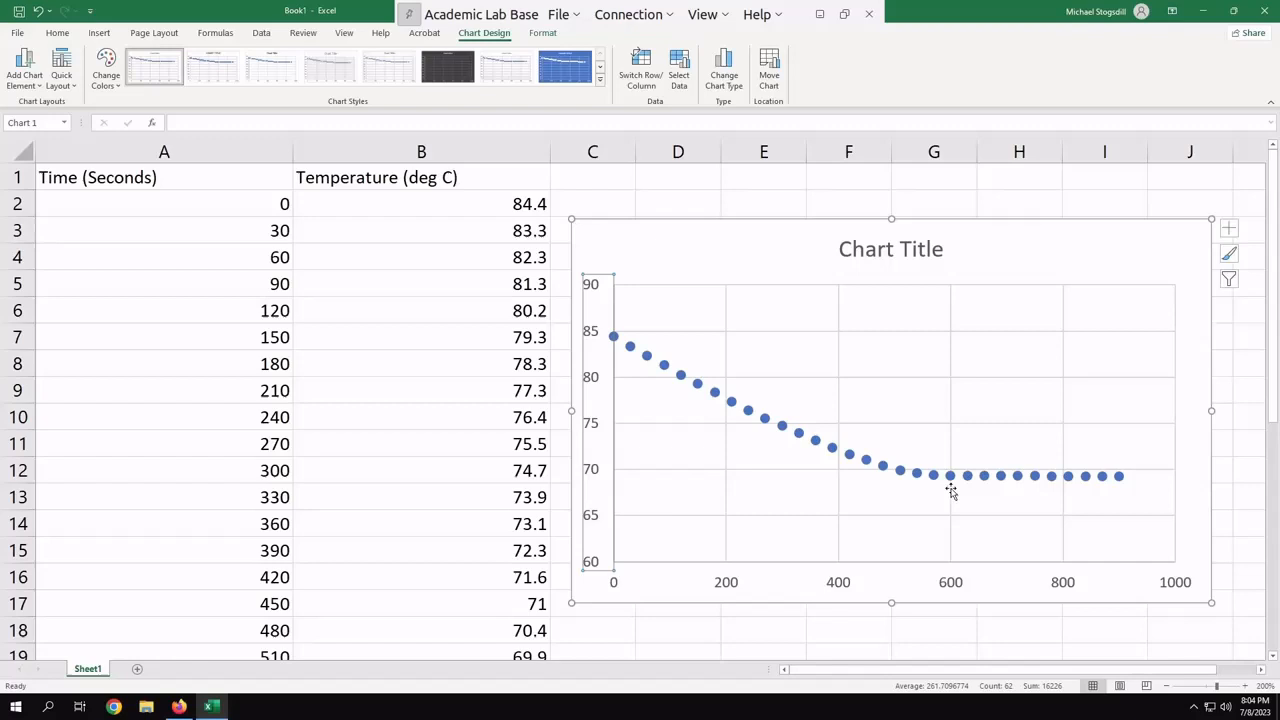
mouse_move(1040, 494)
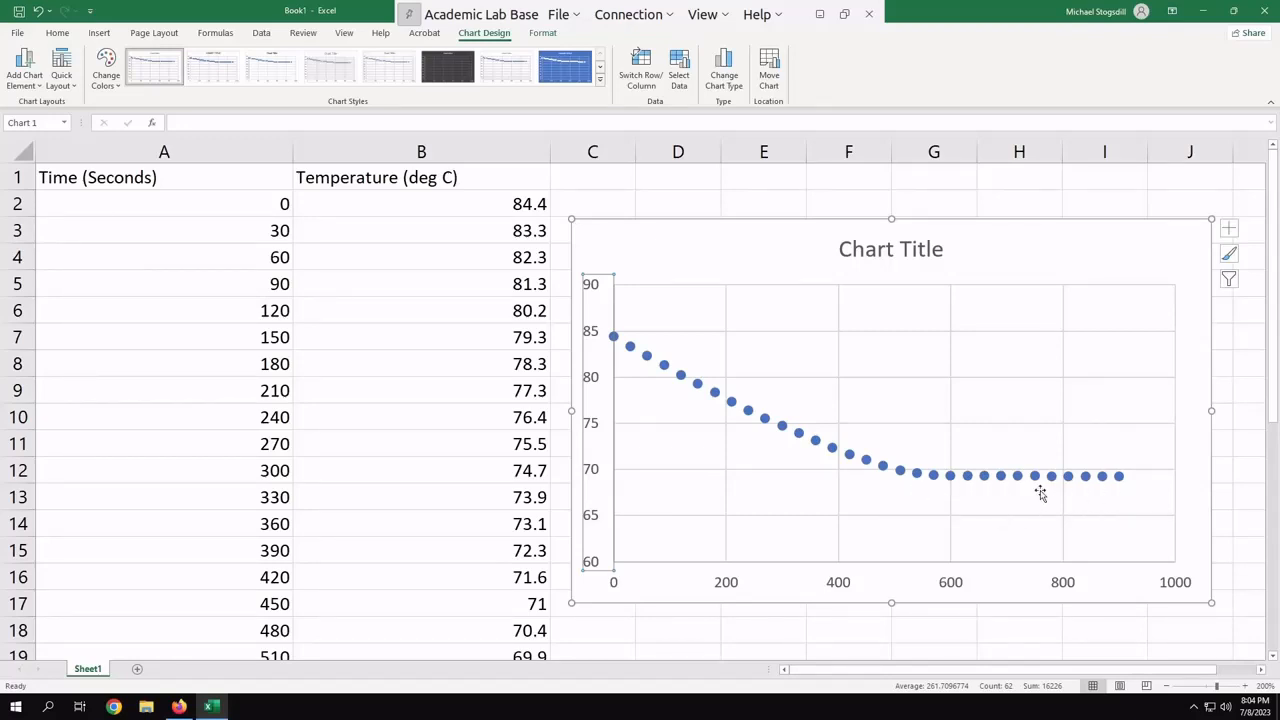
mouse_move(908, 488)
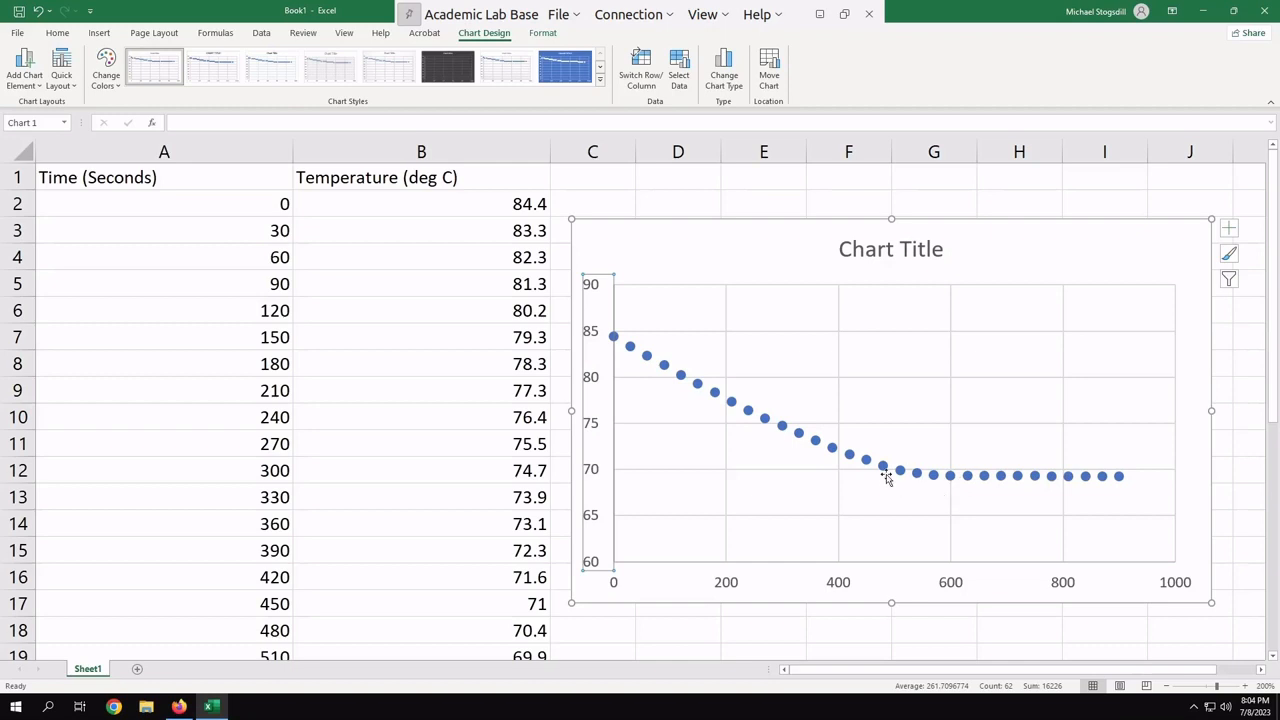
mouse_move(948, 492)
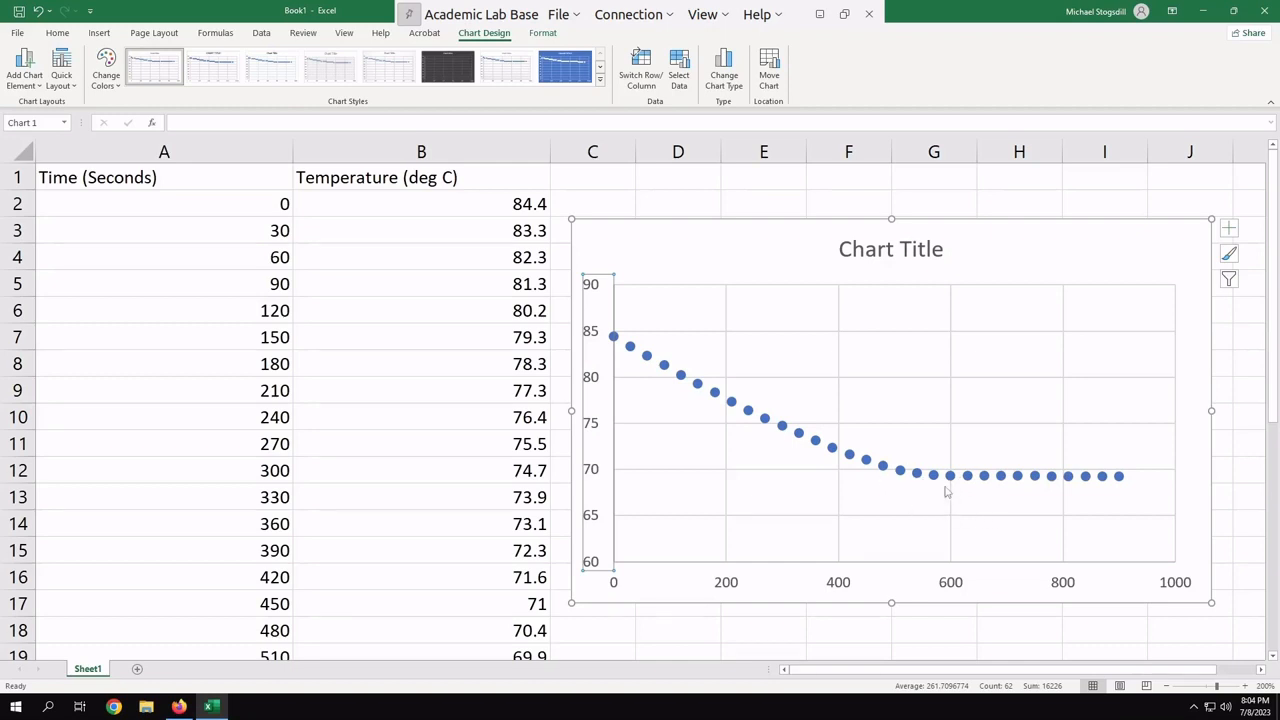
mouse_move(938, 474)
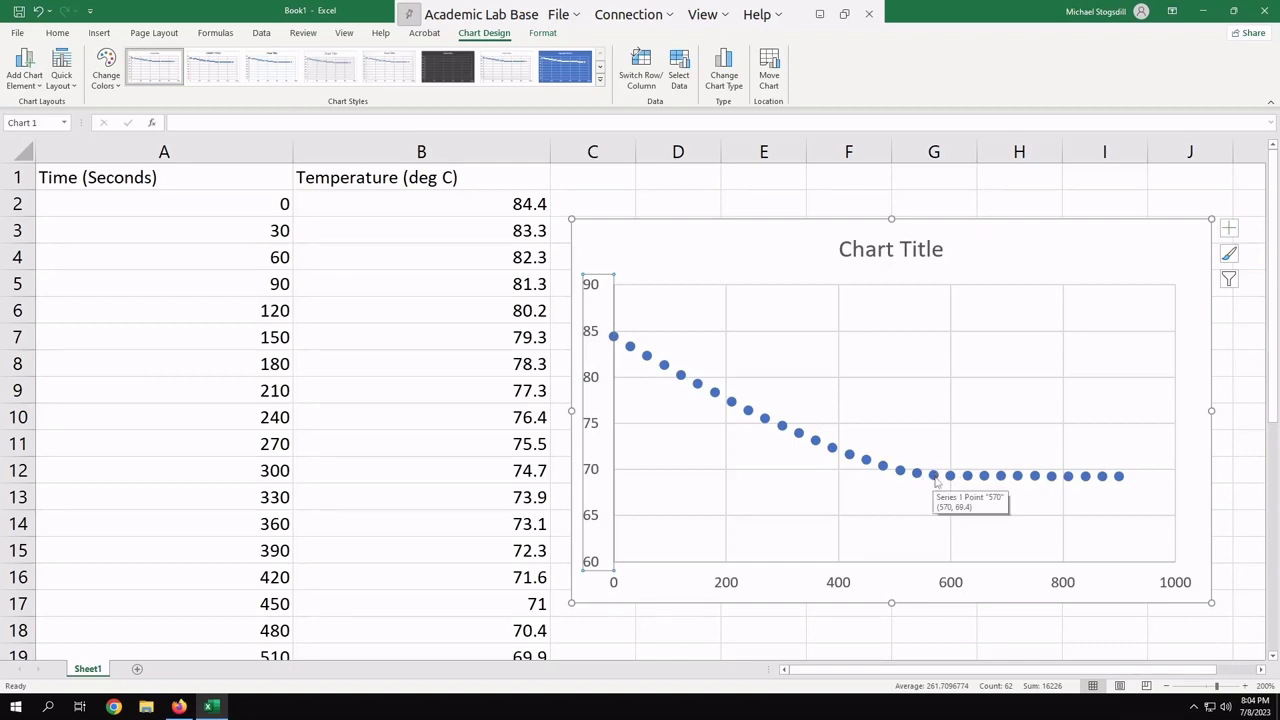
mouse_move(1104, 484)
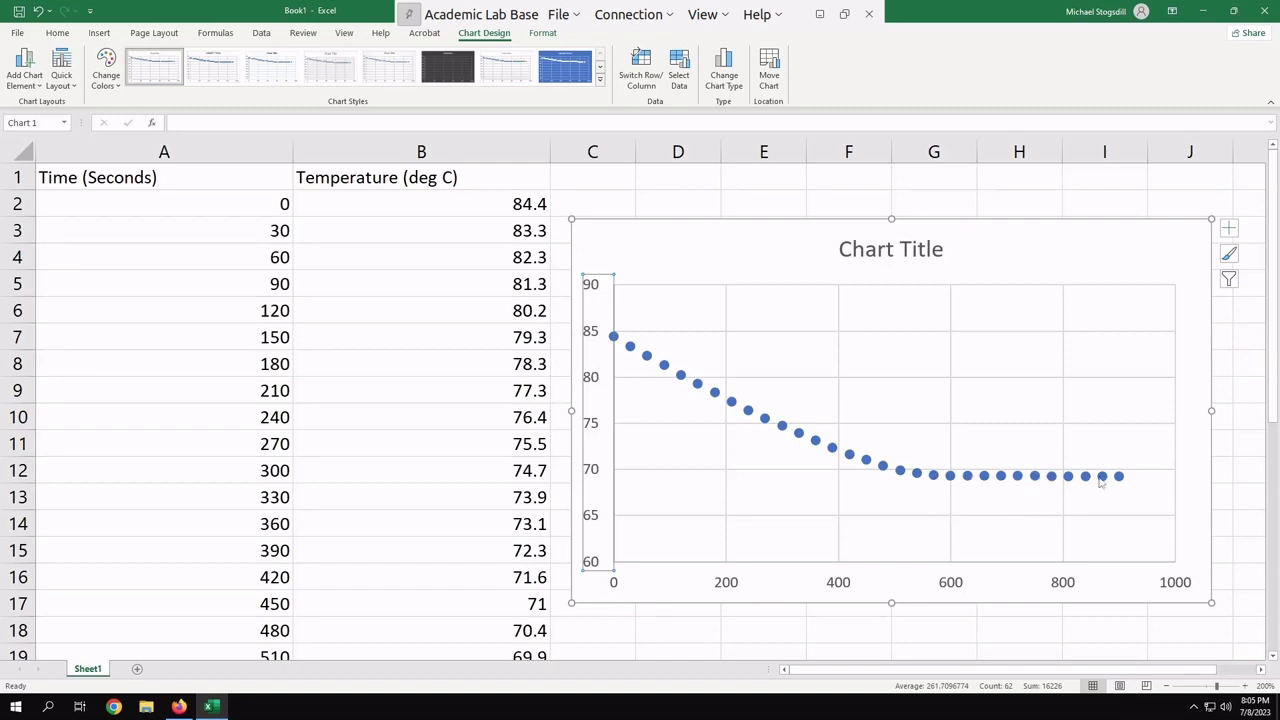
mouse_move(928, 476)
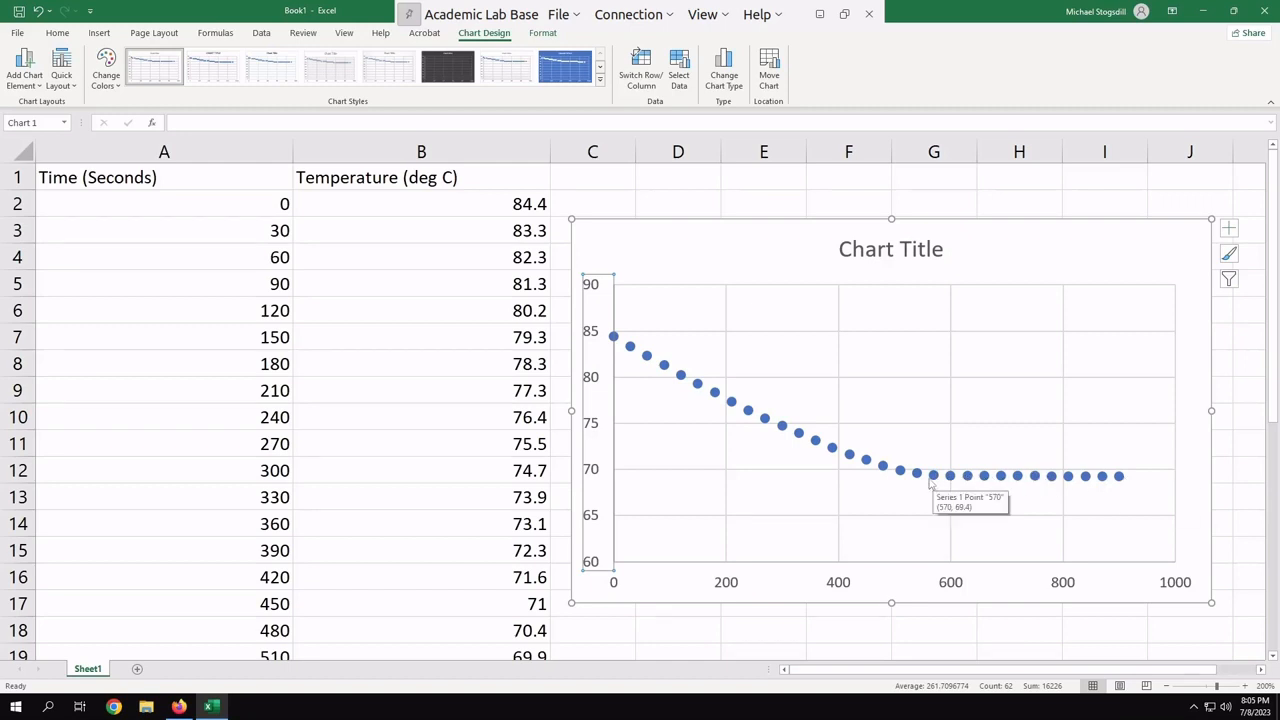
mouse_move(792, 418)
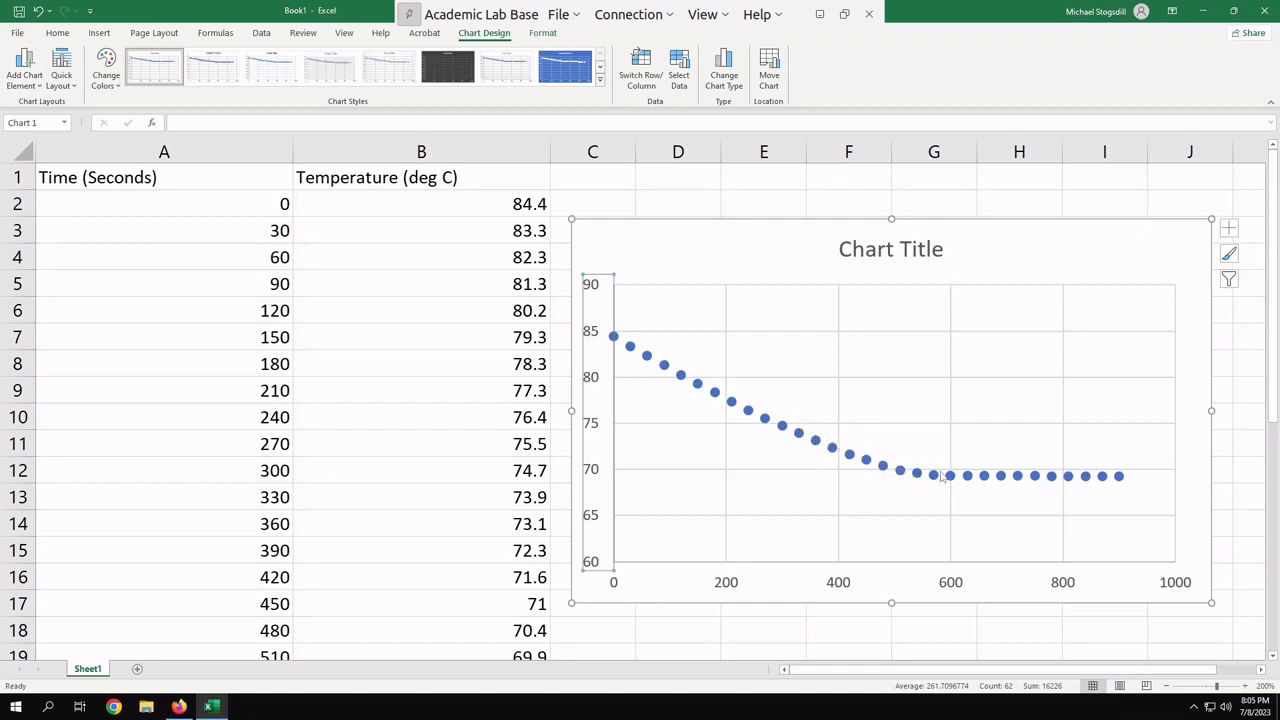
mouse_move(926, 536)
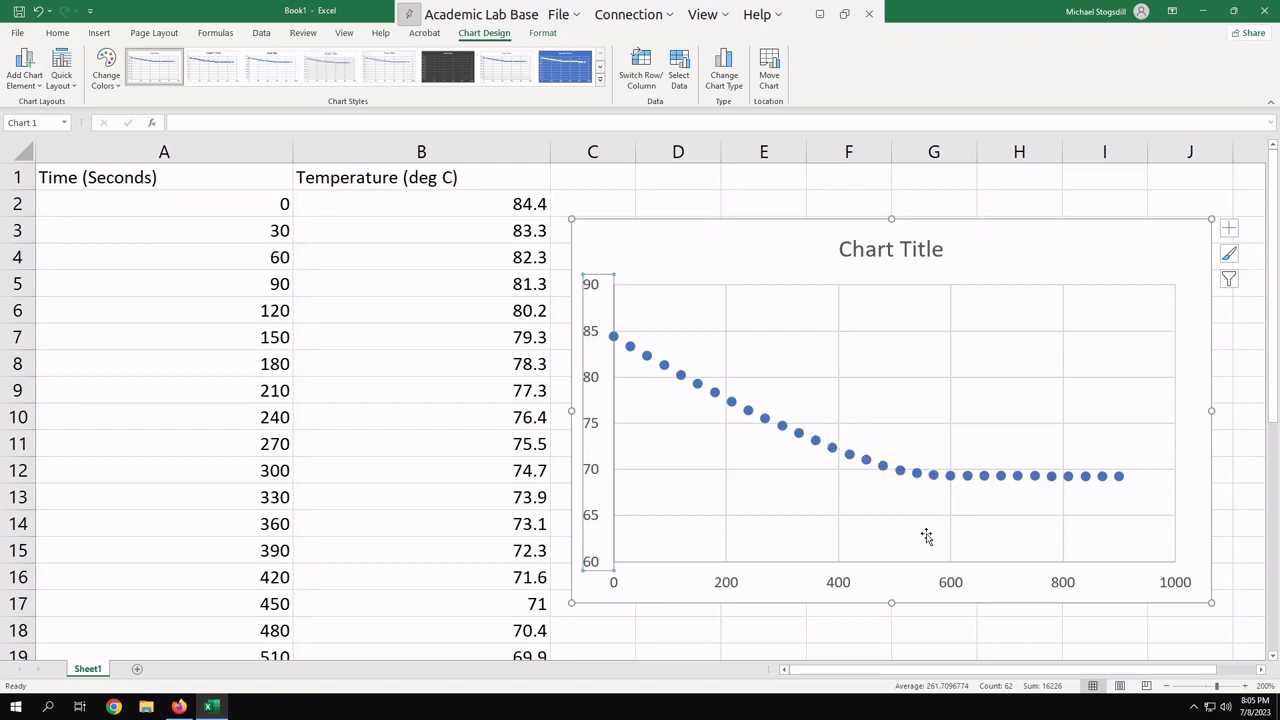
mouse_move(936, 486)
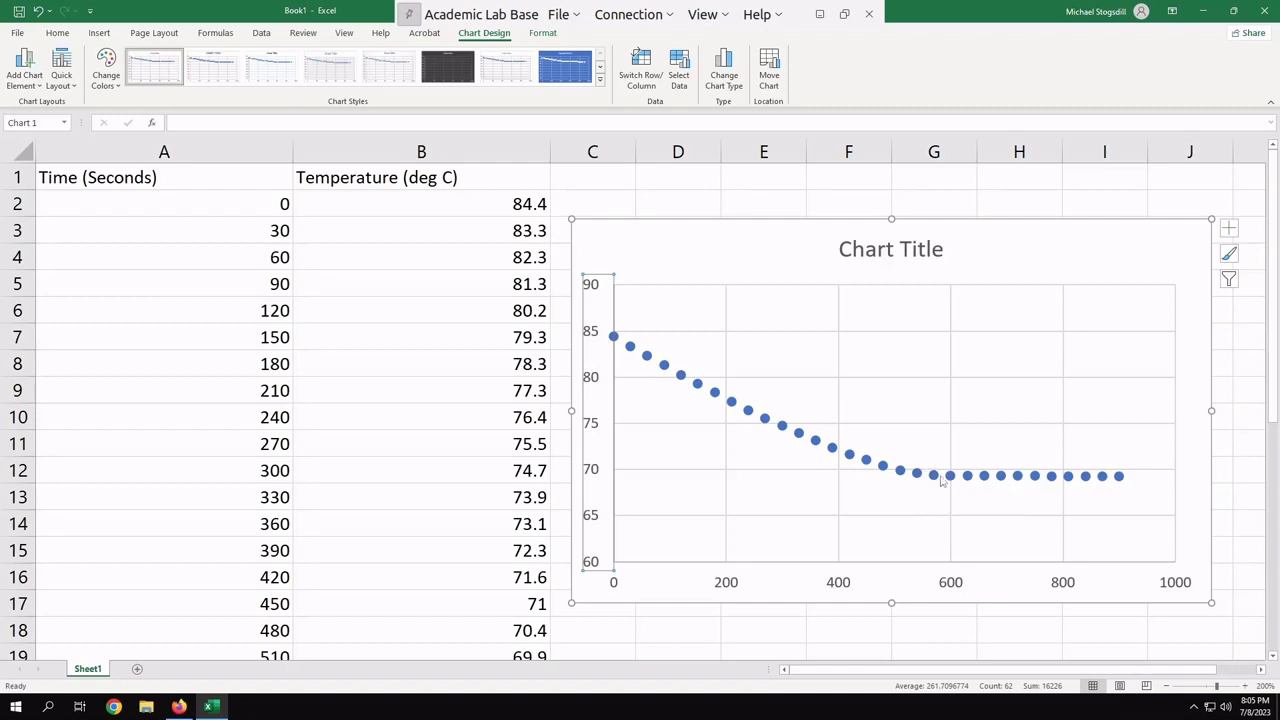
mouse_move(940, 480)
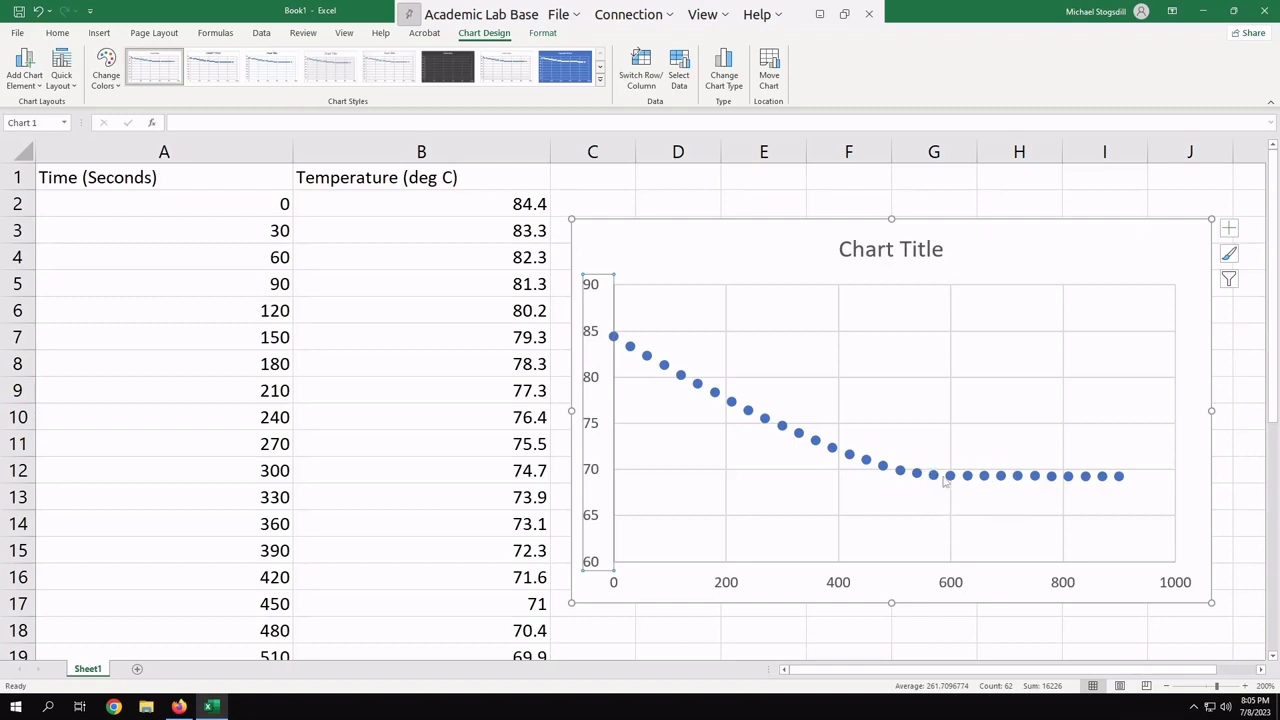
mouse_move(944, 478)
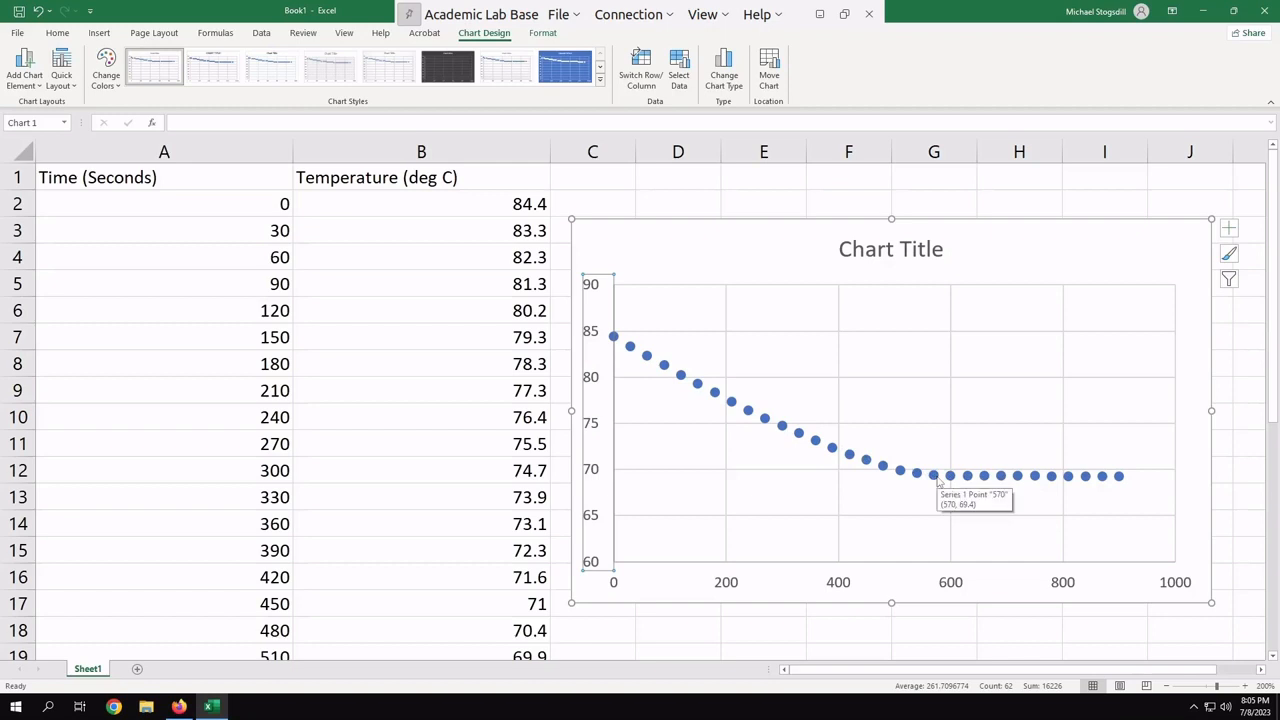
mouse_move(936, 480)
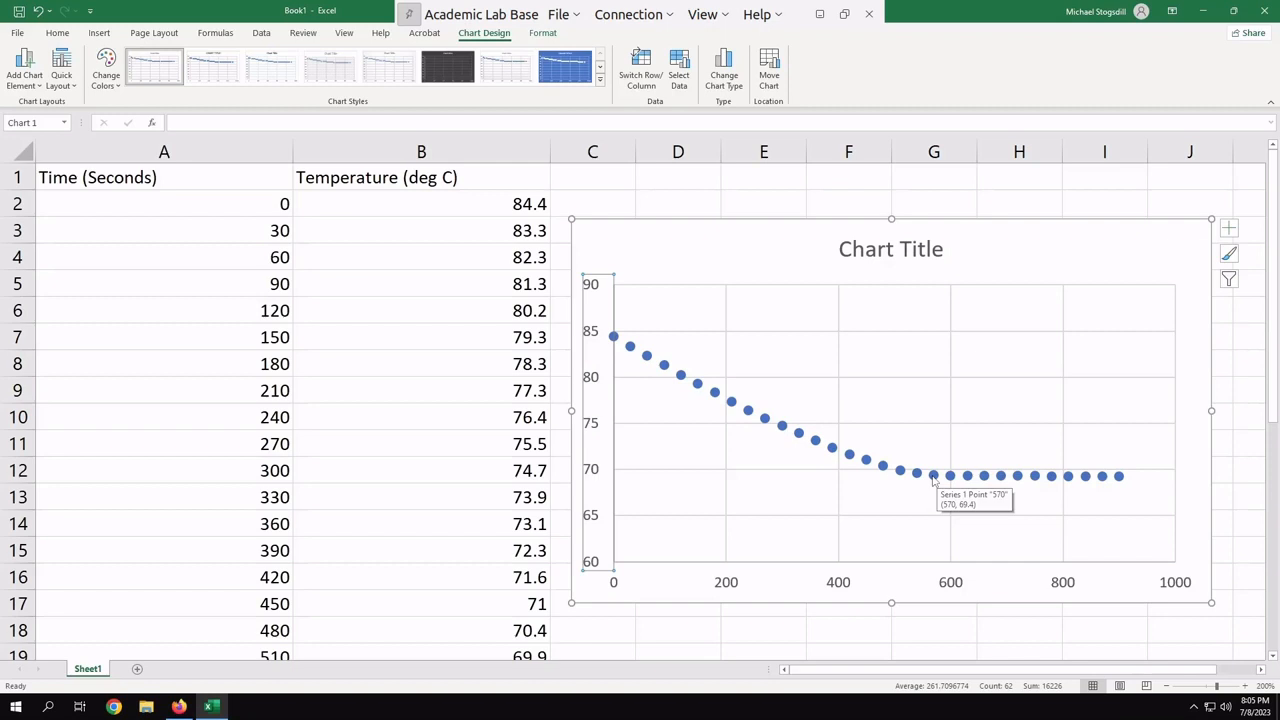
mouse_move(264, 538)
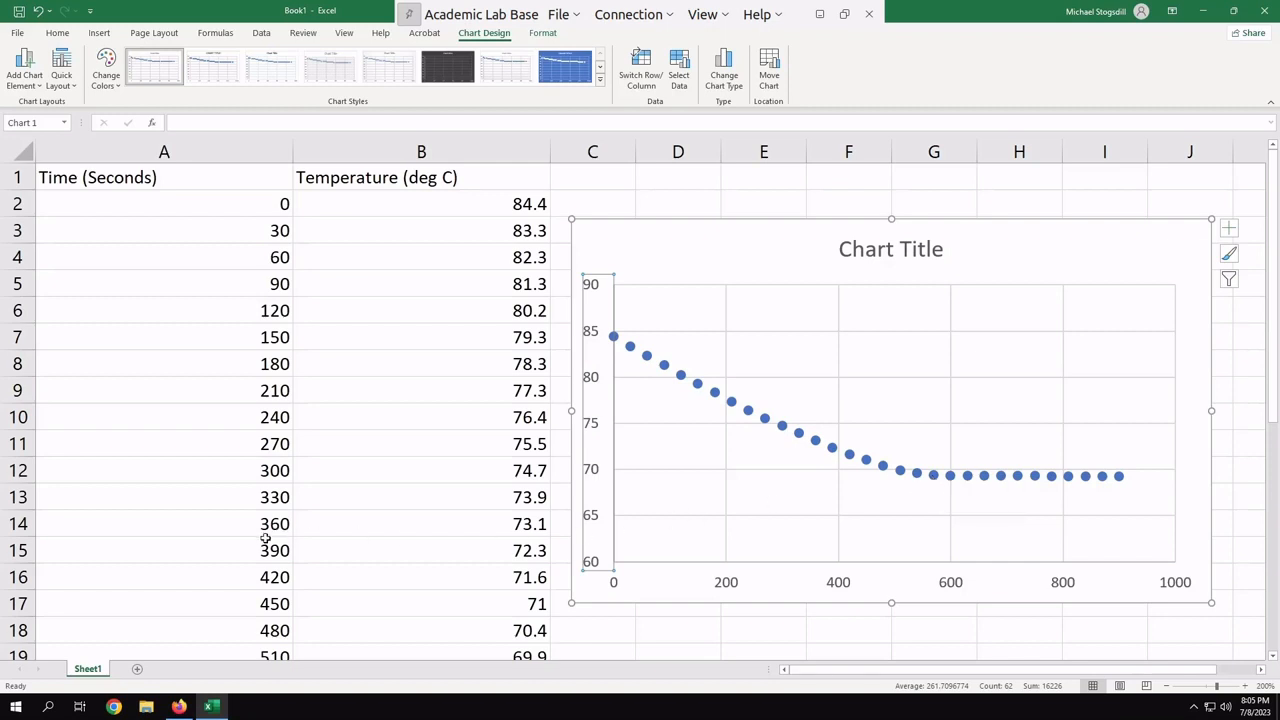
scroll(down, 3)
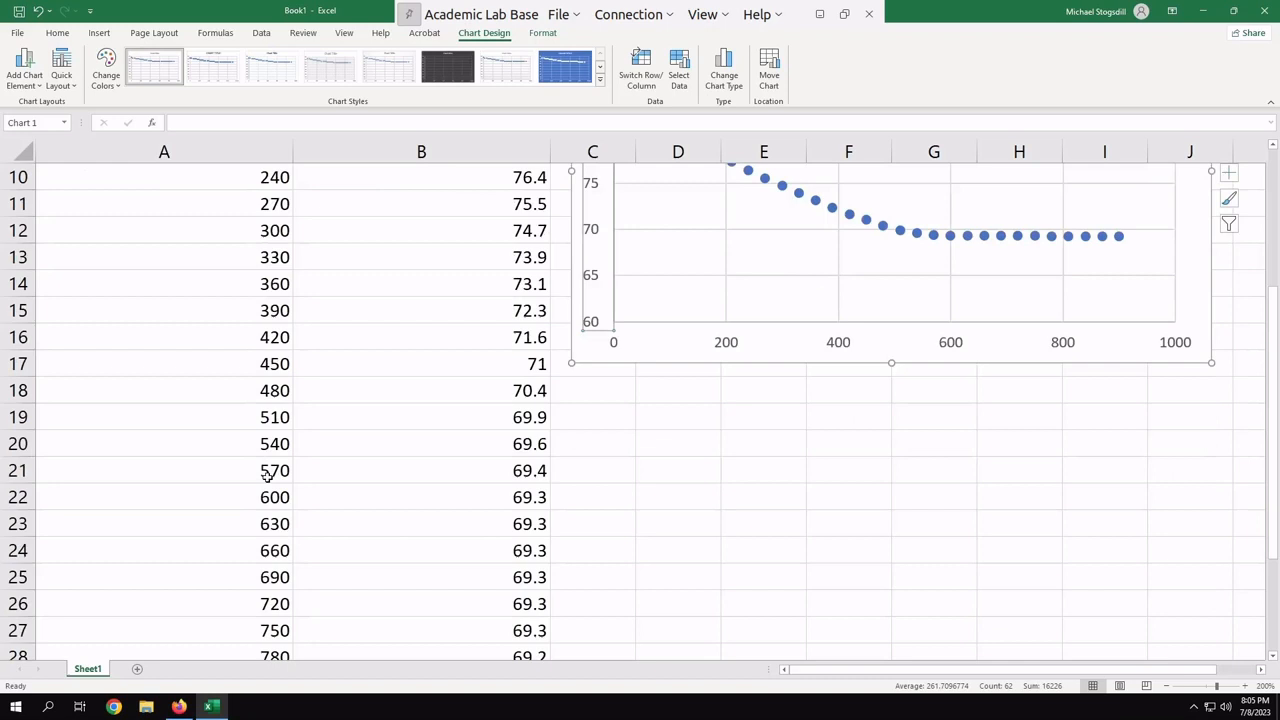
click(164, 470)
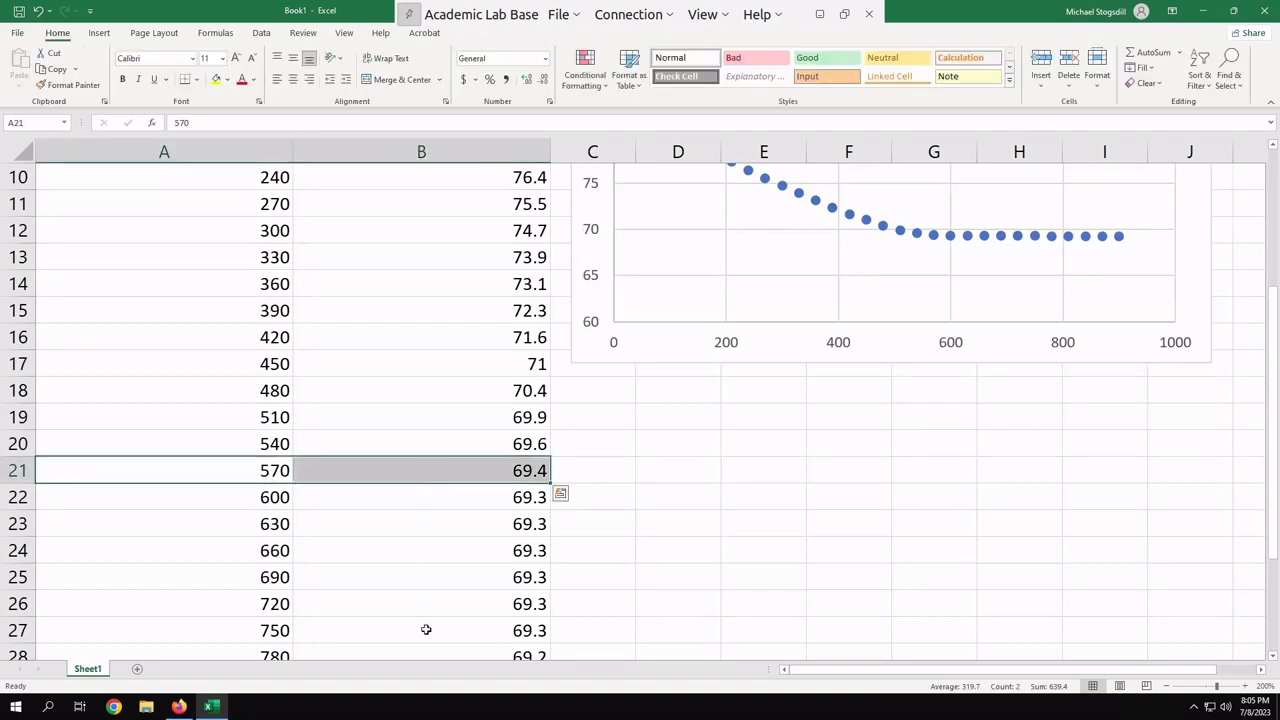
mouse_move(292, 488)
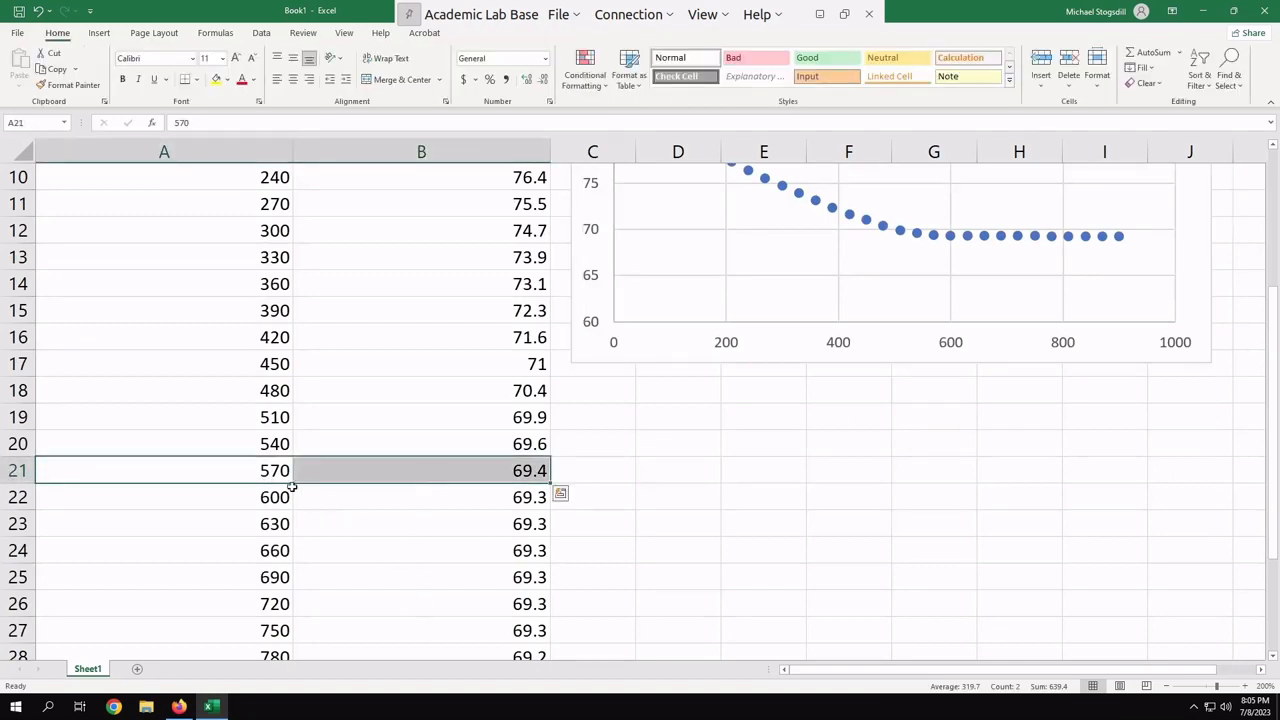
scroll(down, 3)
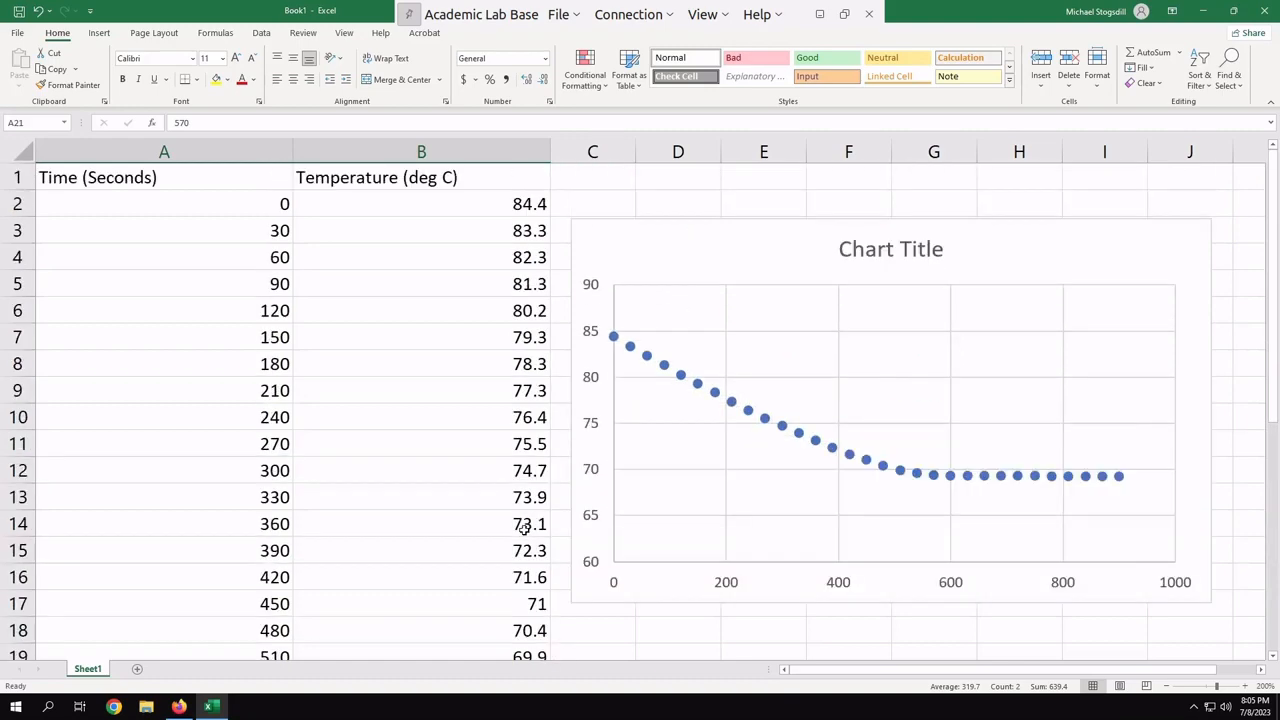
scroll(down, 3)
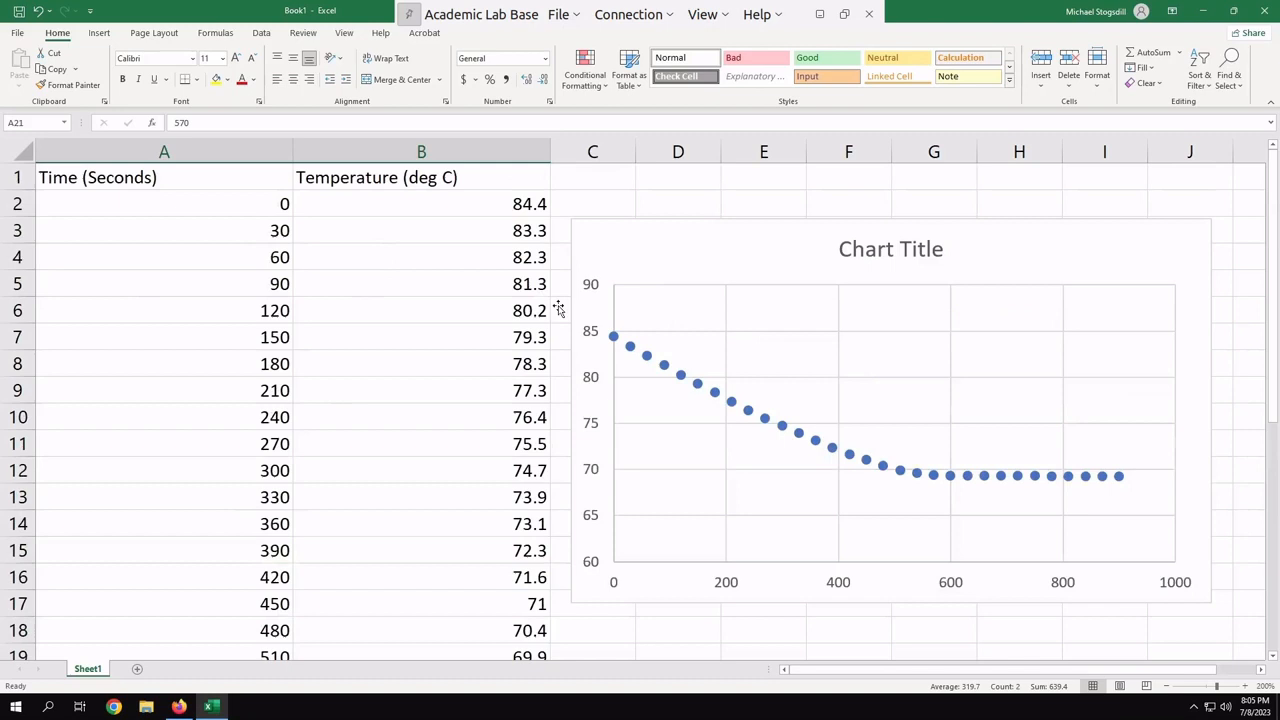
mouse_move(902, 488)
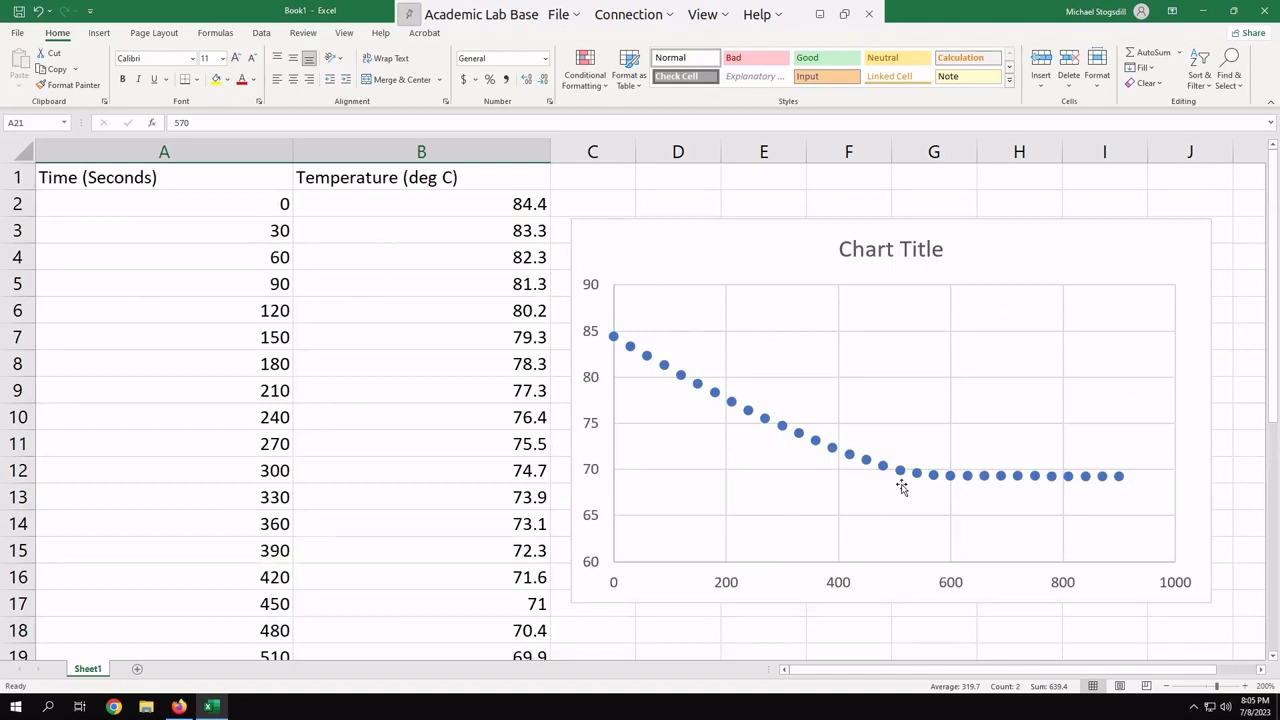
scroll(down, 3)
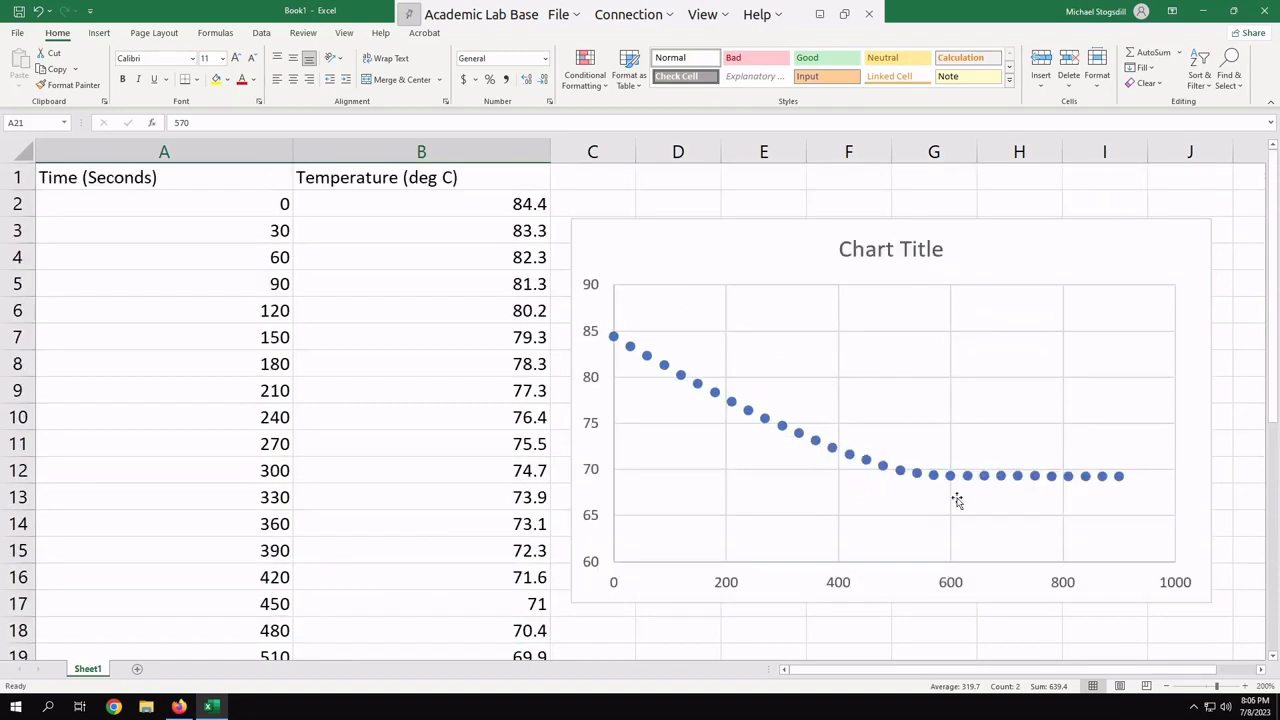
mouse_move(872, 536)
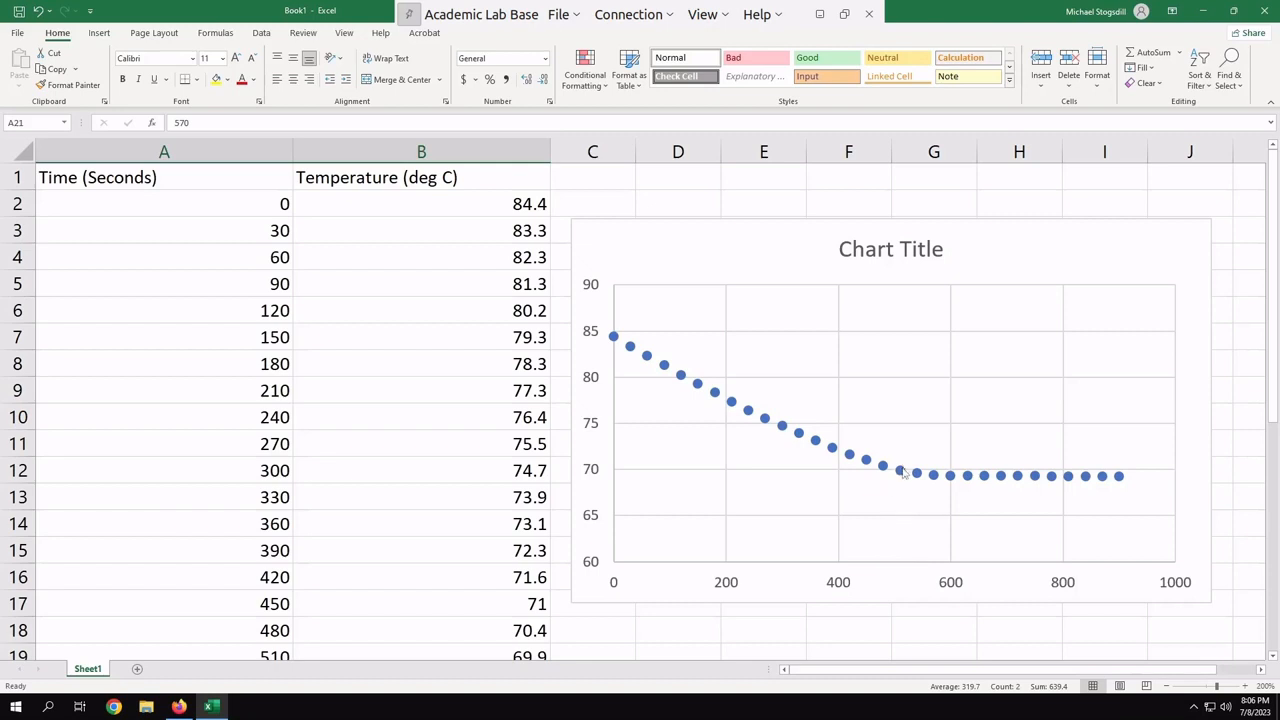
Via Select Data on the series, narrow the chart data range to =Sheet1!$A$2:$B$20
click(902, 474)
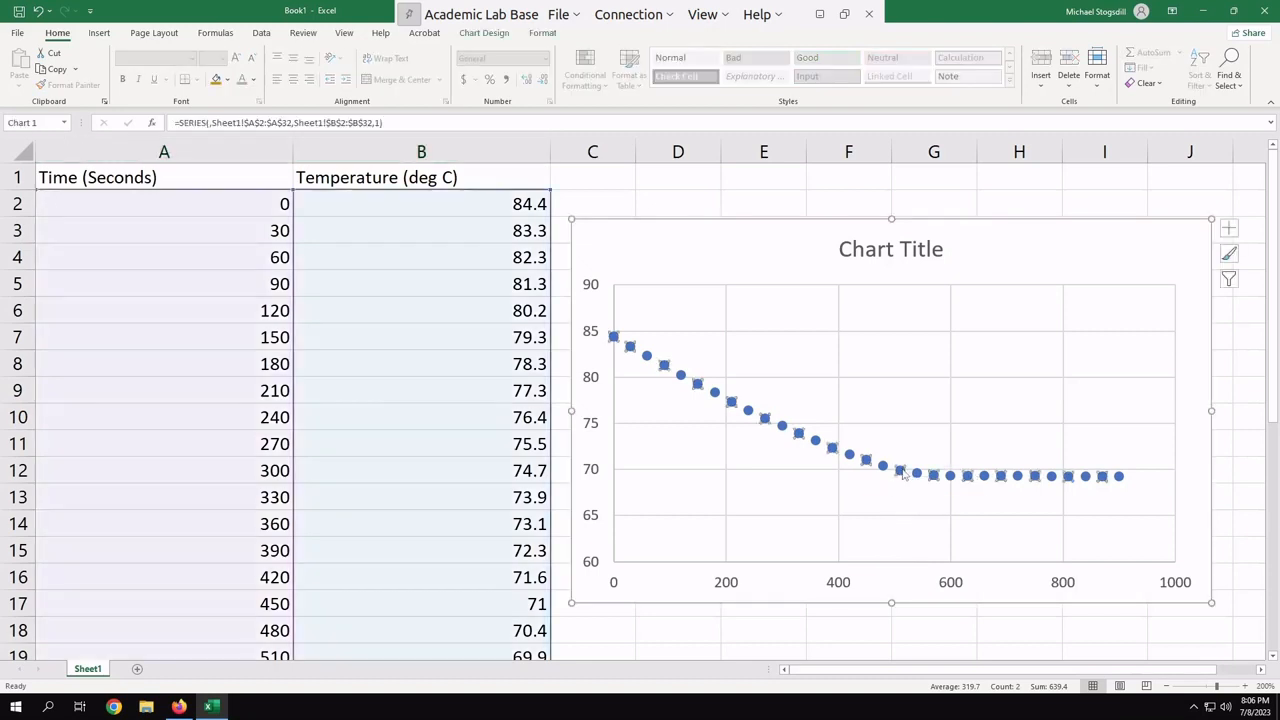
right_click(904, 472)
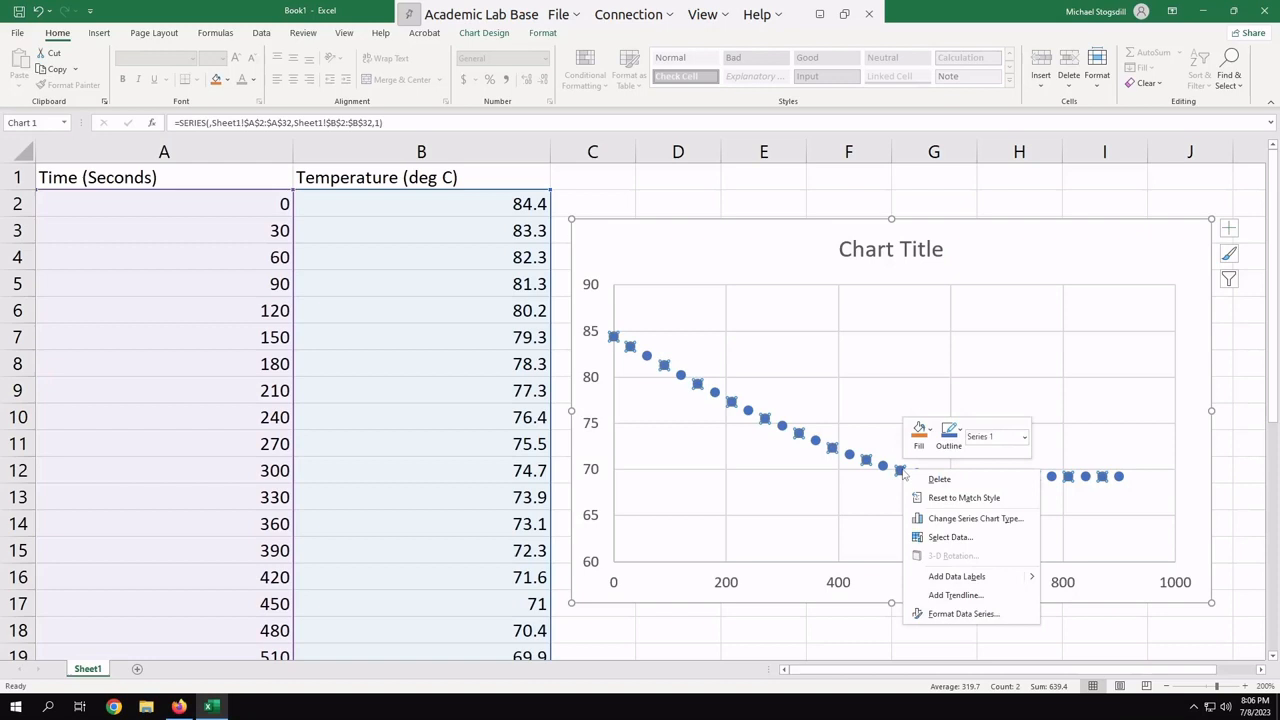
mouse_move(948, 536)
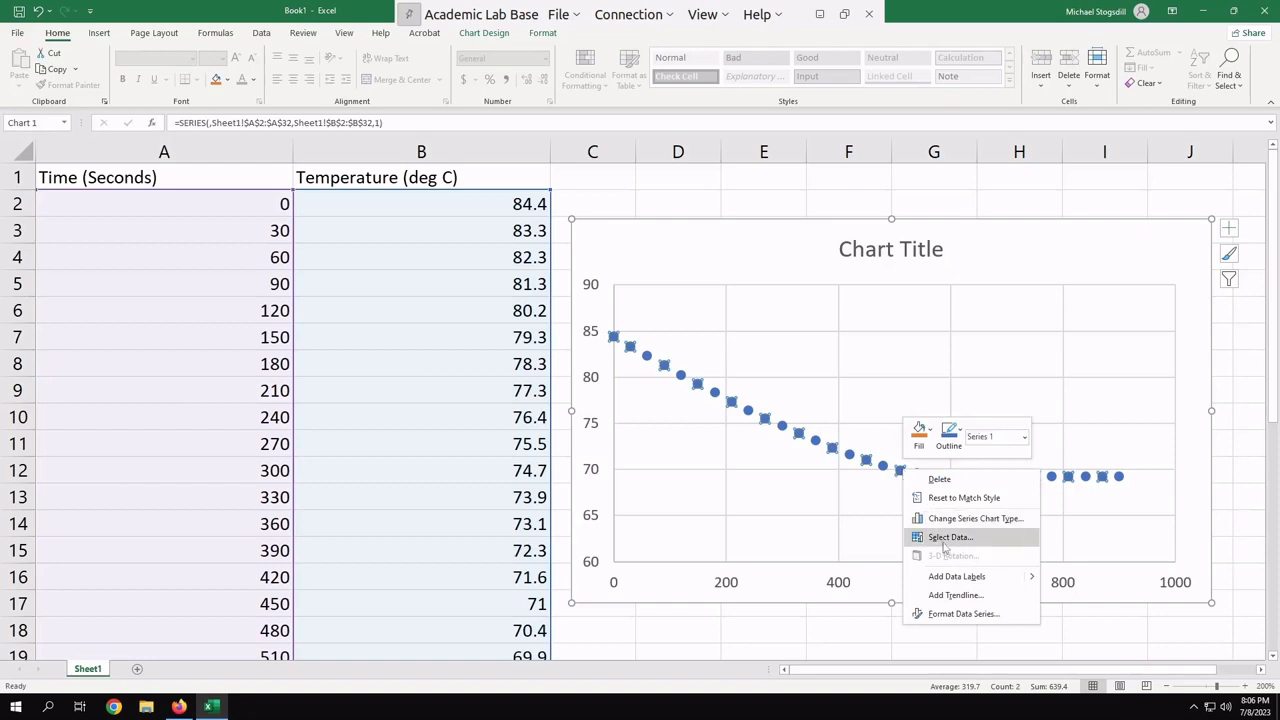
click(948, 536)
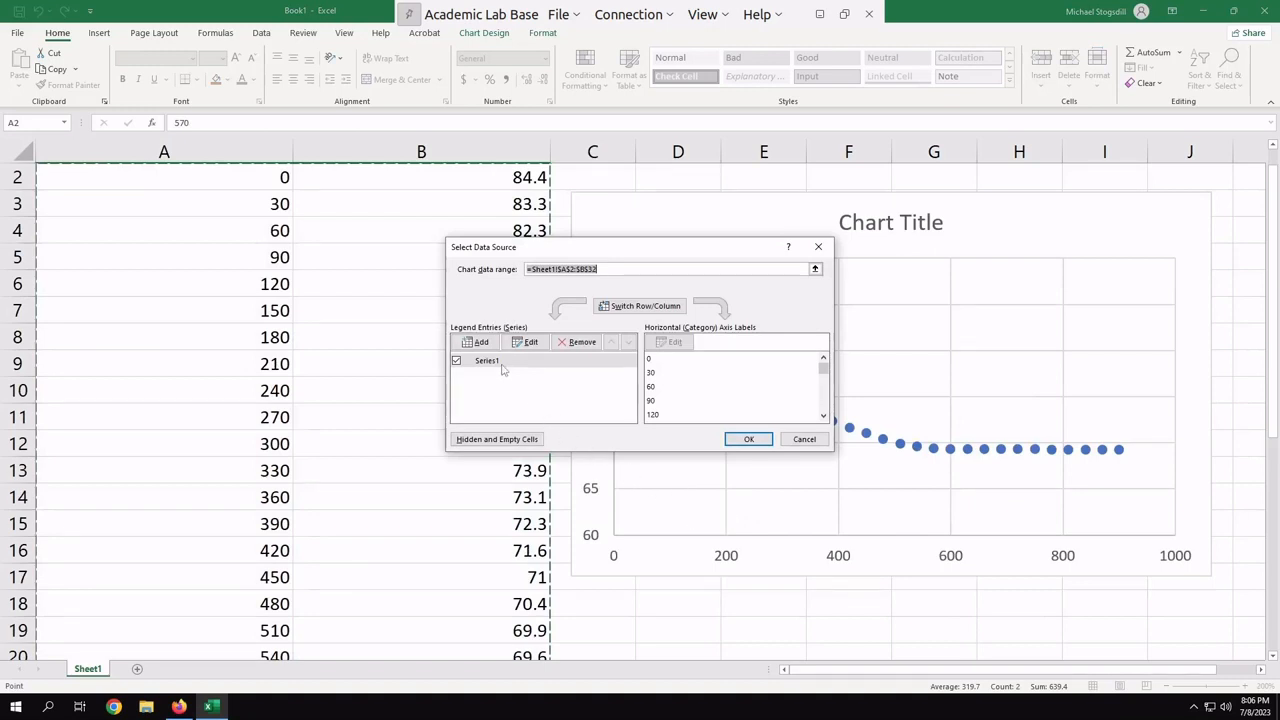
click(488, 360)
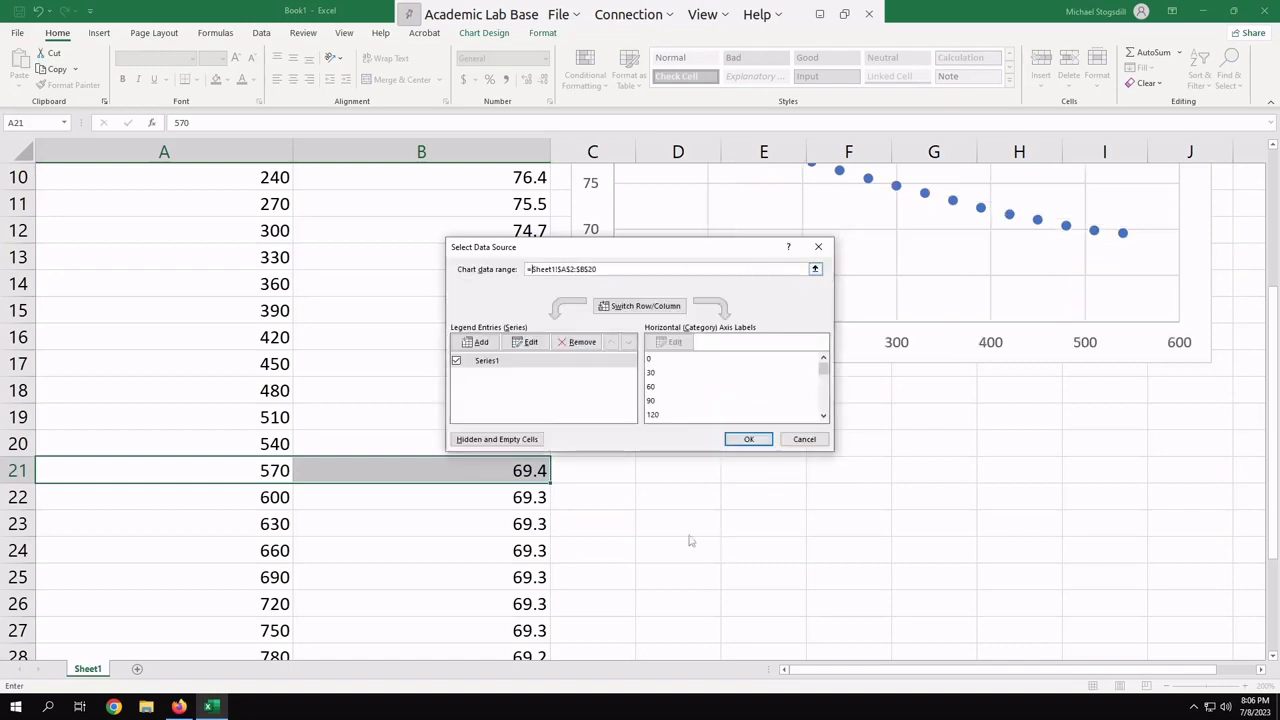
mouse_move(1036, 288)
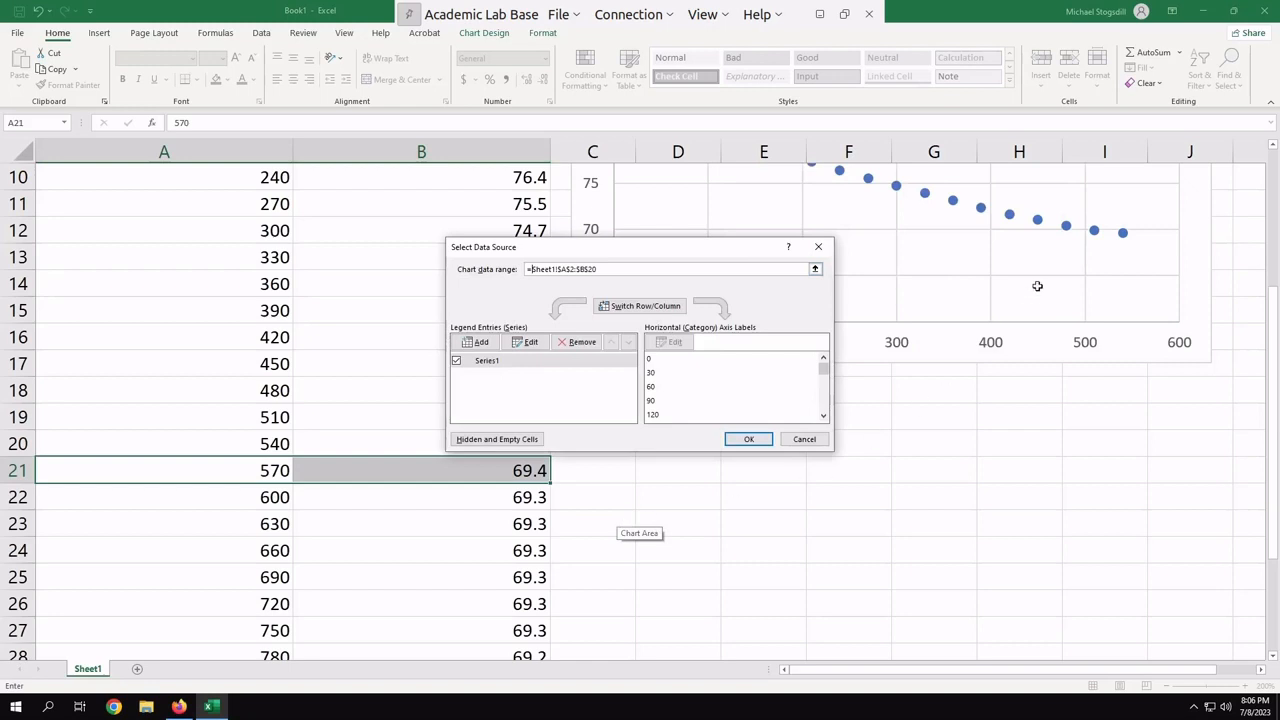
mouse_move(1012, 488)
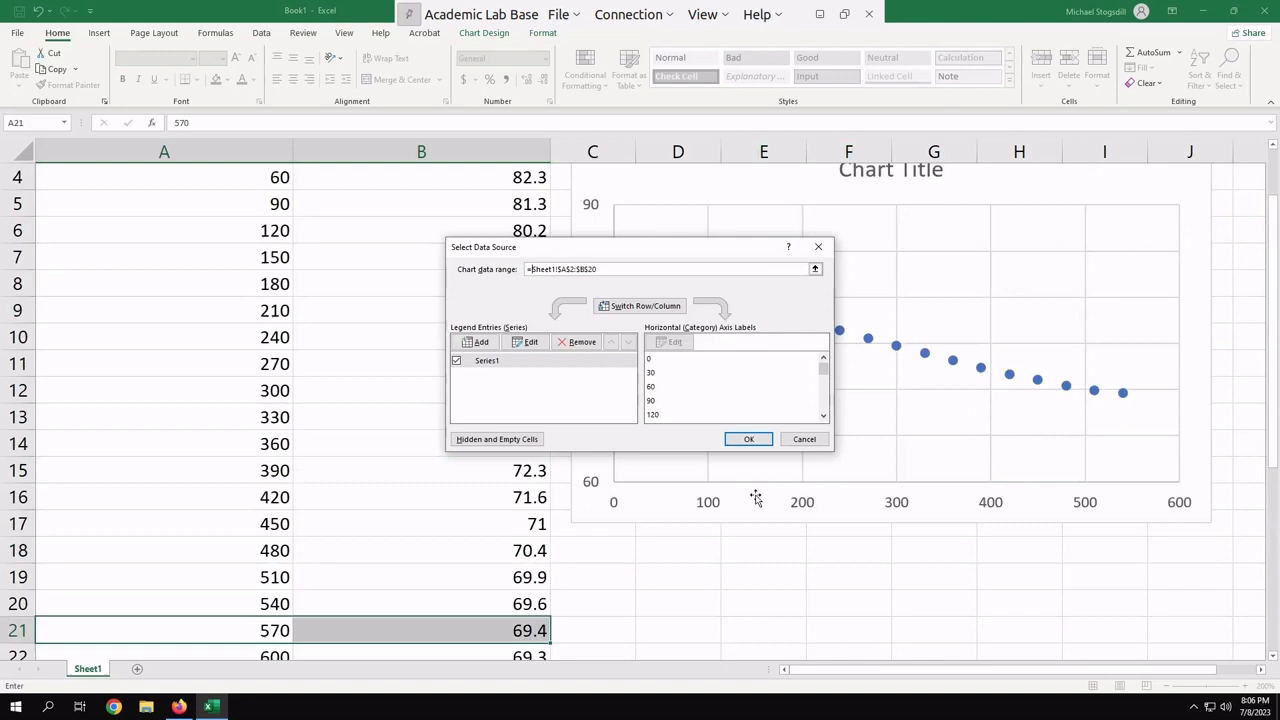
Add a second series named 2 with X values A21:A32 and Y values B21:B32, and apply it
click(476, 340)
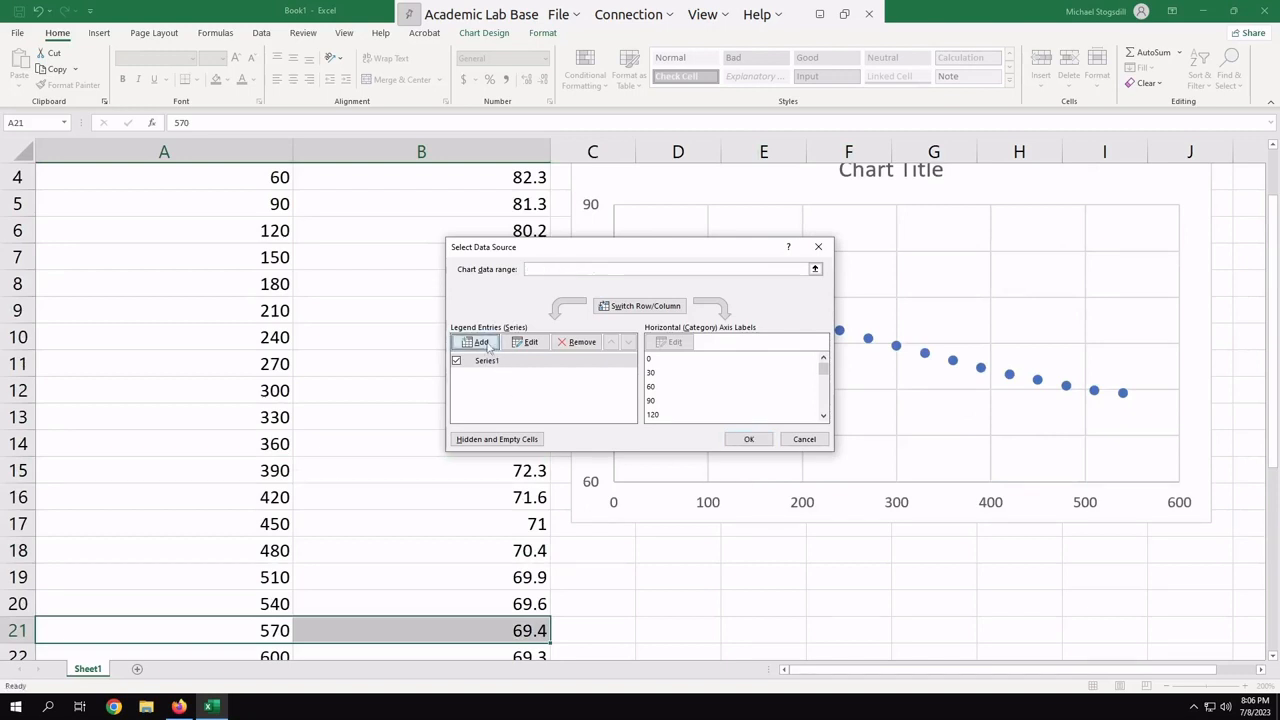
click(476, 342)
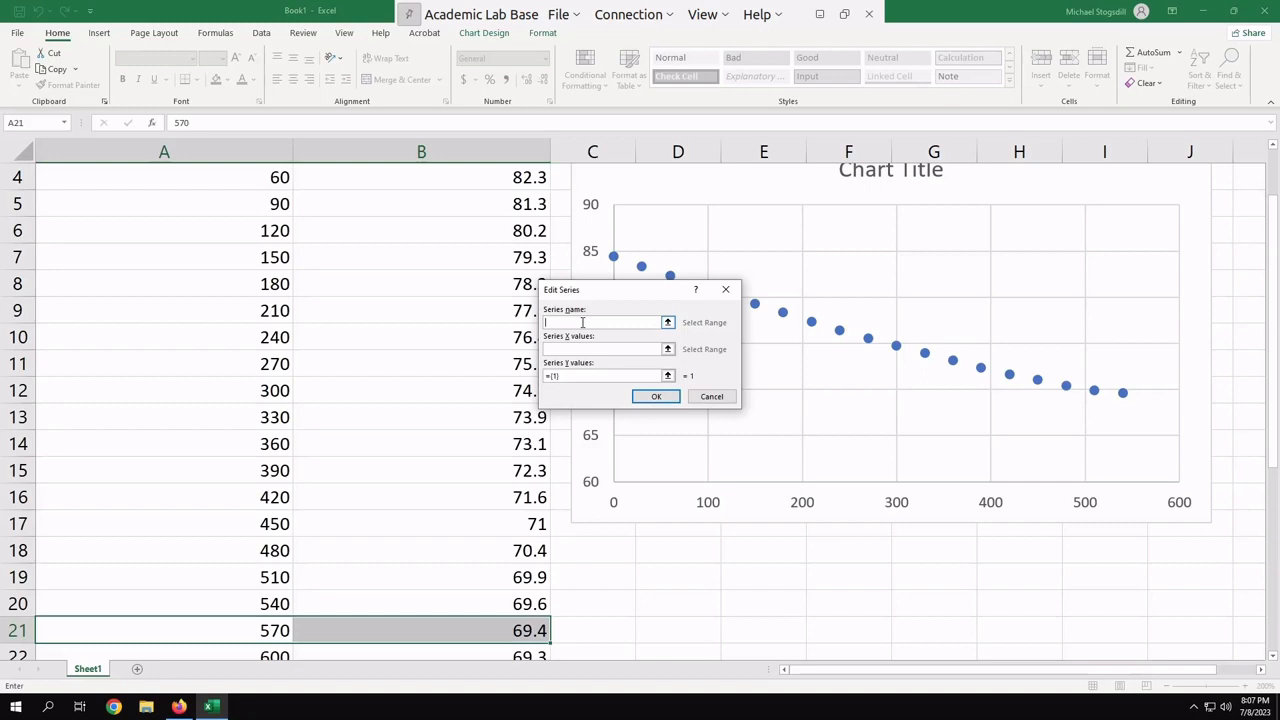
text(z)
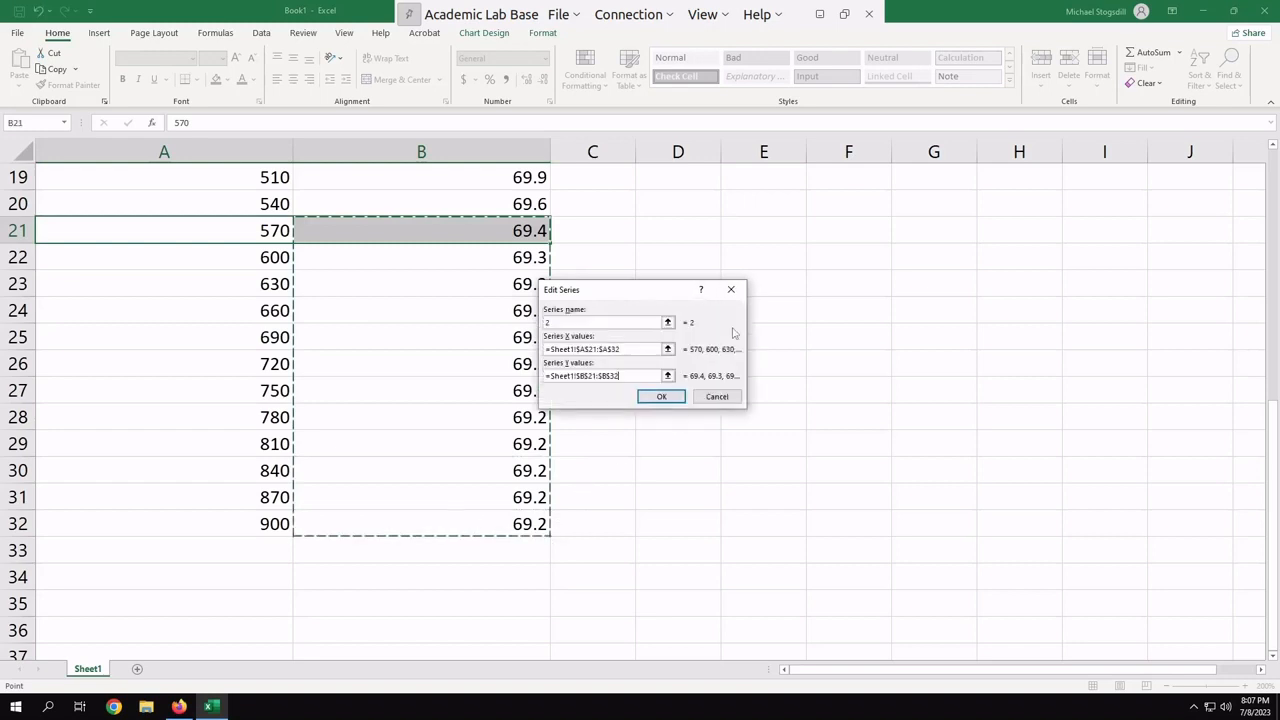
click(660, 396)
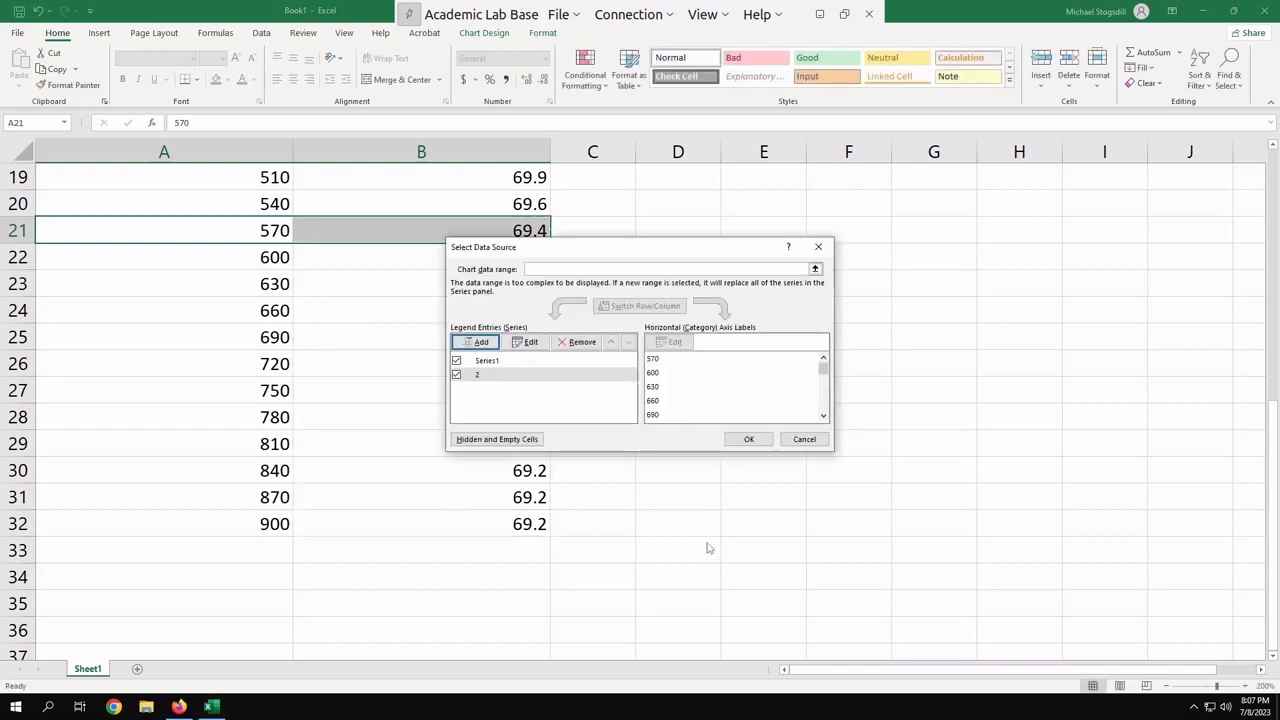
mouse_move(788, 520)
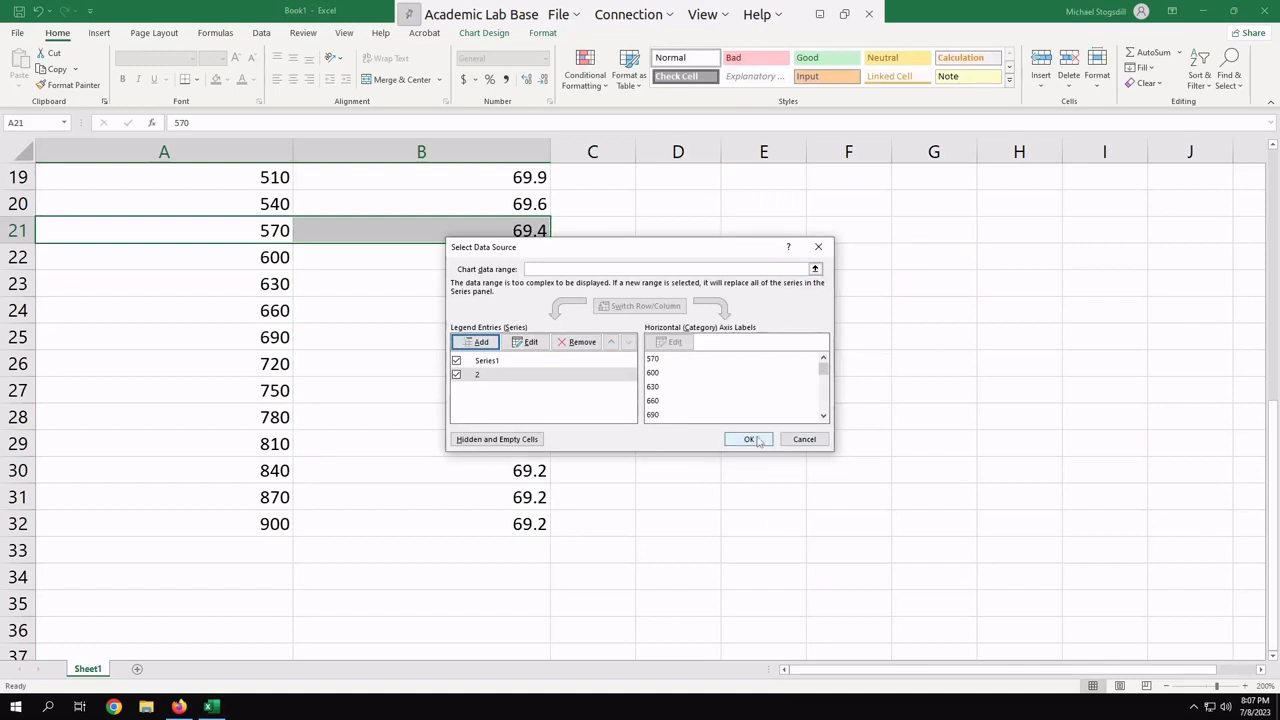
click(748, 440)
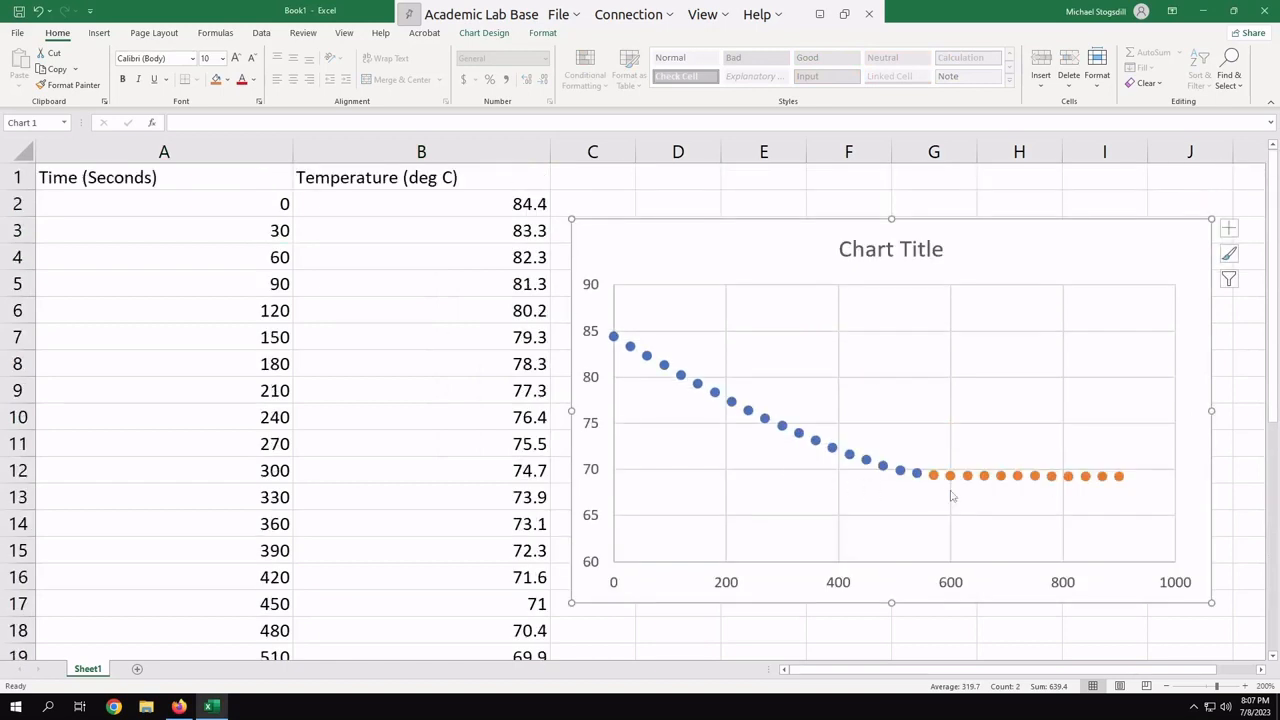
mouse_move(1086, 488)
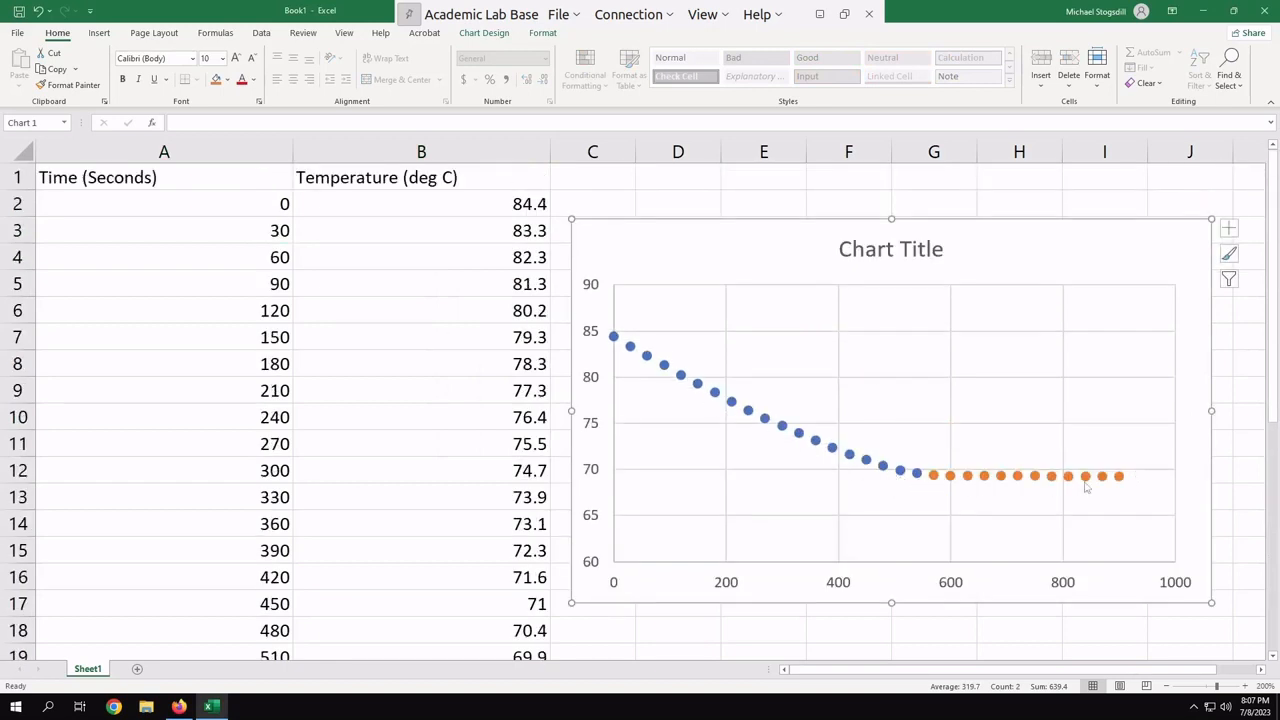
mouse_move(892, 488)
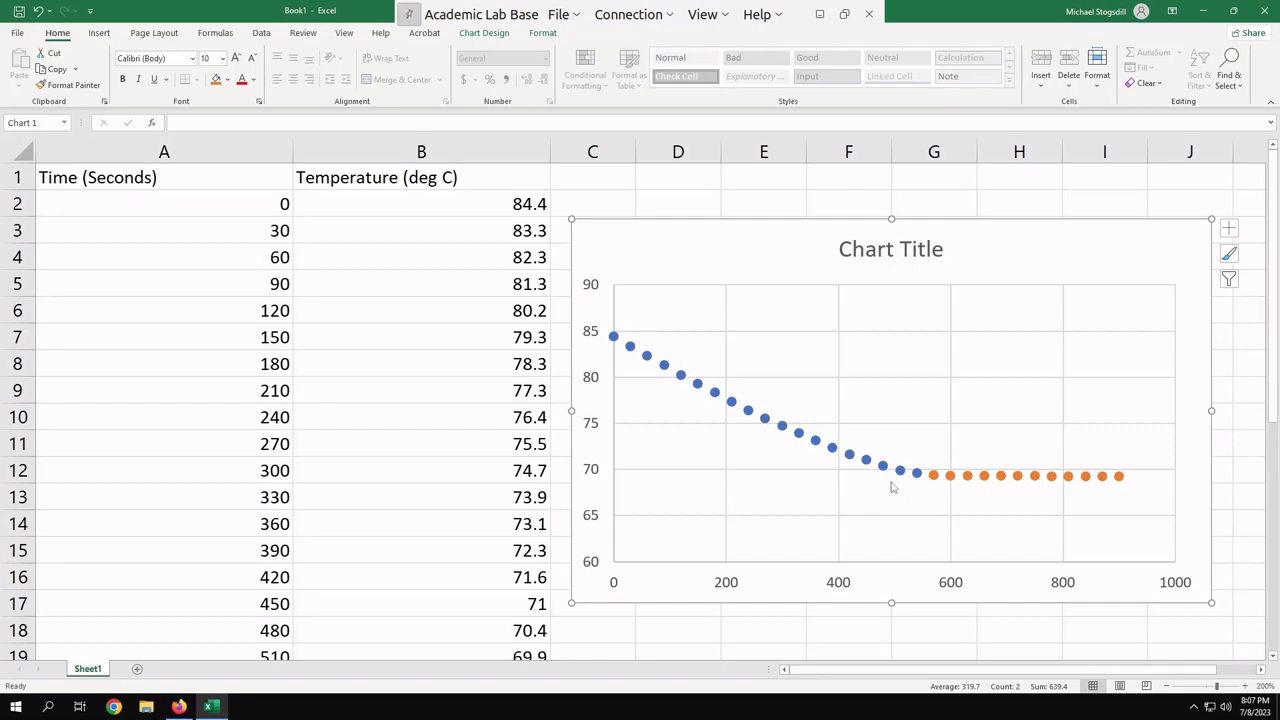
mouse_move(904, 480)
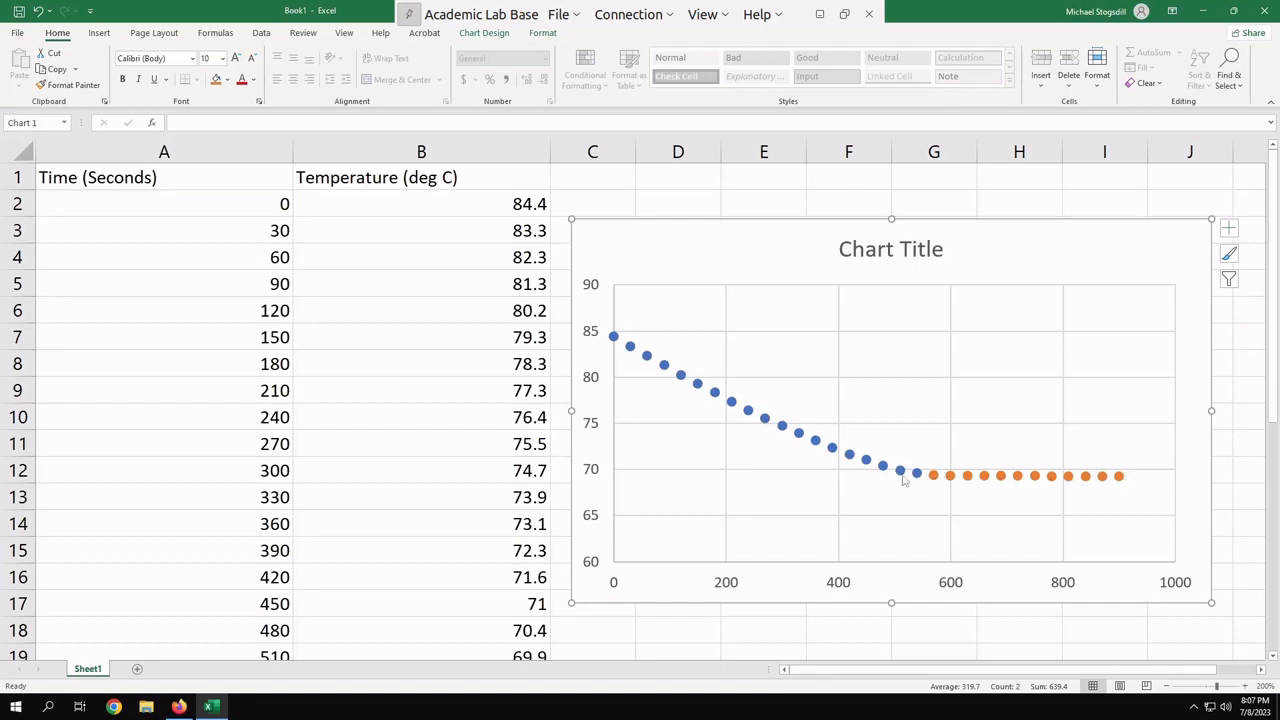
mouse_move(698, 504)
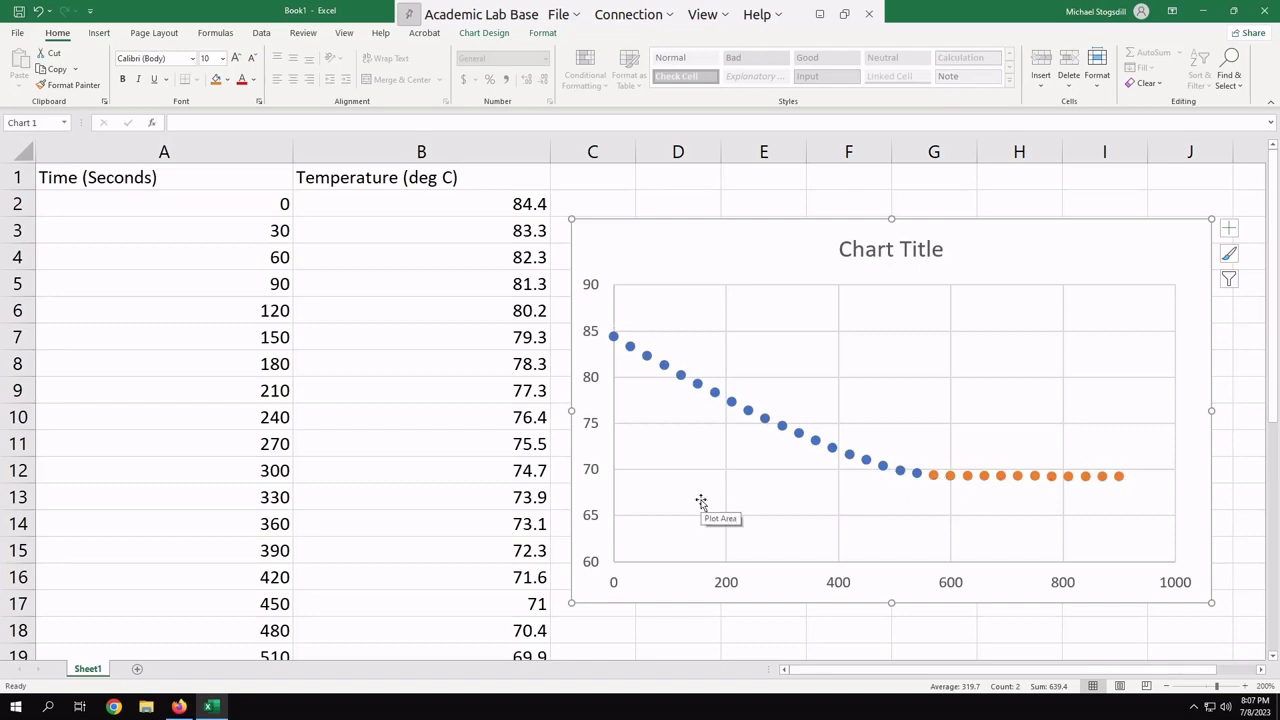
mouse_move(884, 556)
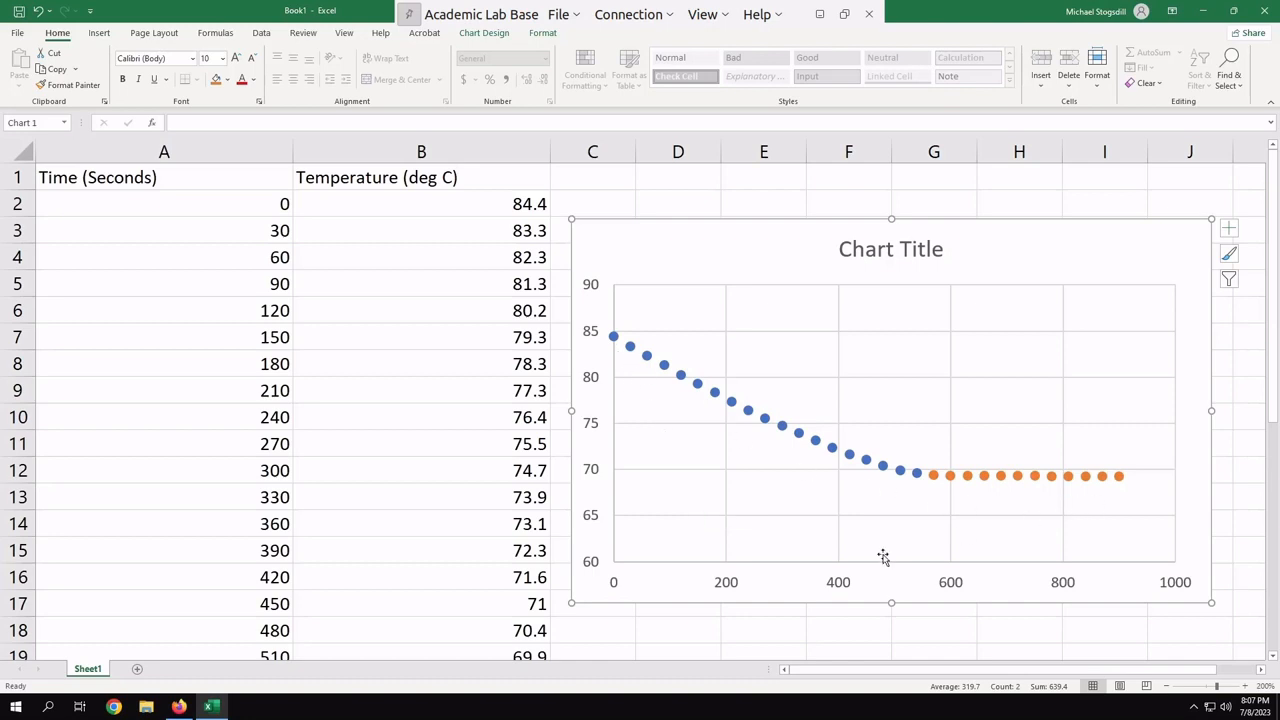
mouse_move(300, 270)
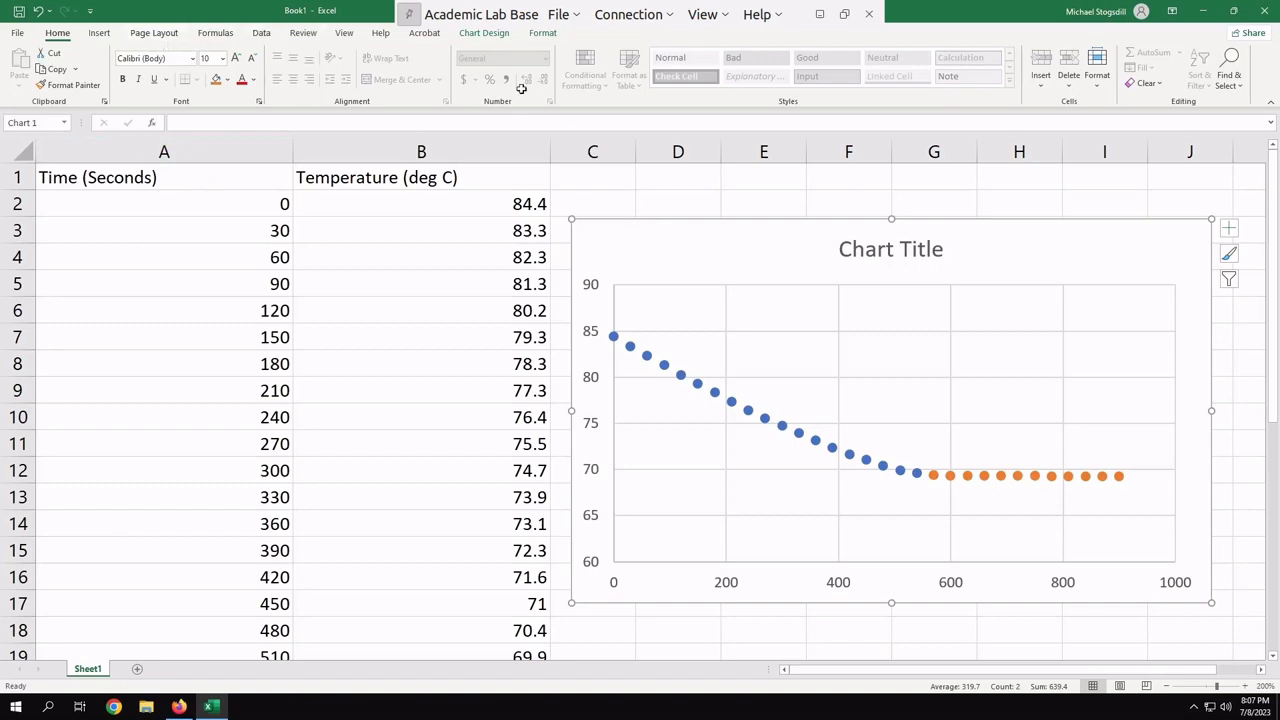
Apply a Quick Layout from Chart Design that includes axis titles and a legend
click(482, 32)
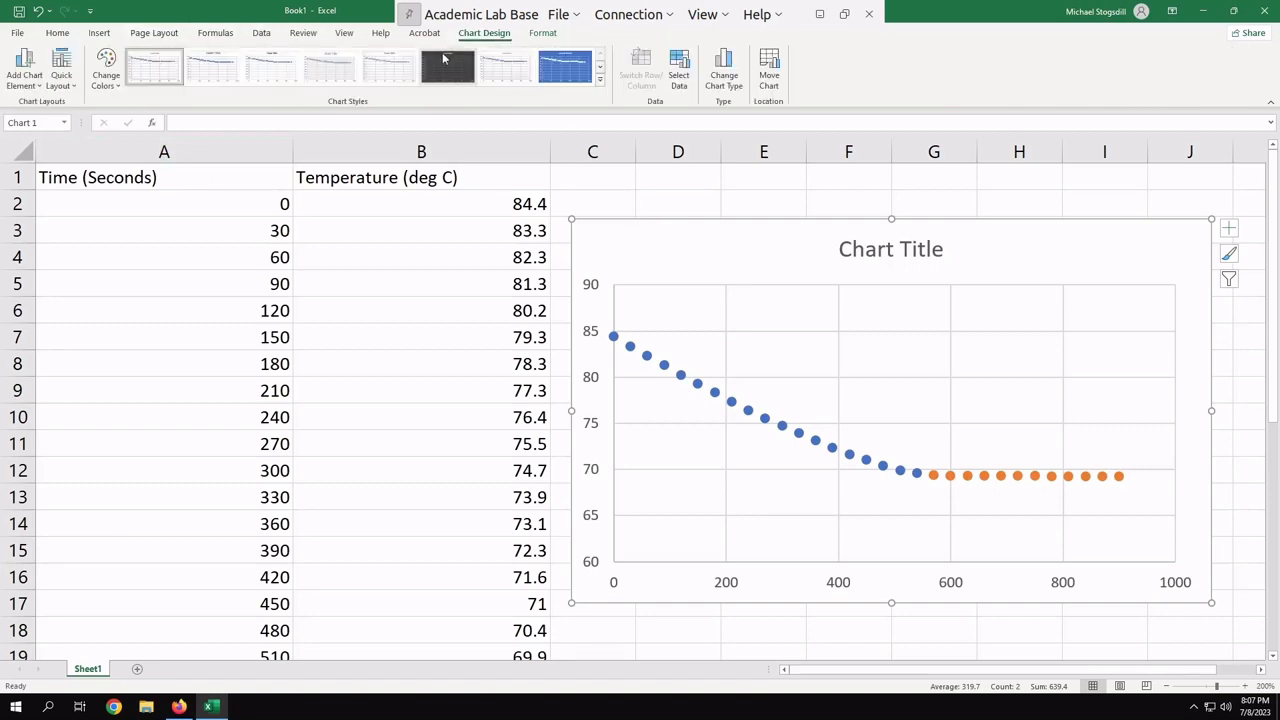
click(64, 64)
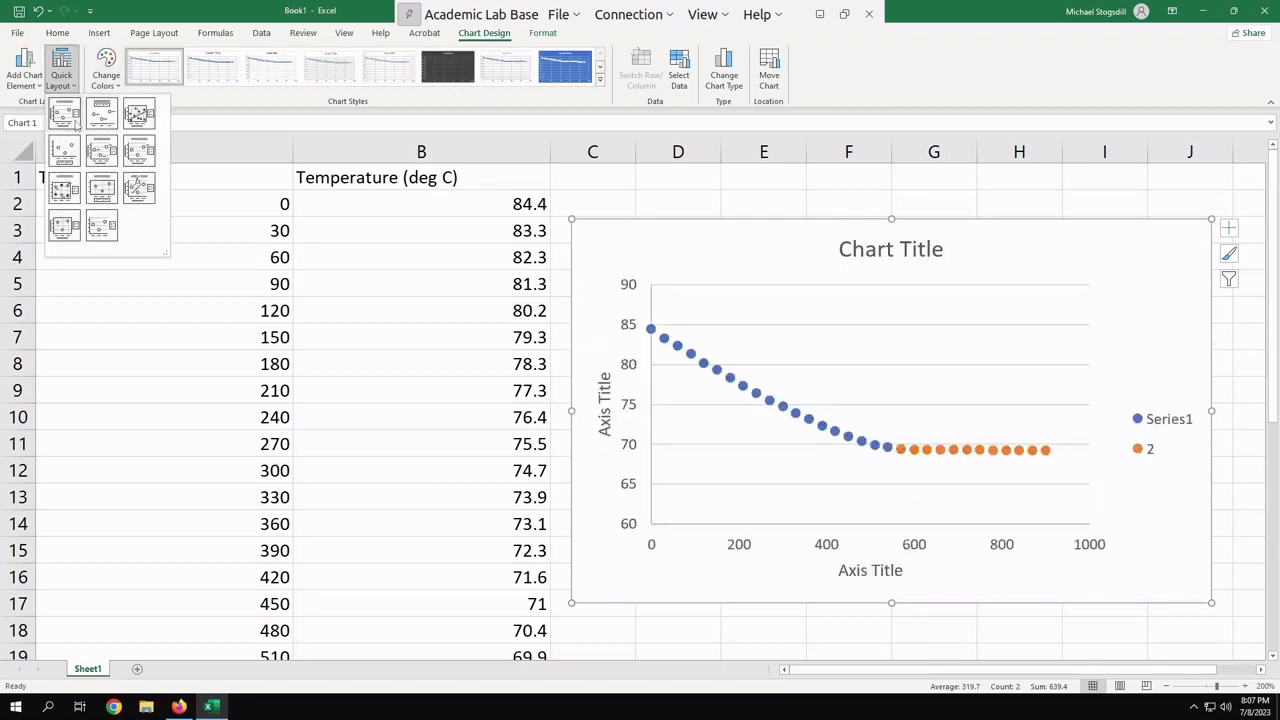
click(828, 436)
text(Temperature (deg C))
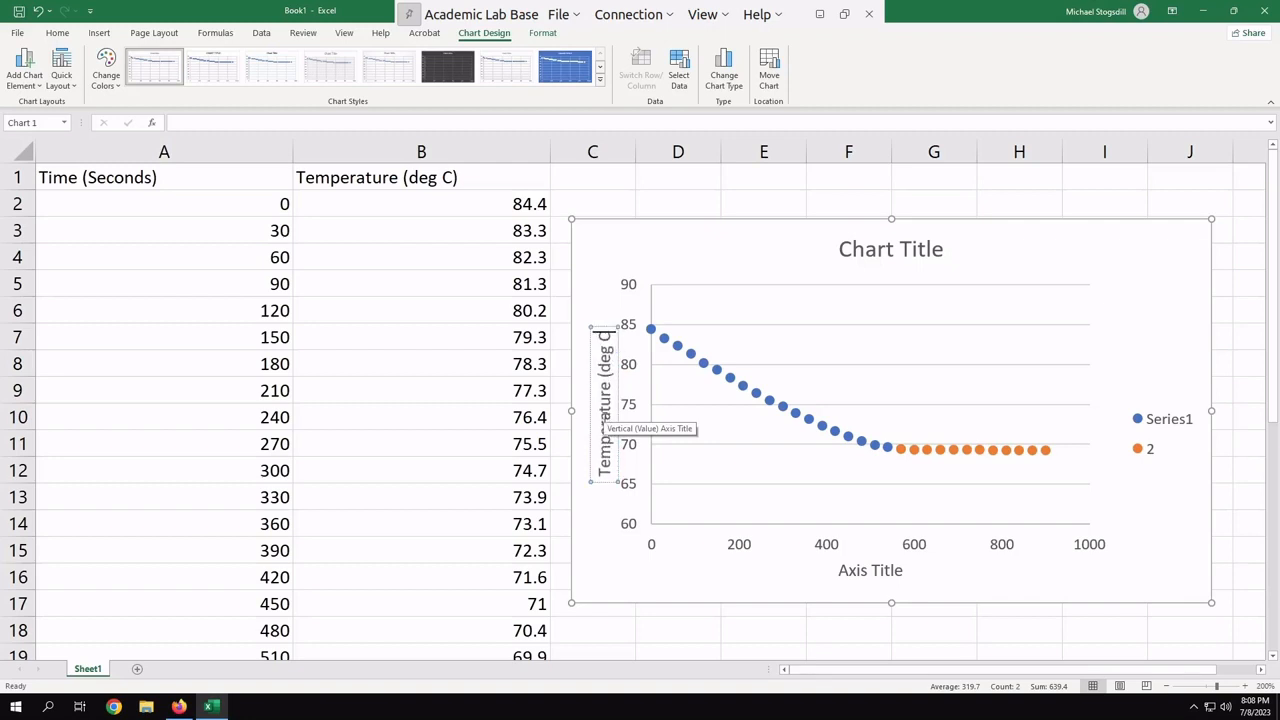
mouse_move(880, 588)
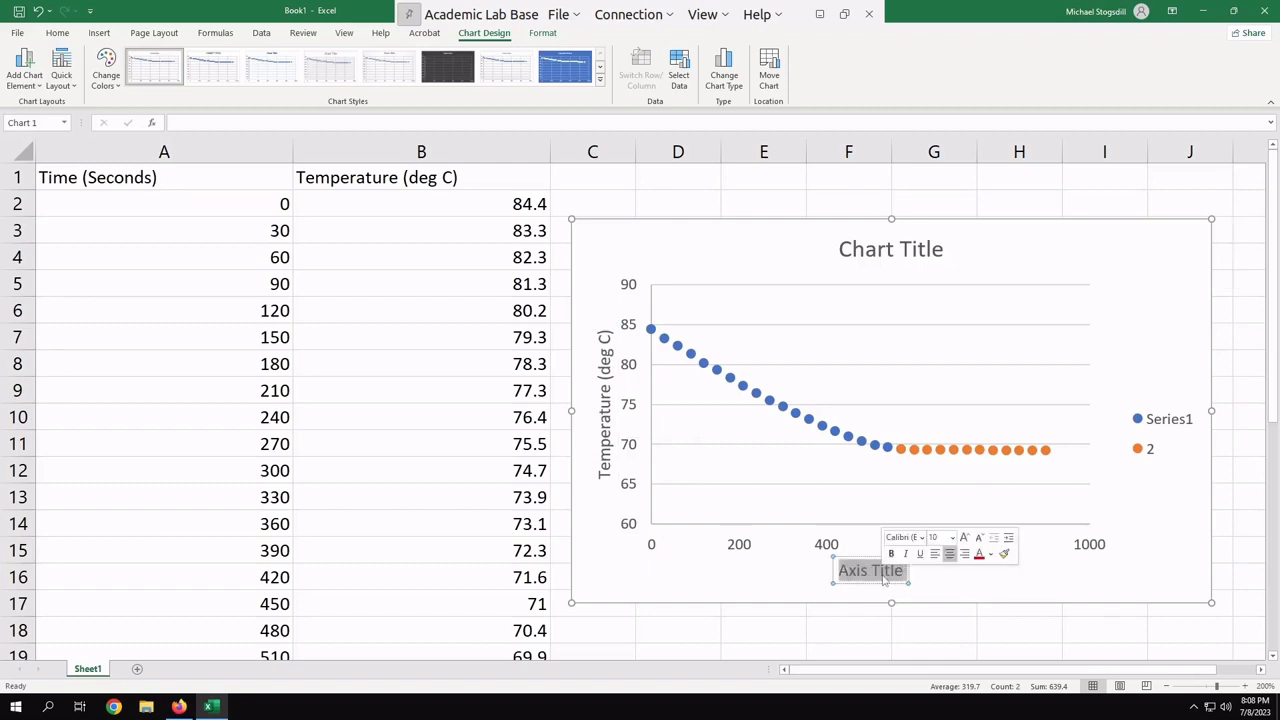
Set the horizontal axis title to time (s), with Temperature (deg C) on the vertical axis
text(time)
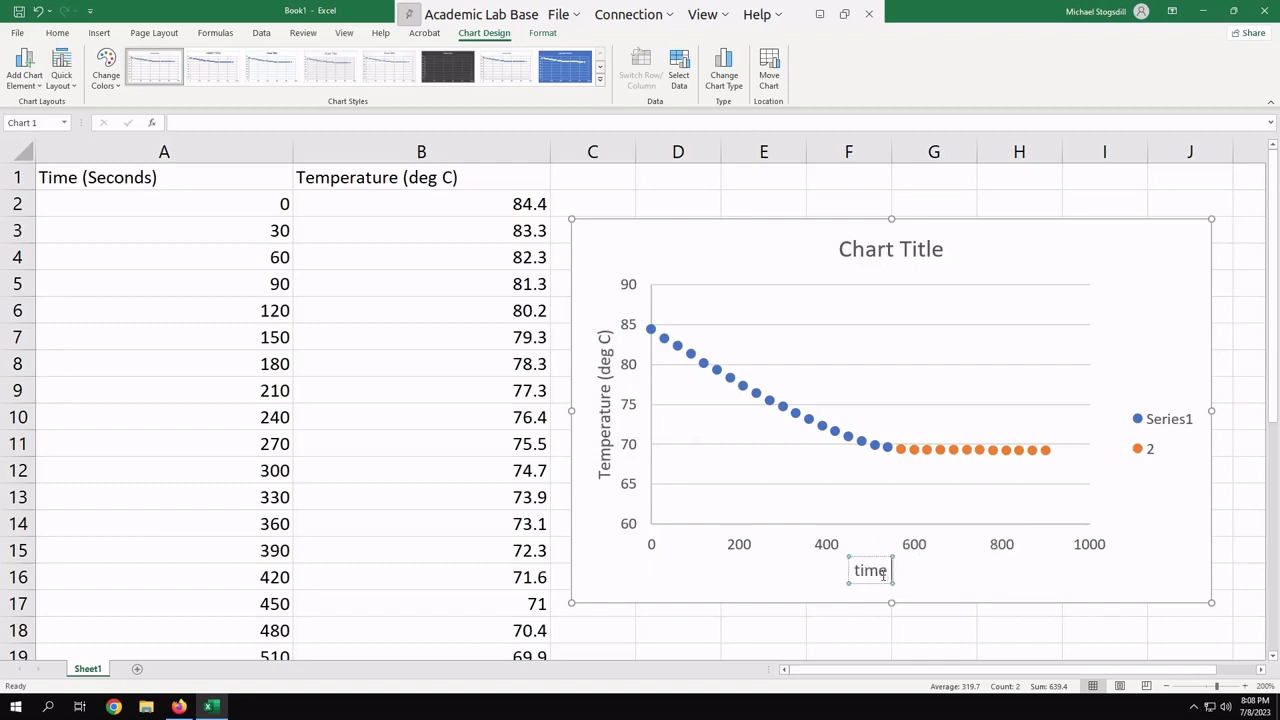
text((s))
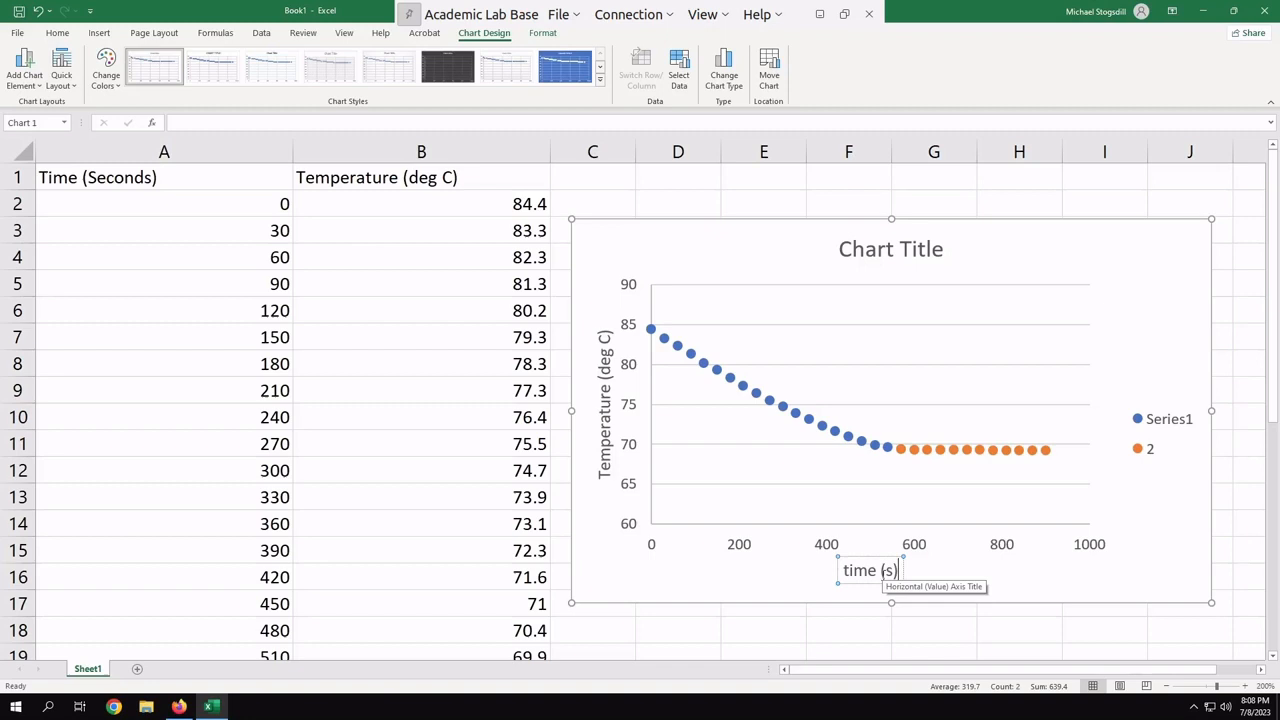
click(890, 462)
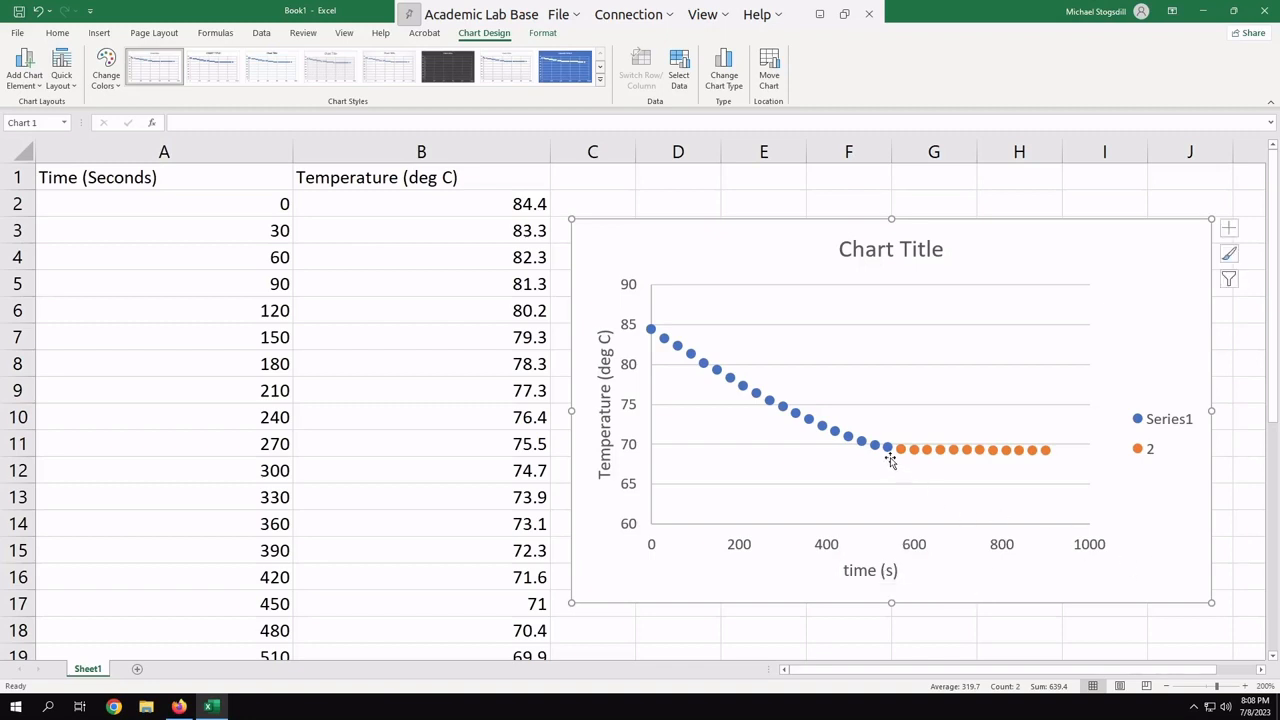
mouse_move(904, 448)
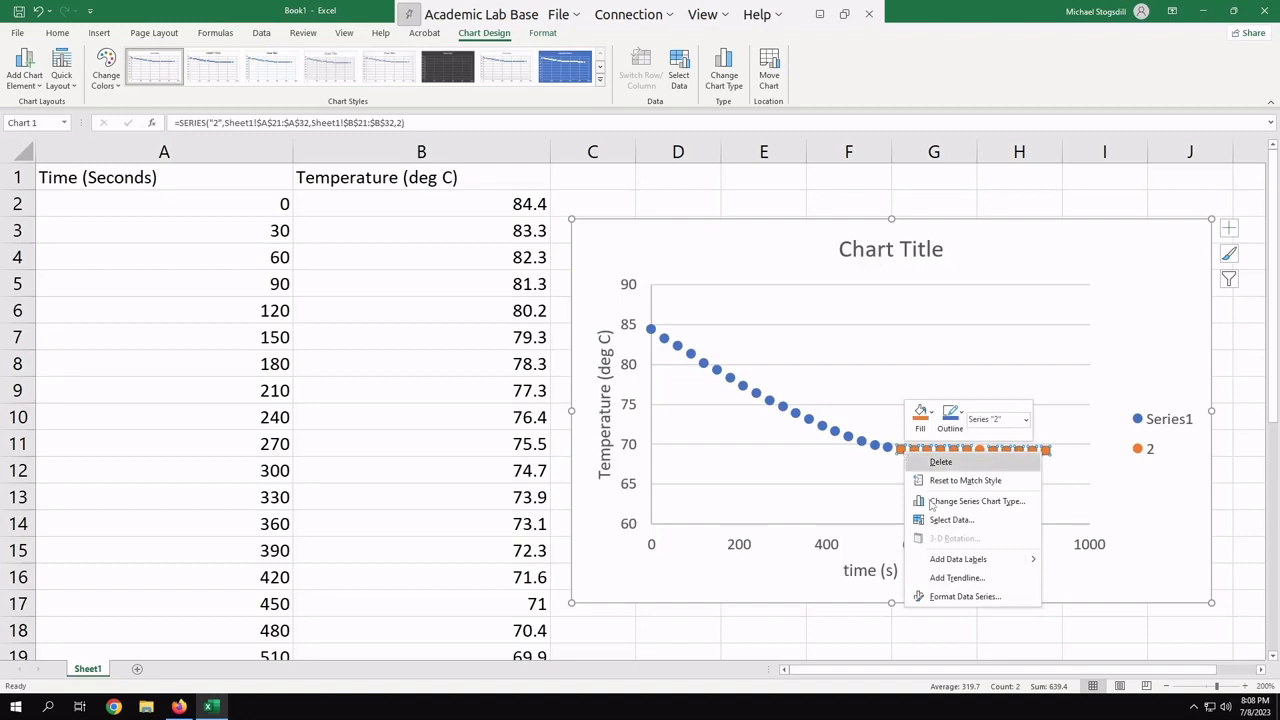
mouse_move(952, 520)
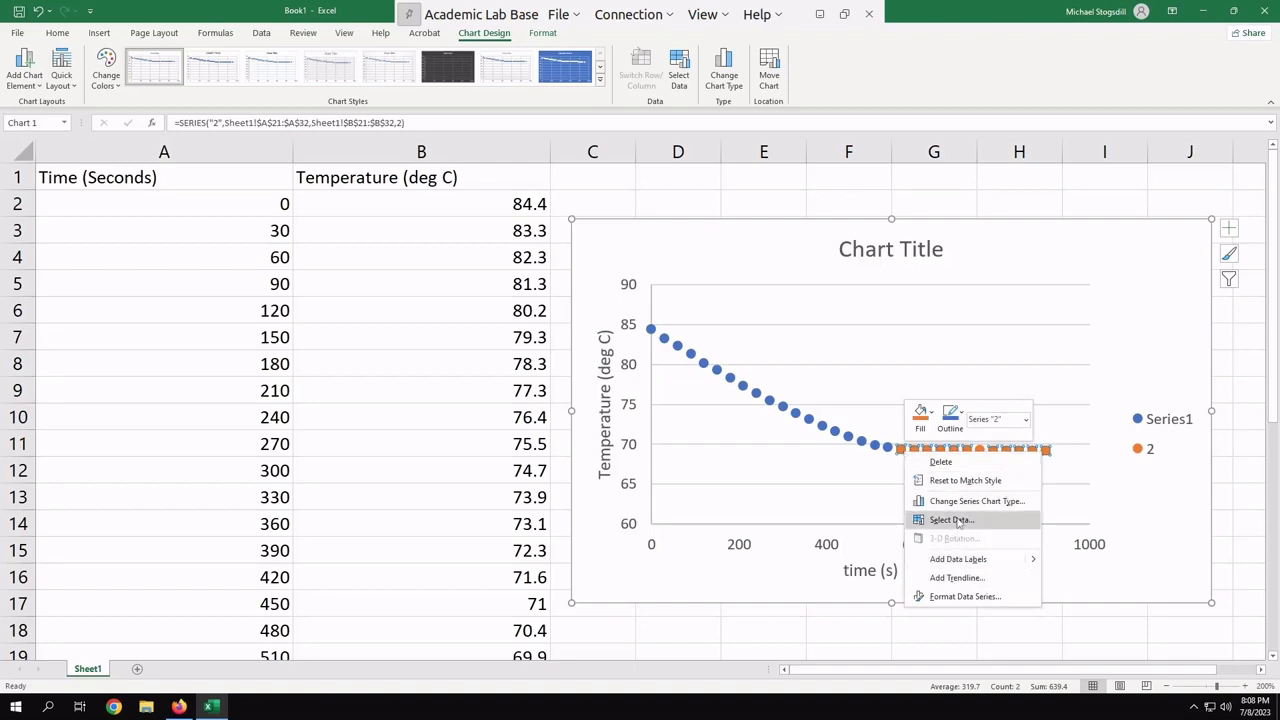
In Select Data, rename the first series to Cooling
click(952, 520)
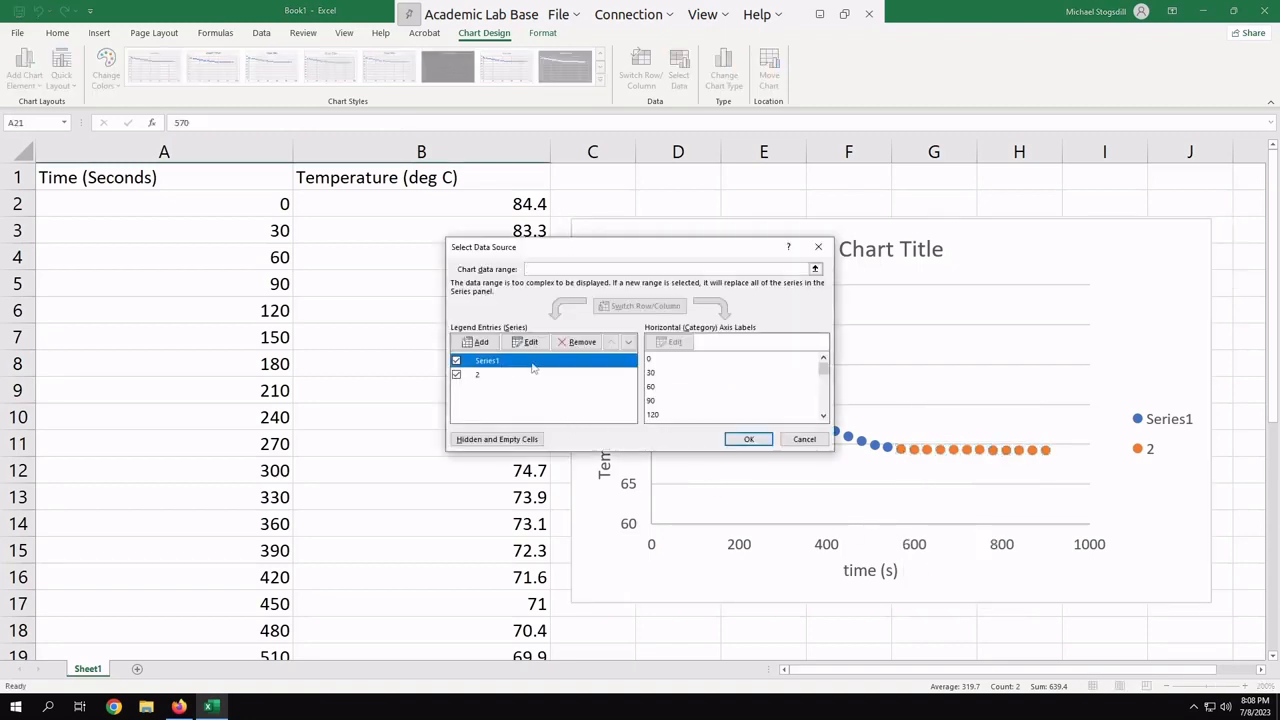
click(524, 342)
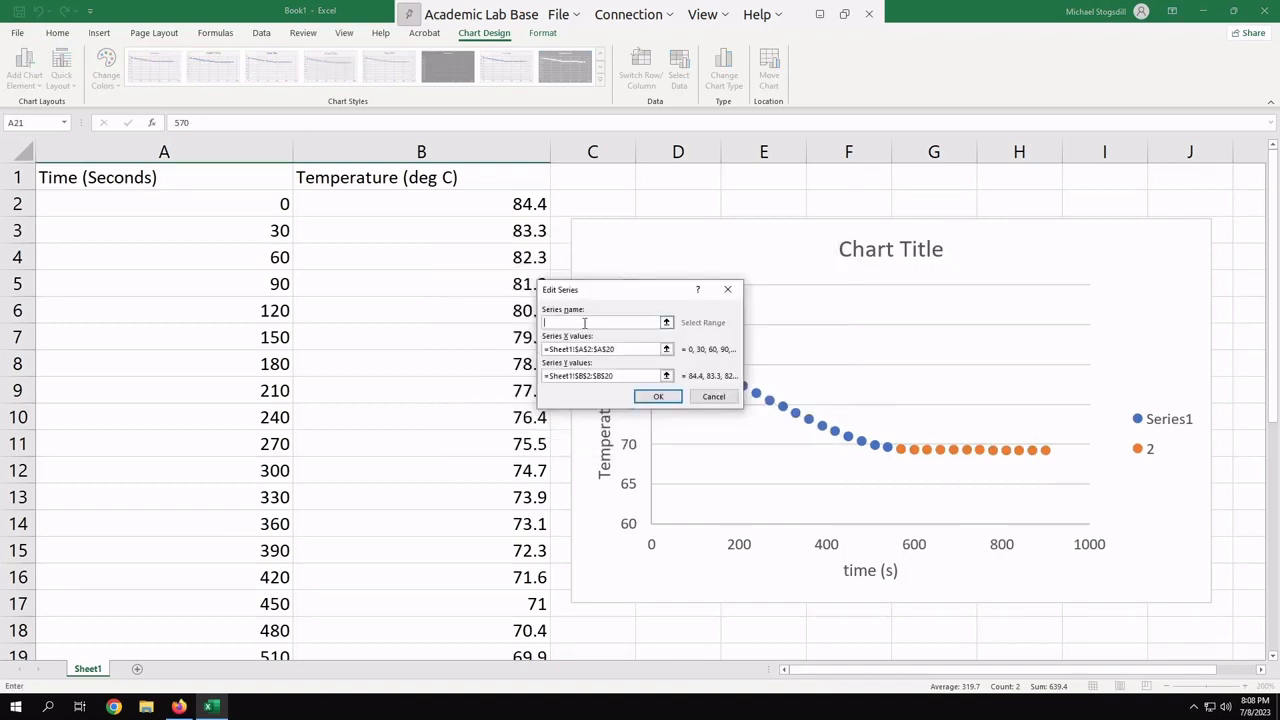
text(Cooling)
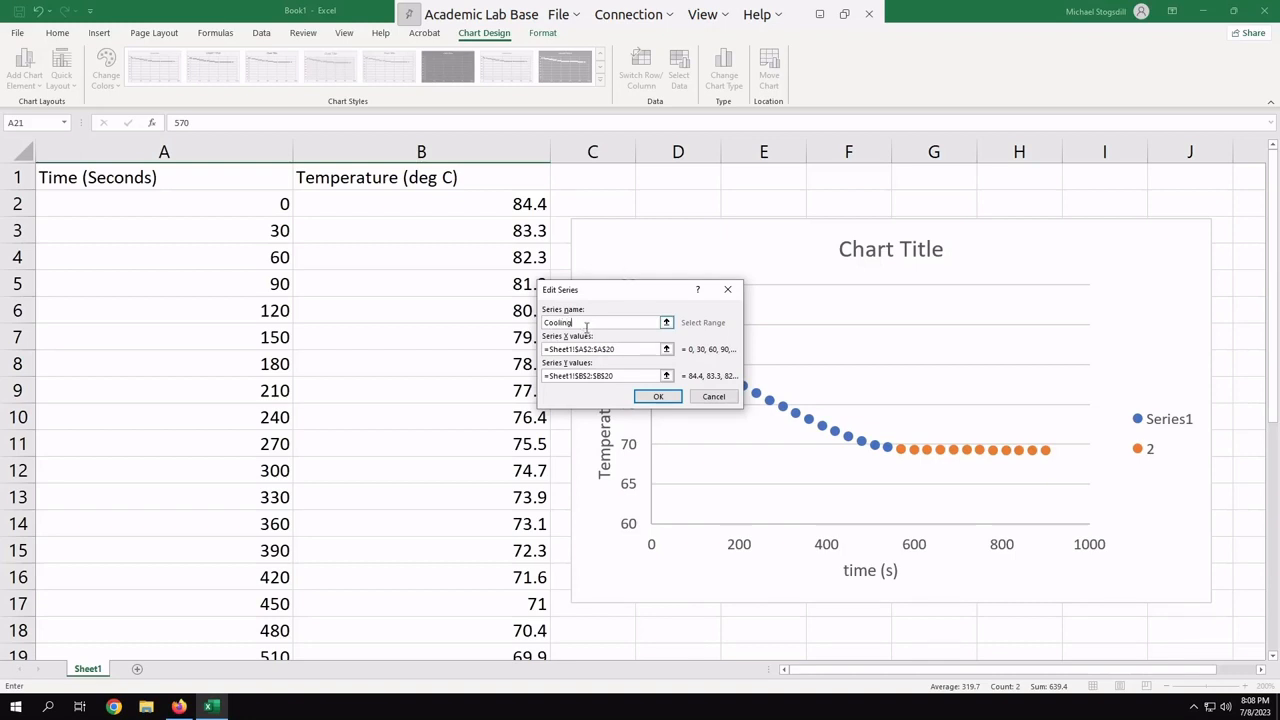
click(656, 396)
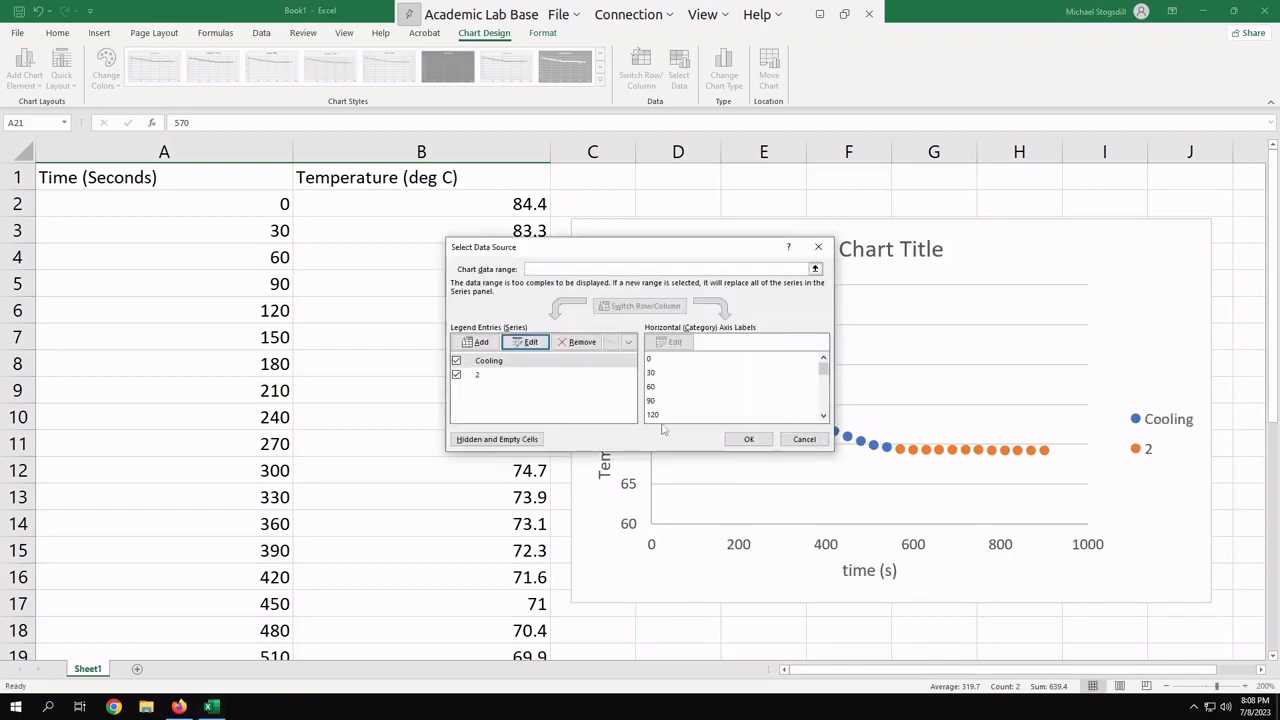
Rename the second series, 2, to Frozen
click(476, 374)
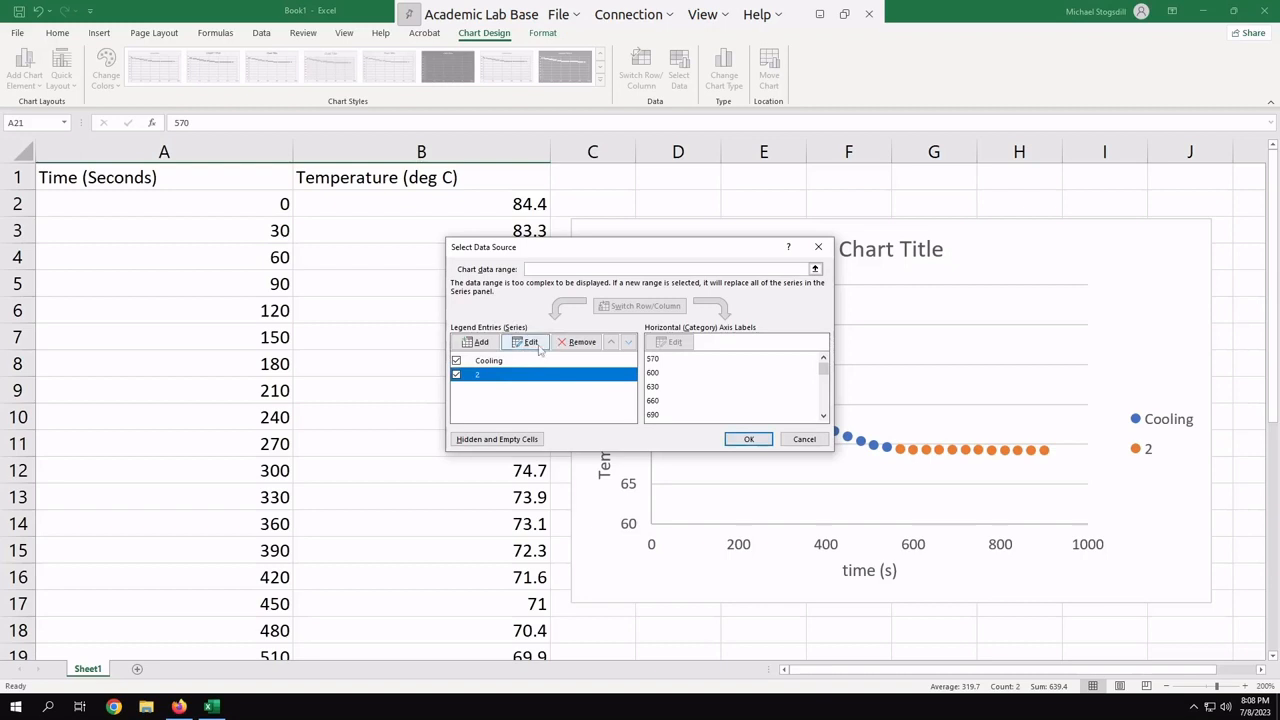
click(520, 342)
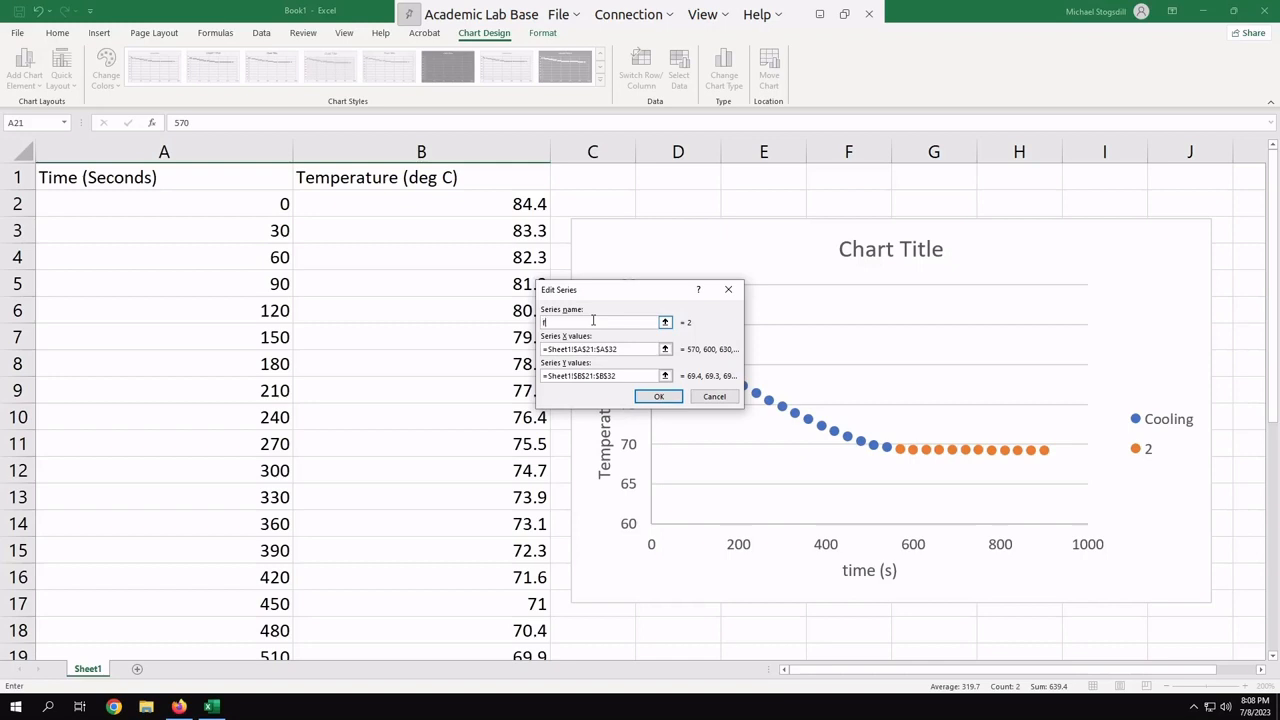
text(Frozen)
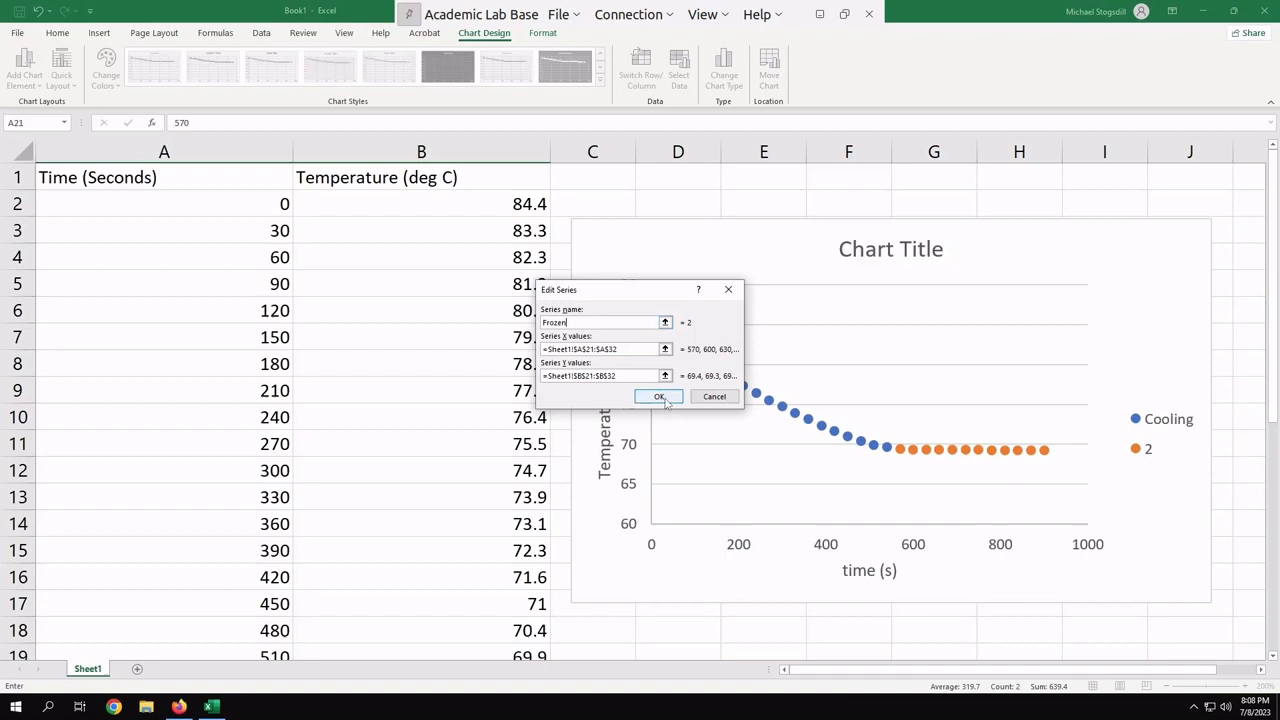
click(658, 396)
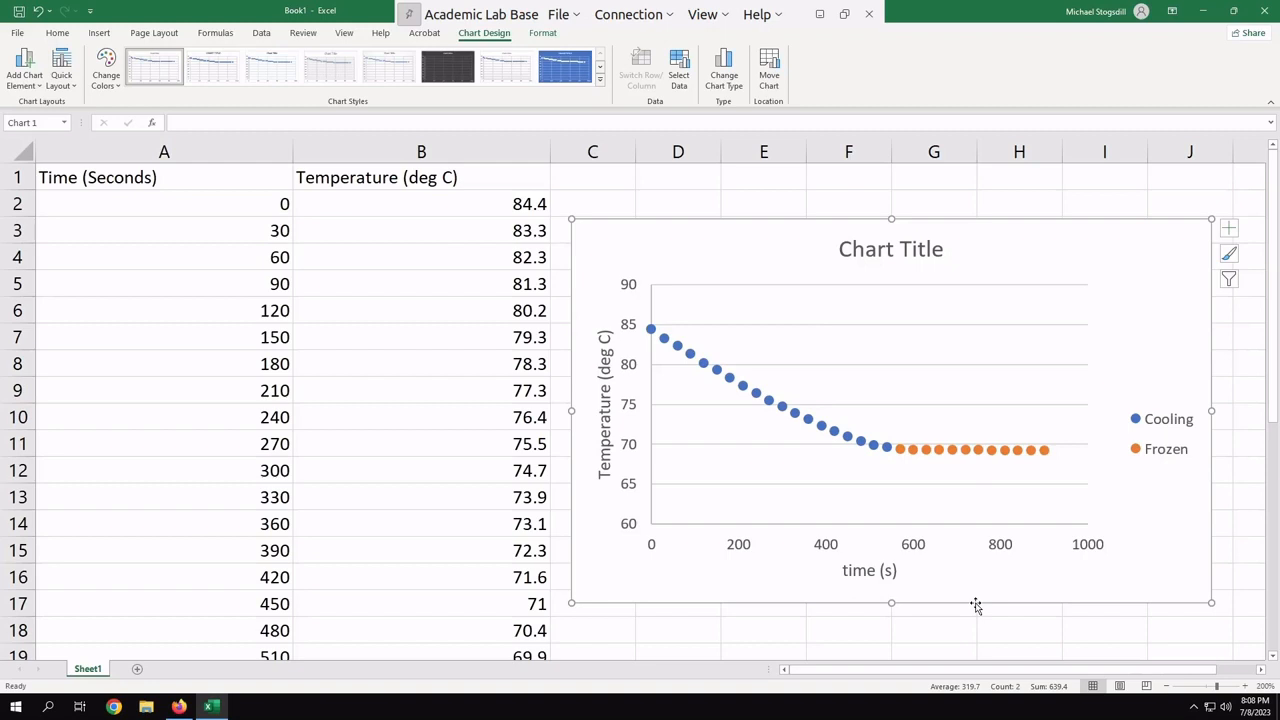
mouse_move(944, 556)
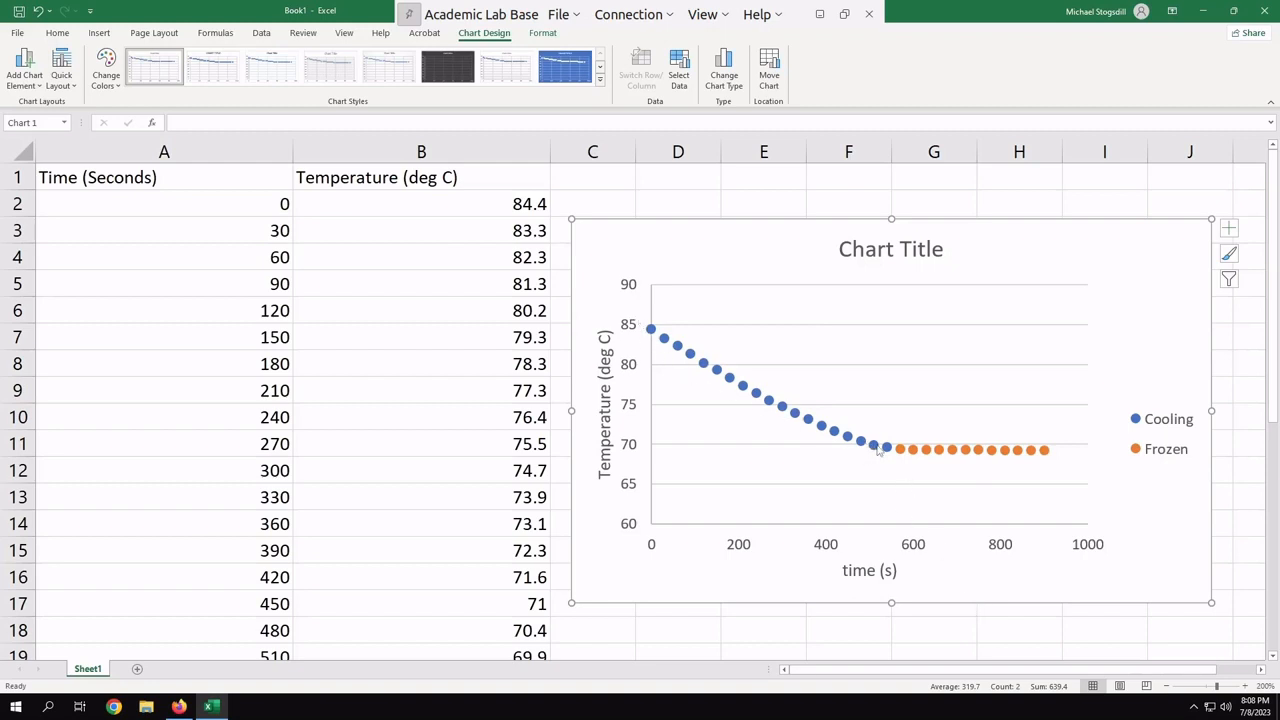
mouse_move(1078, 452)
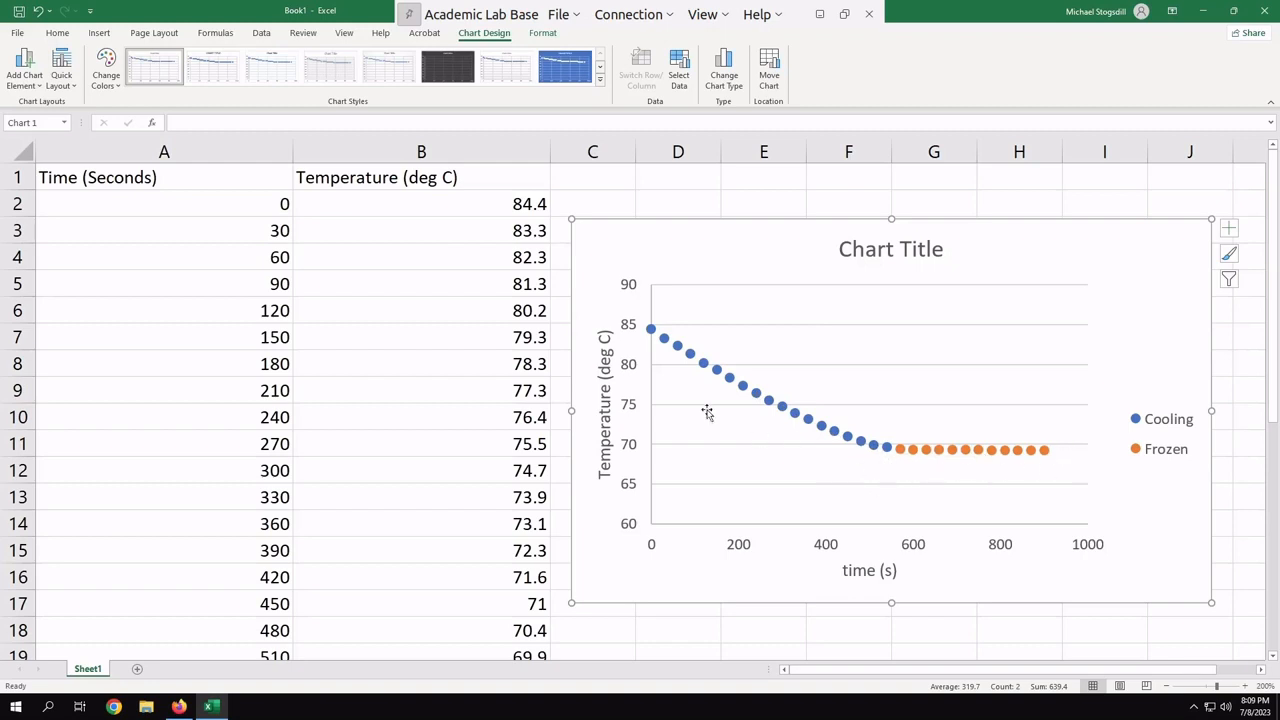
mouse_move(648, 328)
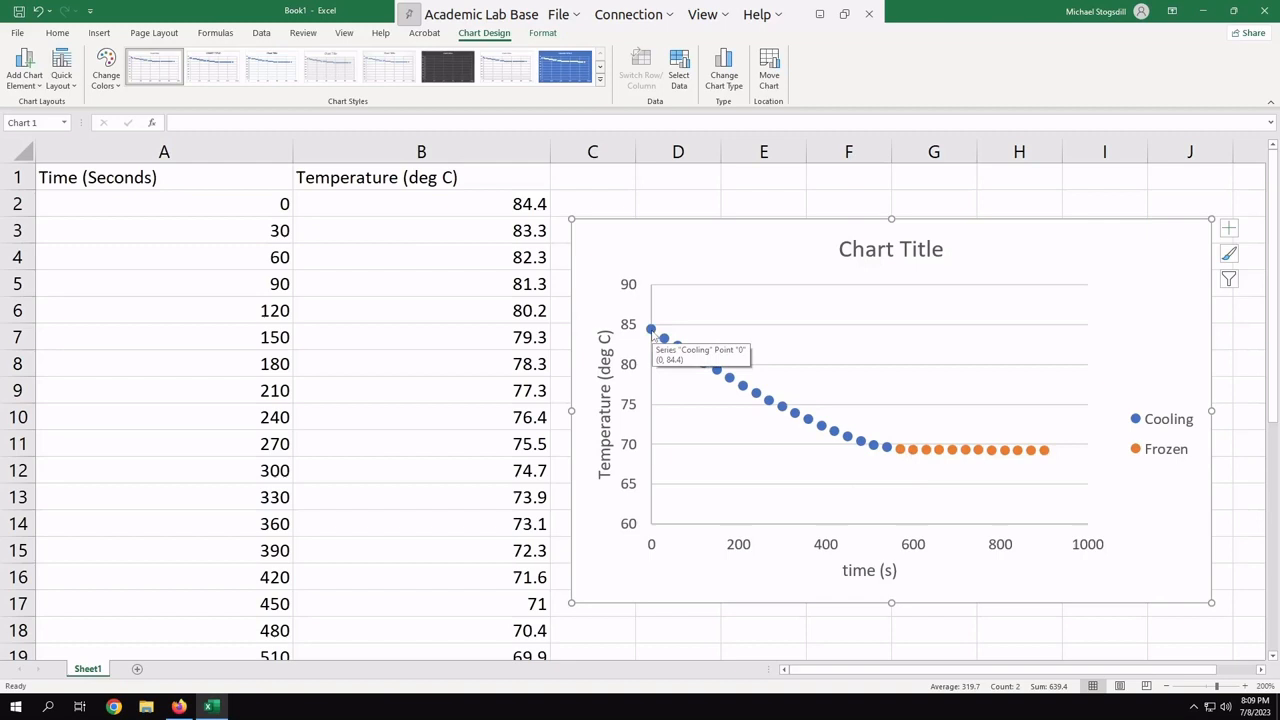
Add a linear trendline to the Cooling series displaying its equation and R² value
right_click(652, 328)
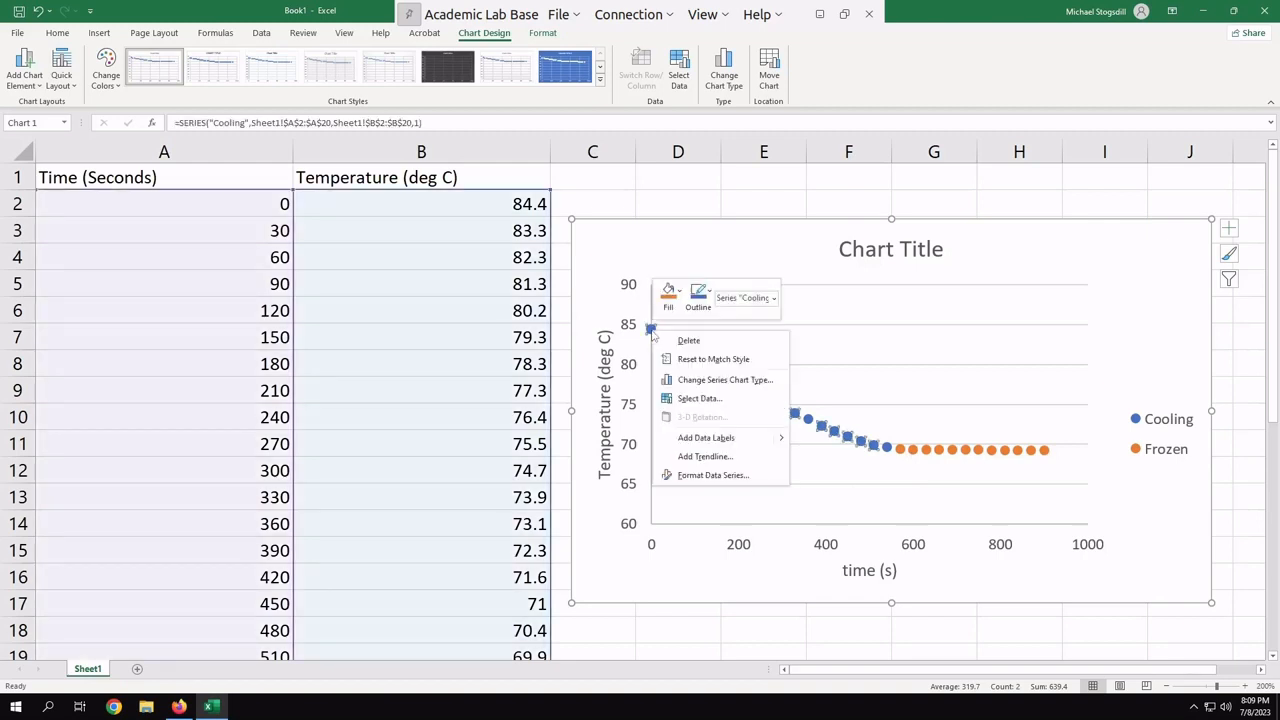
mouse_move(704, 456)
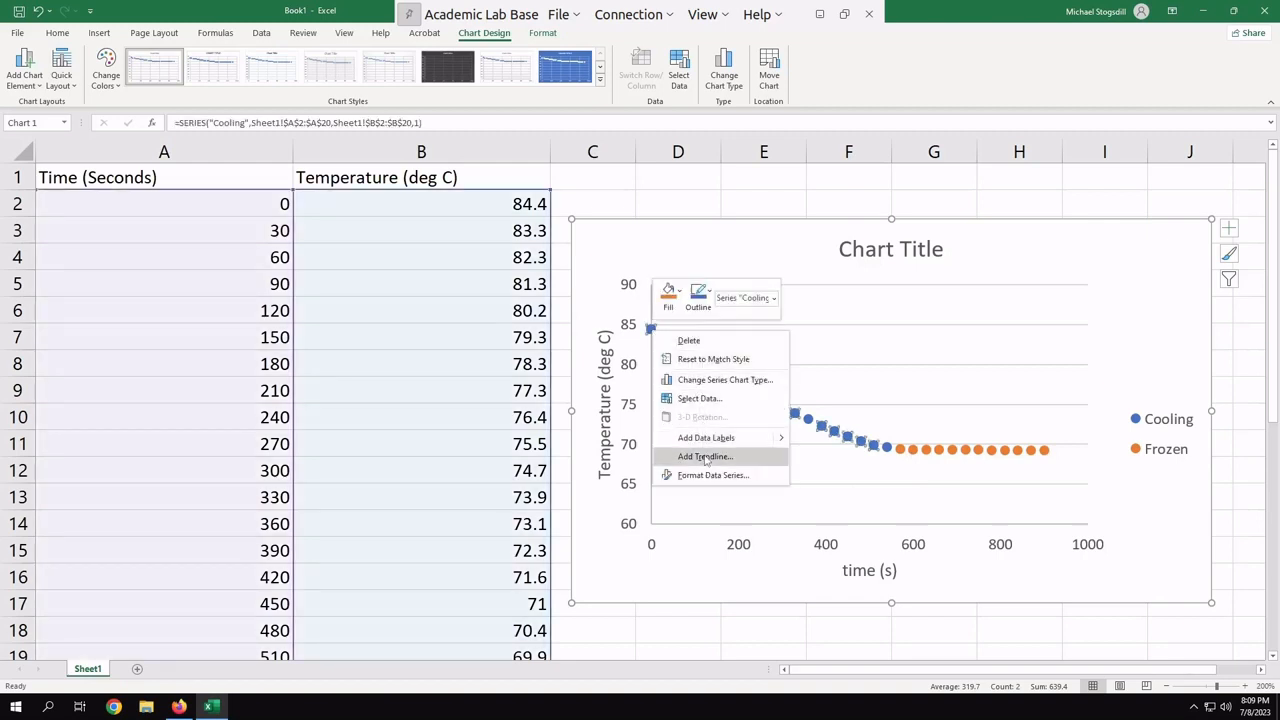
click(702, 456)
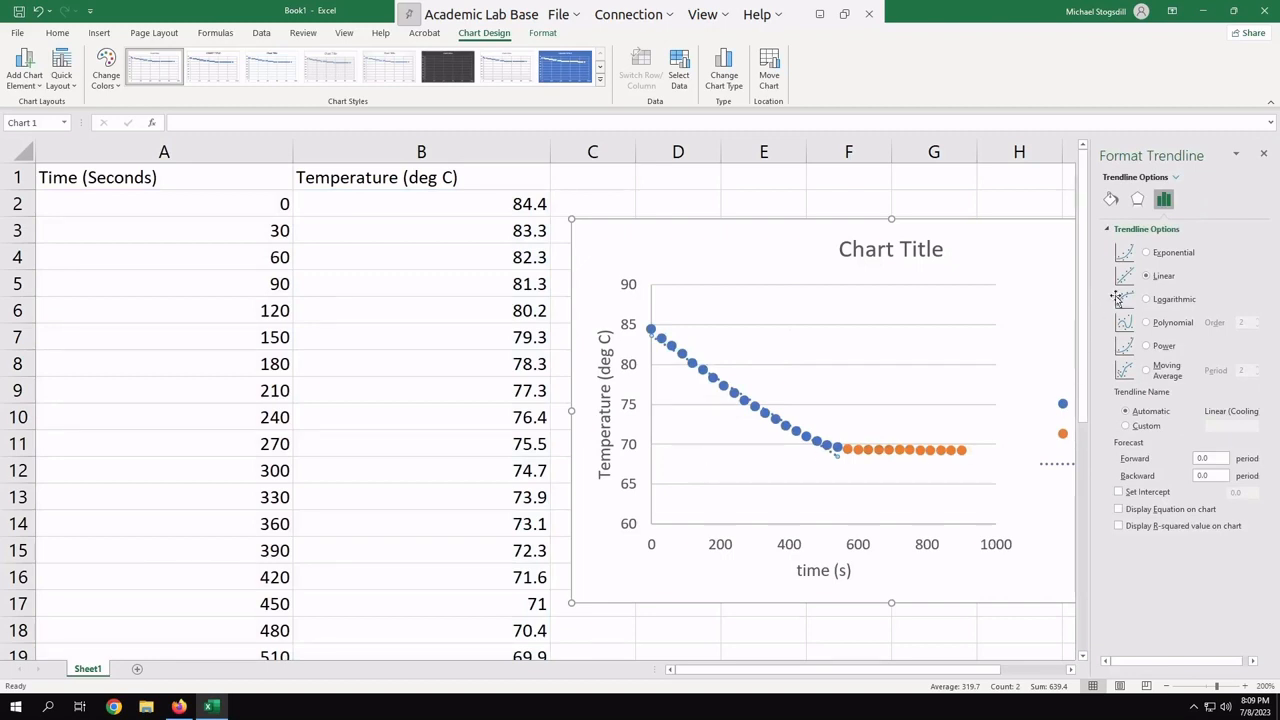
click(1144, 276)
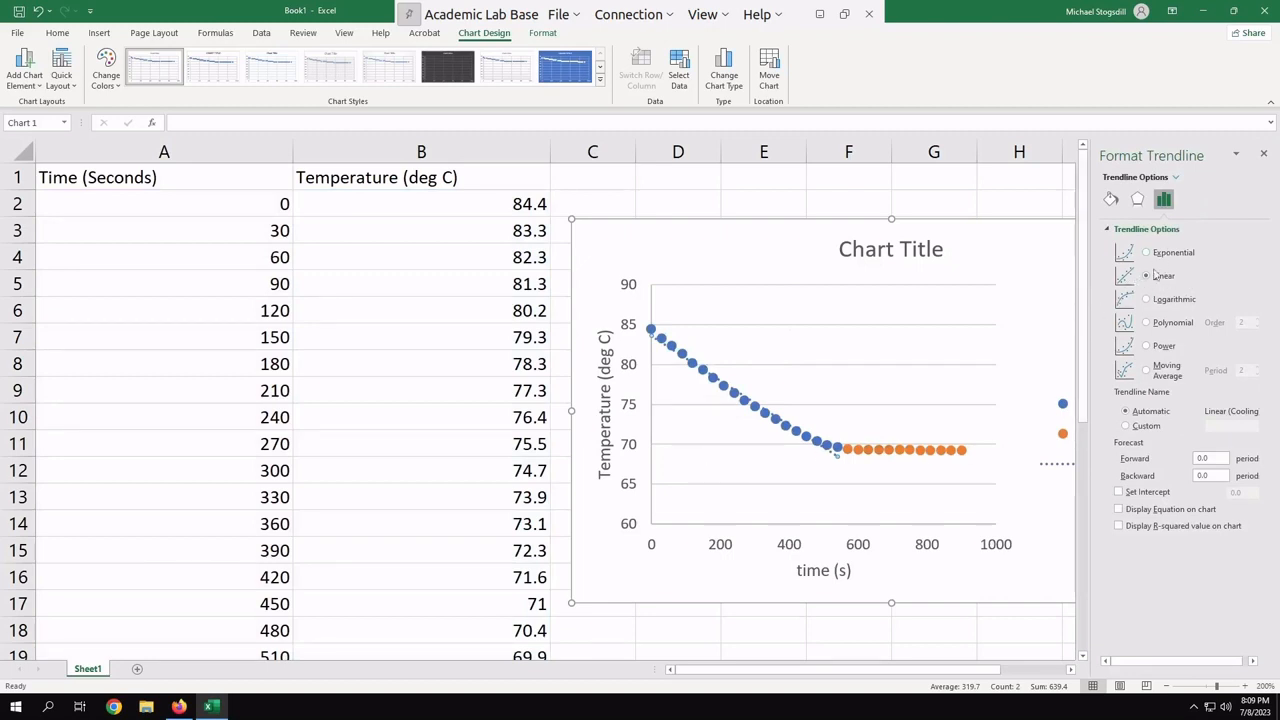
click(1118, 510)
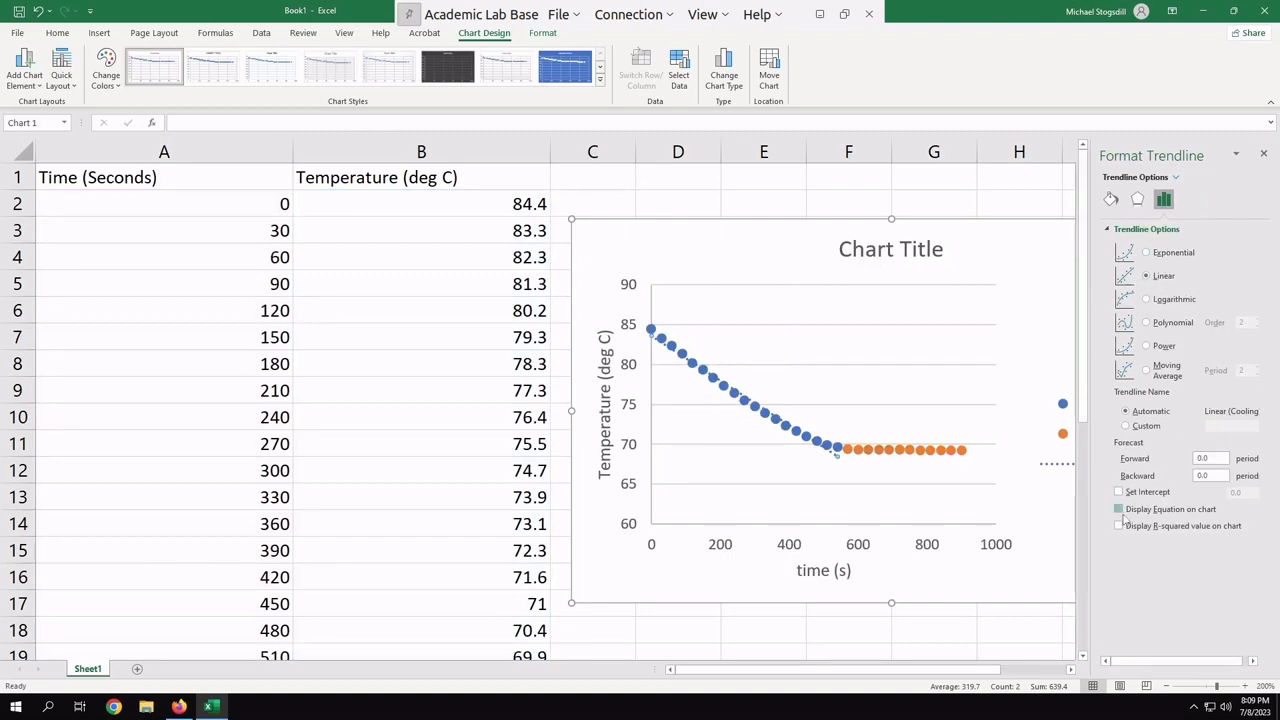
click(1120, 508)
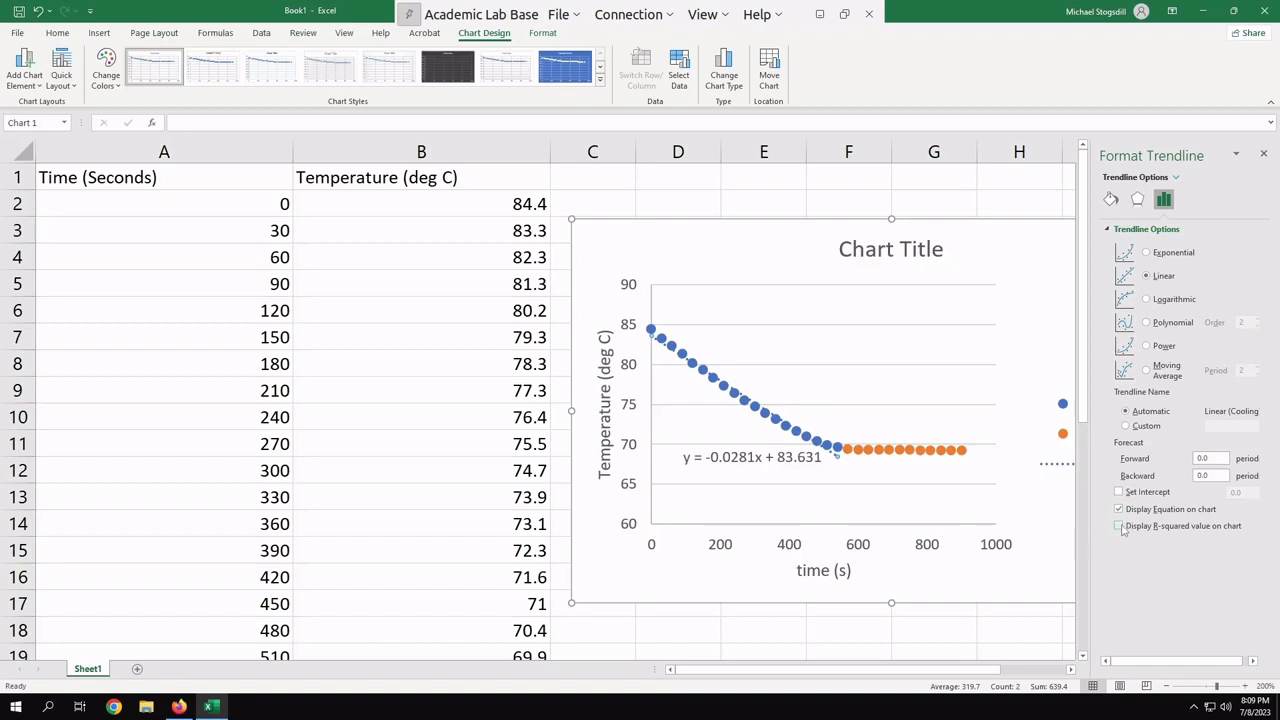
click(1118, 526)
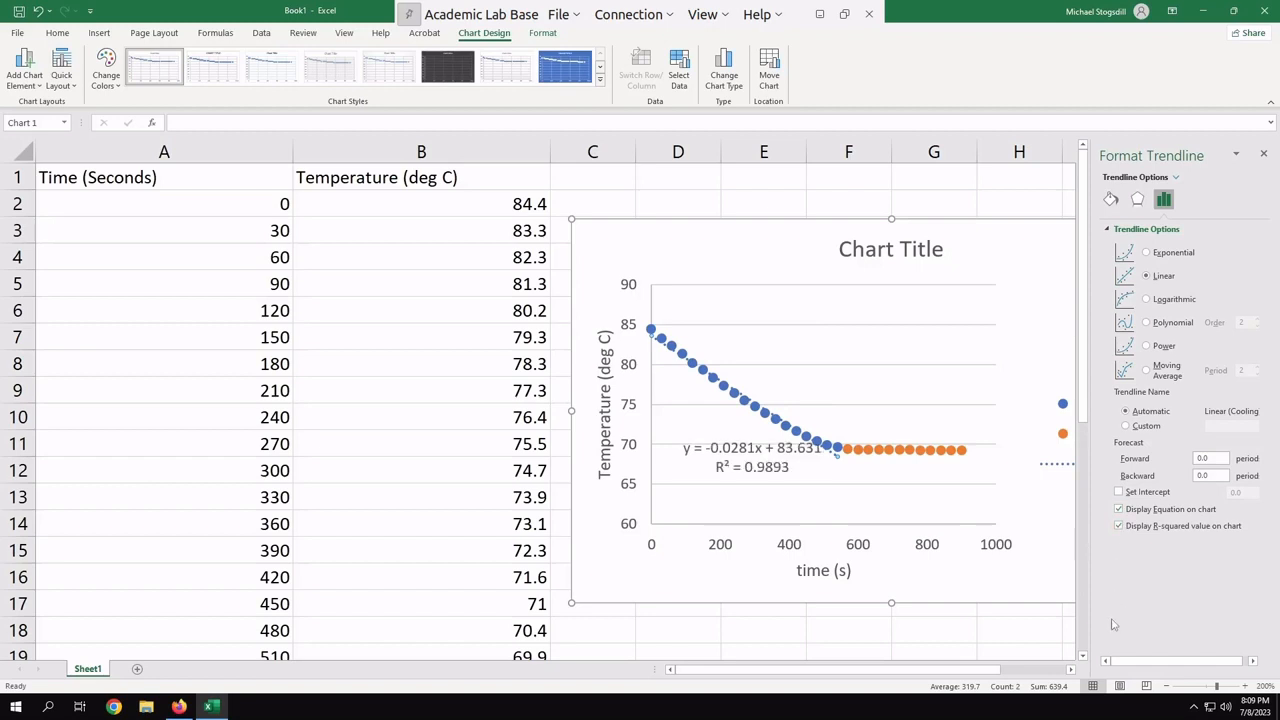
mouse_move(1080, 612)
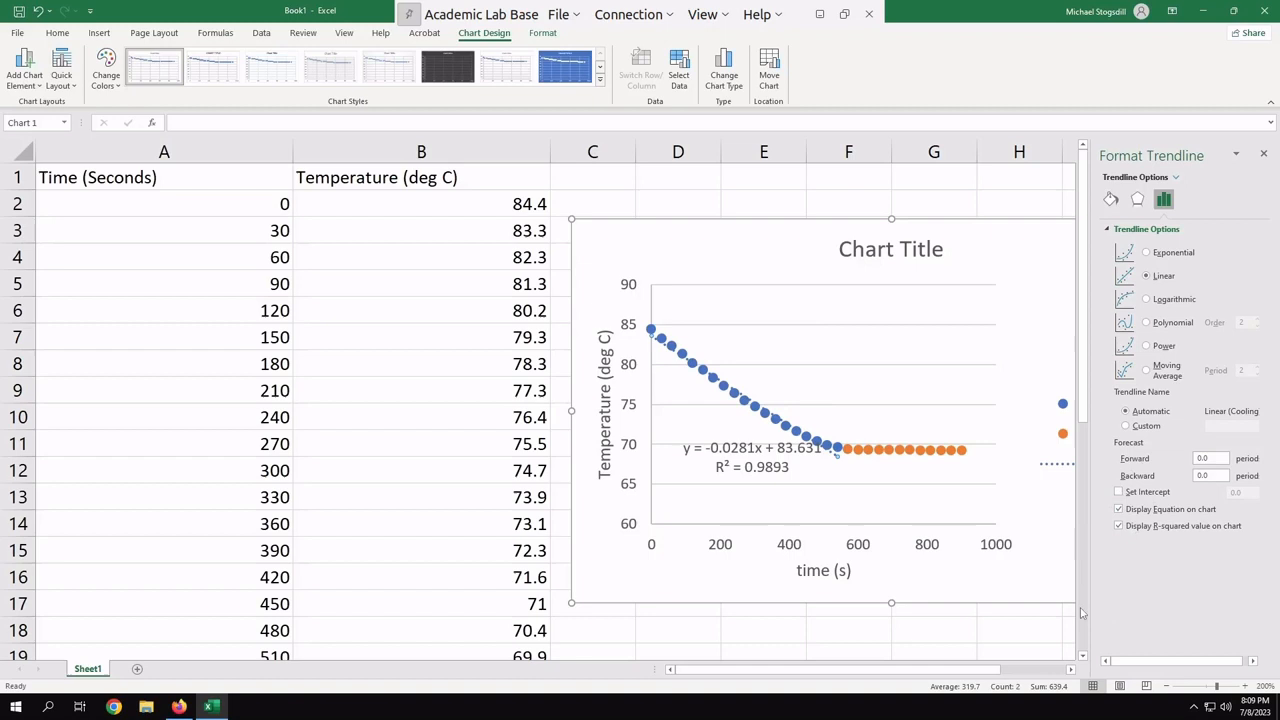
mouse_move(1218, 292)
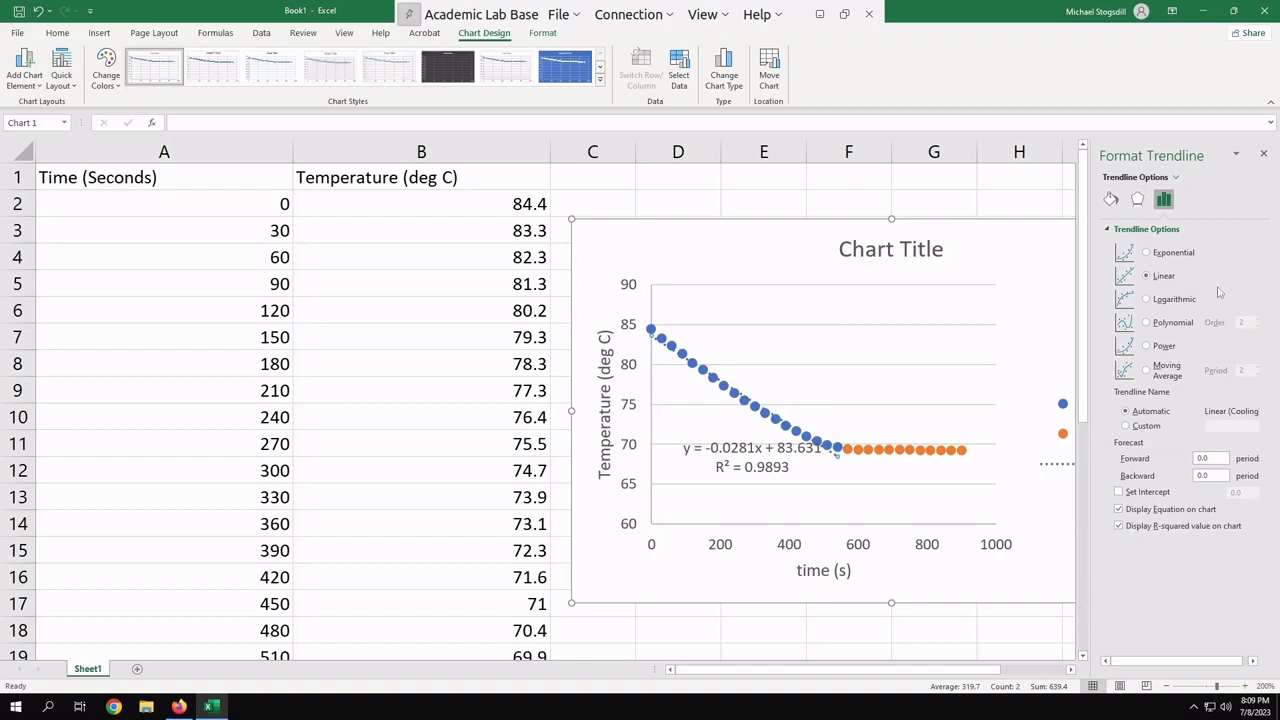
mouse_move(1264, 156)
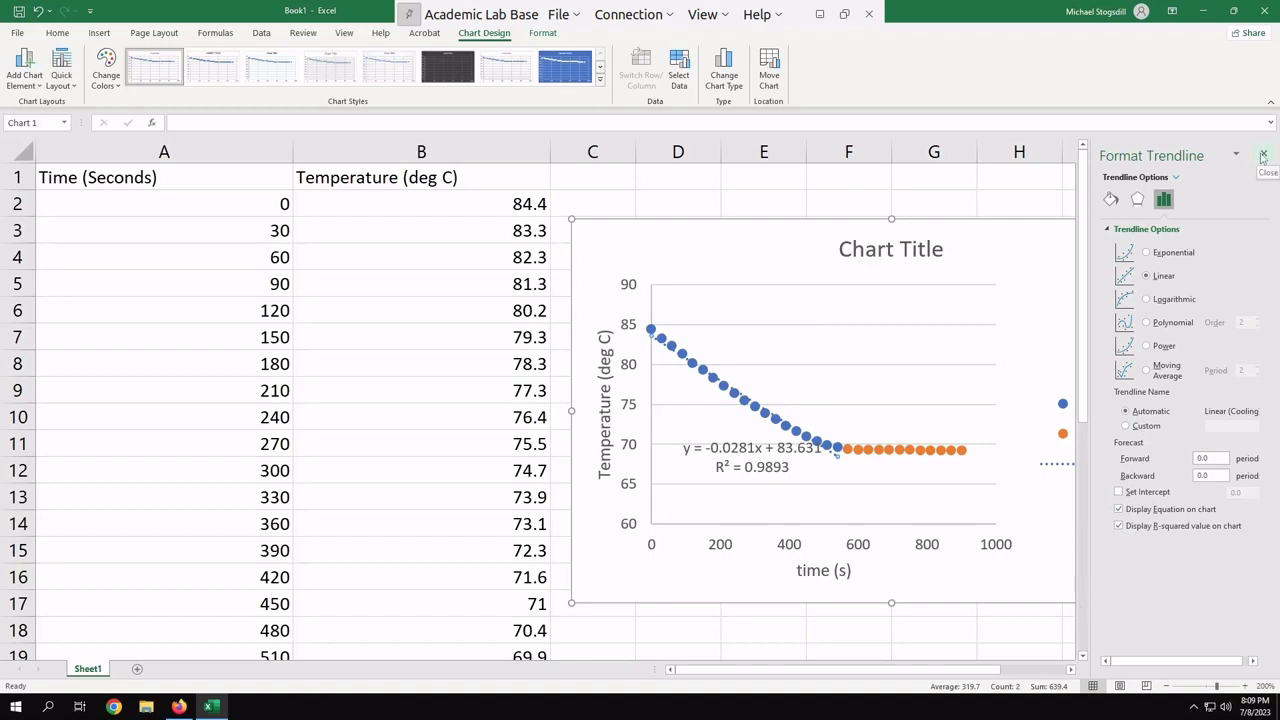
click(1262, 156)
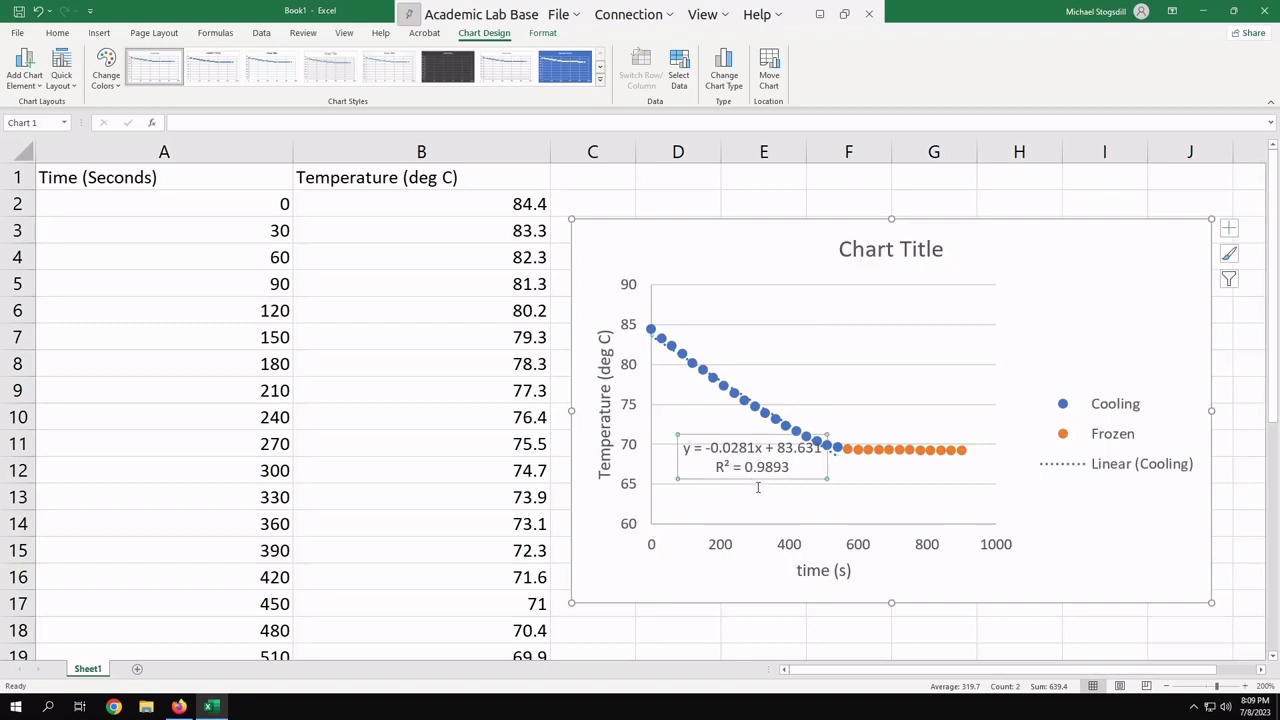
Move the Cooling equation label (y = -0.0281x + 83.631, R² 0.9893) below the cooling curve
click(750, 466)
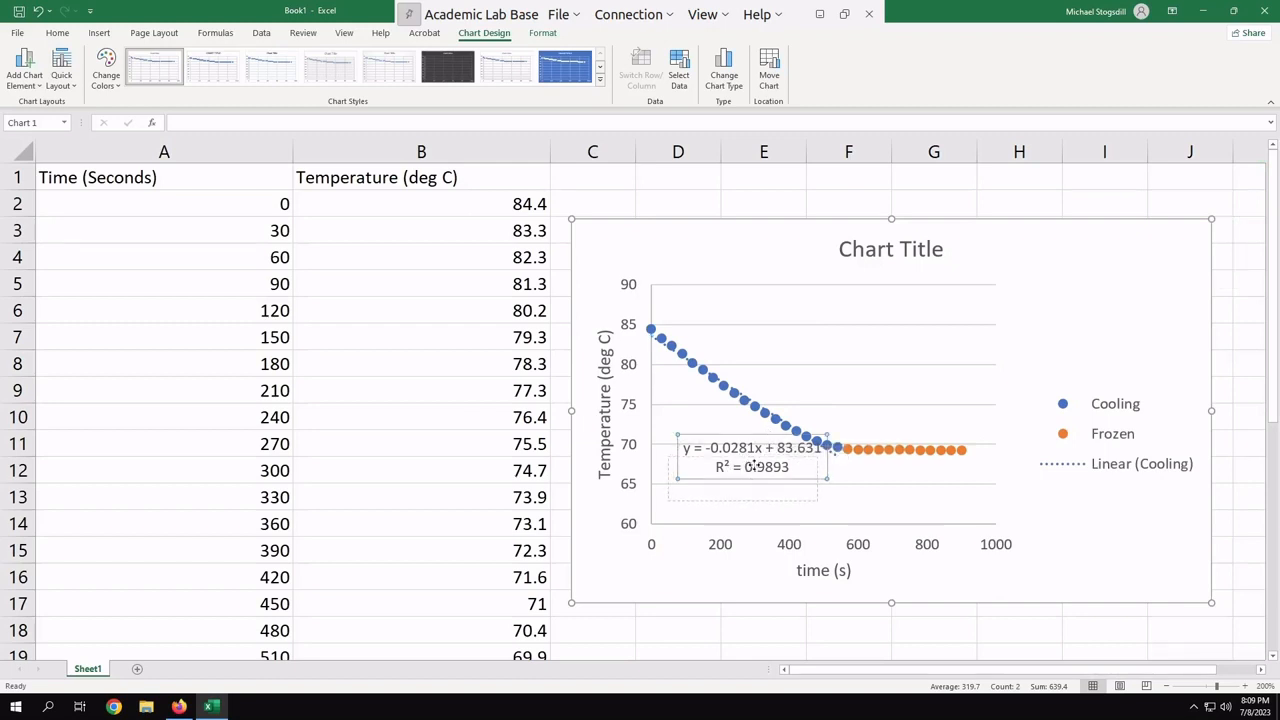
drag(752, 456, 764, 494)
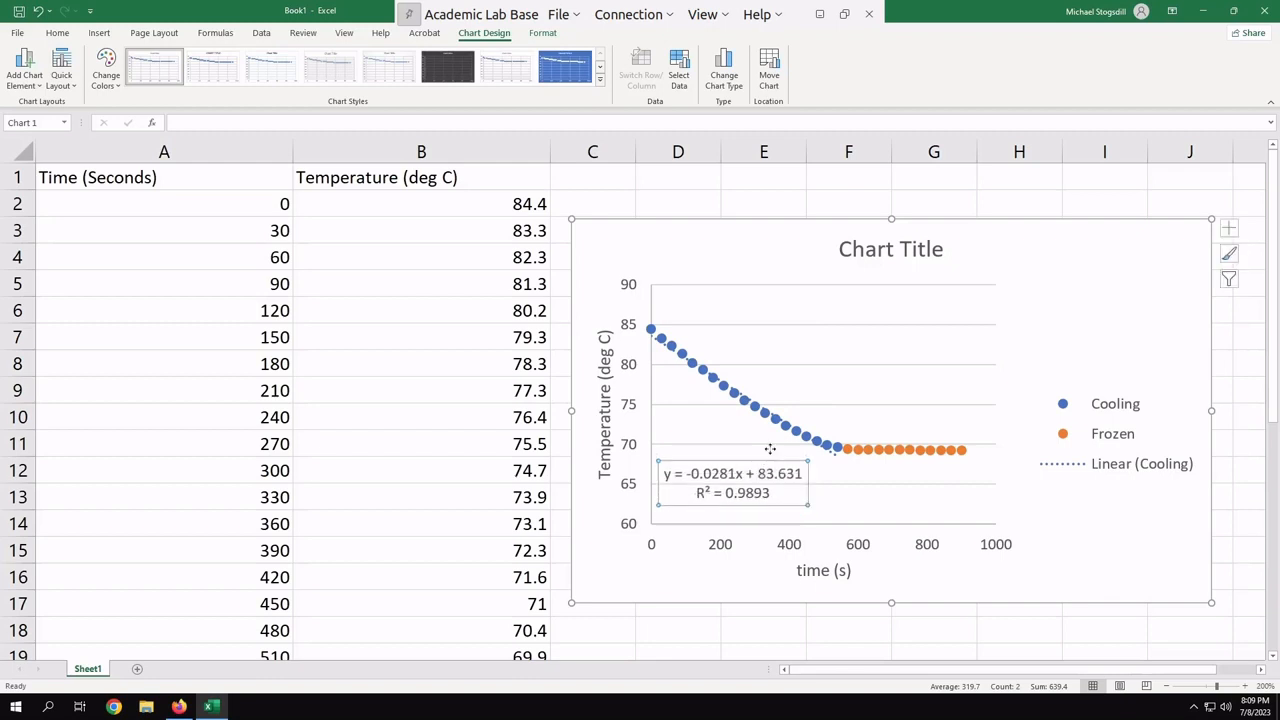
mouse_move(924, 552)
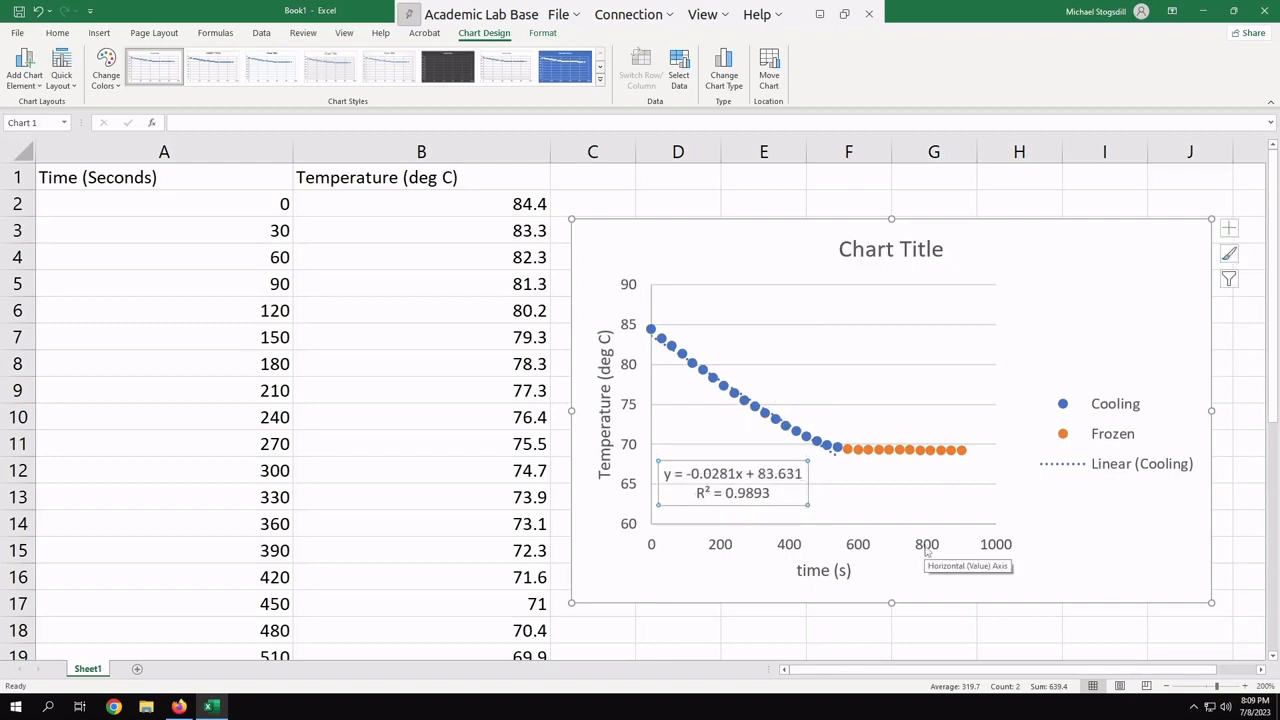
click(930, 448)
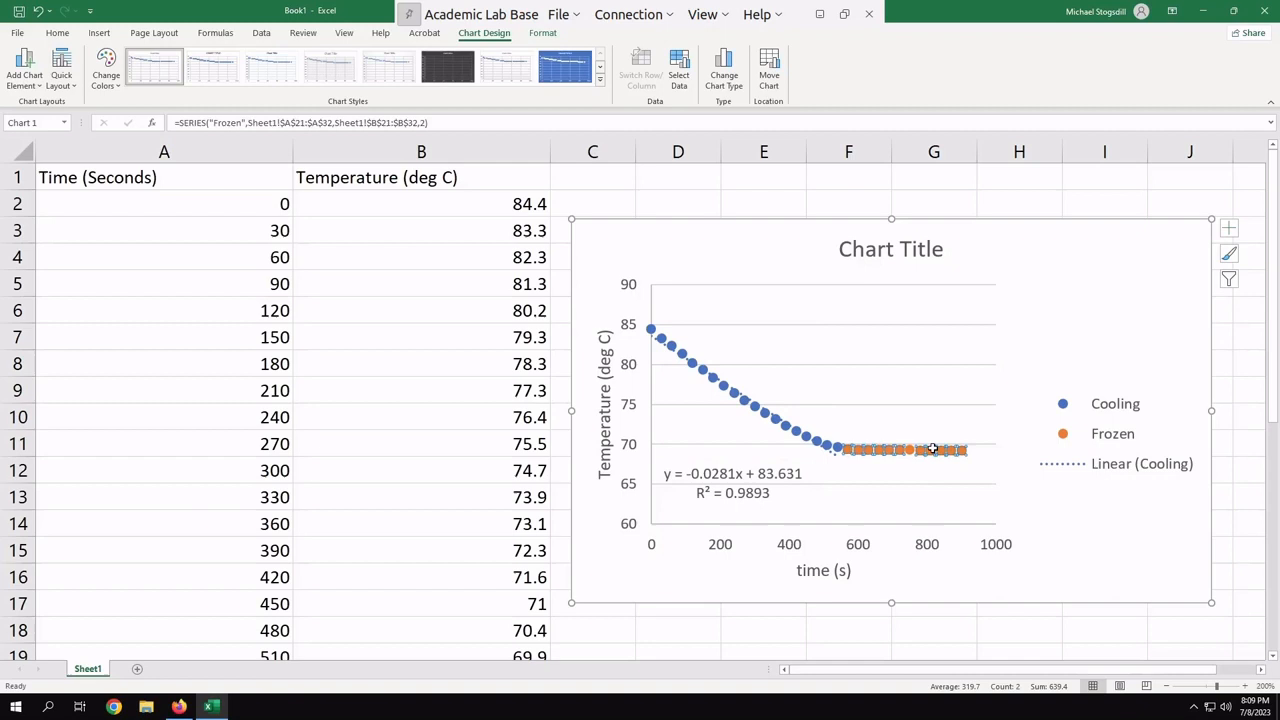
Add a linear Frozen trendline with equation and R², and move its label above the flat points
right_click(932, 448)
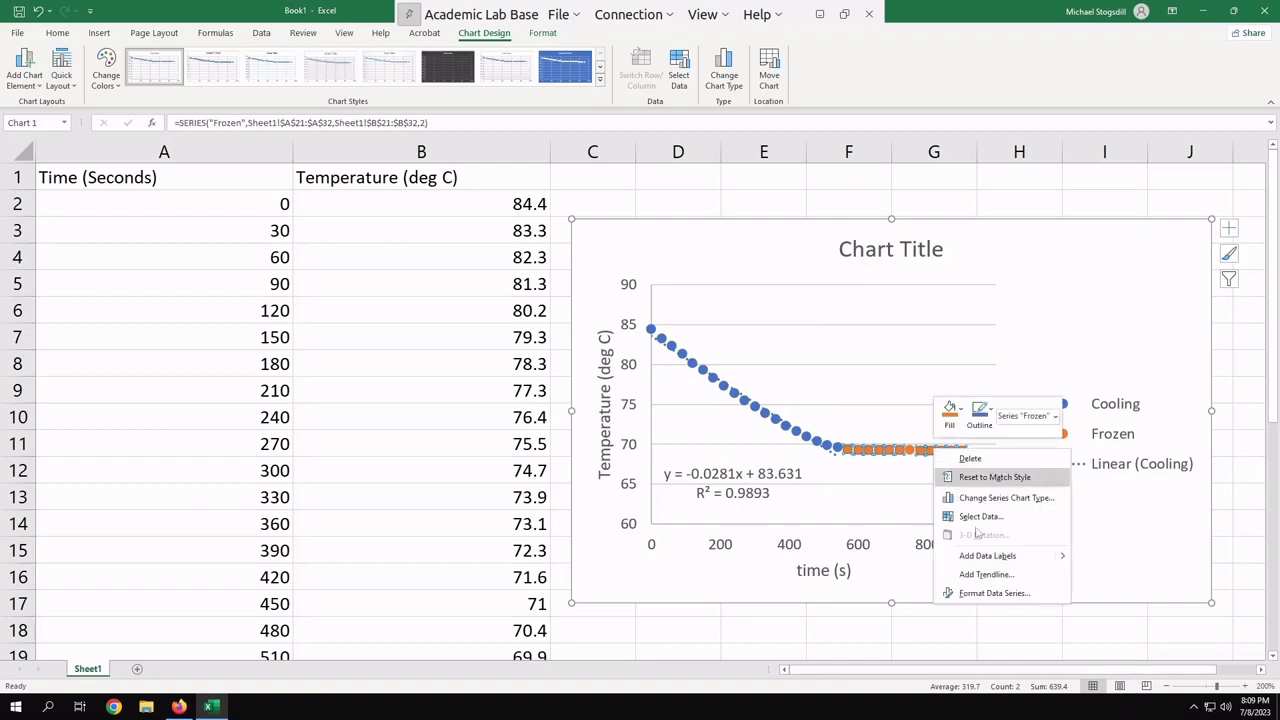
click(984, 574)
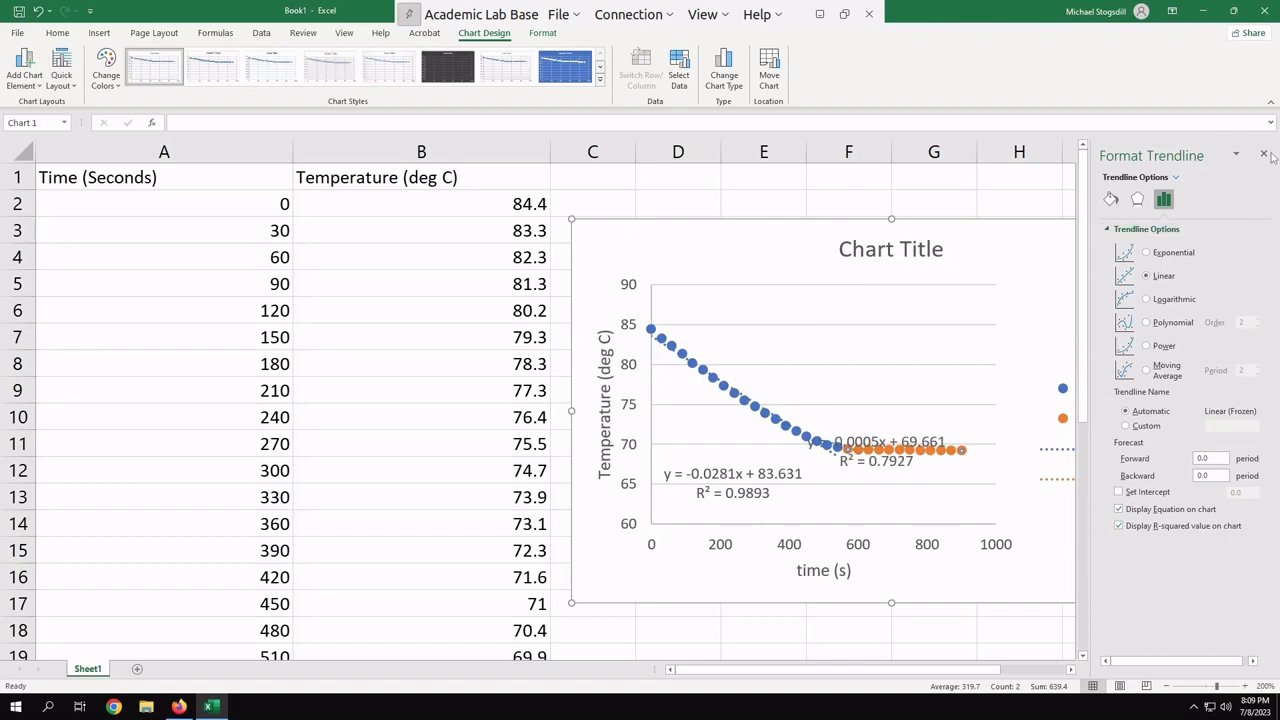
click(1262, 156)
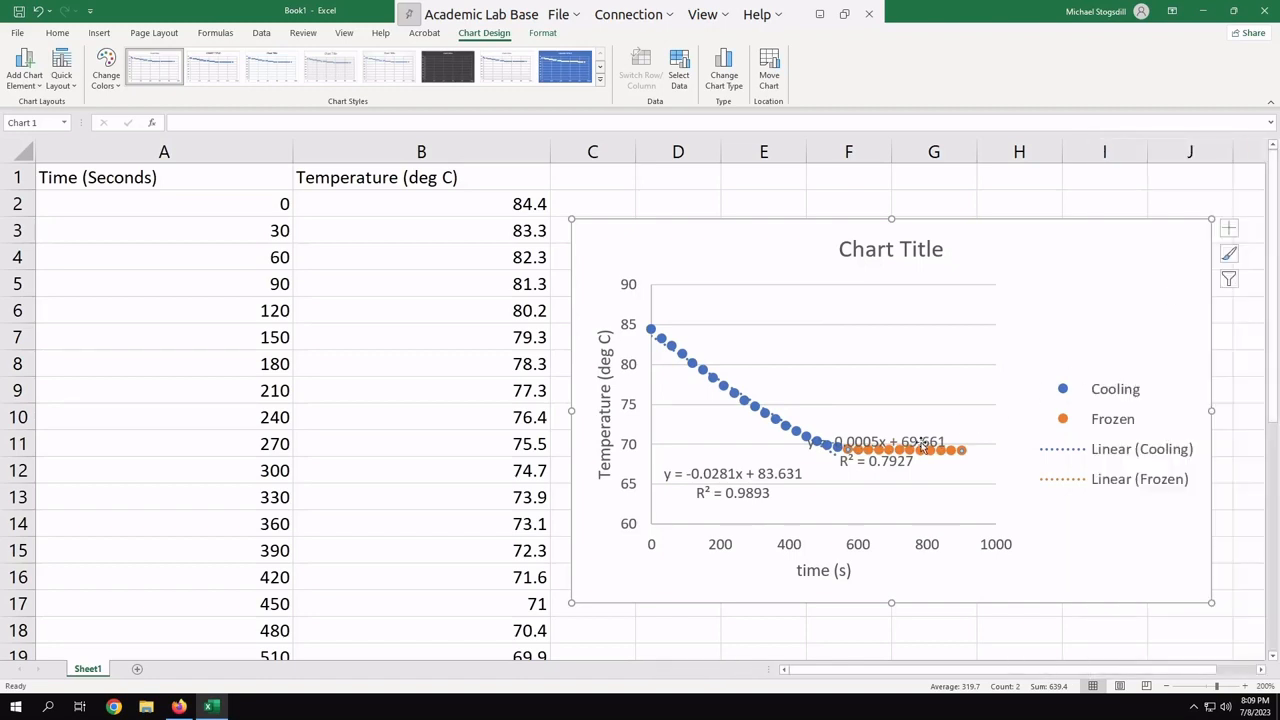
click(896, 444)
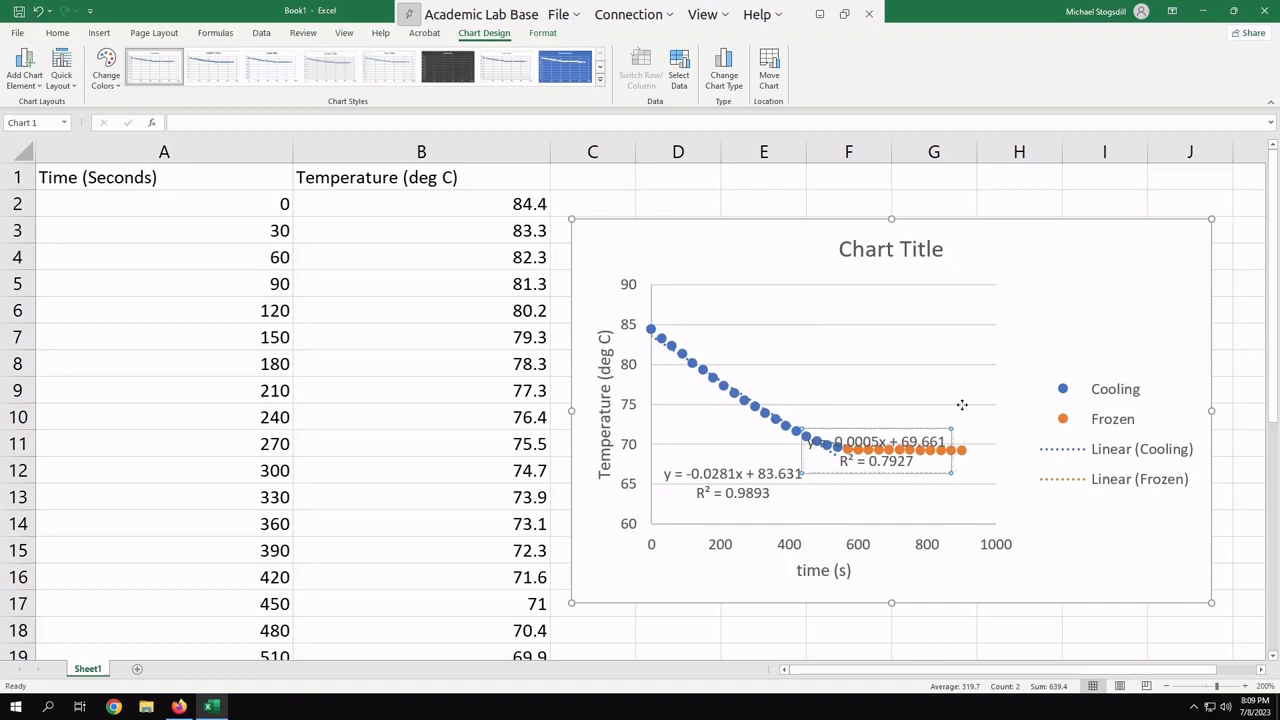
drag(890, 450, 942, 360)
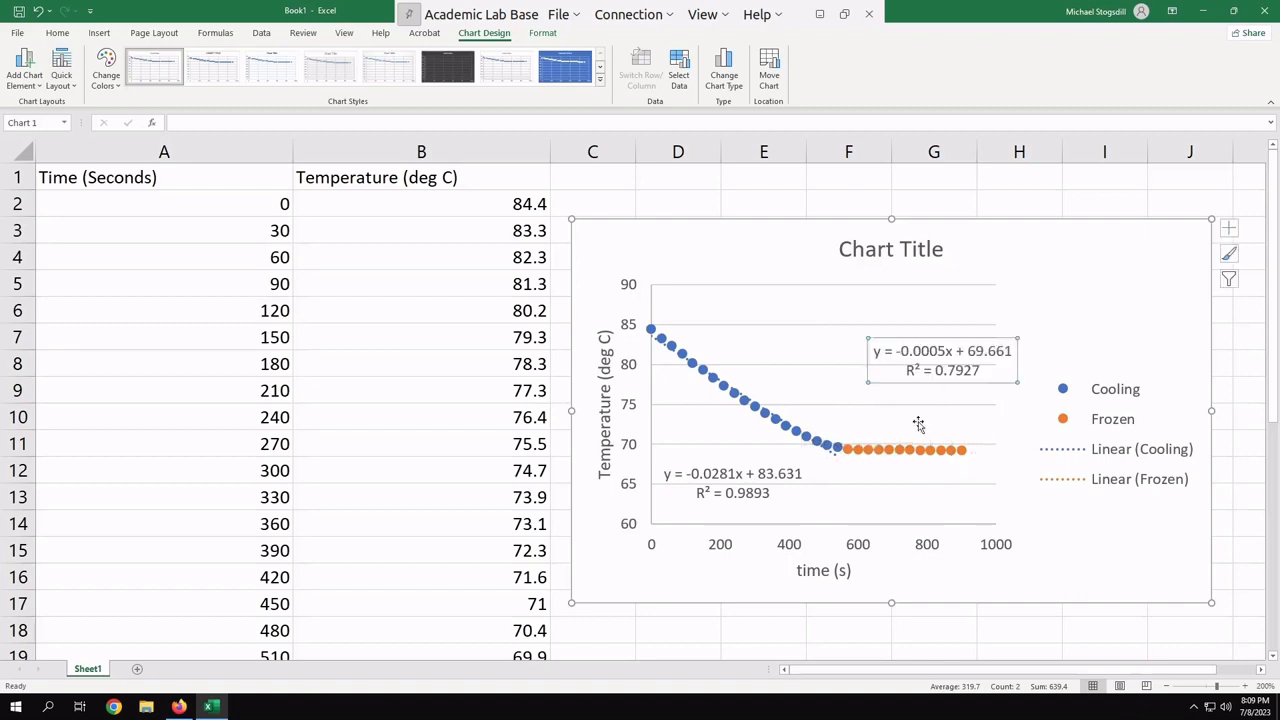
mouse_move(896, 462)
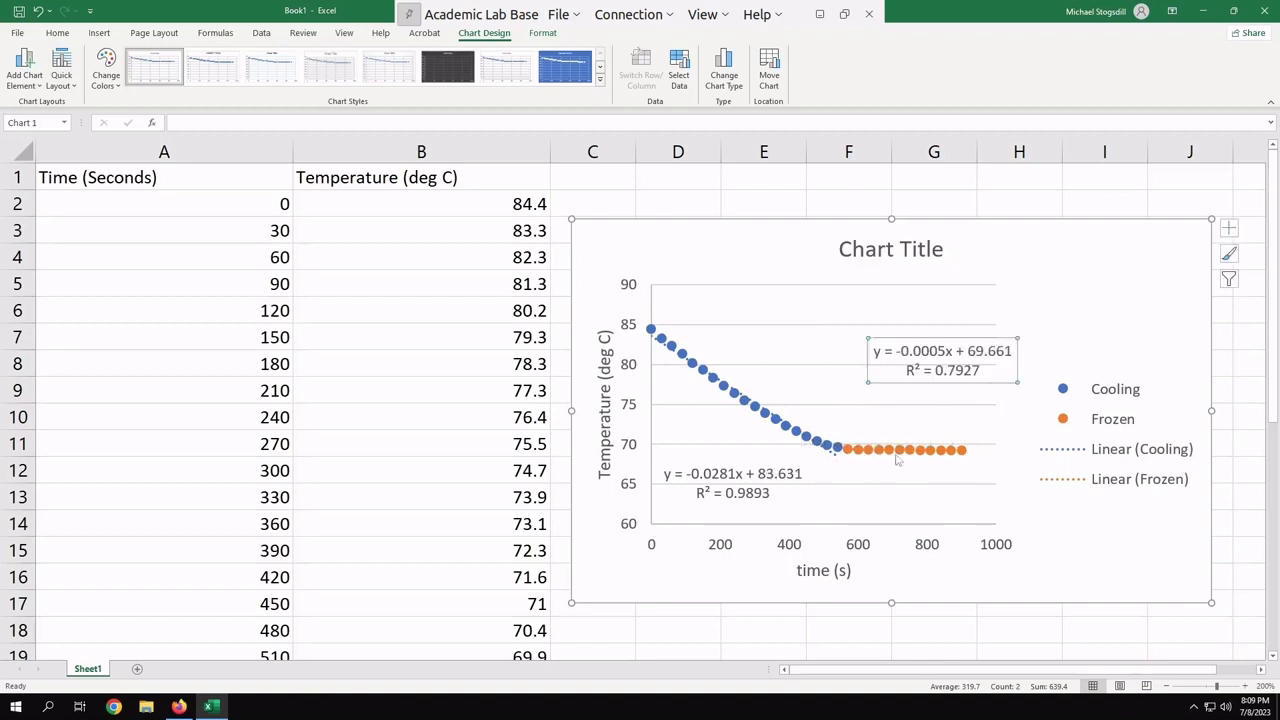
mouse_move(824, 452)
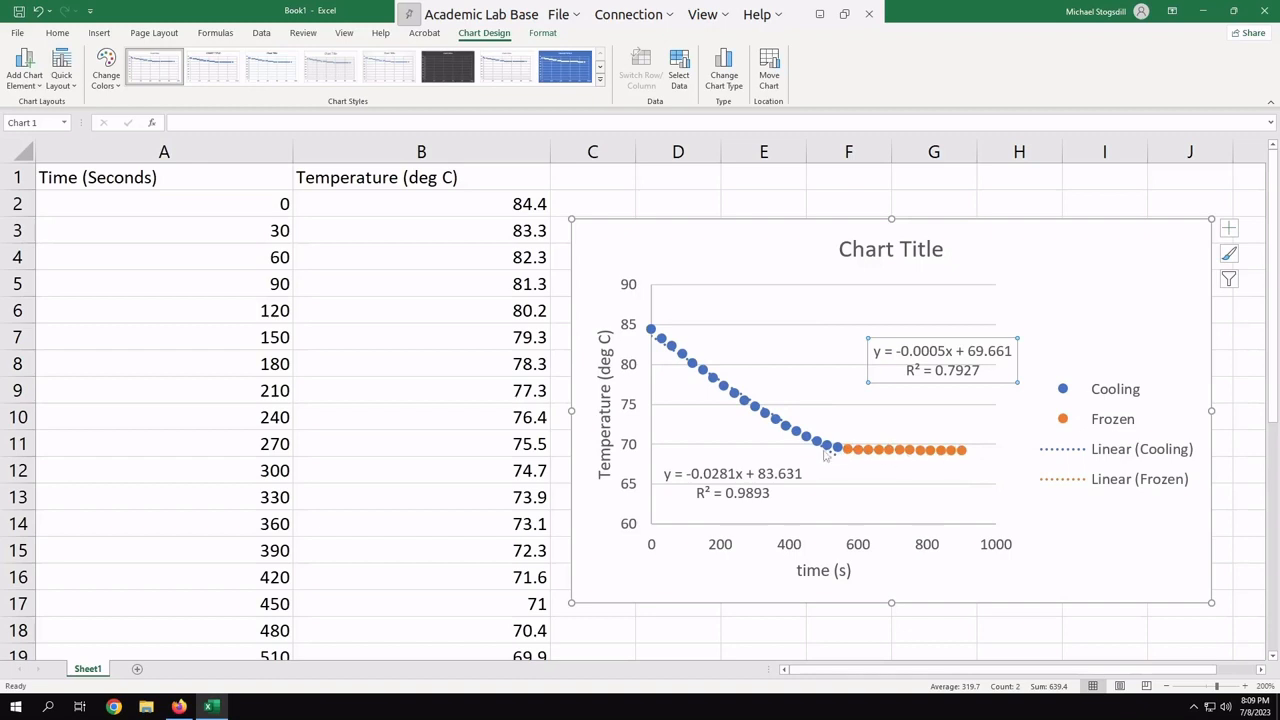
mouse_move(876, 508)
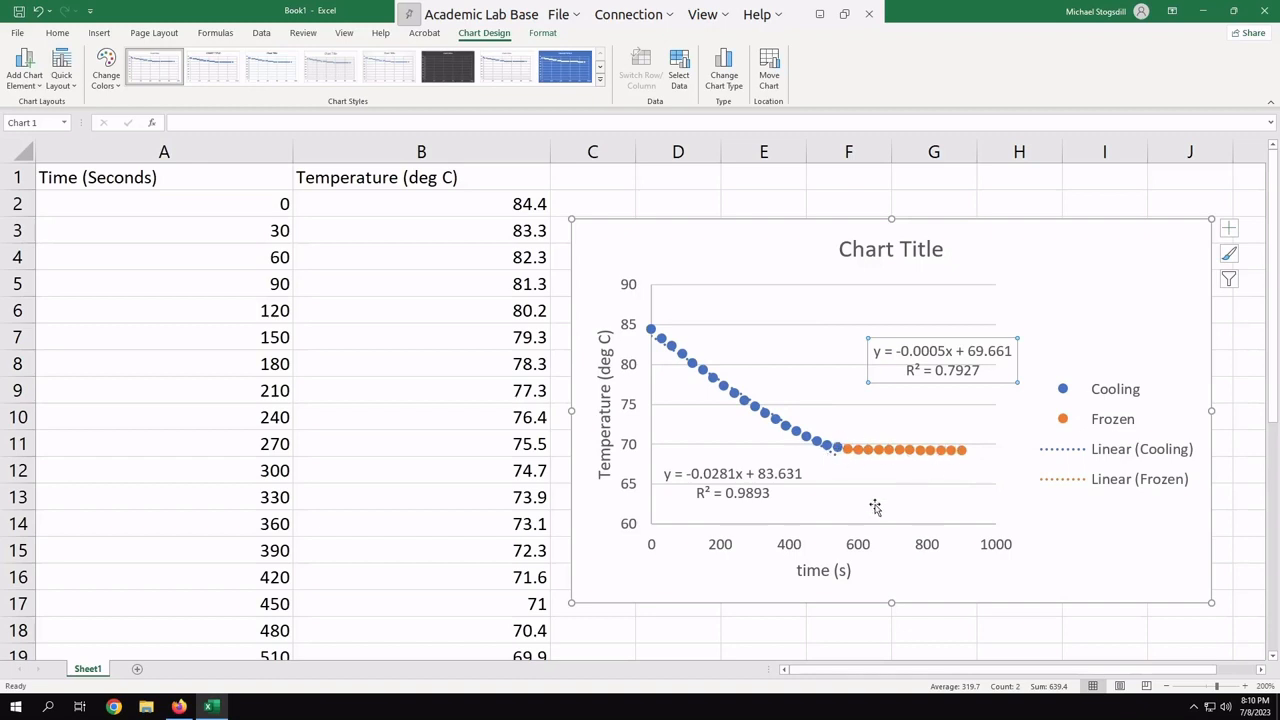
mouse_move(984, 440)
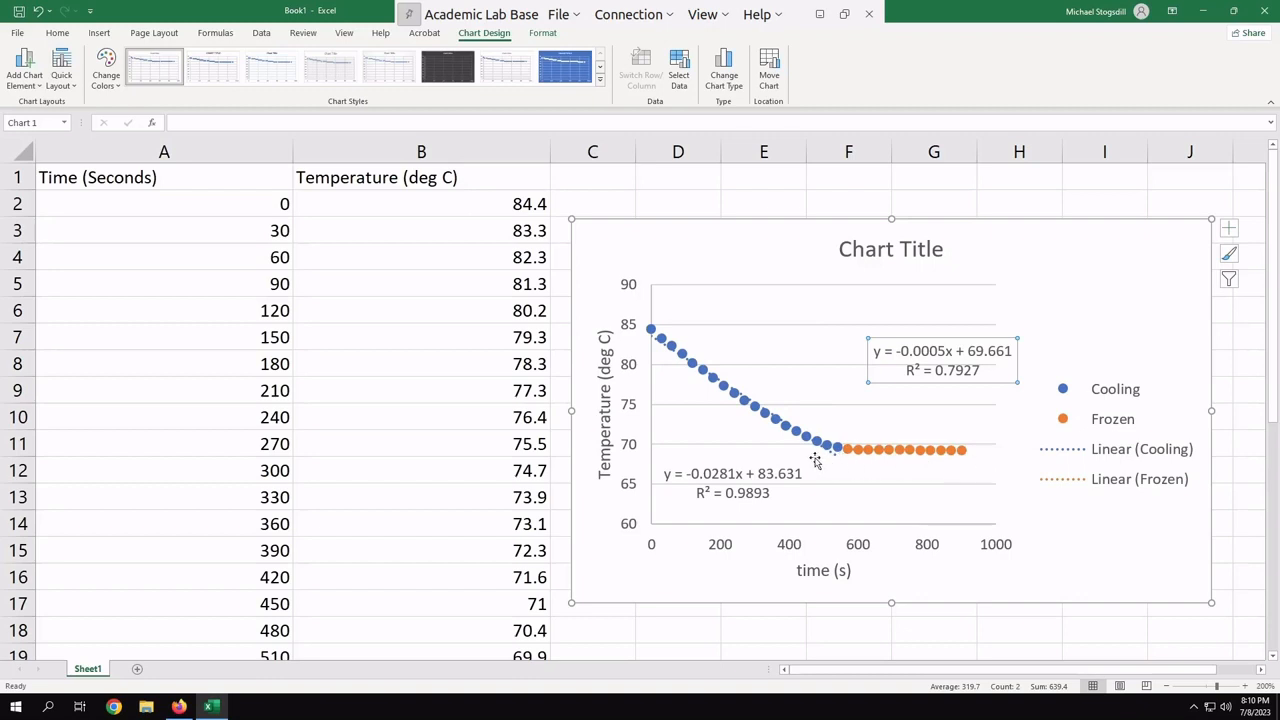
mouse_move(824, 446)
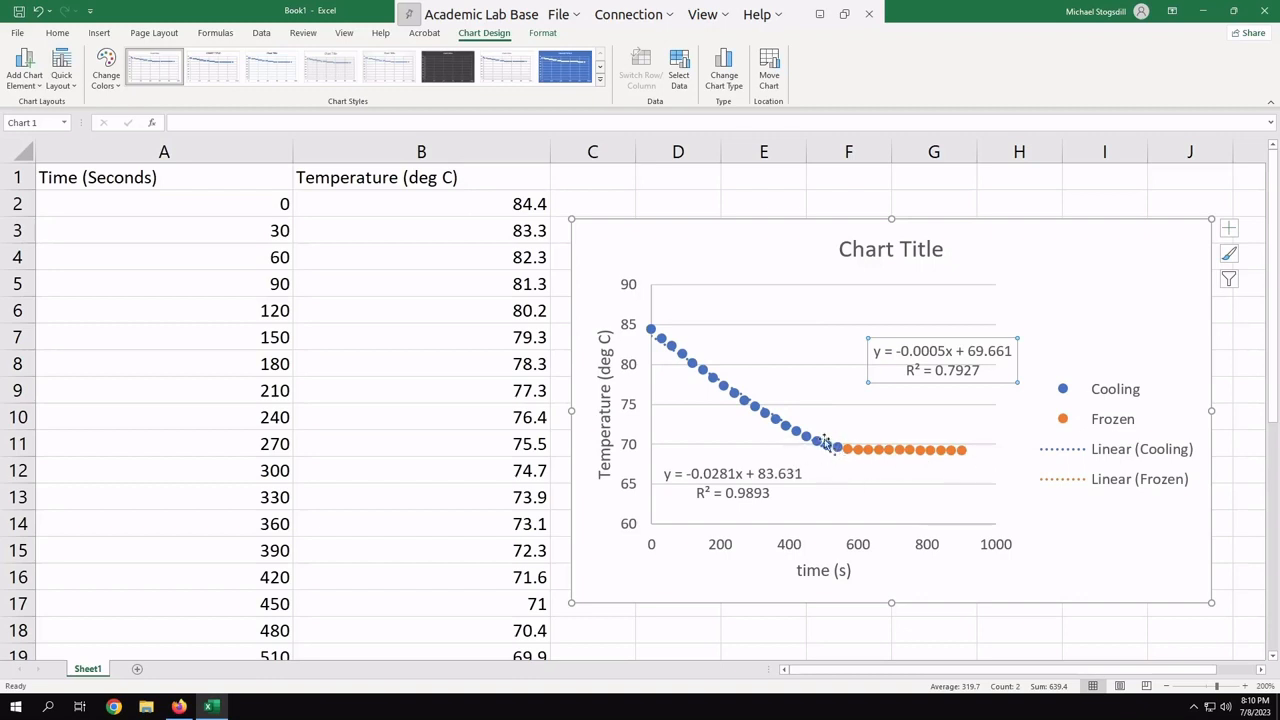
mouse_move(836, 536)
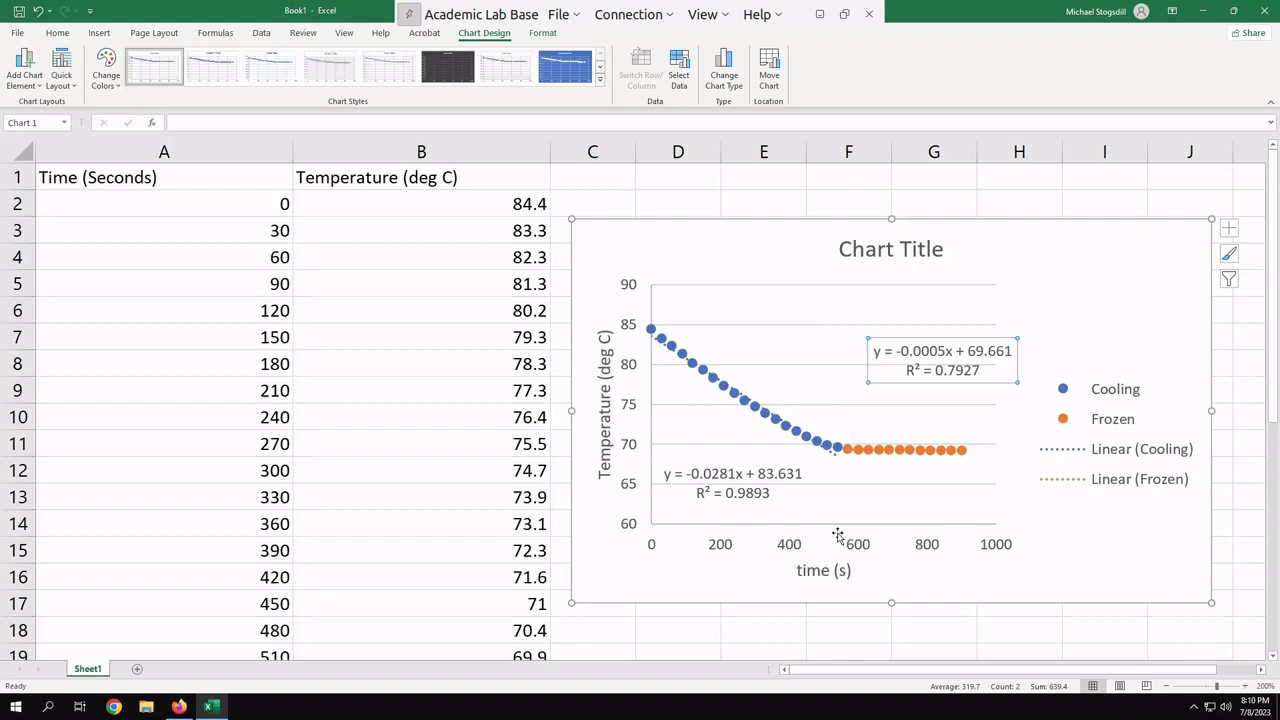
mouse_move(836, 534)
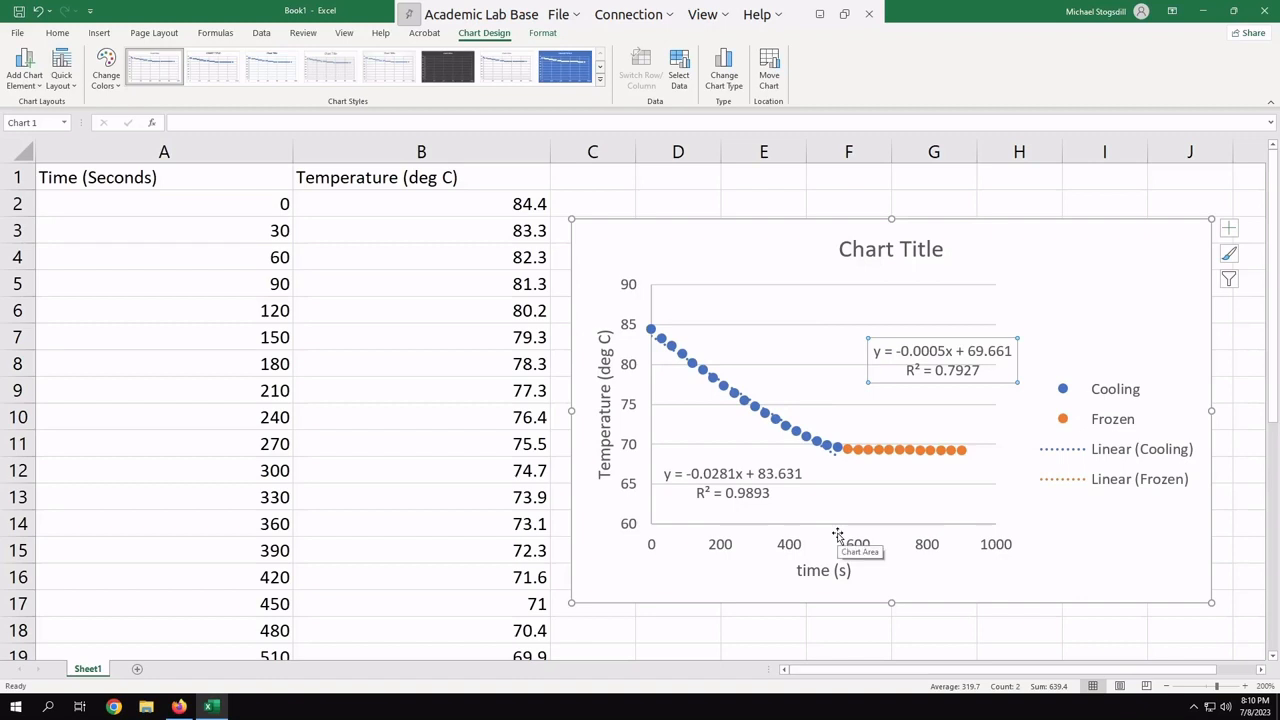
mouse_move(834, 508)
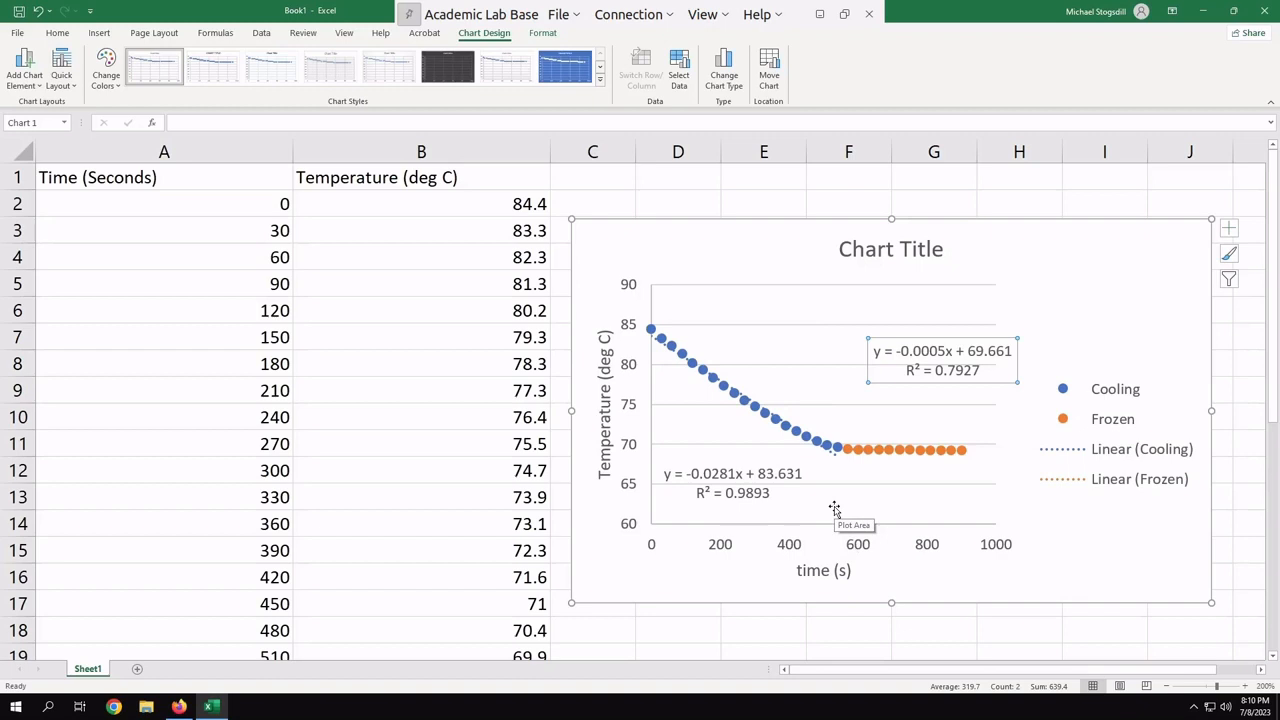
mouse_move(820, 446)
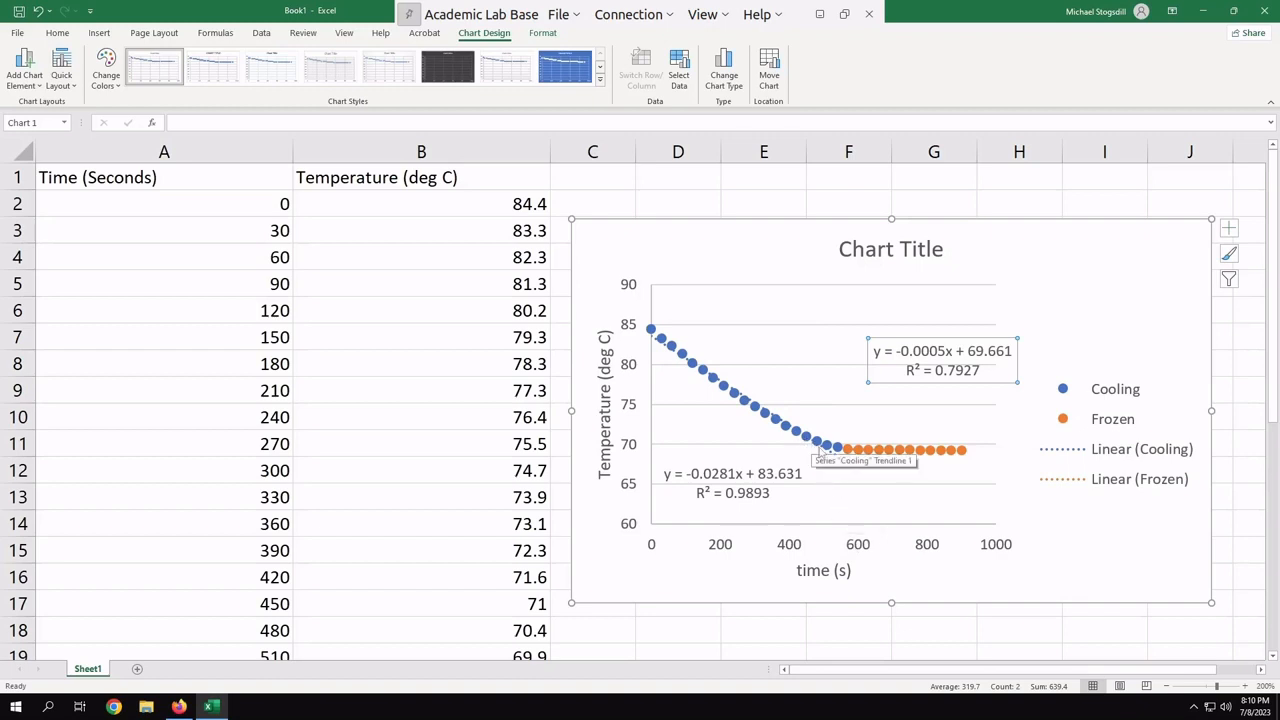
mouse_move(628, 444)
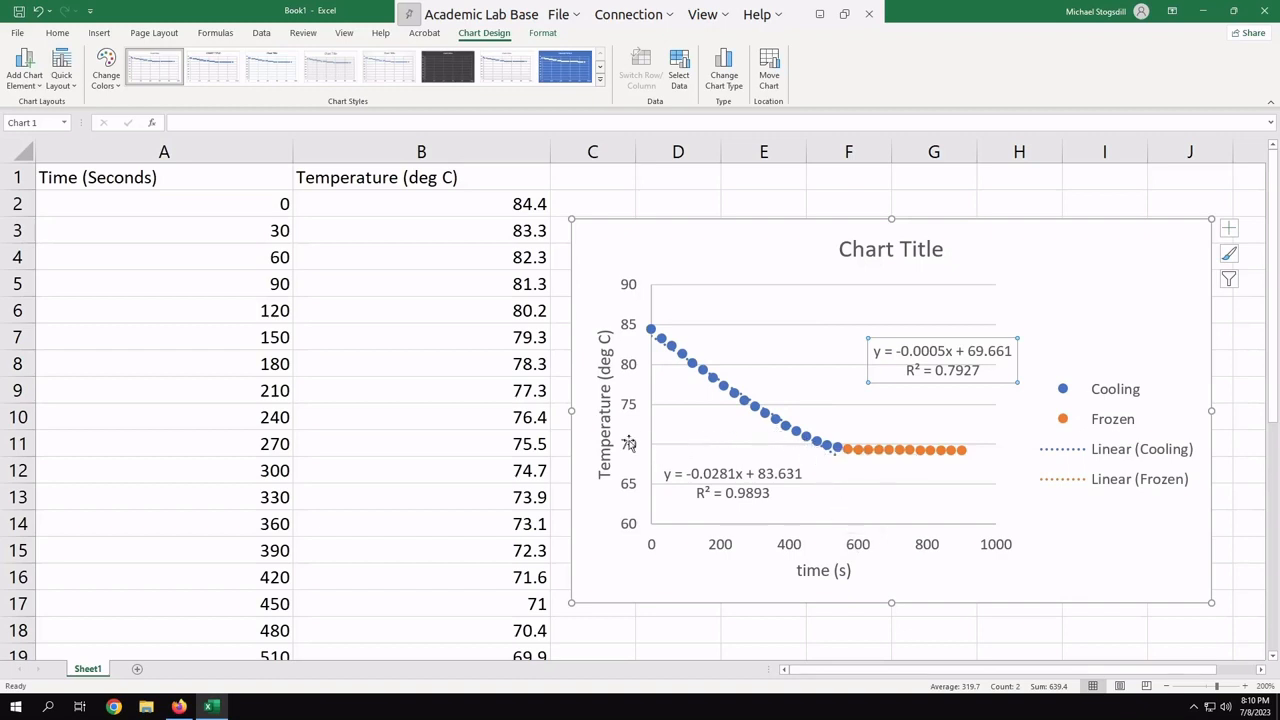
mouse_move(628, 448)
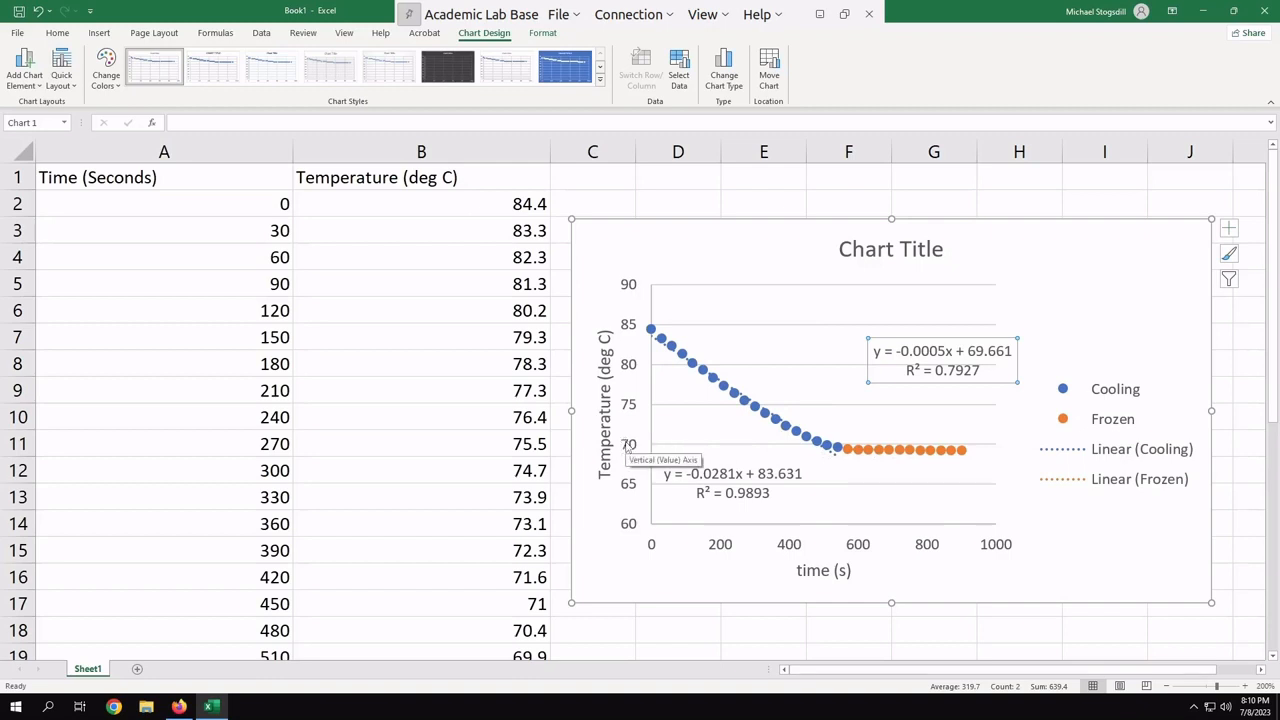
mouse_move(796, 452)
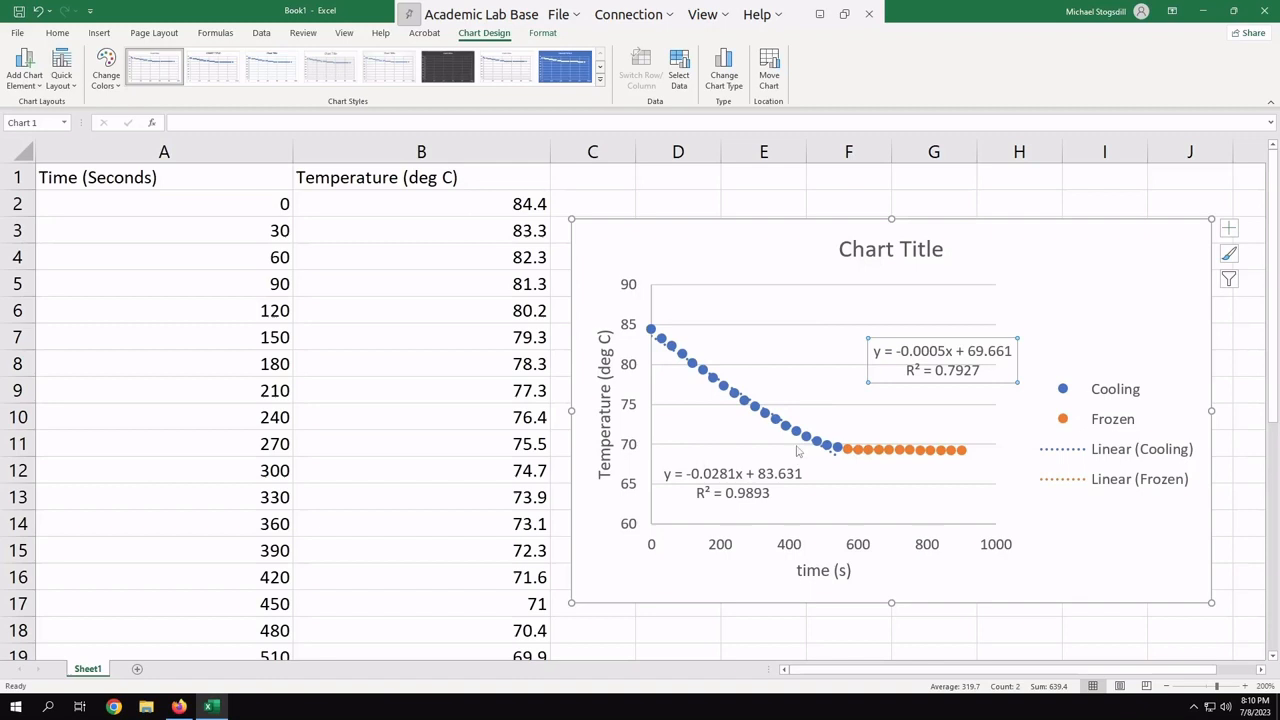
mouse_move(848, 444)
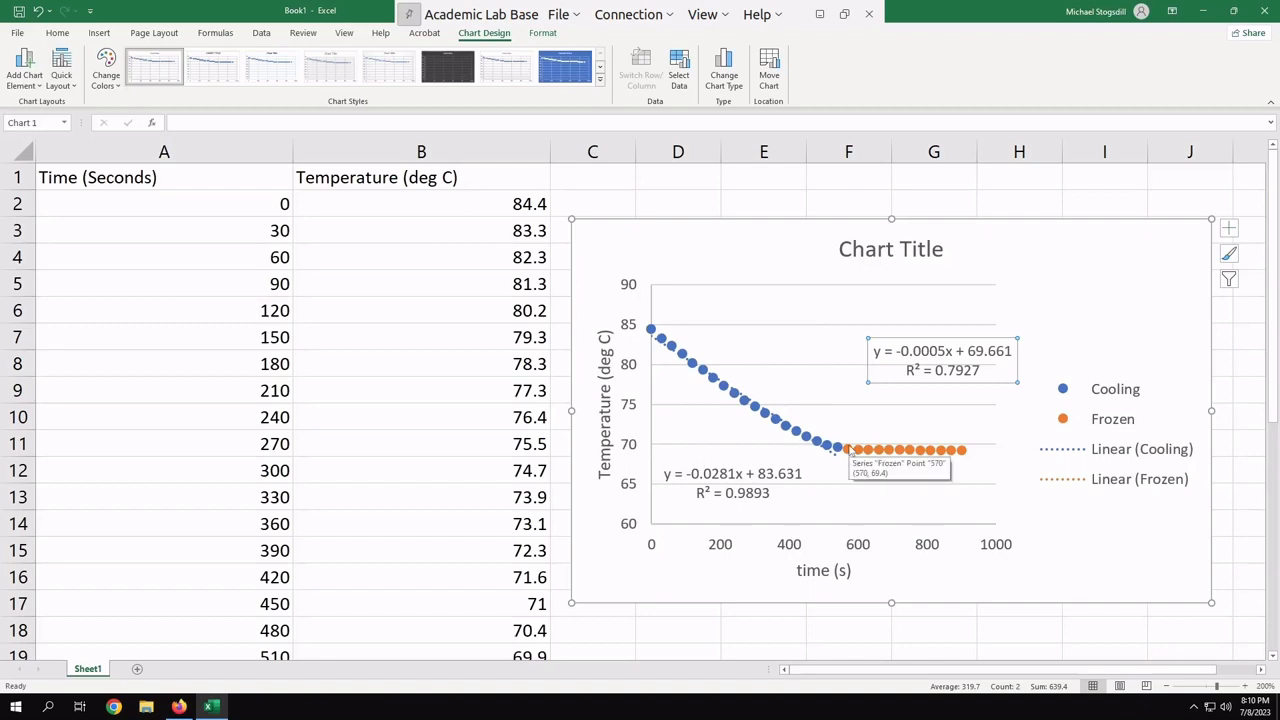
mouse_move(784, 464)
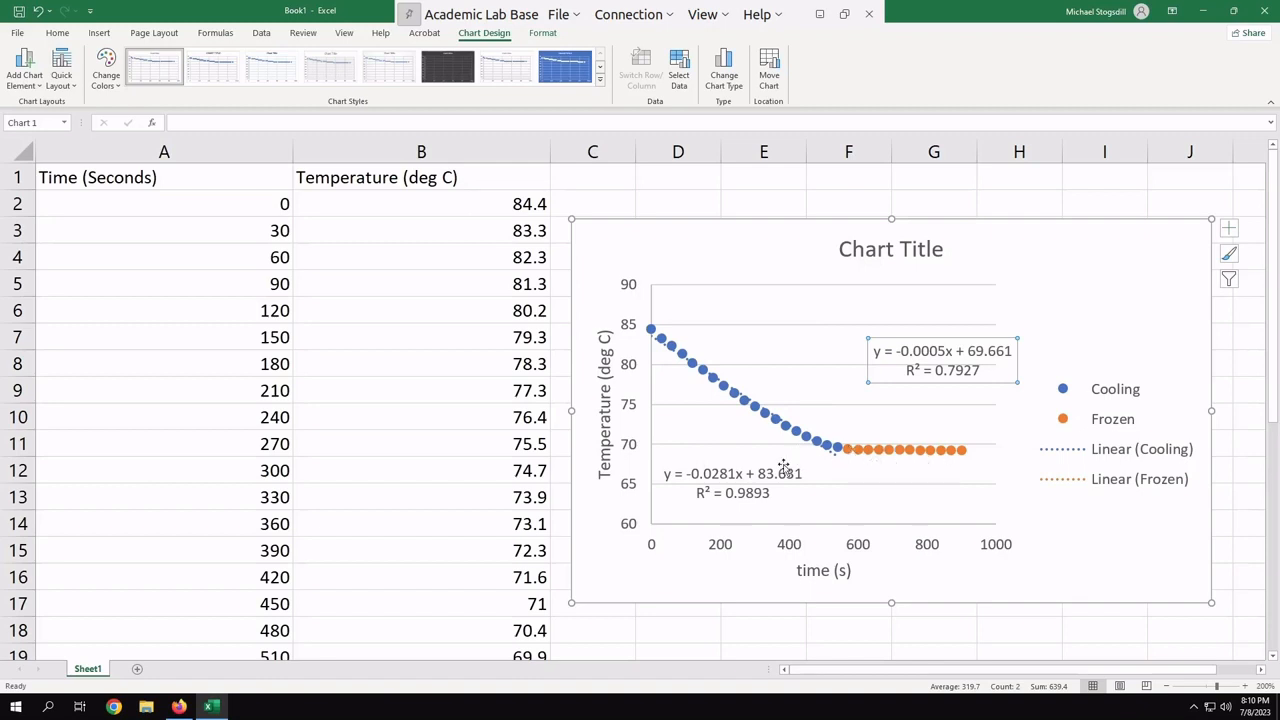
mouse_move(742, 490)
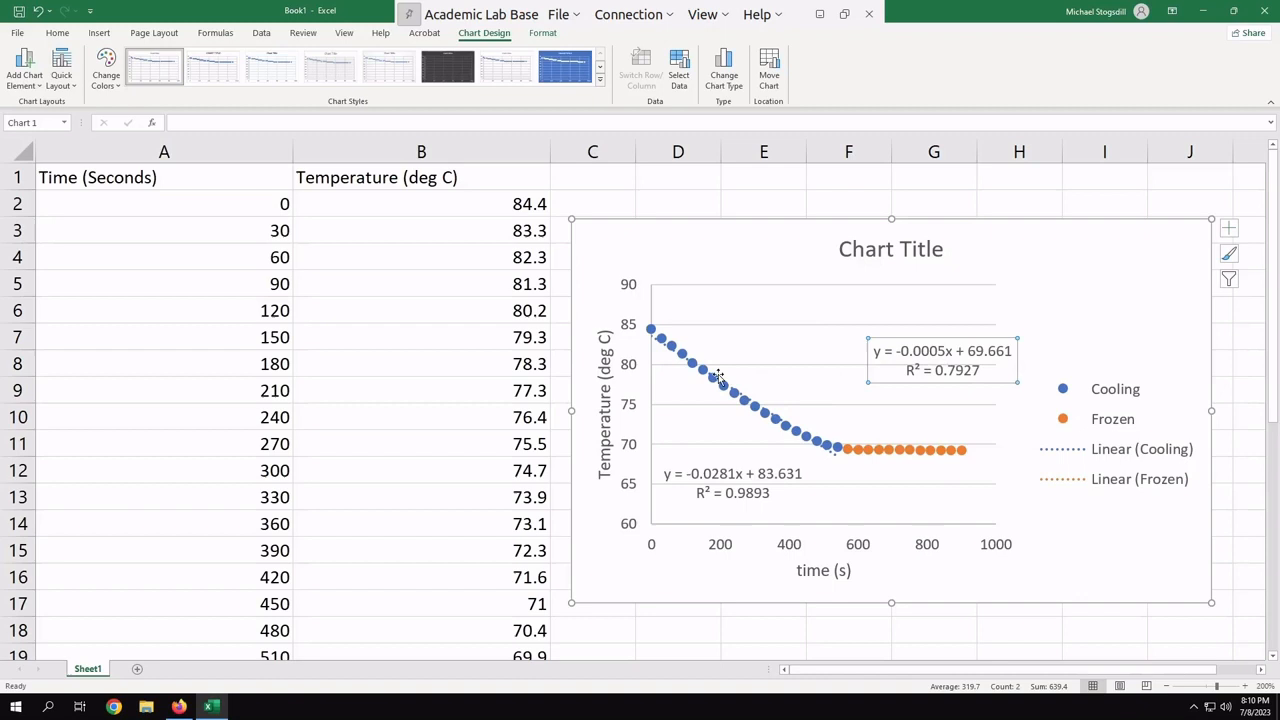
mouse_move(864, 378)
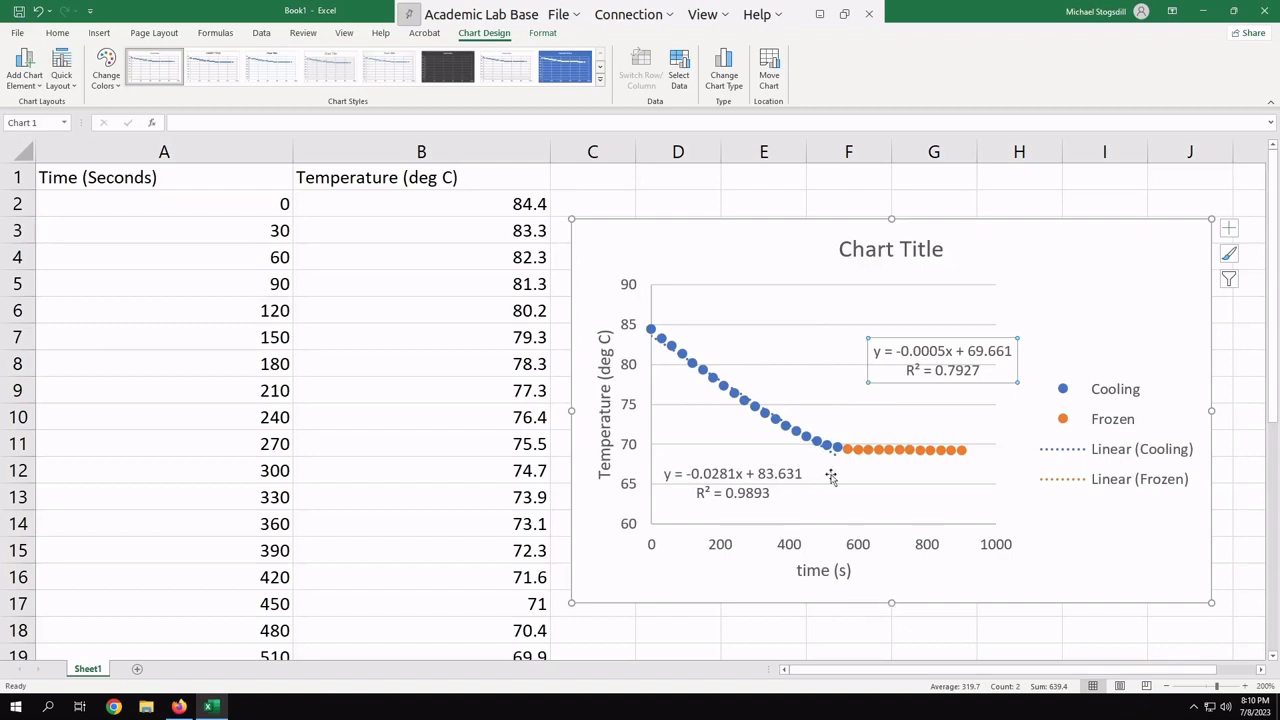
mouse_move(808, 440)
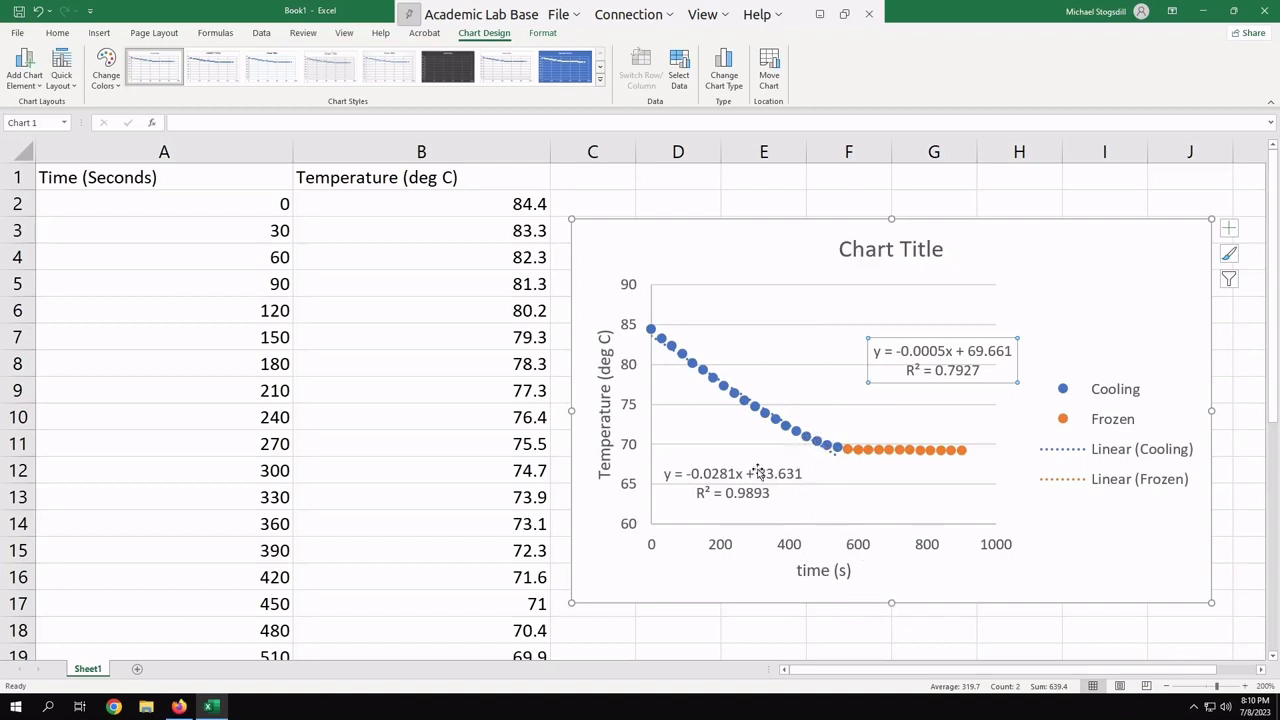
mouse_move(884, 520)
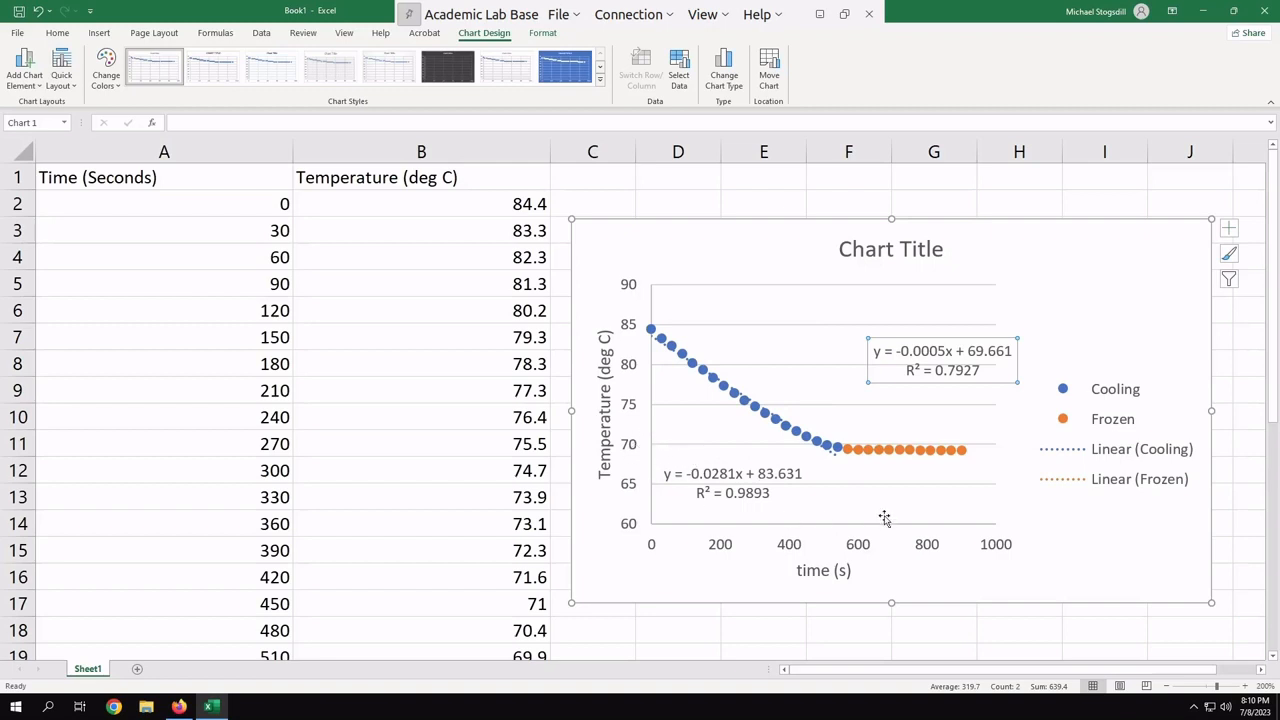
mouse_move(884, 518)
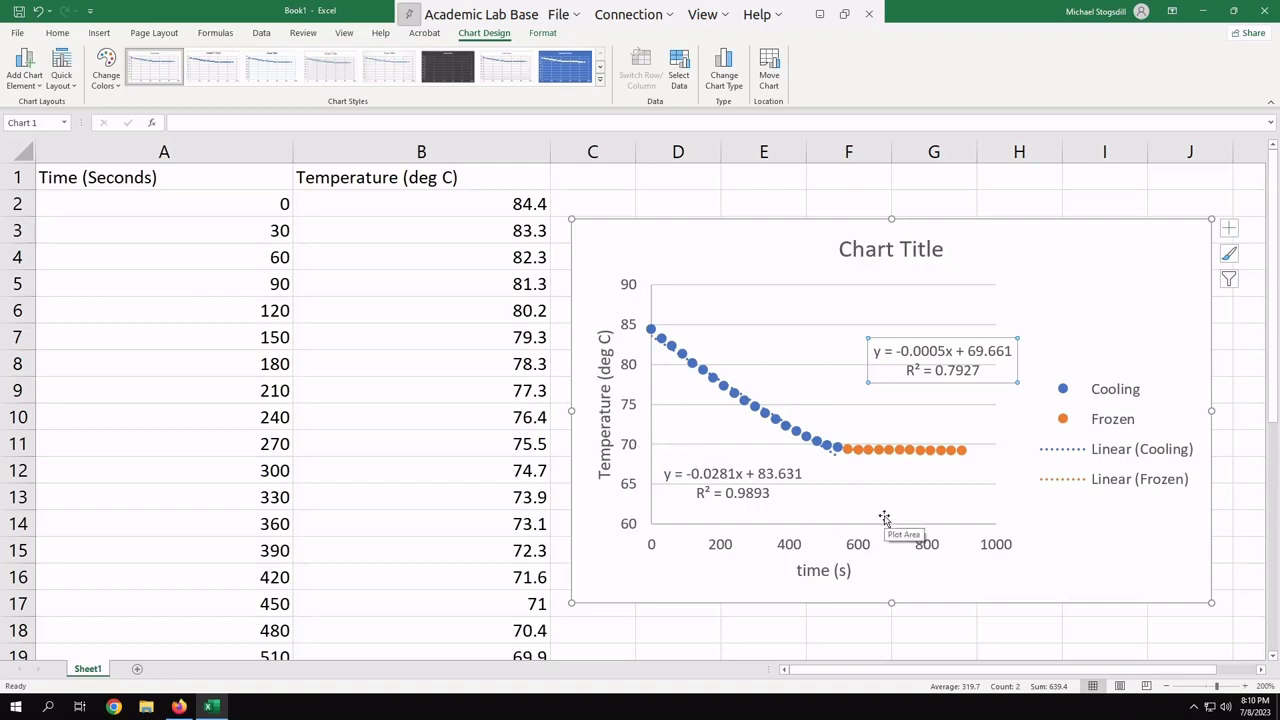
mouse_move(244, 674)
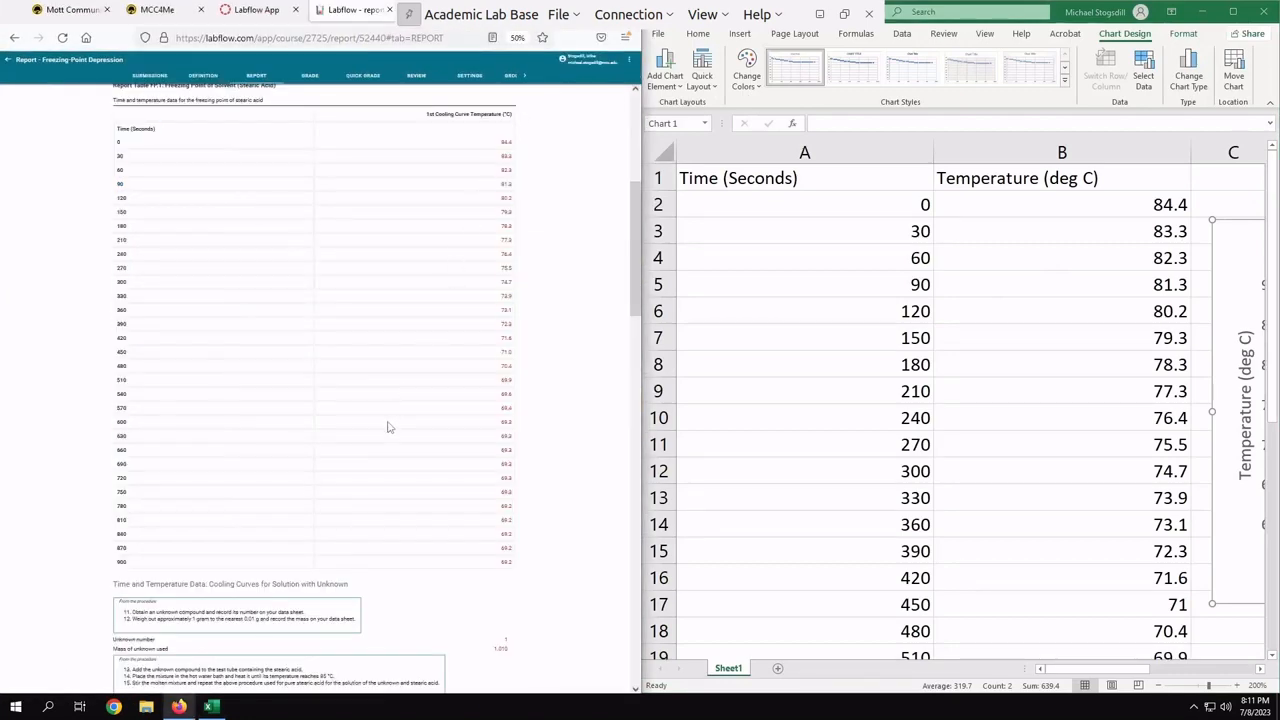
Scroll the LabFlow report down to the Cooling Curve #1 slope and intercept questions
scroll(down, 3)
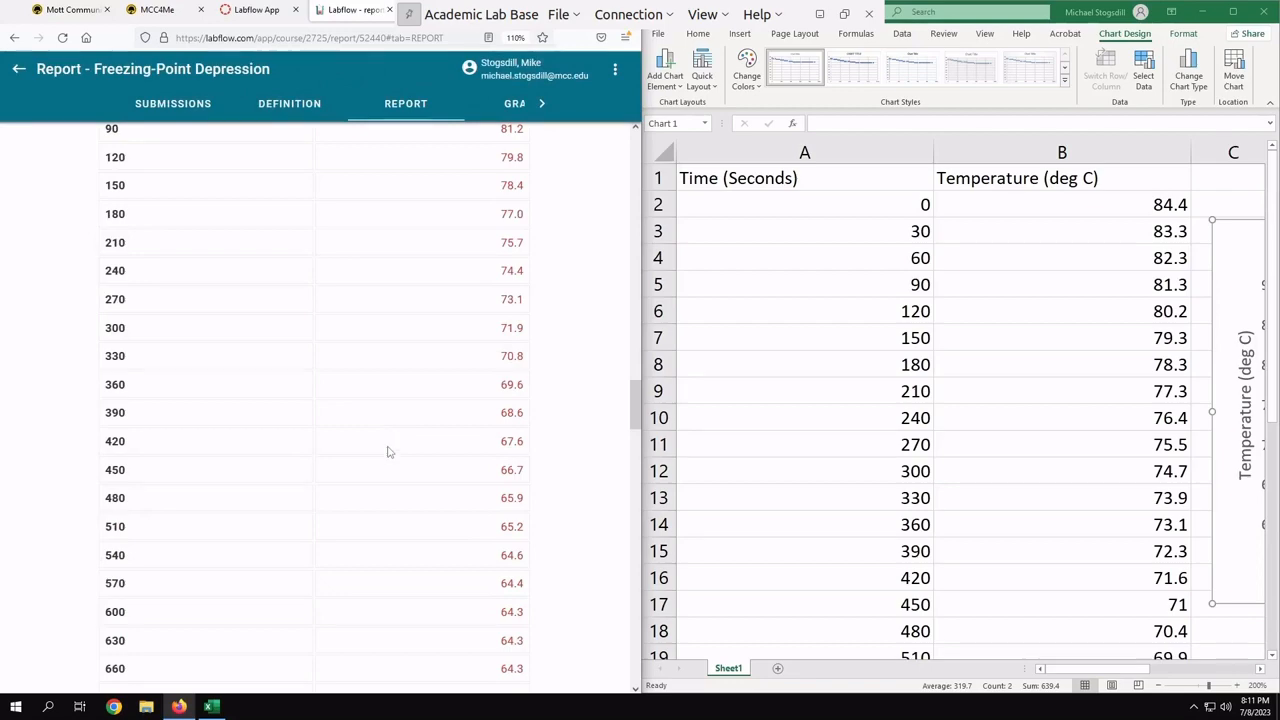
scroll(down, 3)
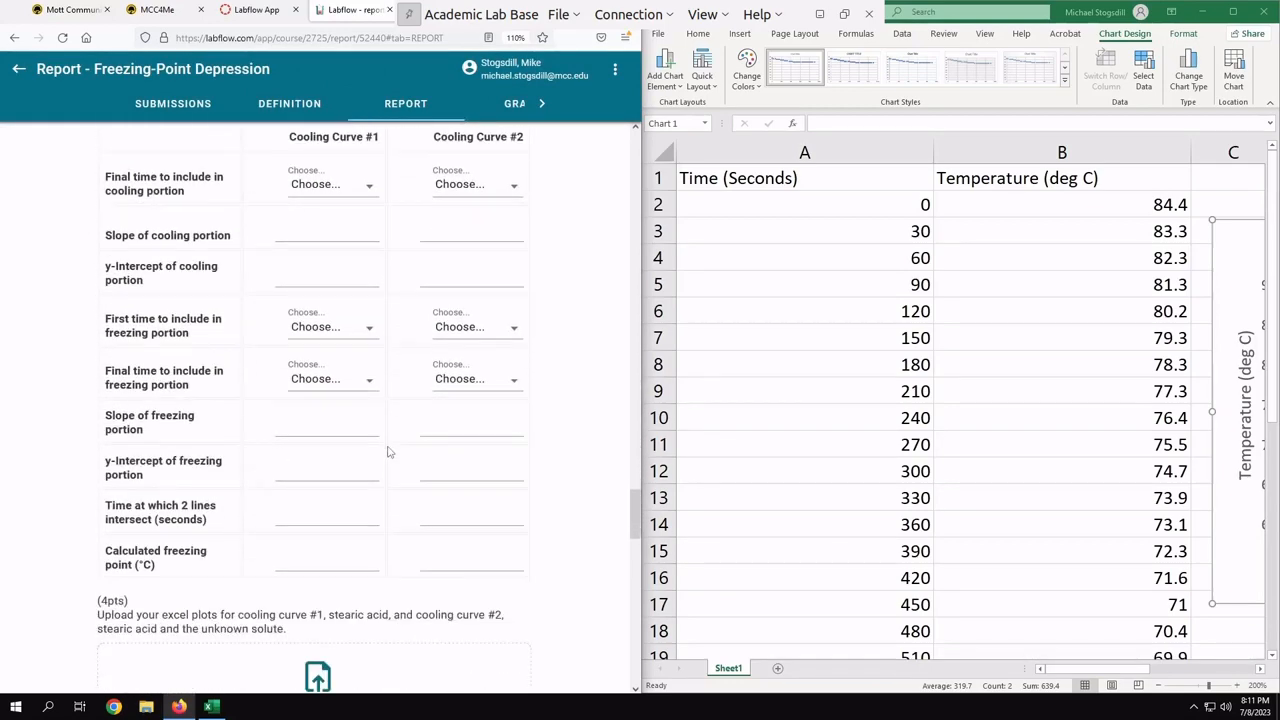
mouse_move(1026, 420)
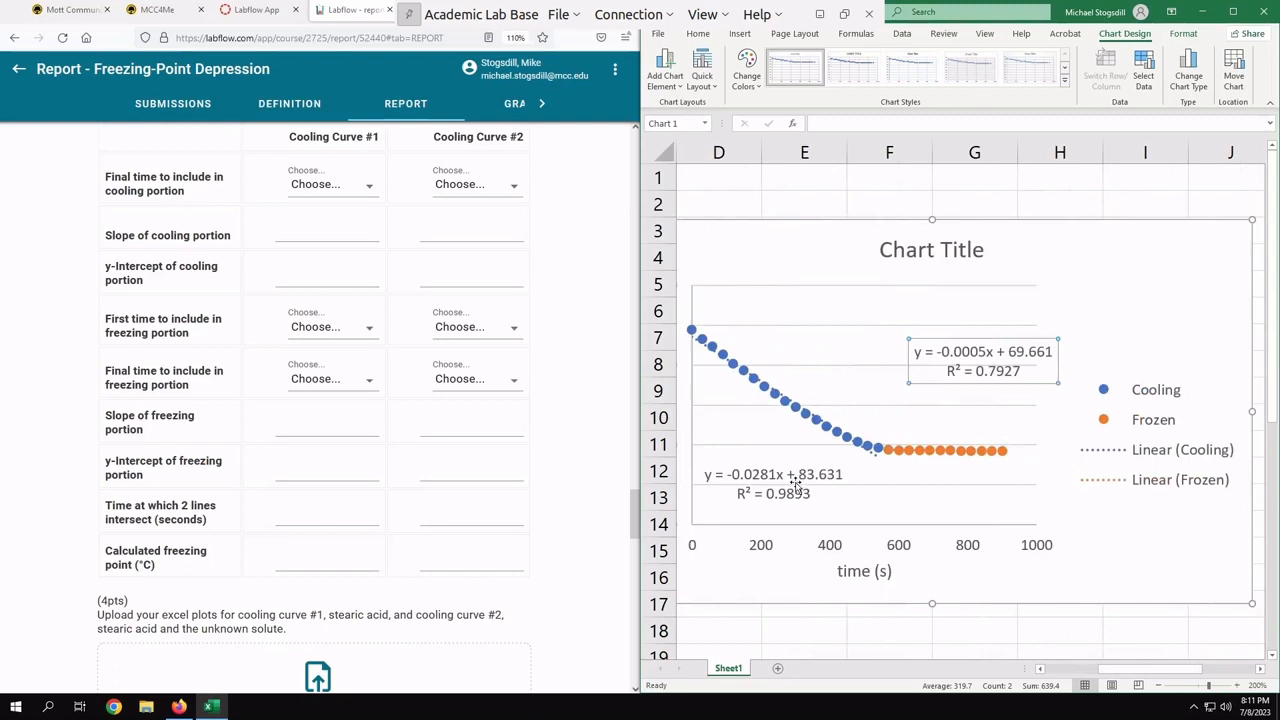
mouse_move(730, 364)
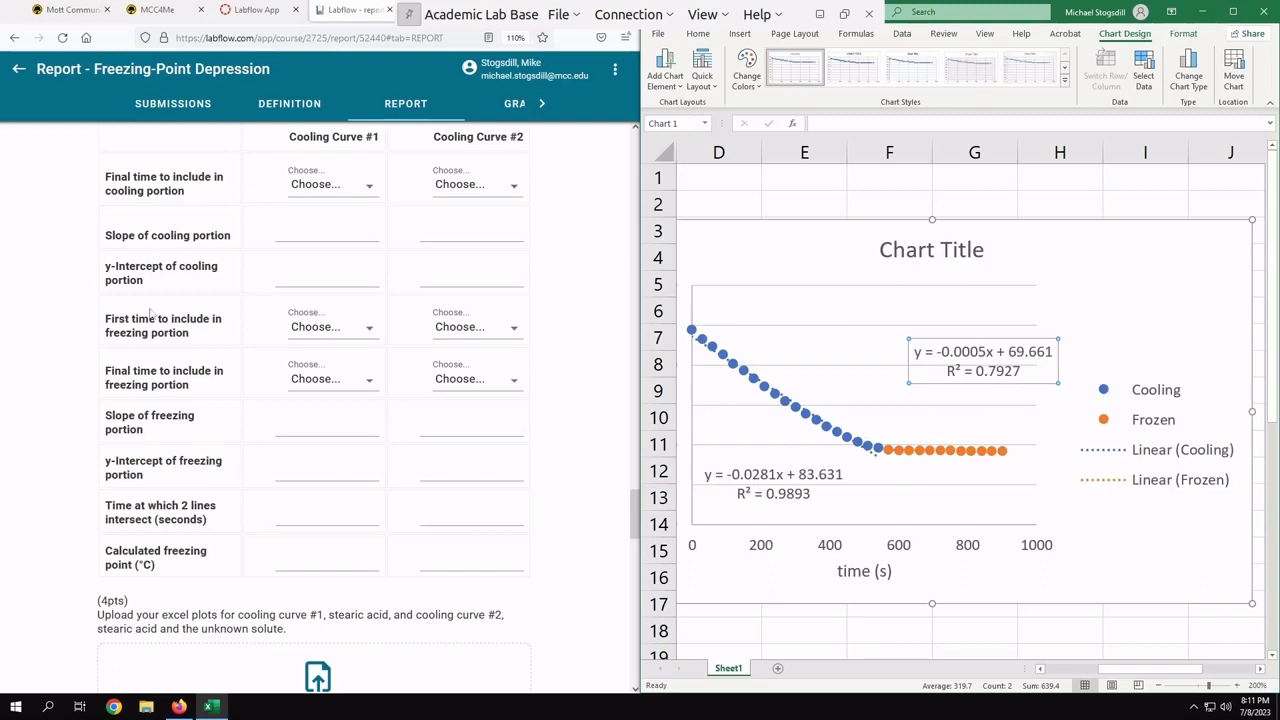
mouse_move(762, 482)
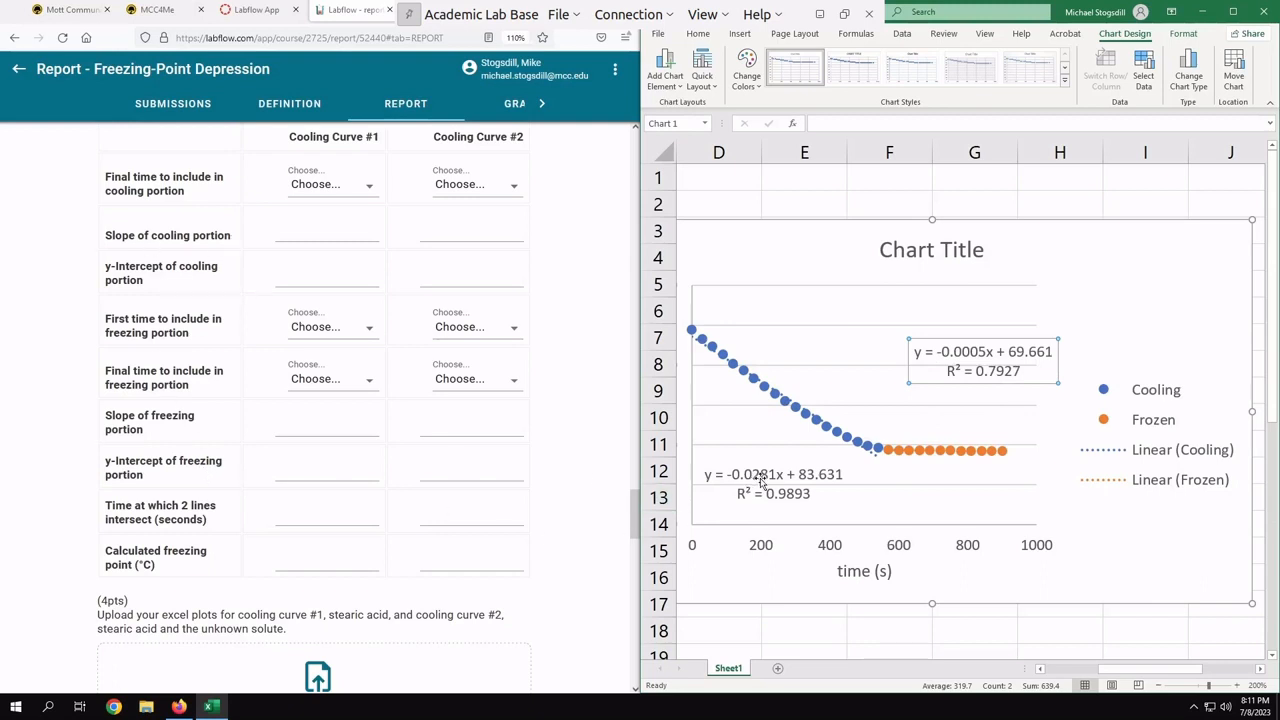
mouse_move(298, 436)
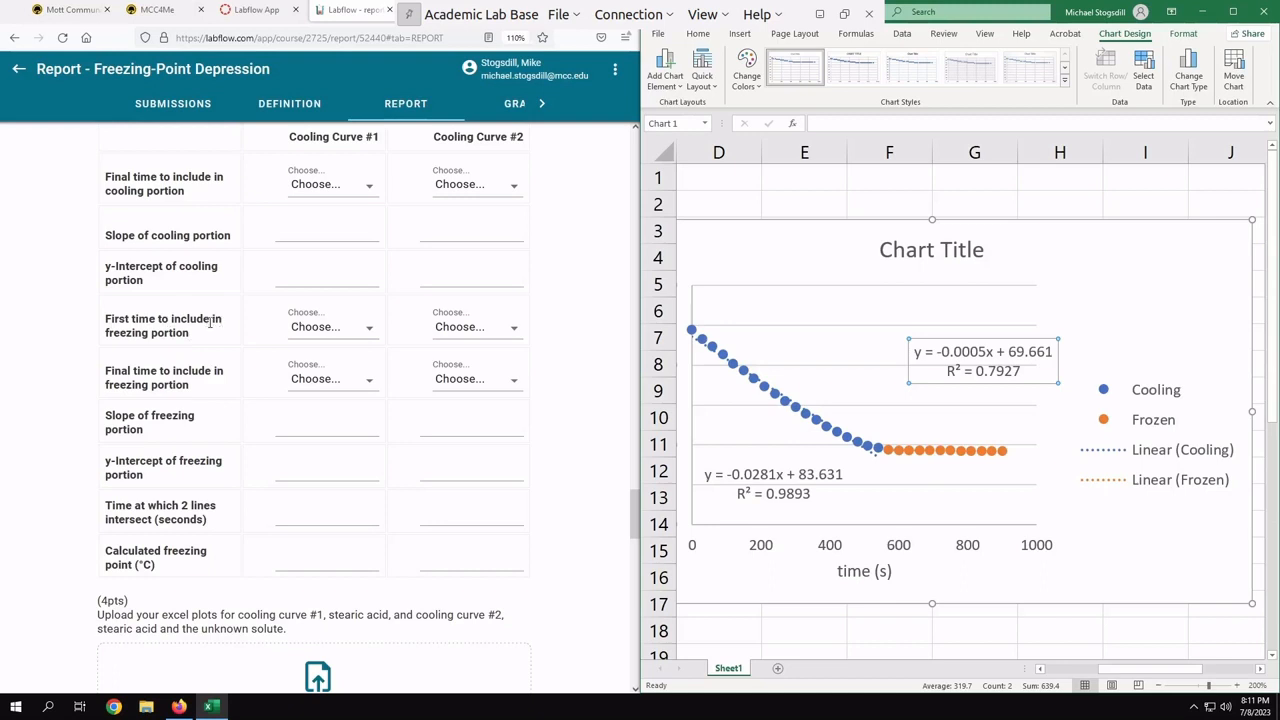
mouse_move(876, 464)
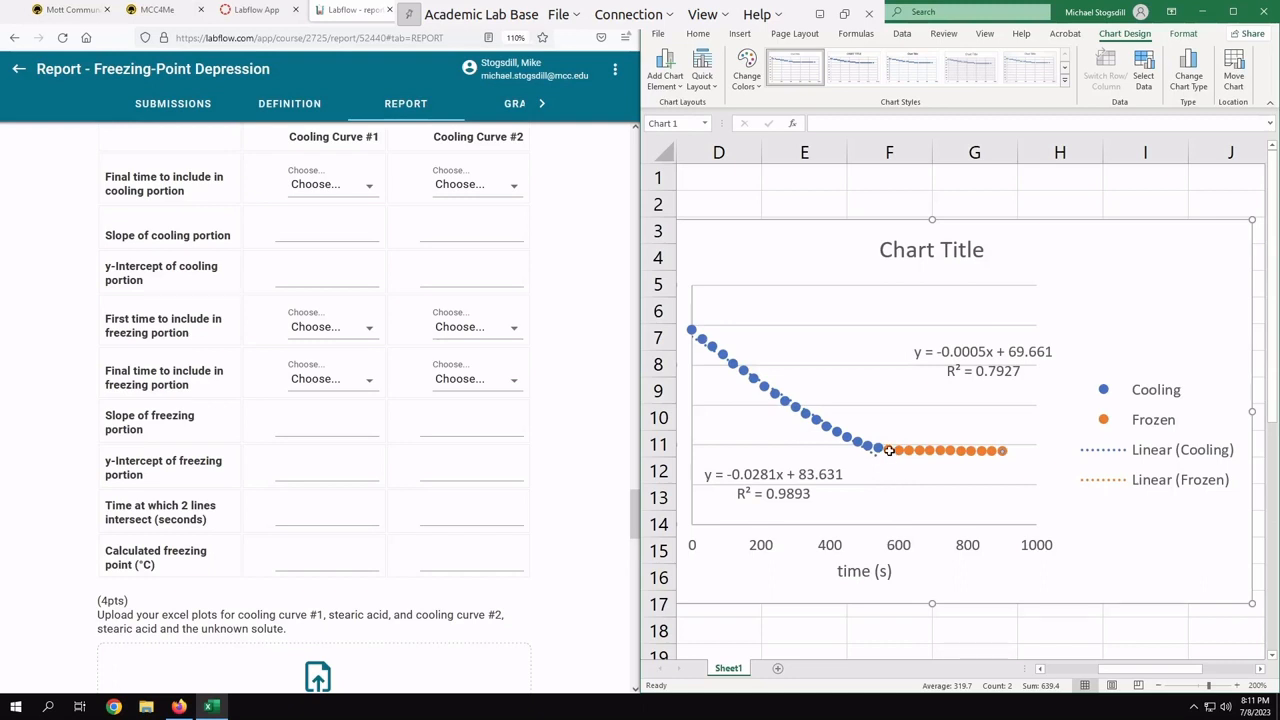
mouse_move(888, 450)
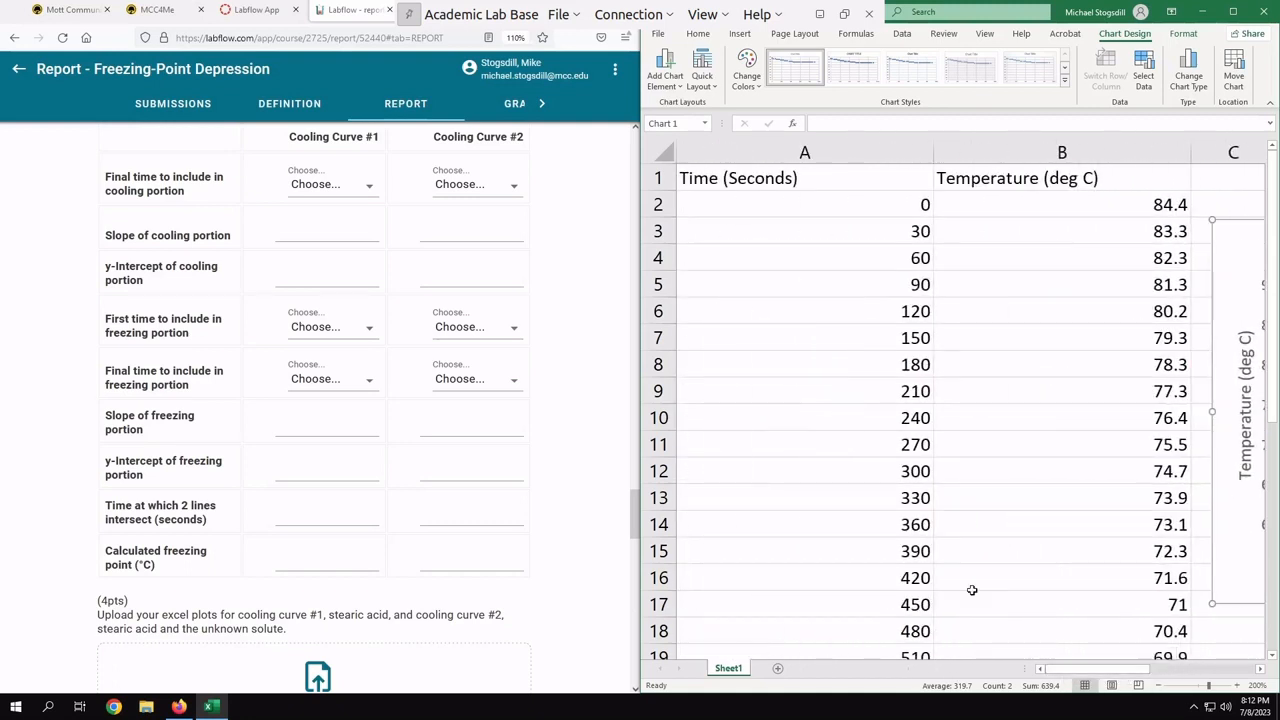
scroll(down, 3)
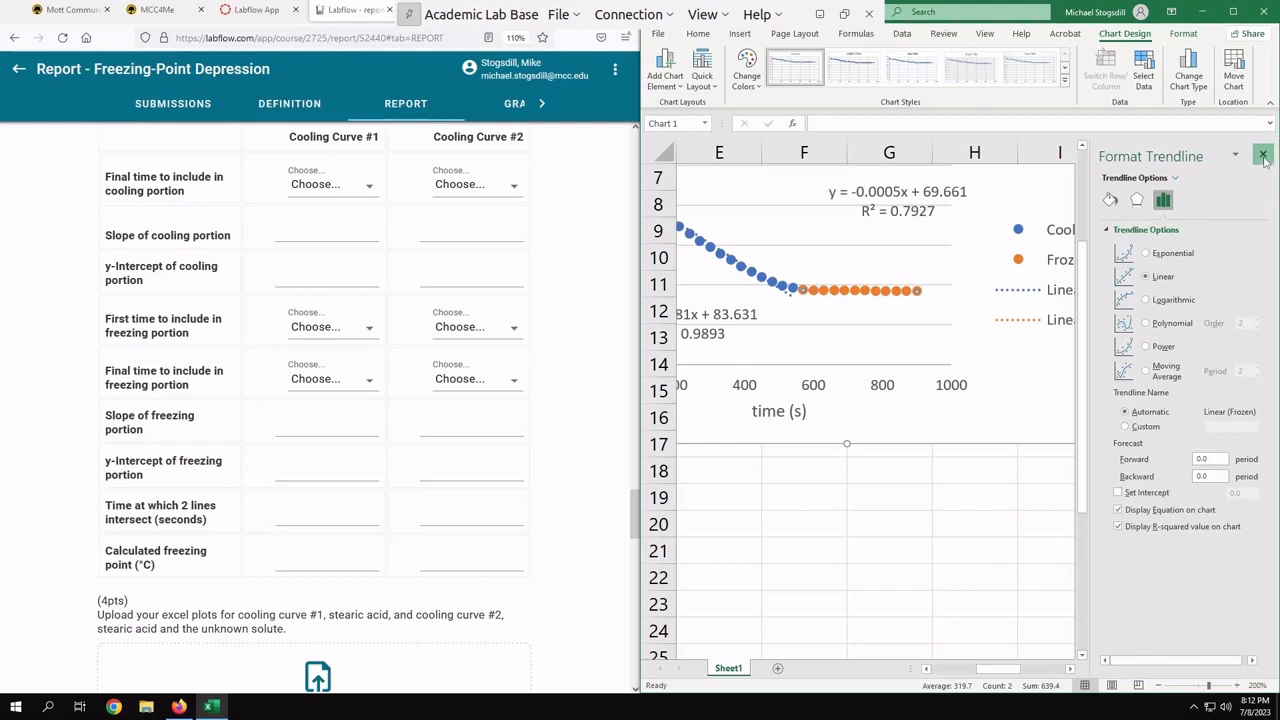
click(1264, 156)
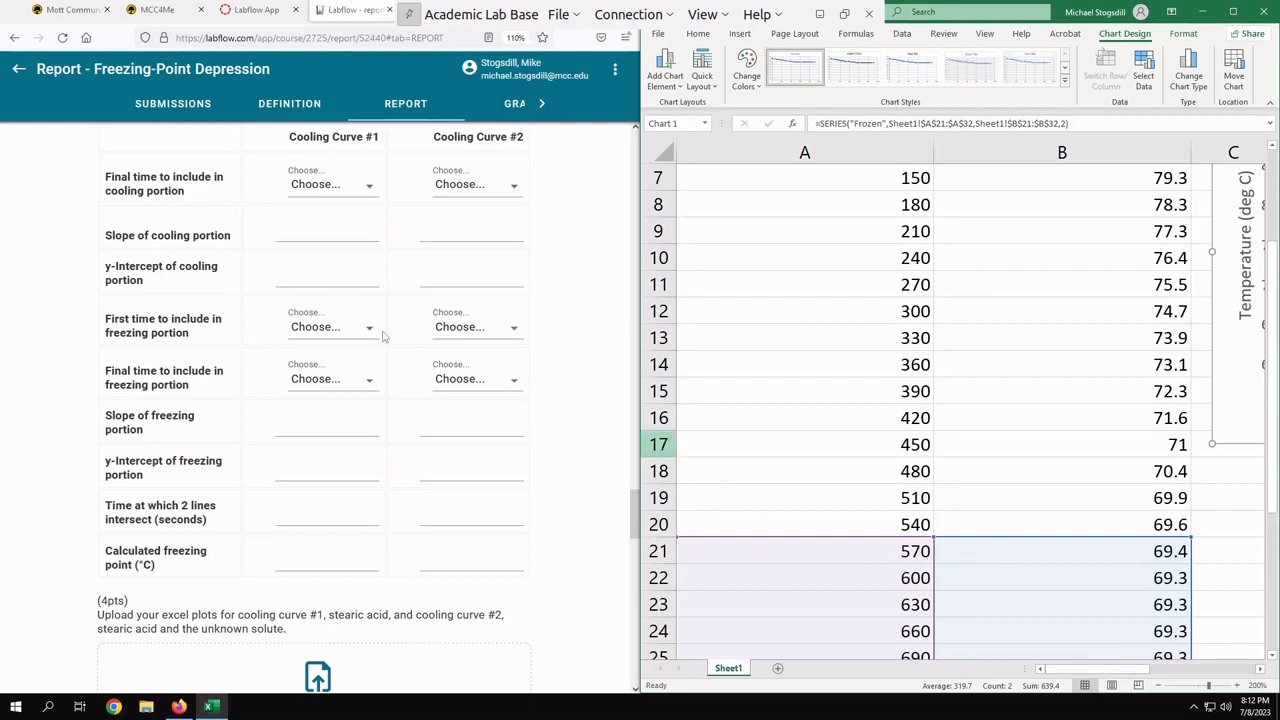
click(332, 326)
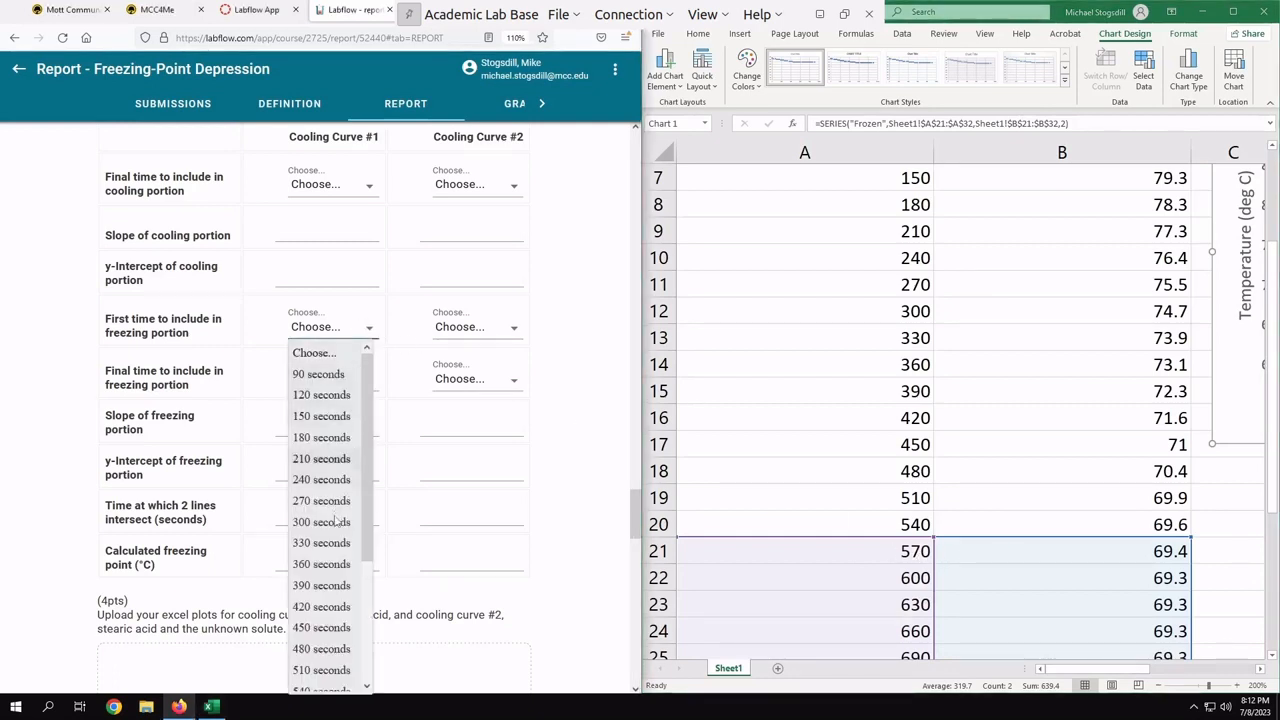
scroll(down, 3)
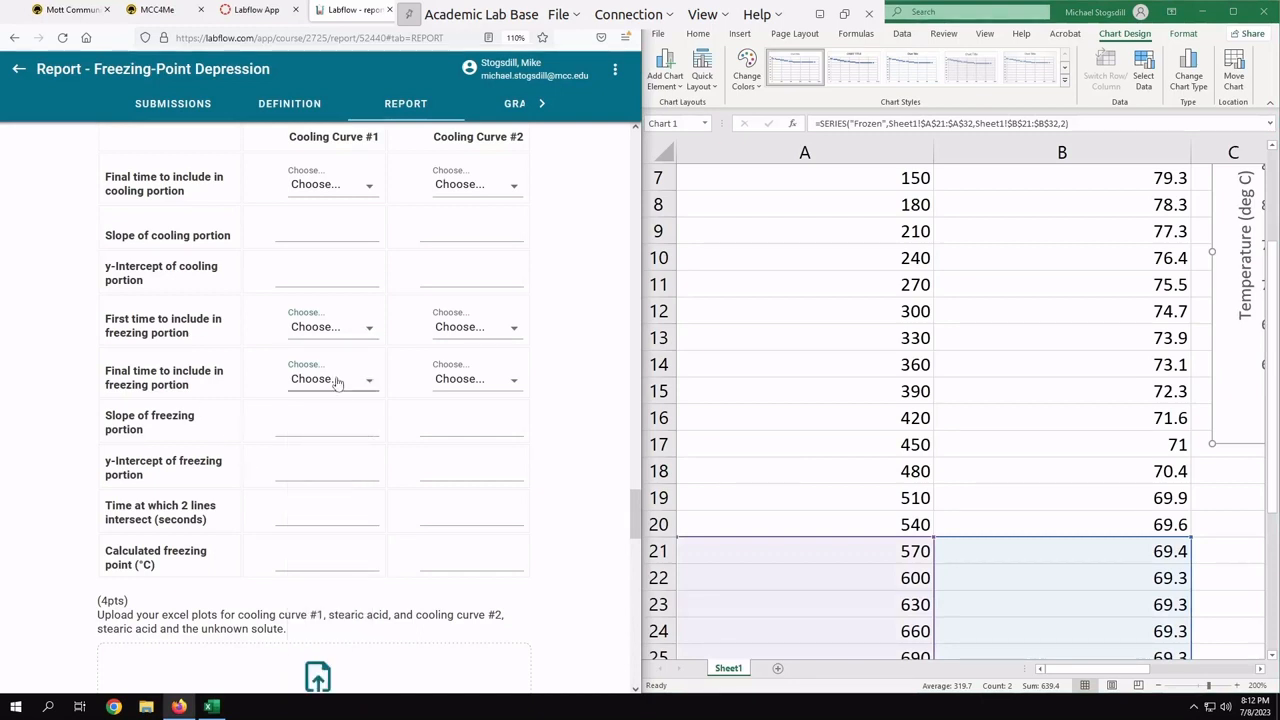
click(332, 378)
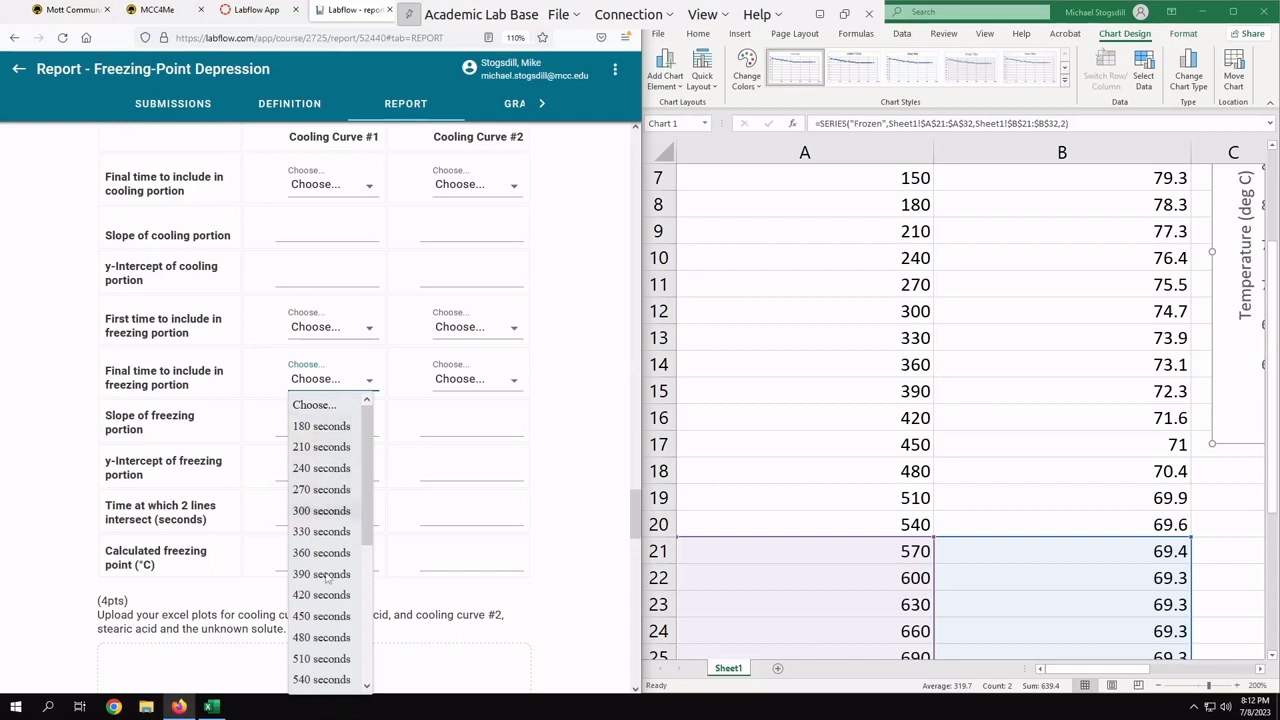
scroll(down, 3)
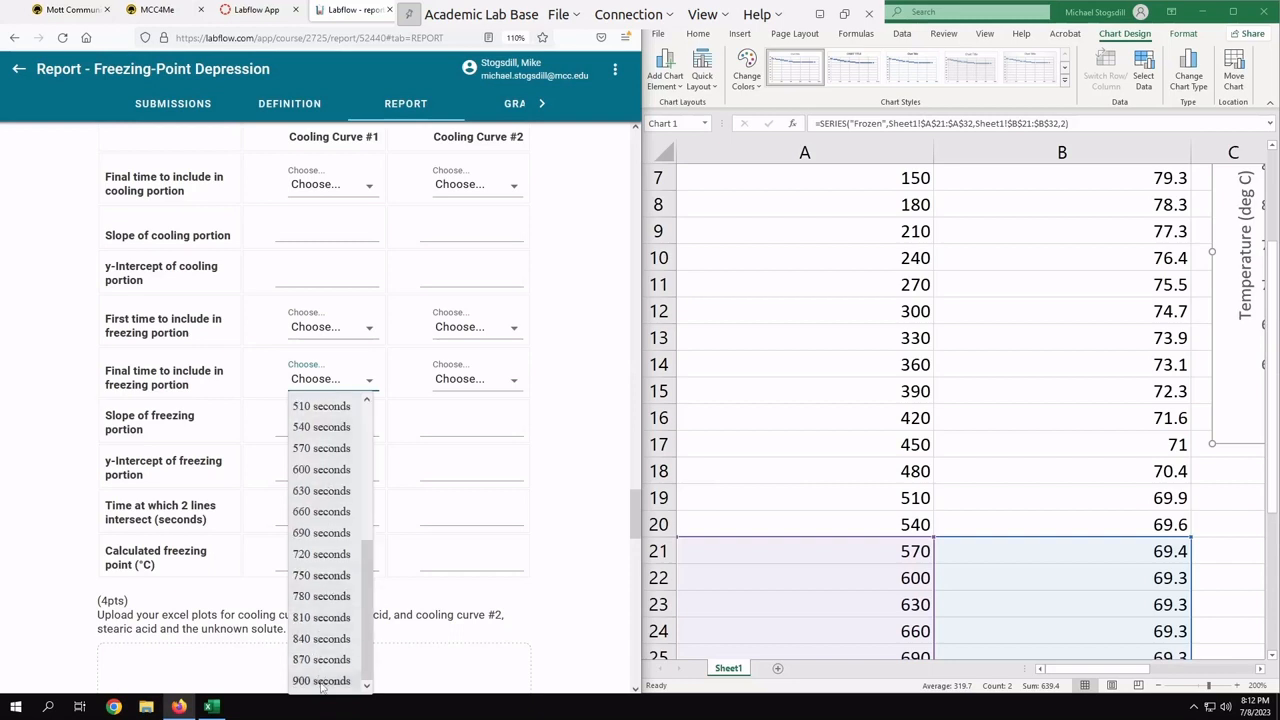
scroll(down, 3)
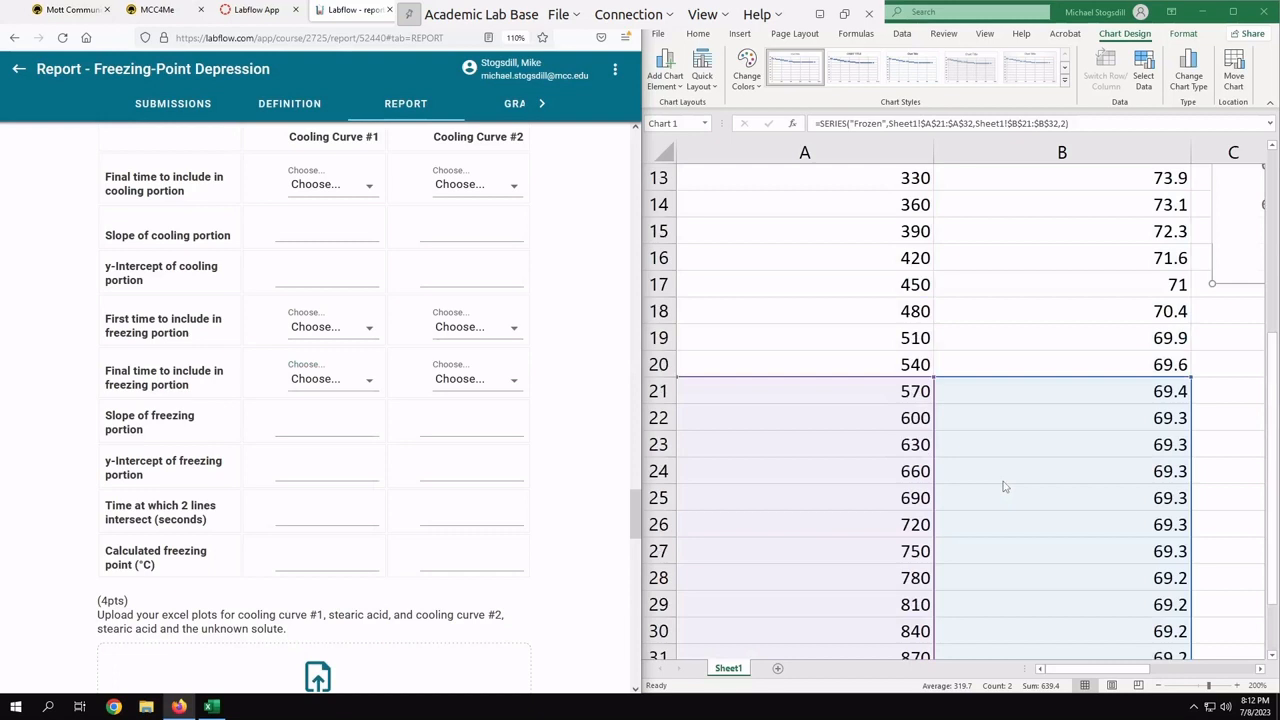
scroll(up, 3)
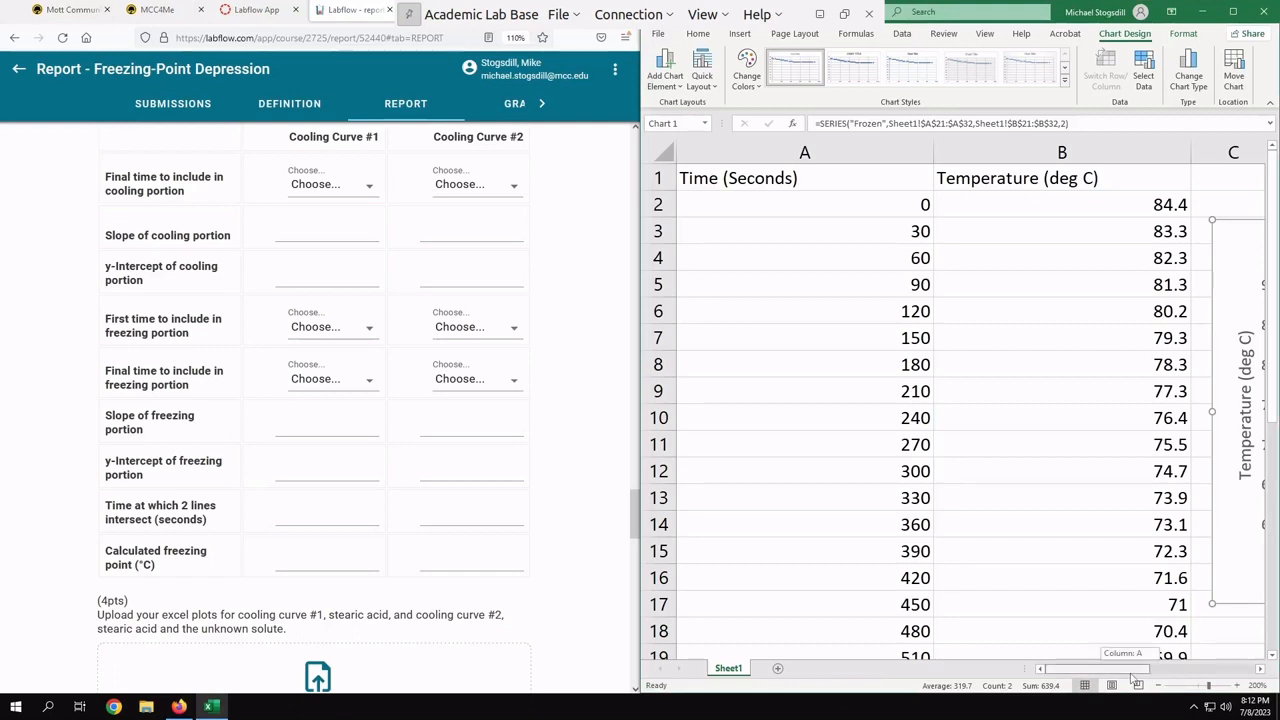
scroll(right, 3)
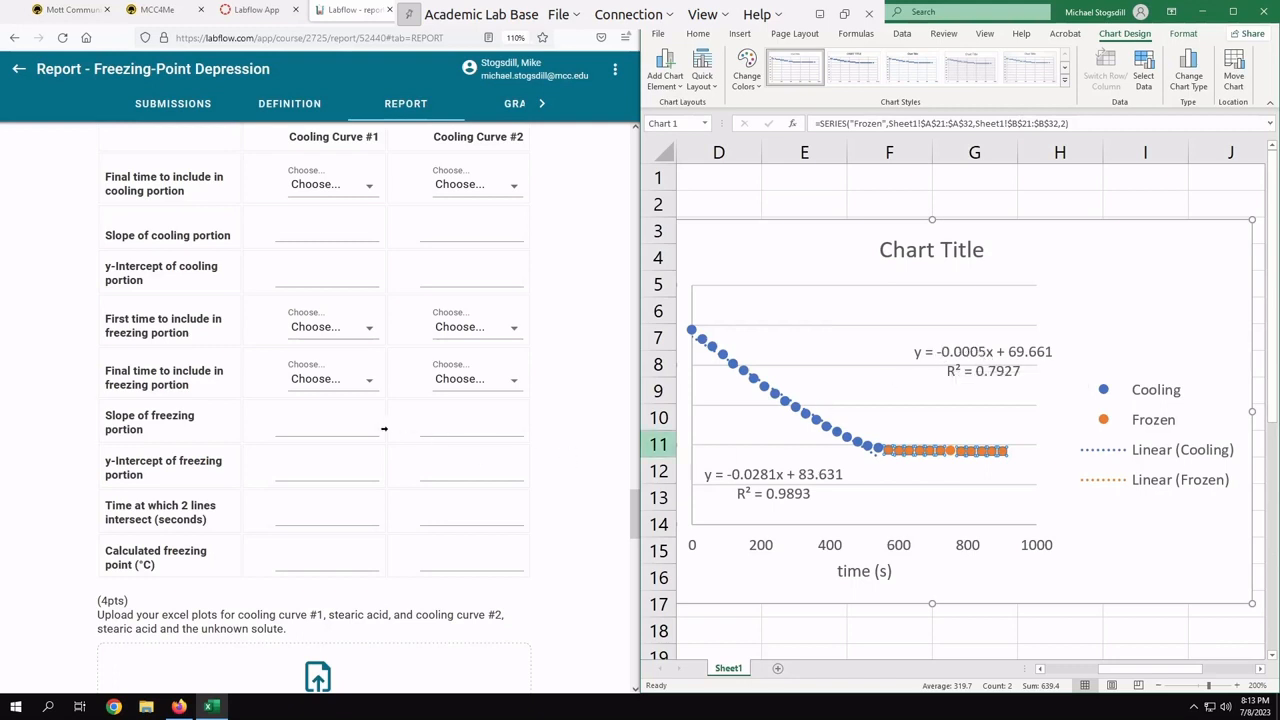
click(330, 424)
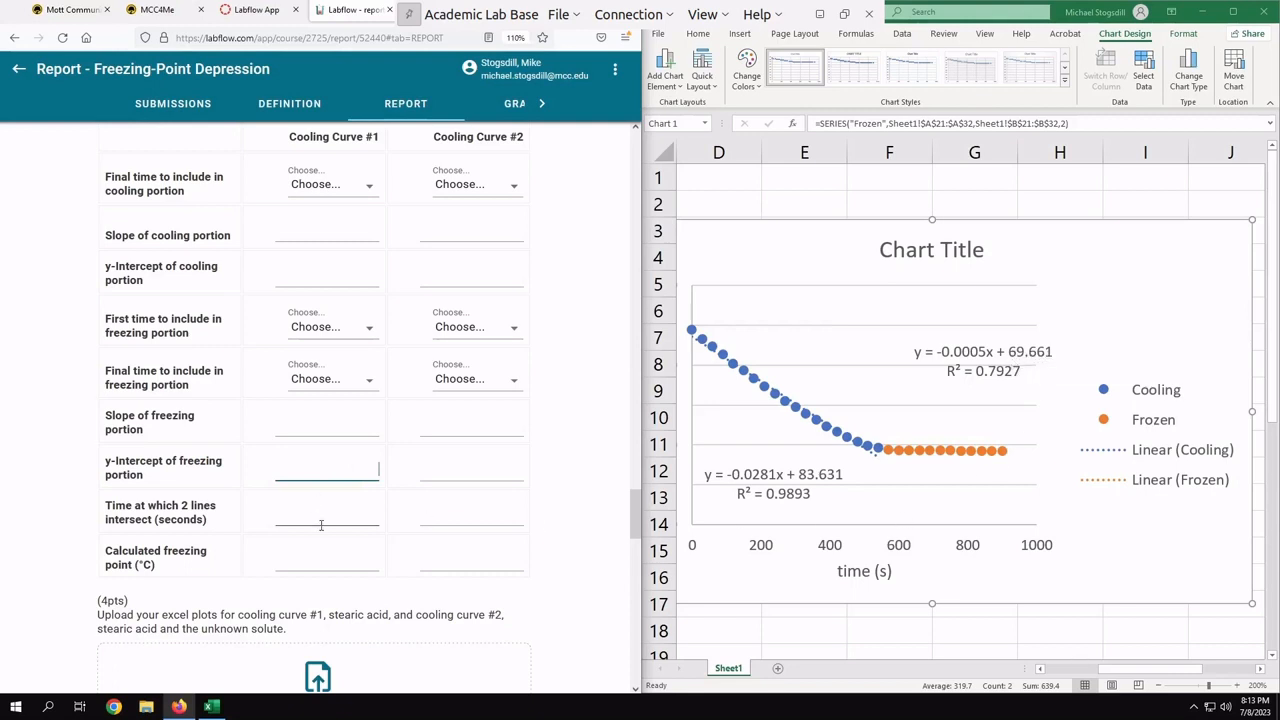
click(332, 512)
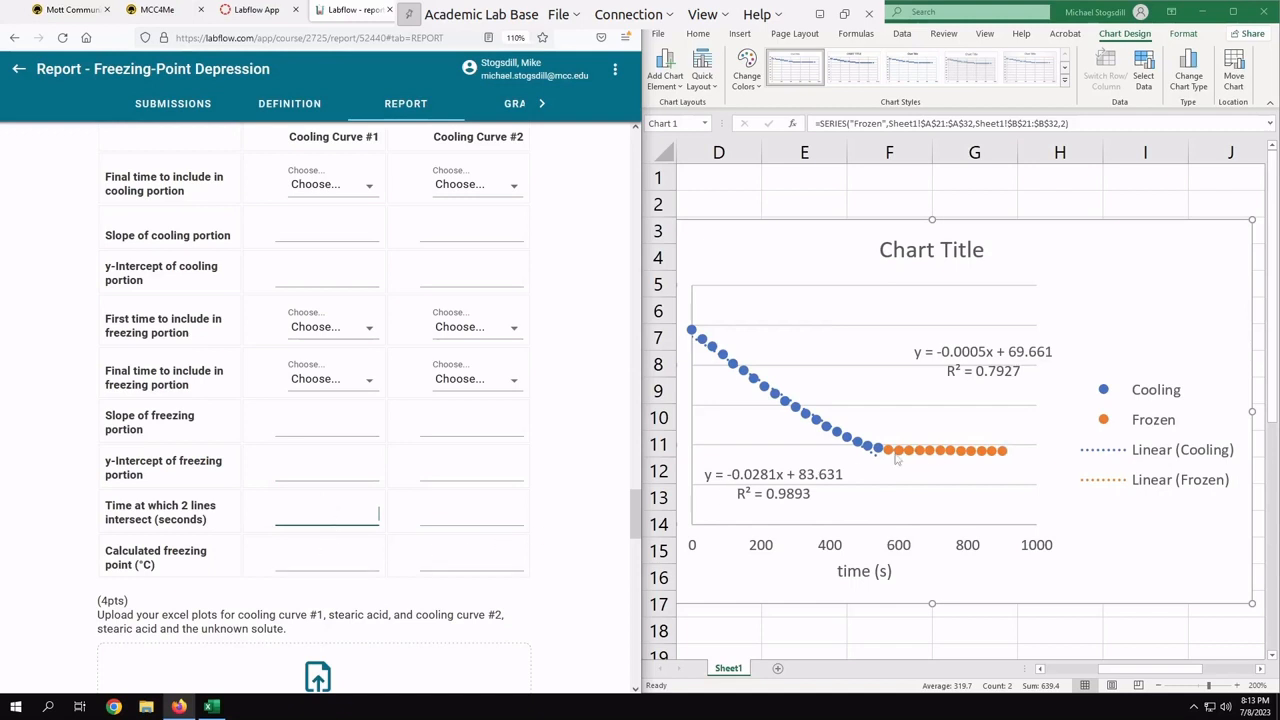
mouse_move(798, 454)
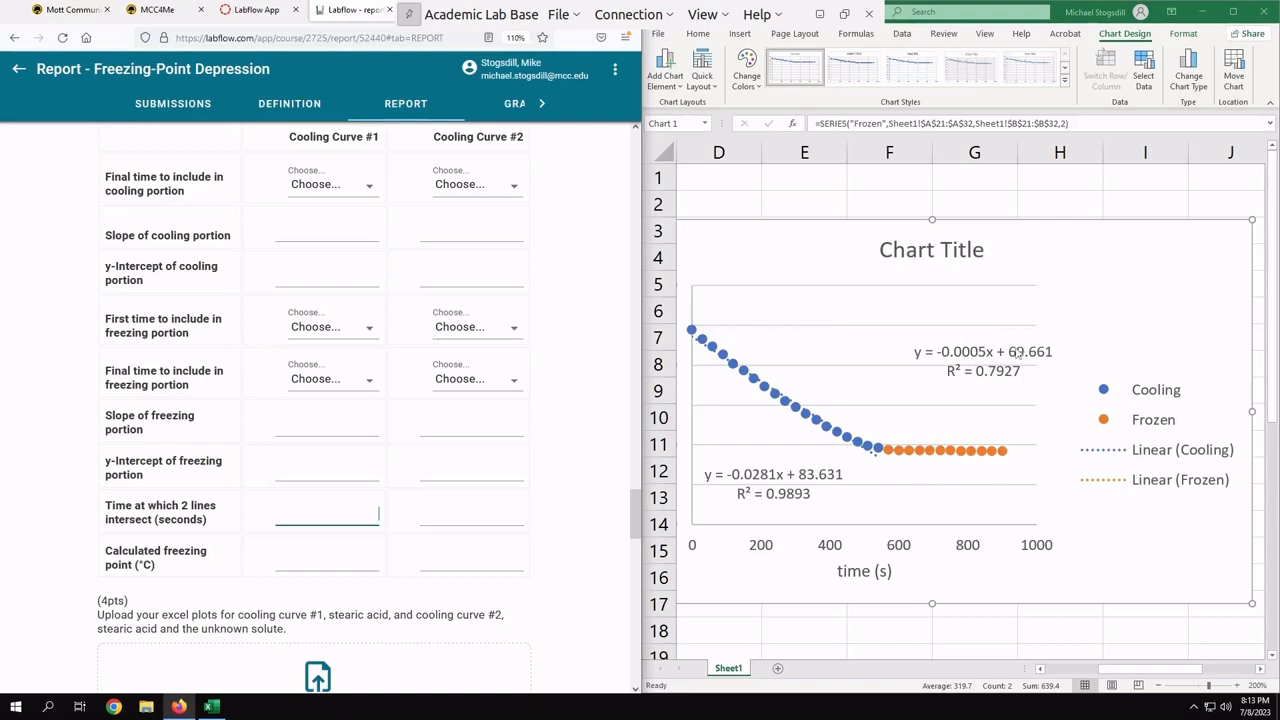
mouse_move(864, 516)
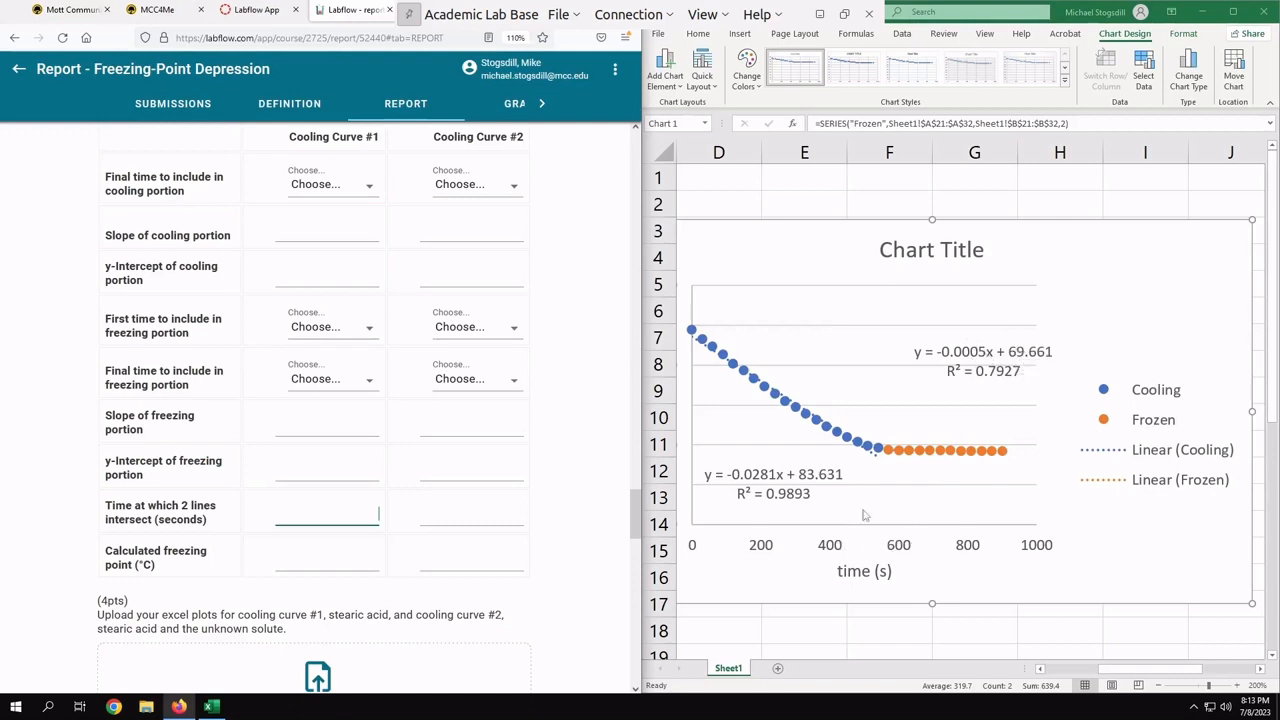
click(348, 512)
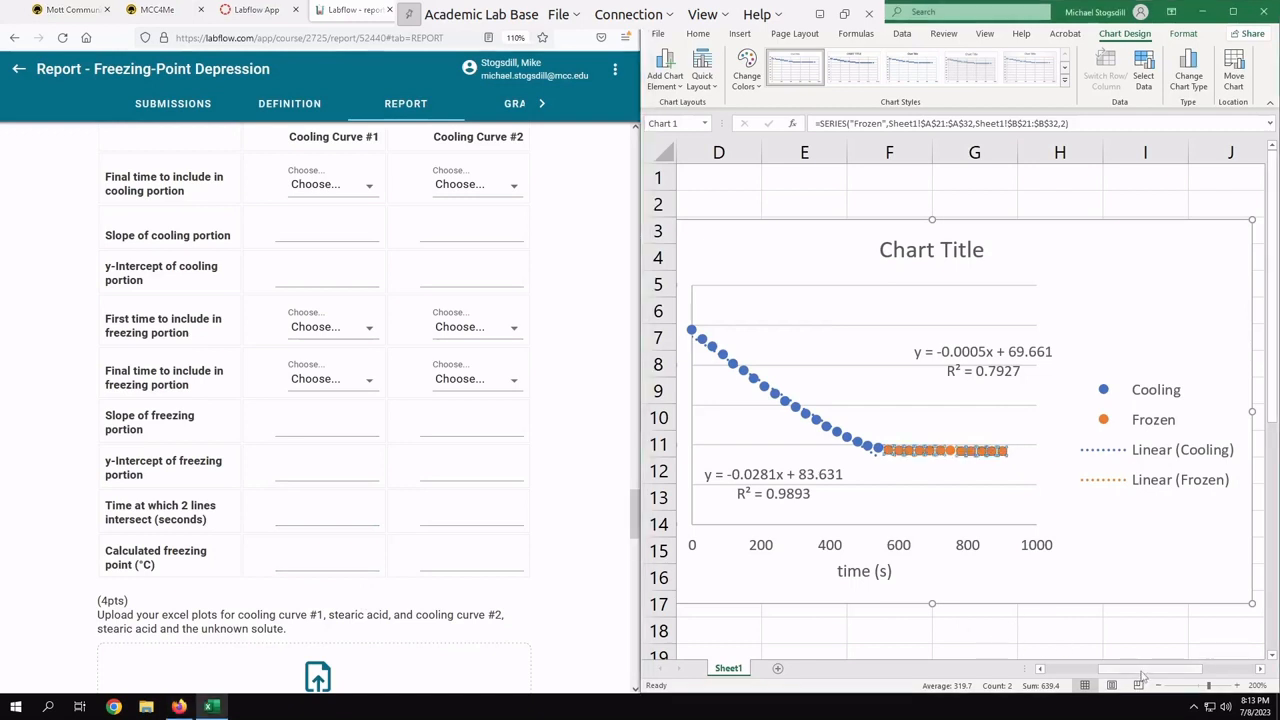
mouse_move(1124, 672)
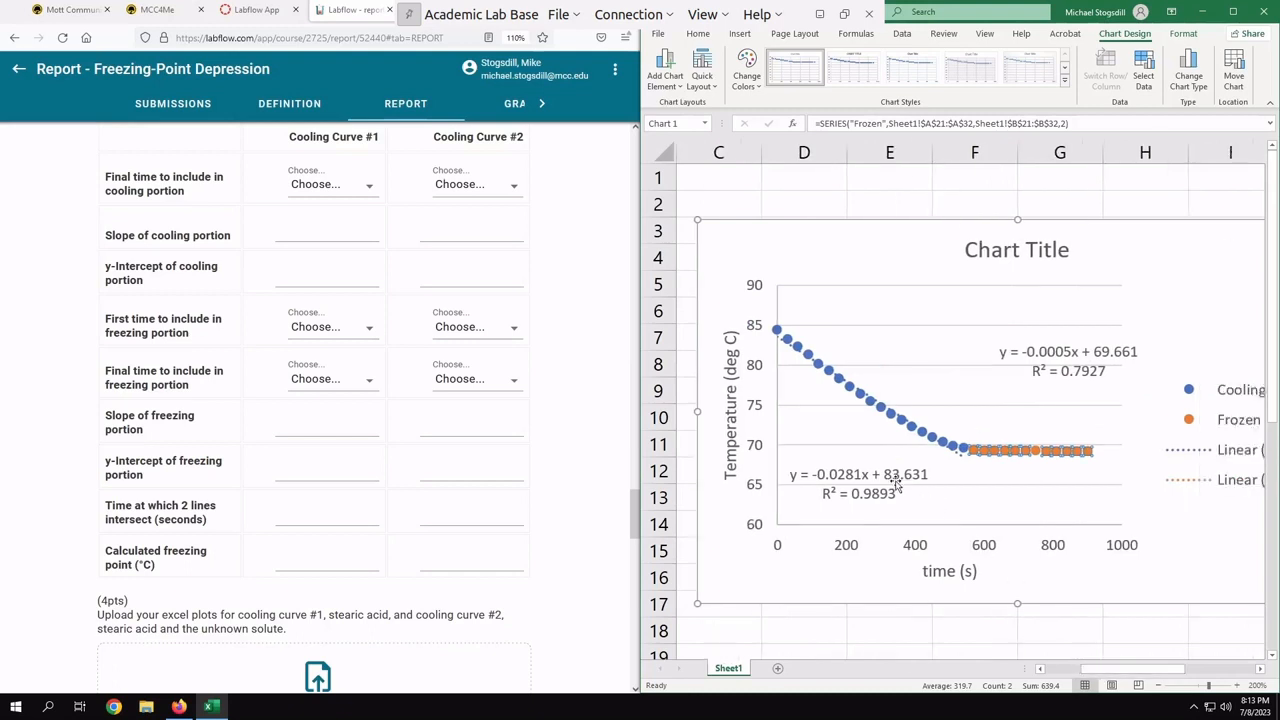
mouse_move(774, 448)
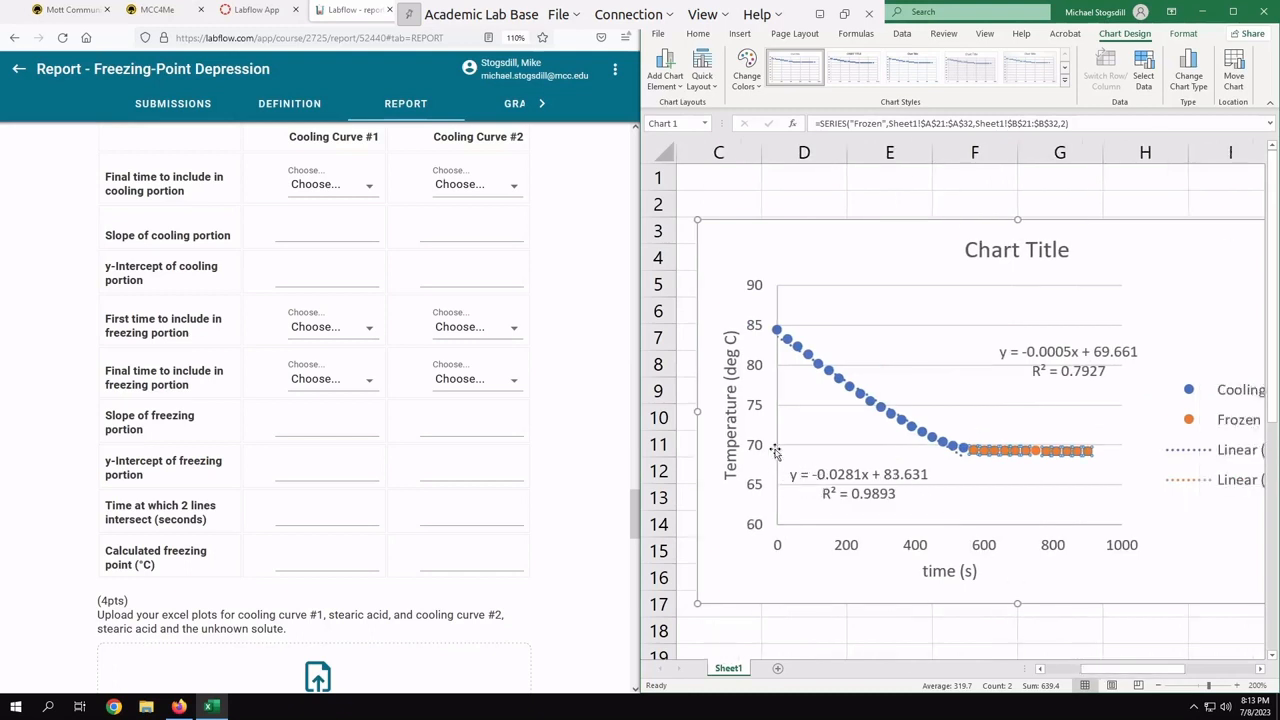
mouse_move(864, 466)
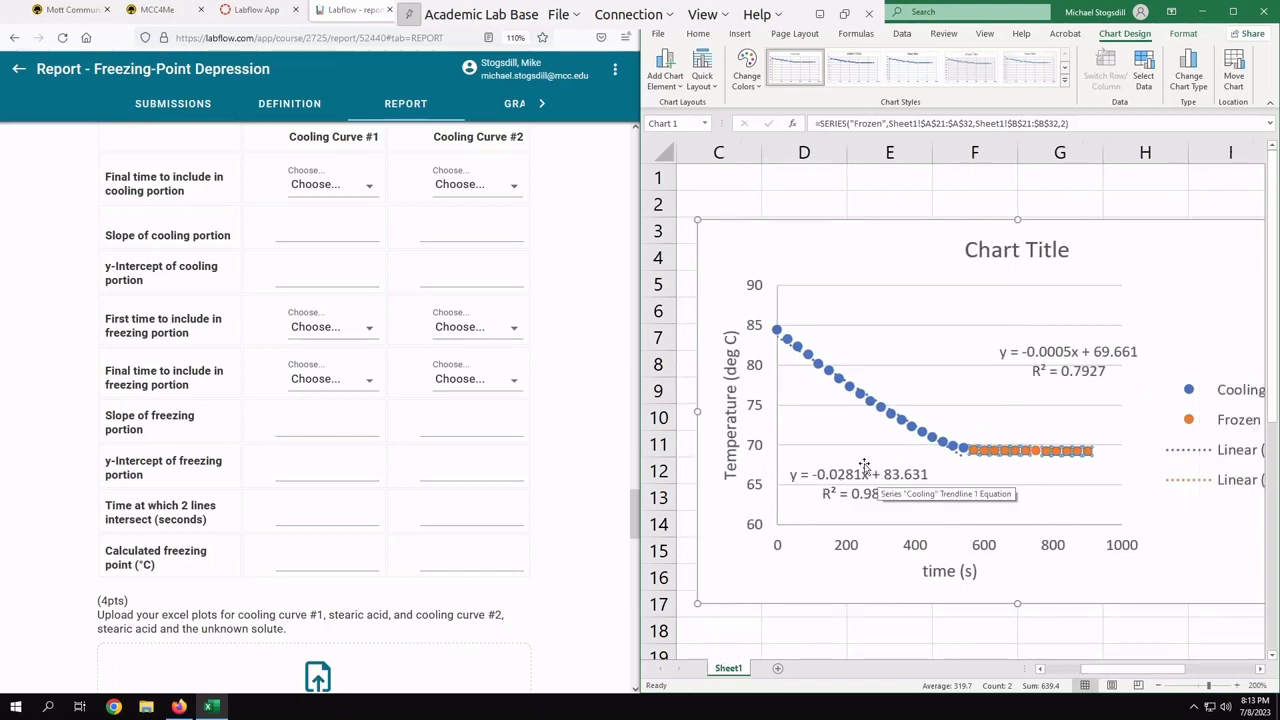
mouse_move(978, 474)
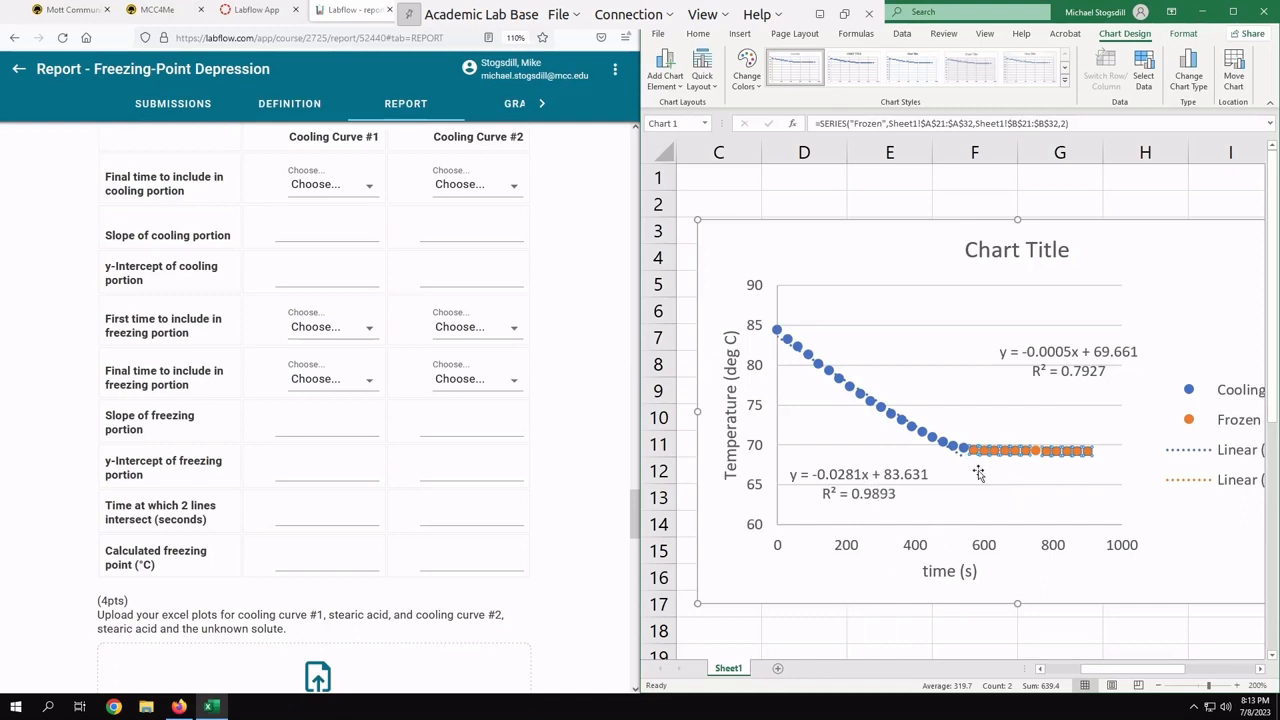
mouse_move(880, 532)
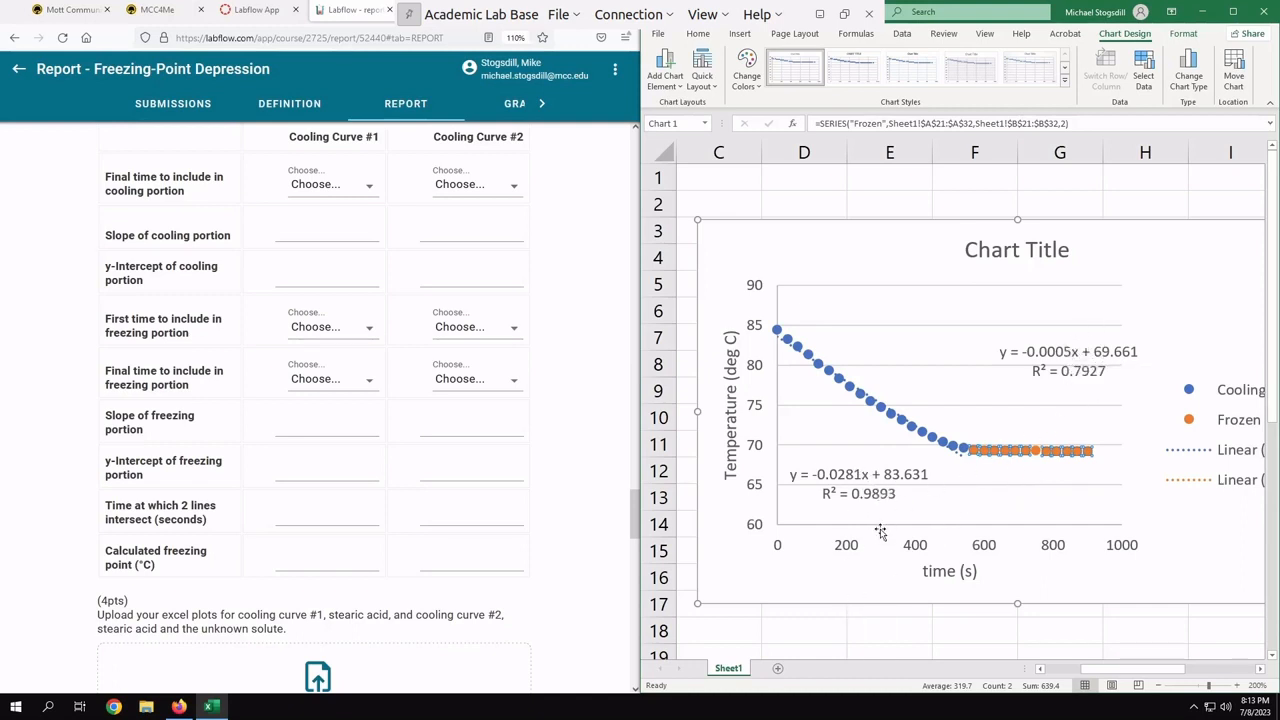
mouse_move(976, 458)
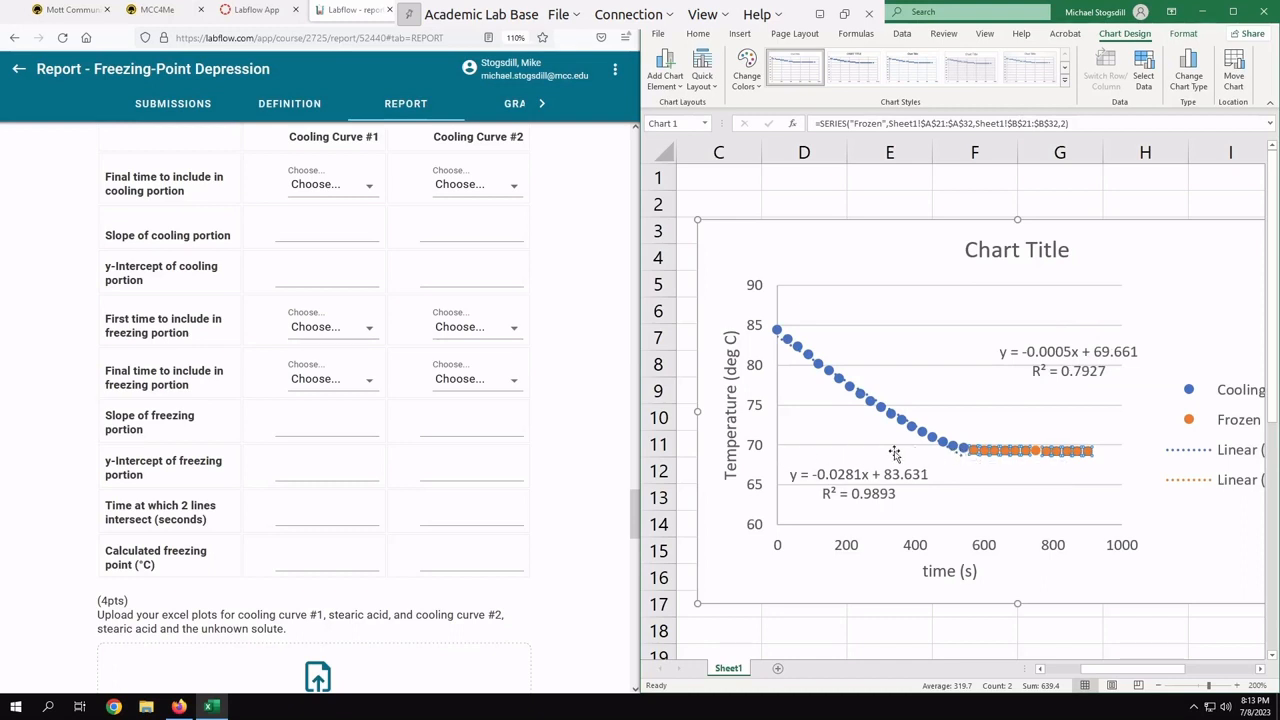
mouse_move(484, 588)
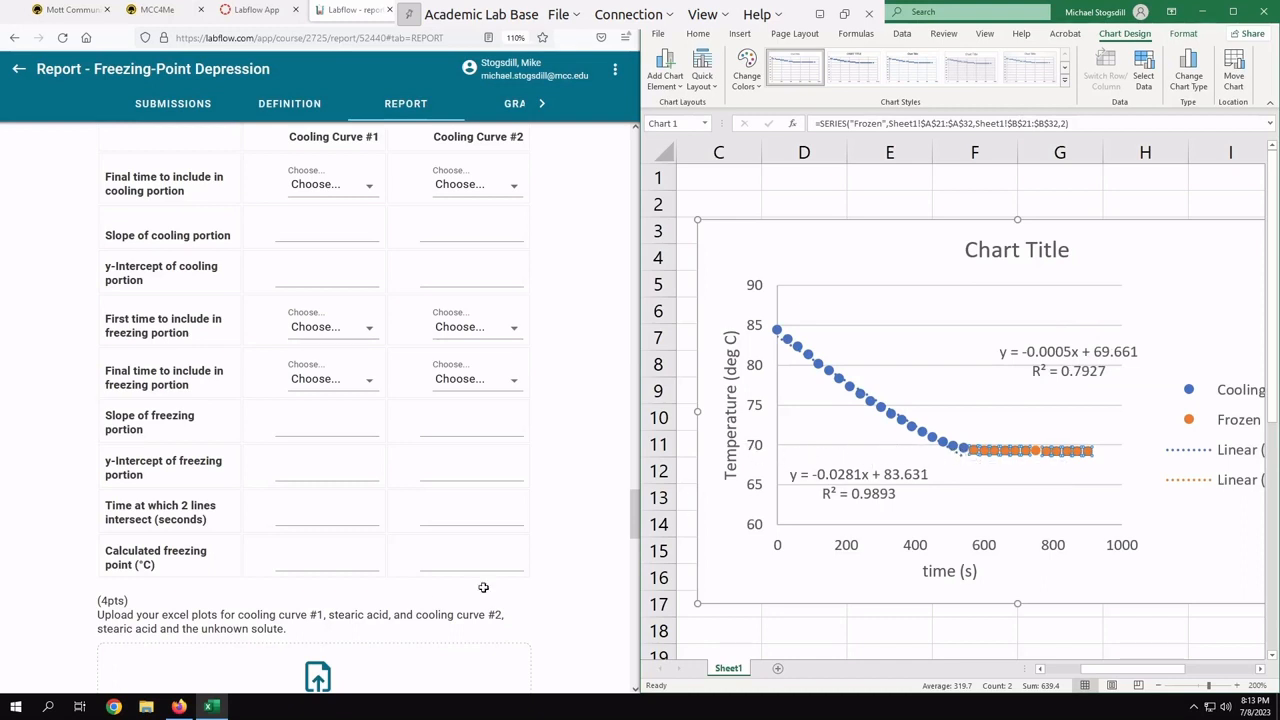
mouse_move(424, 636)
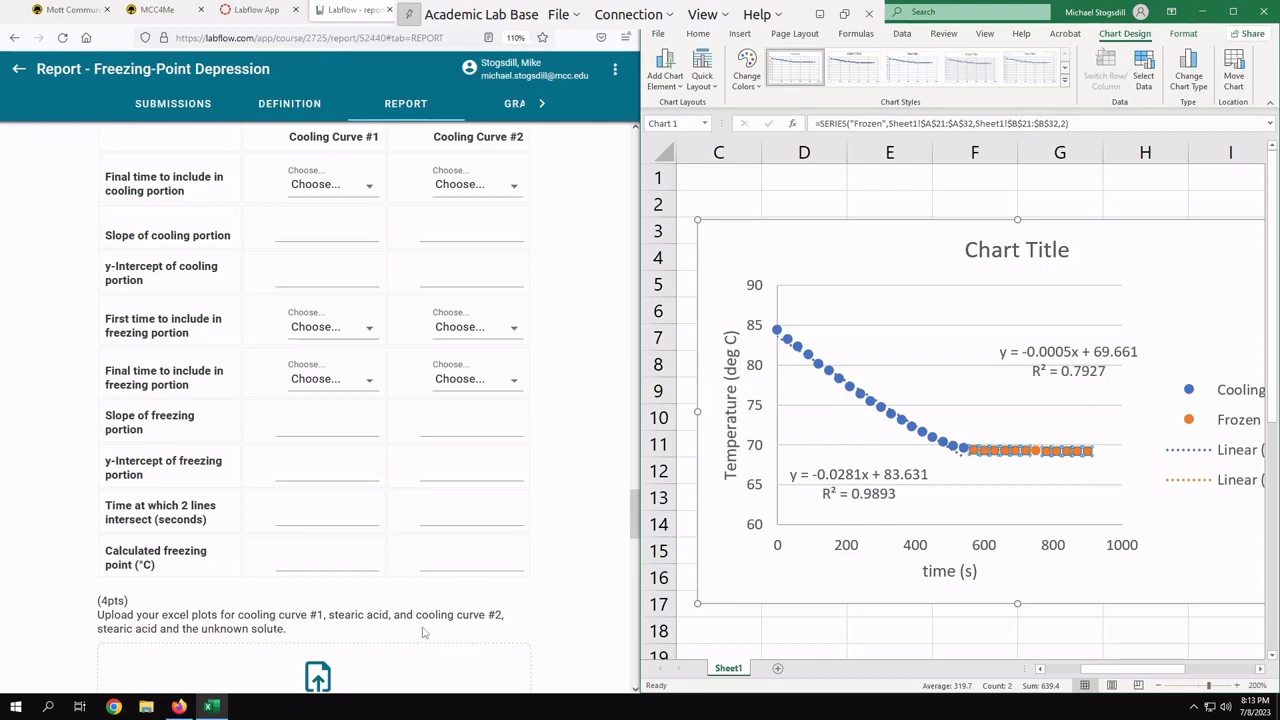
scroll(down, 3)
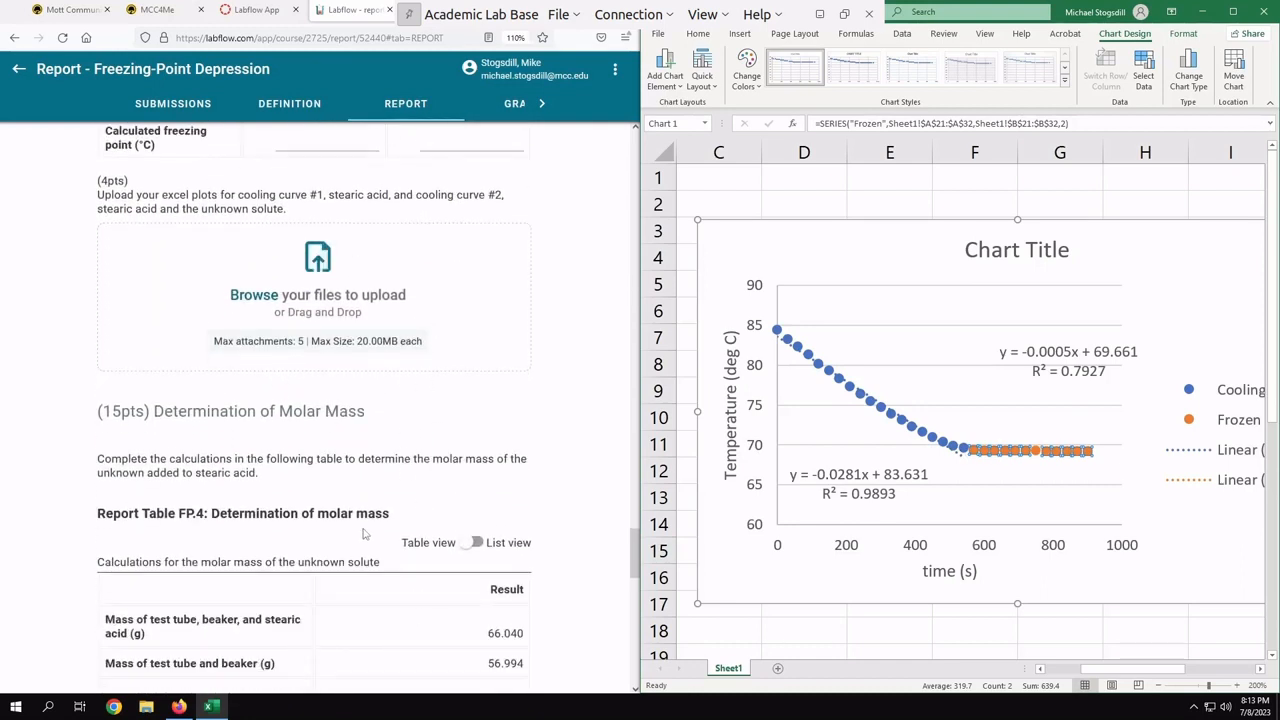
scroll(down, 3)
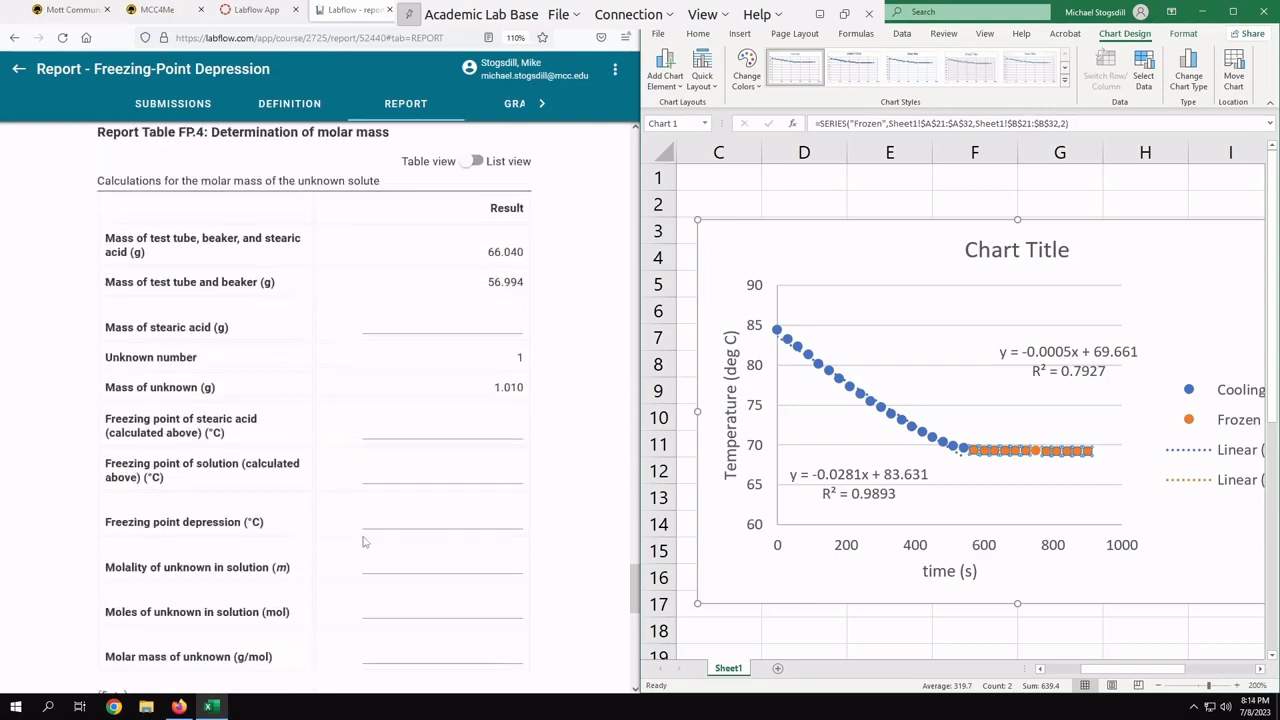
scroll(down, 3)
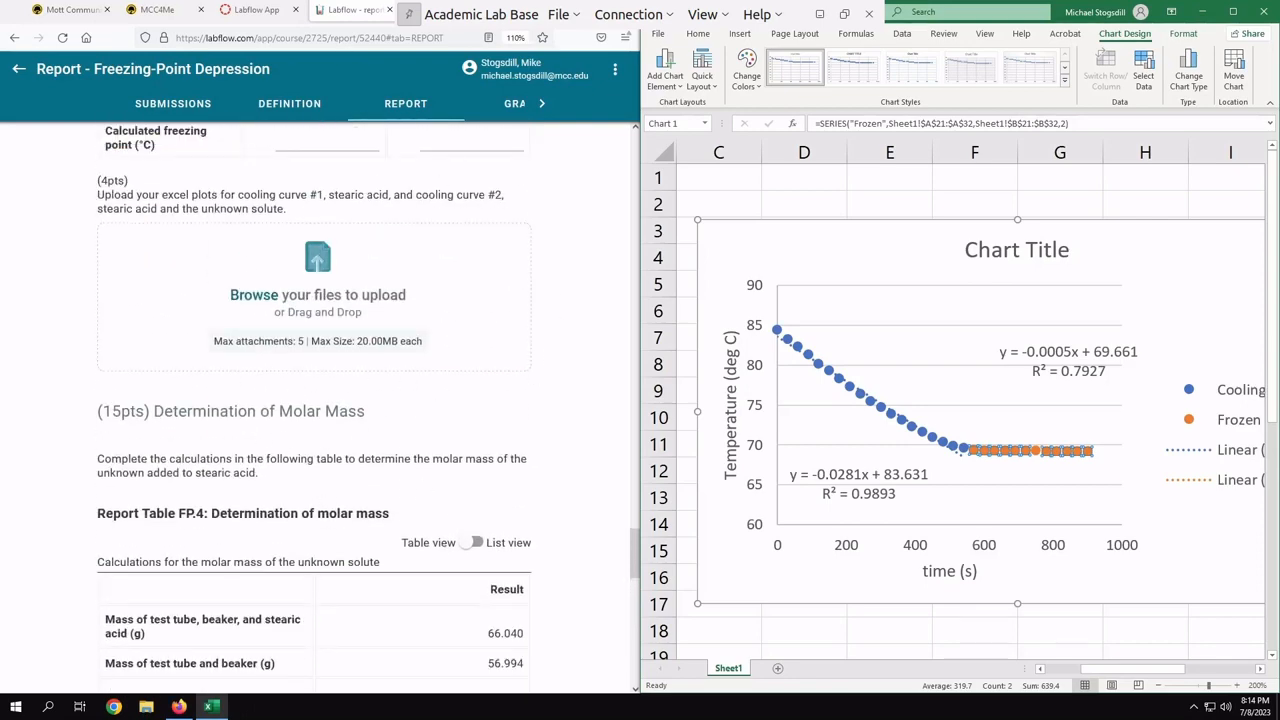
scroll(down, 3)
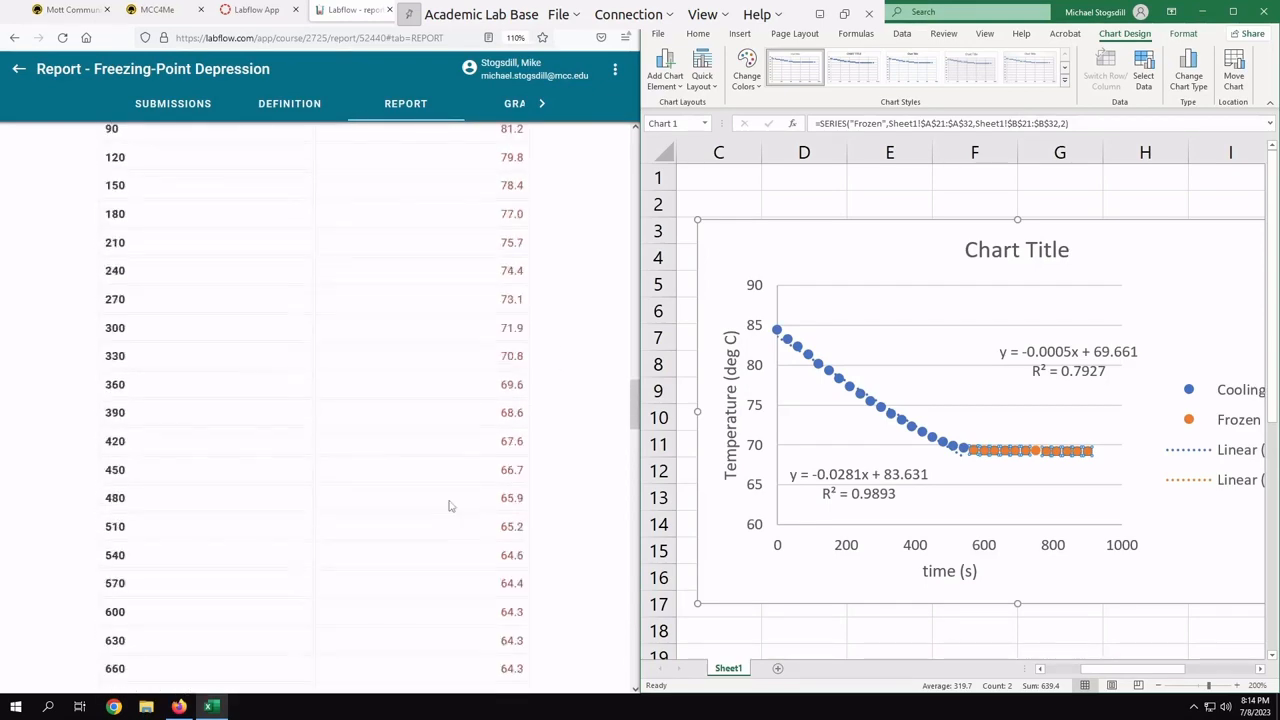
scroll(down, 3)
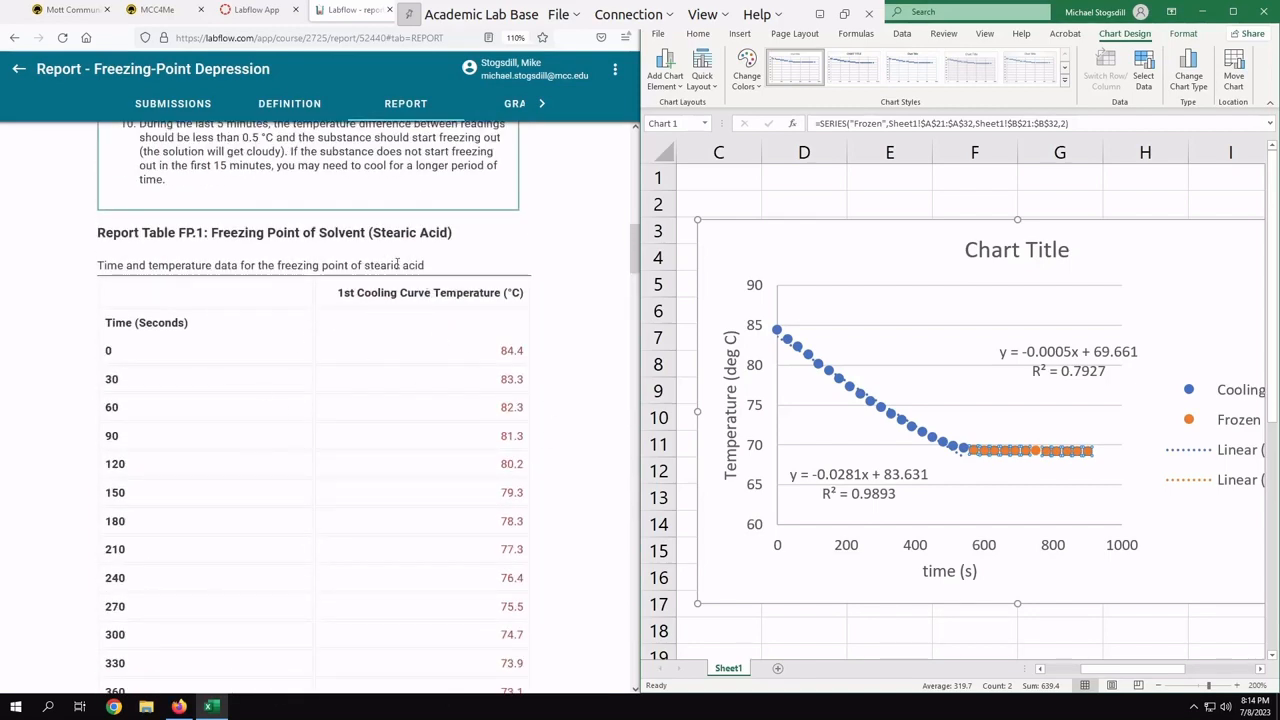
drag(332, 264, 424, 264)
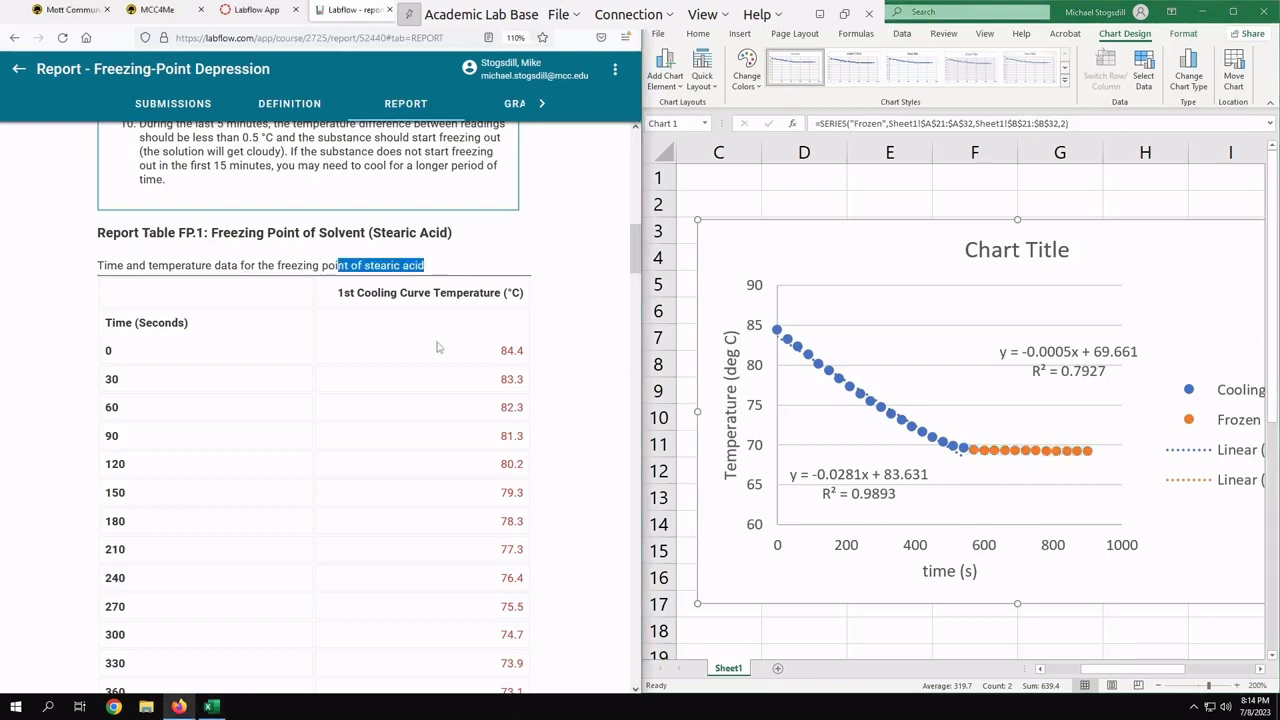
scroll(down, 3)
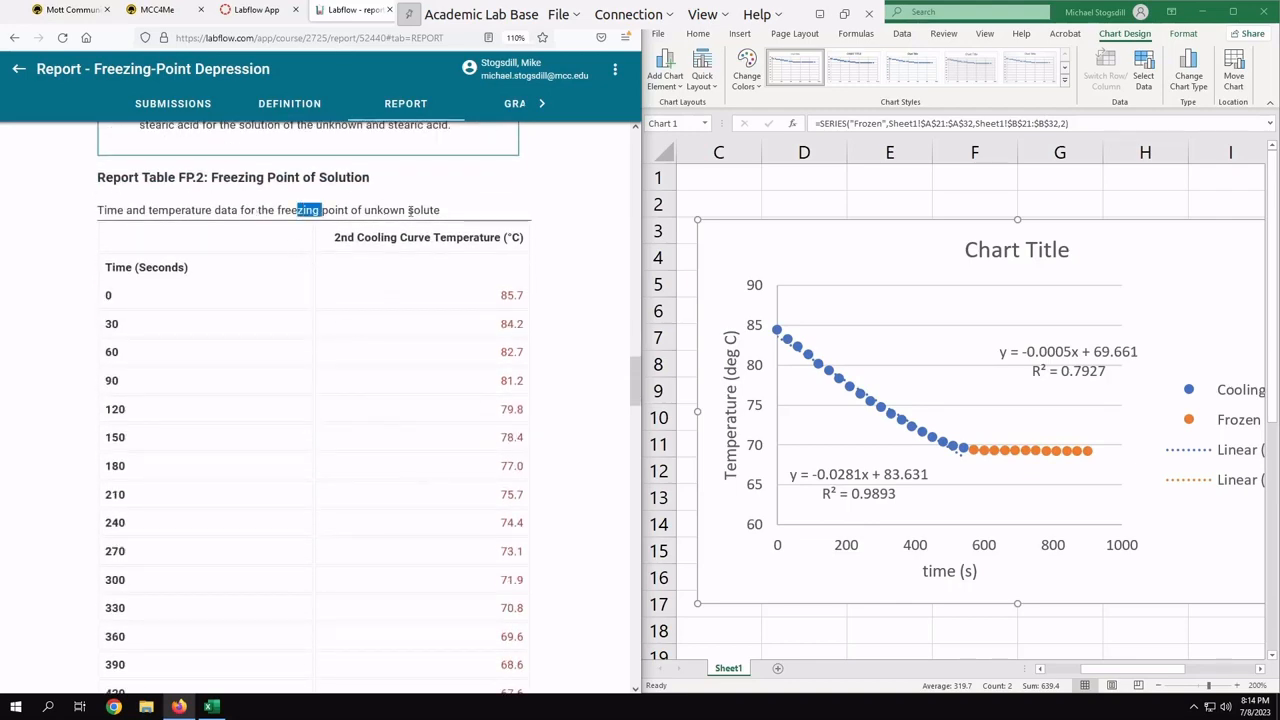
scroll(down, 3)
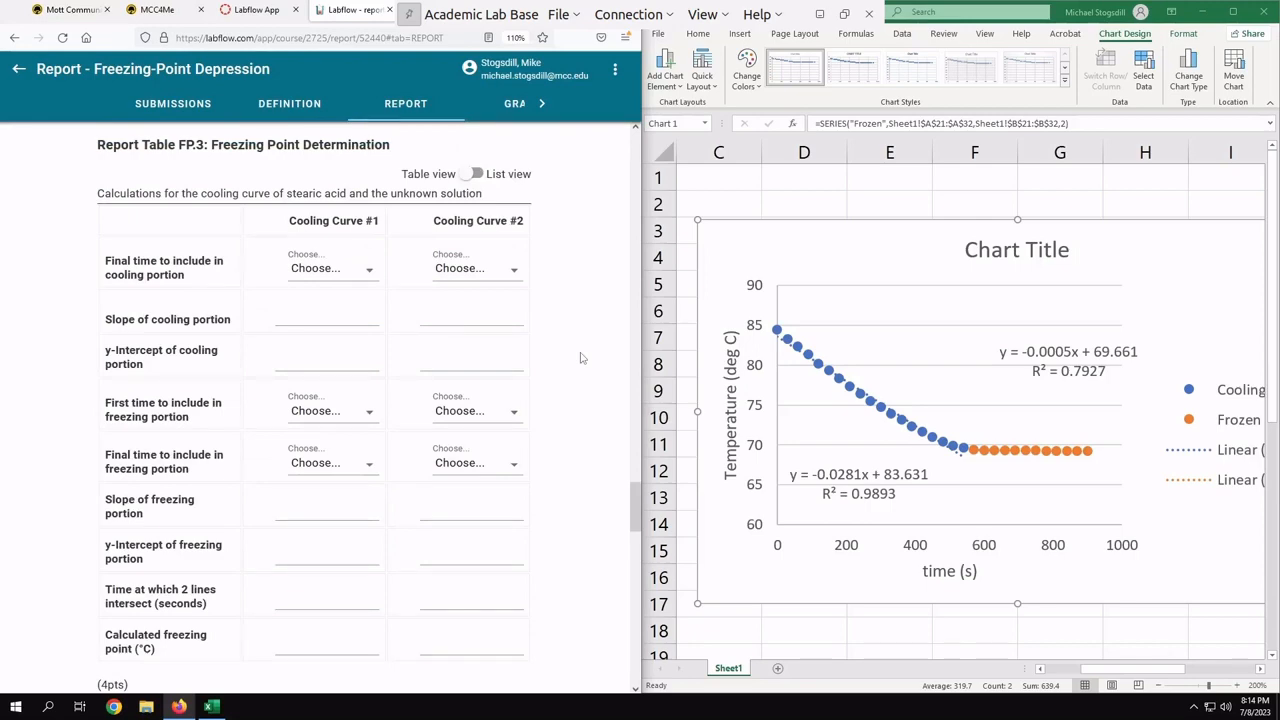
scroll(down, 3)
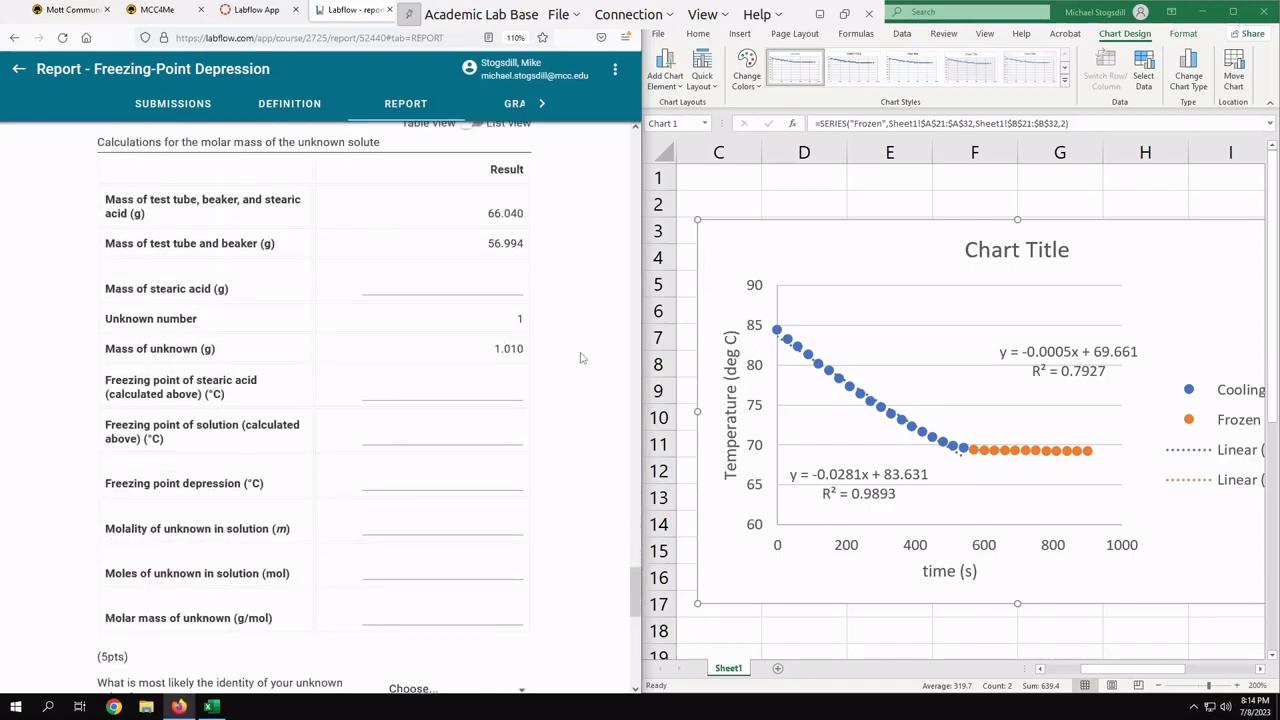
scroll(down, 3)
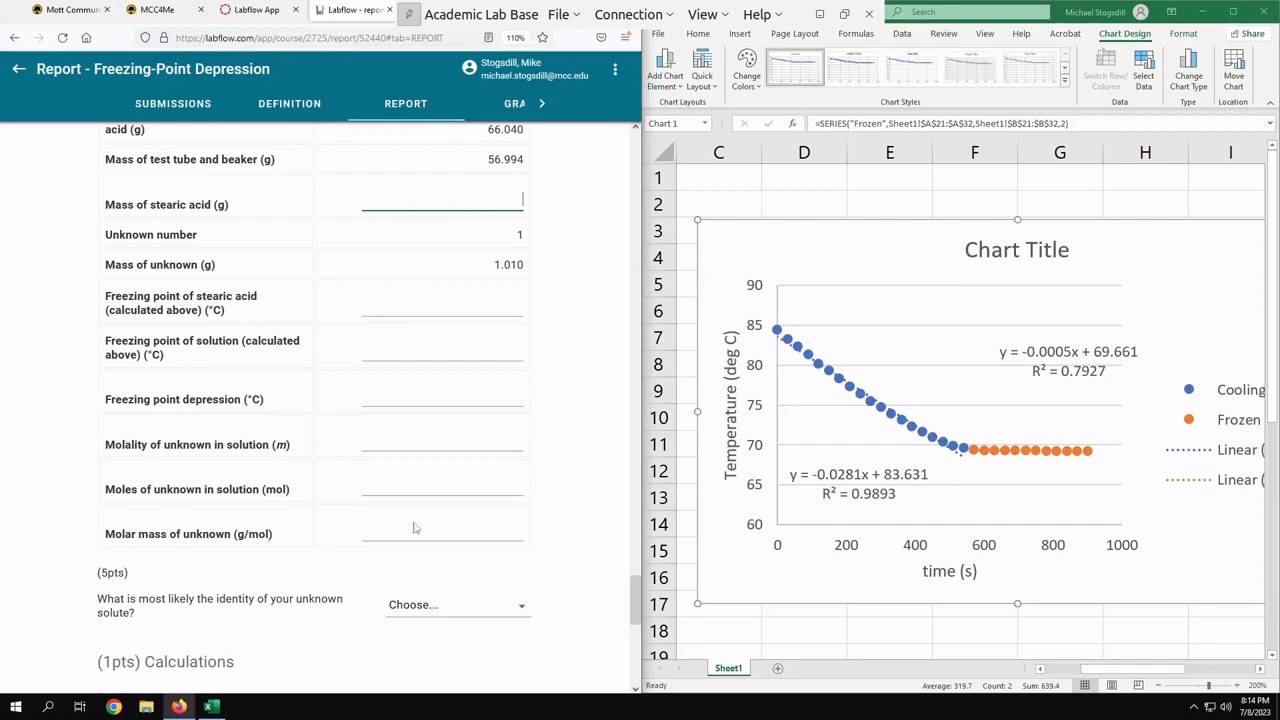
mouse_move(574, 632)
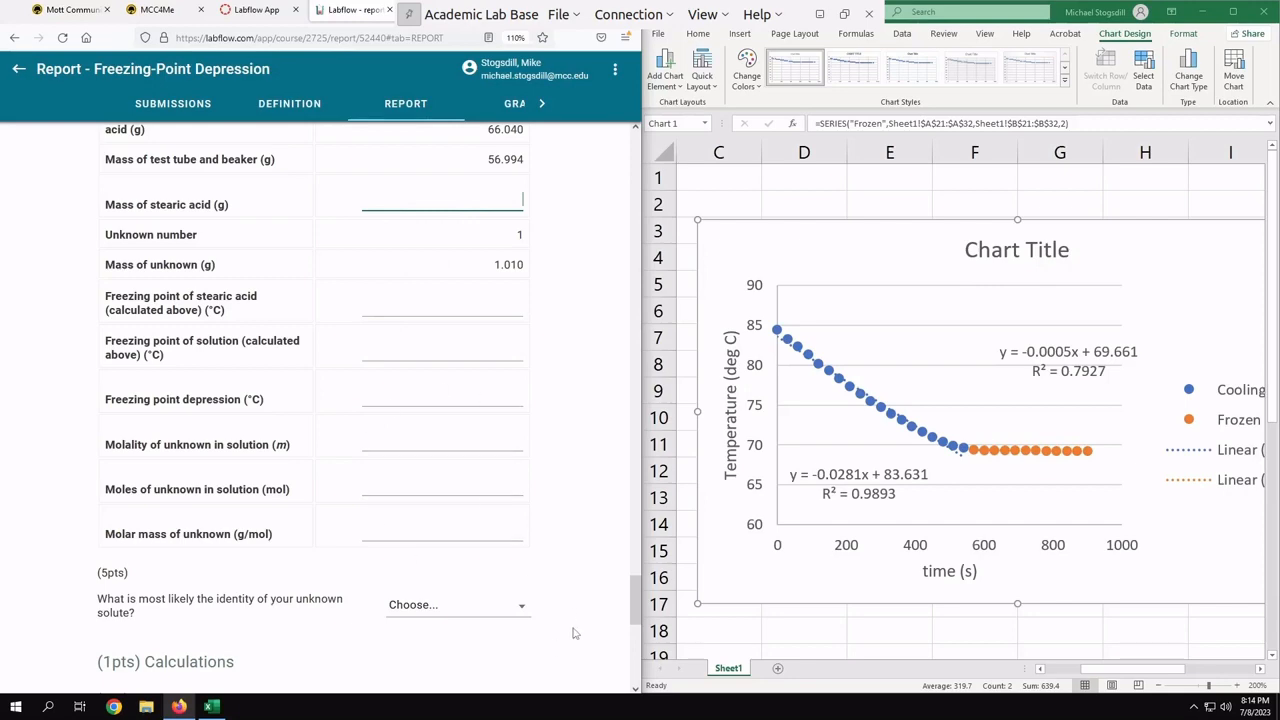